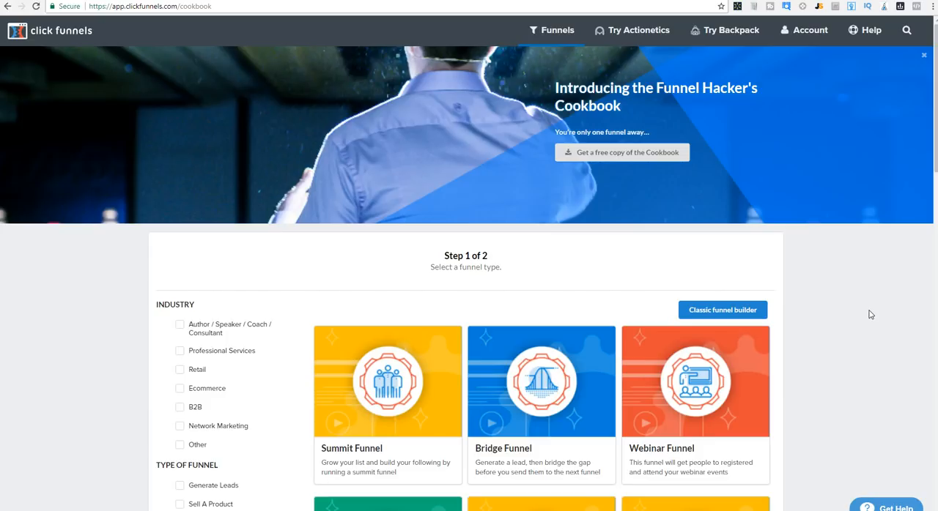
mouse_move(830, 305)
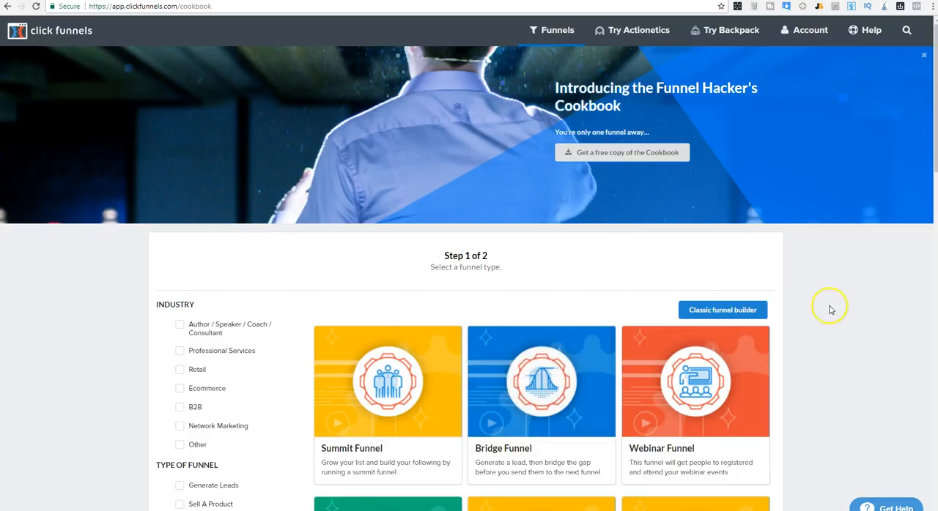
mouse_move(44, 37)
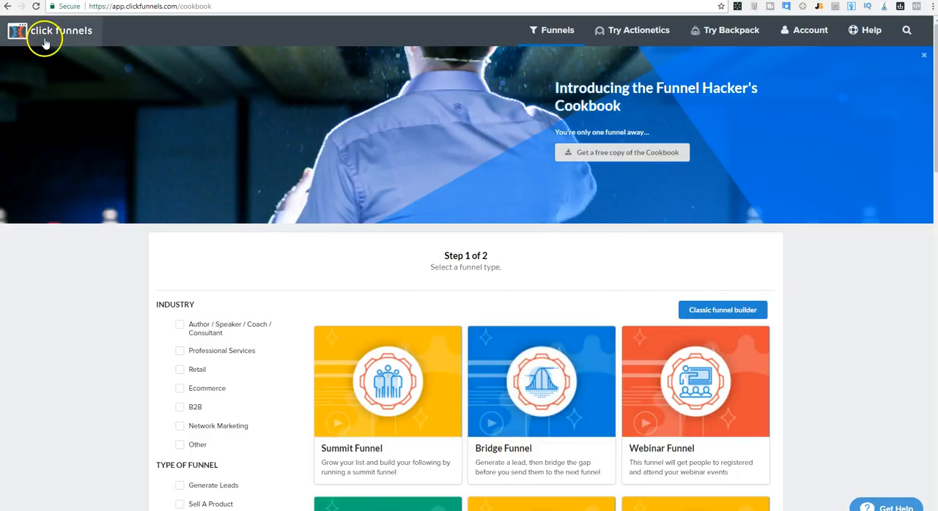
mouse_move(52, 295)
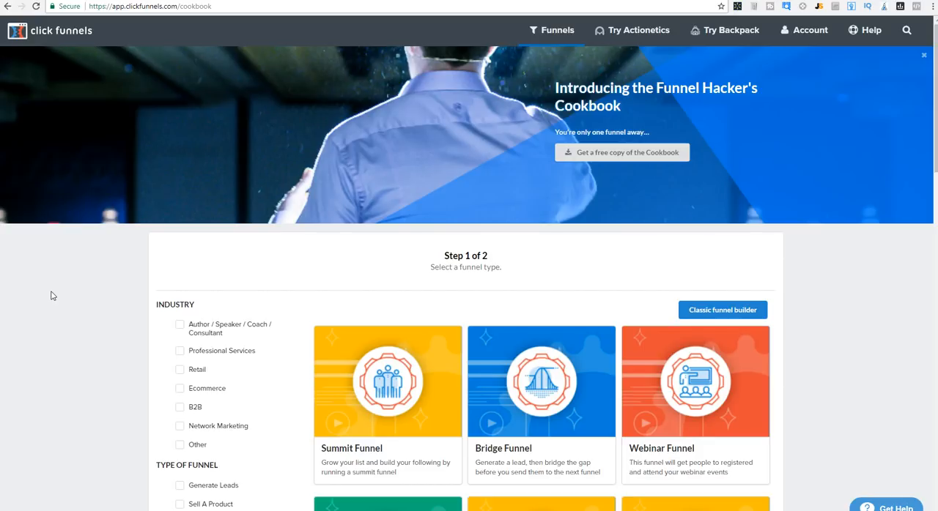
mouse_move(802, 314)
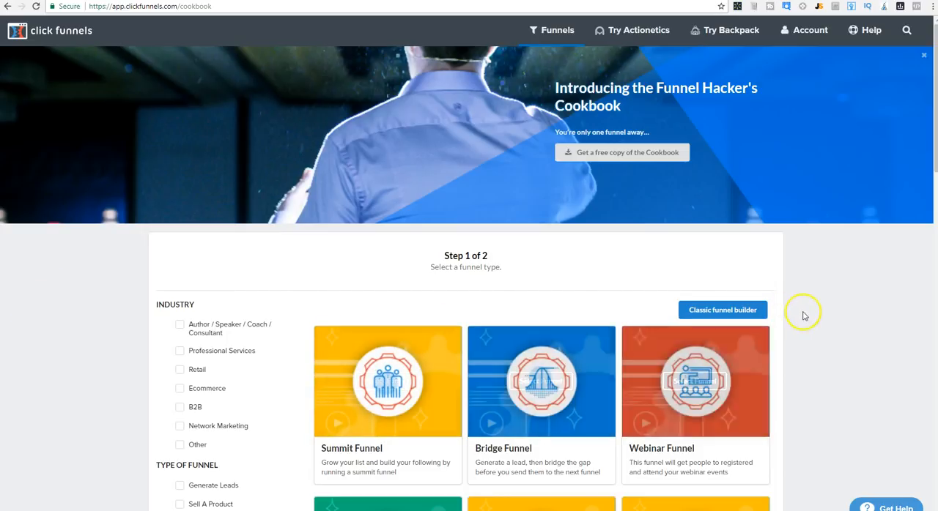
mouse_move(827, 306)
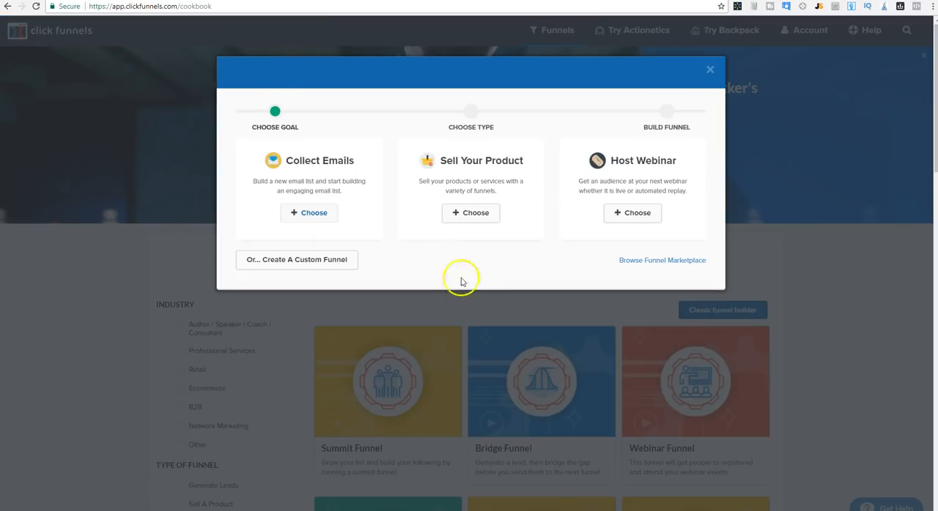
mouse_move(472, 280)
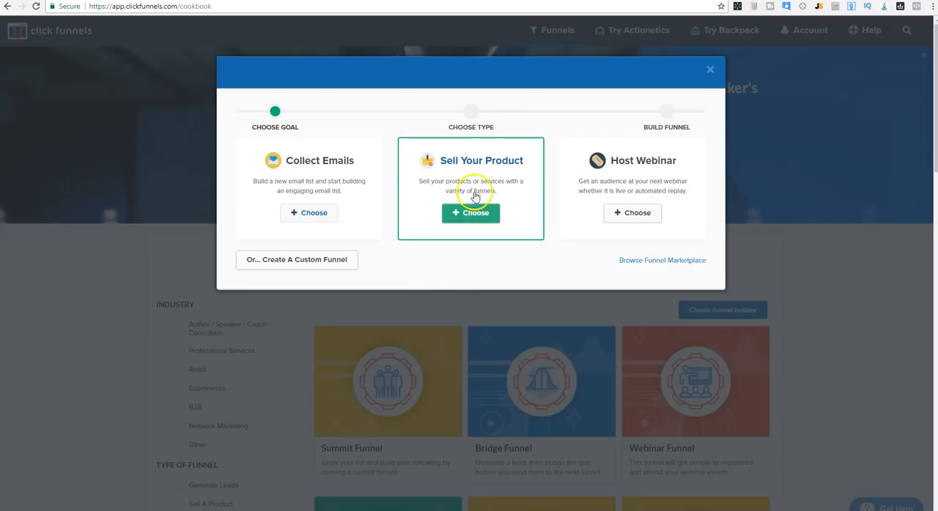
- Build a Sell Your Product sales funnel named 'Baby diapers'
click(470, 213)
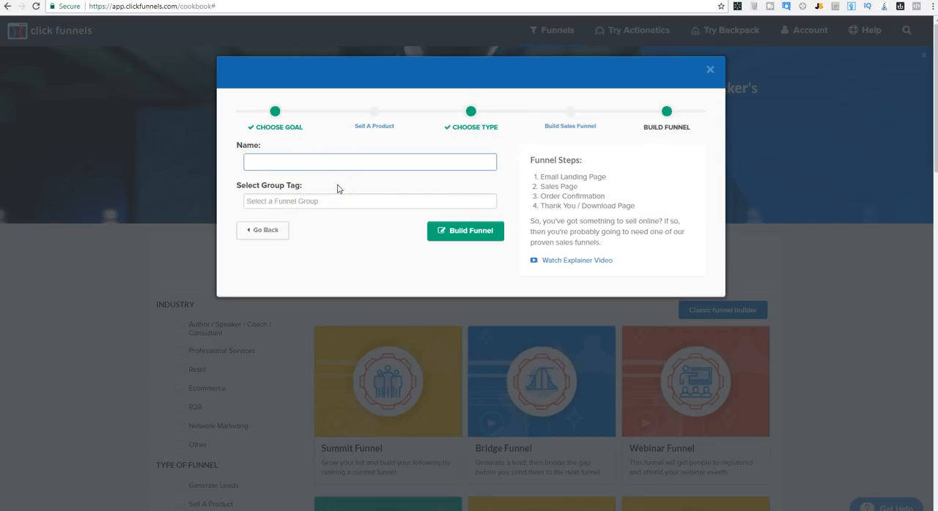
click(464, 231)
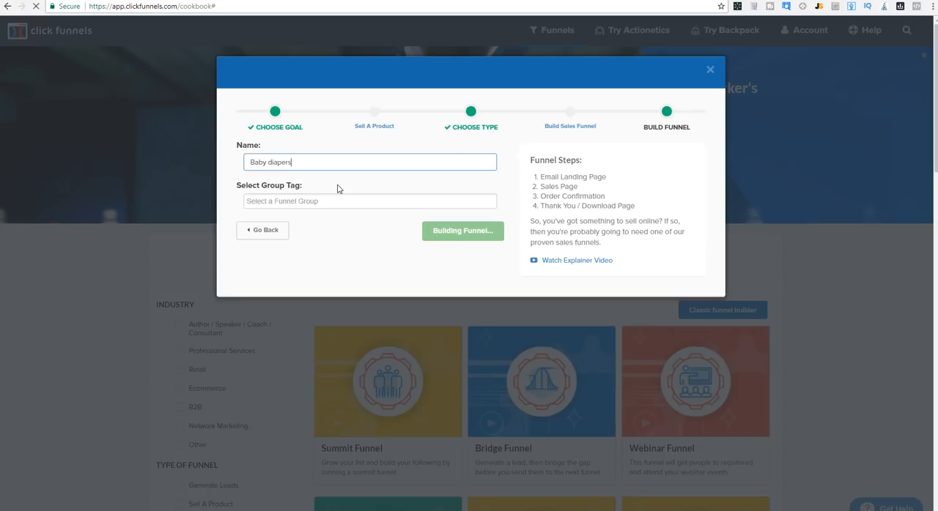
mouse_move(590, 261)
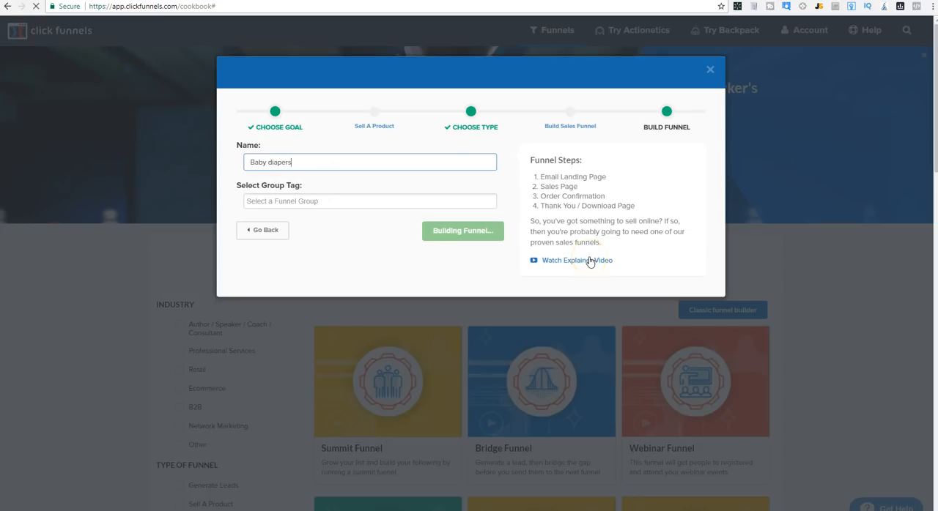
click(462, 230)
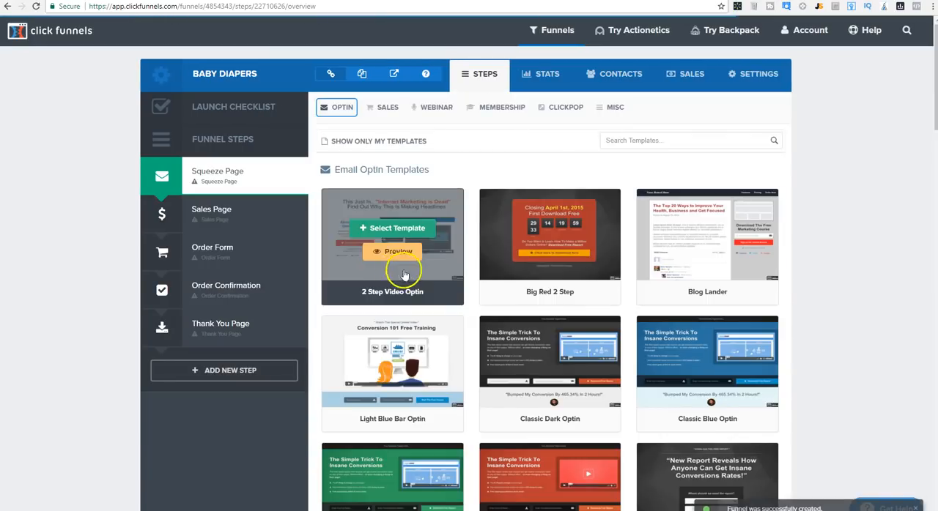
mouse_move(303, 297)
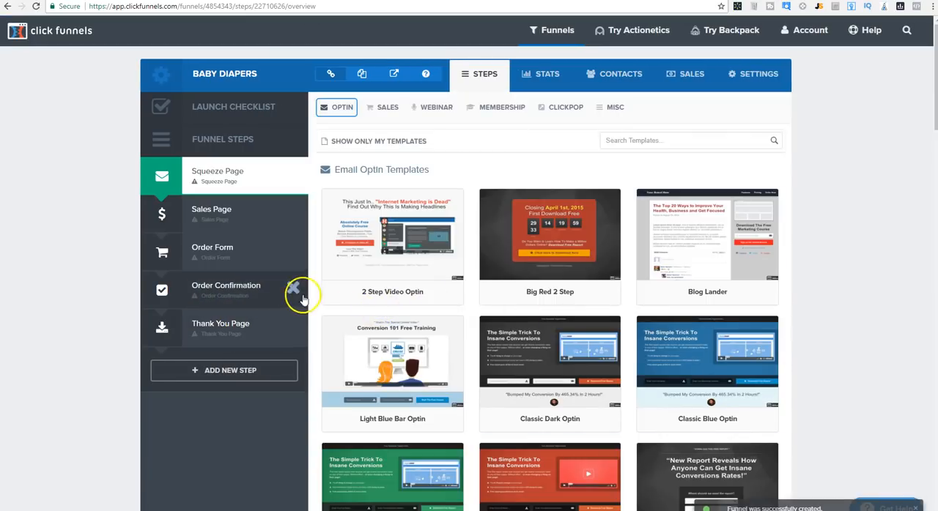
- Delete the Order Confirmation and Sales Page steps from the funnel
click(501, 106)
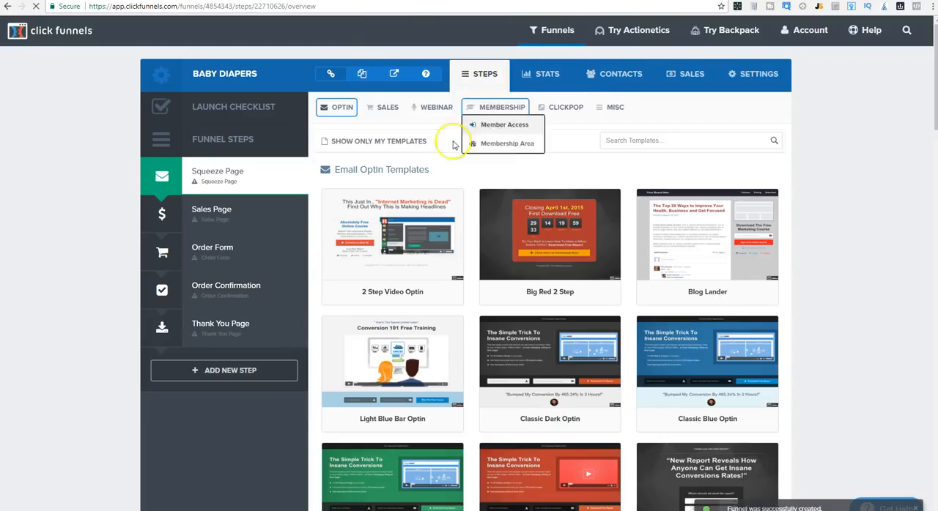
click(293, 286)
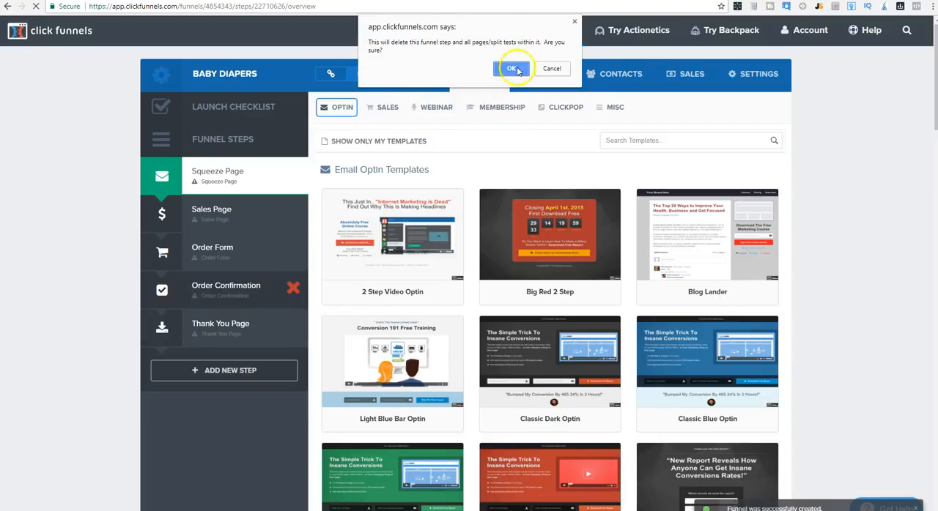
click(512, 68)
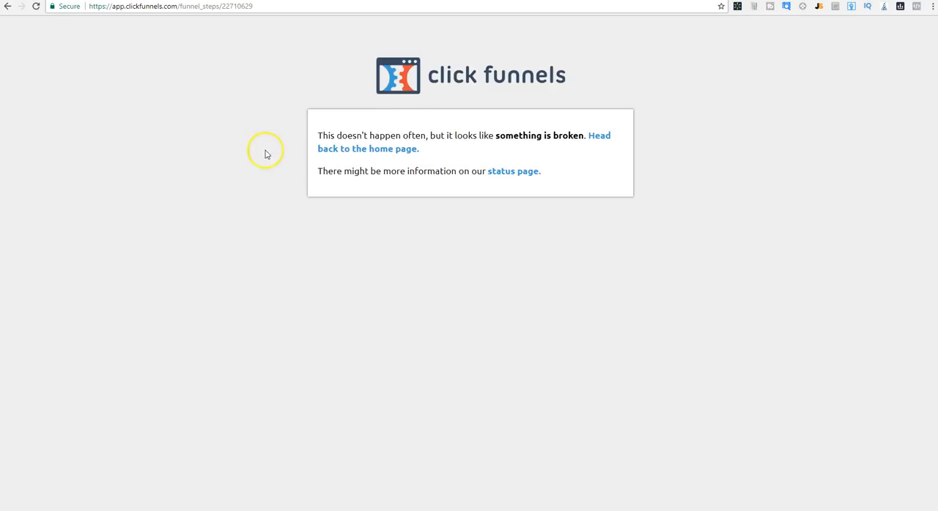
click(7, 6)
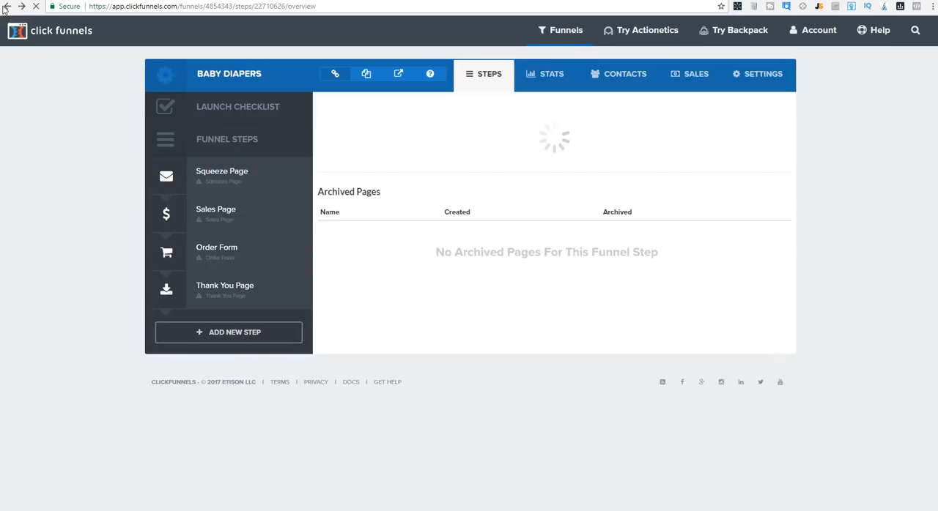
click(293, 212)
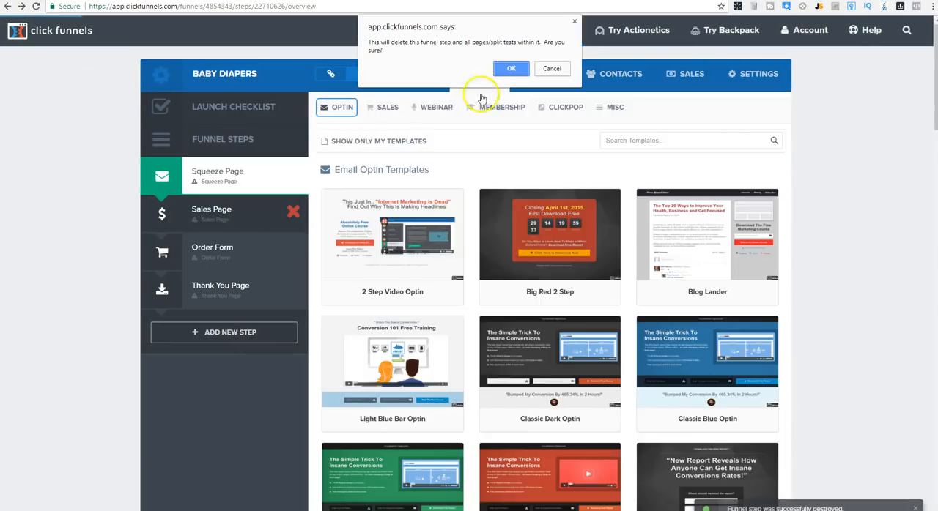
click(510, 68)
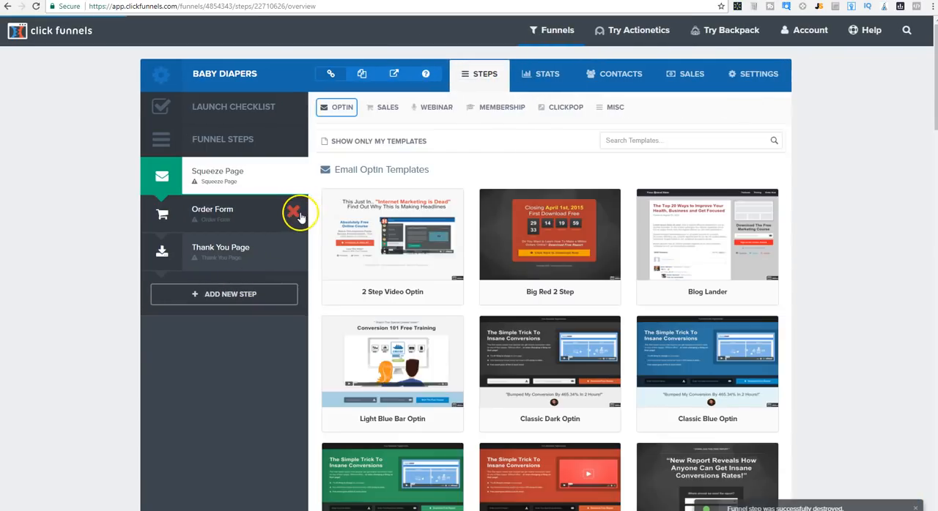
- Delete the Order Form and Thank You Page steps, leaving only Squeeze Page
click(291, 212)
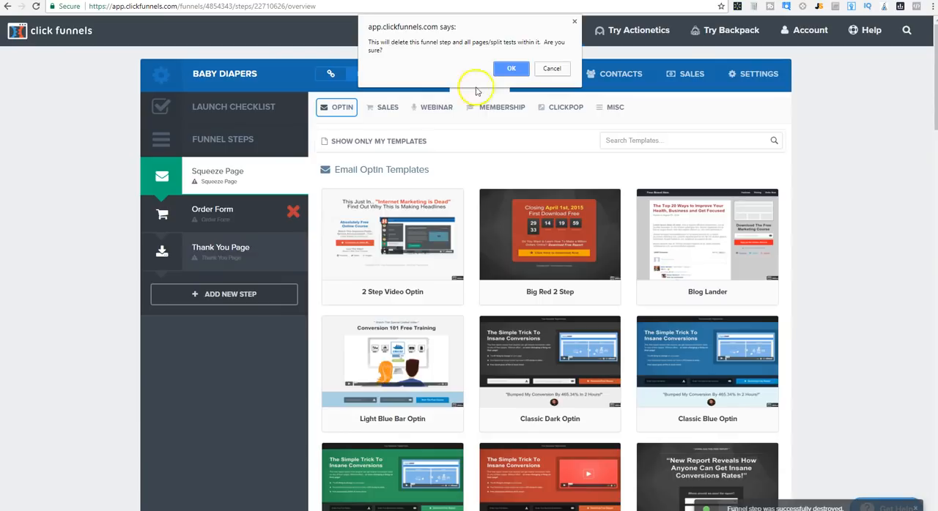
click(510, 68)
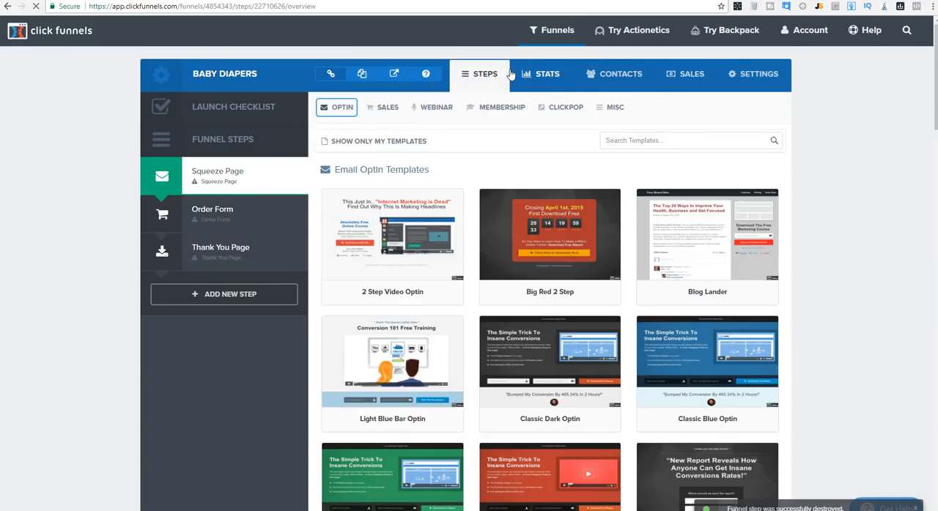
click(296, 215)
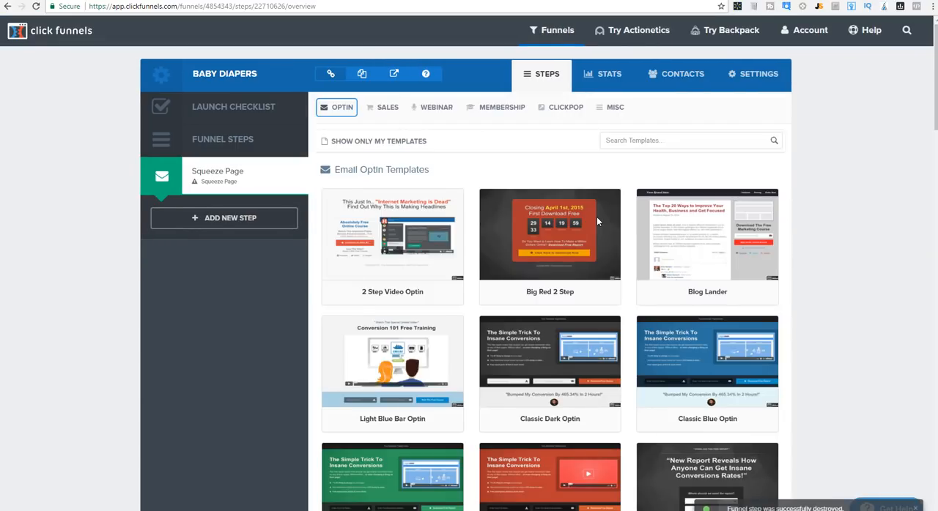
mouse_move(707, 235)
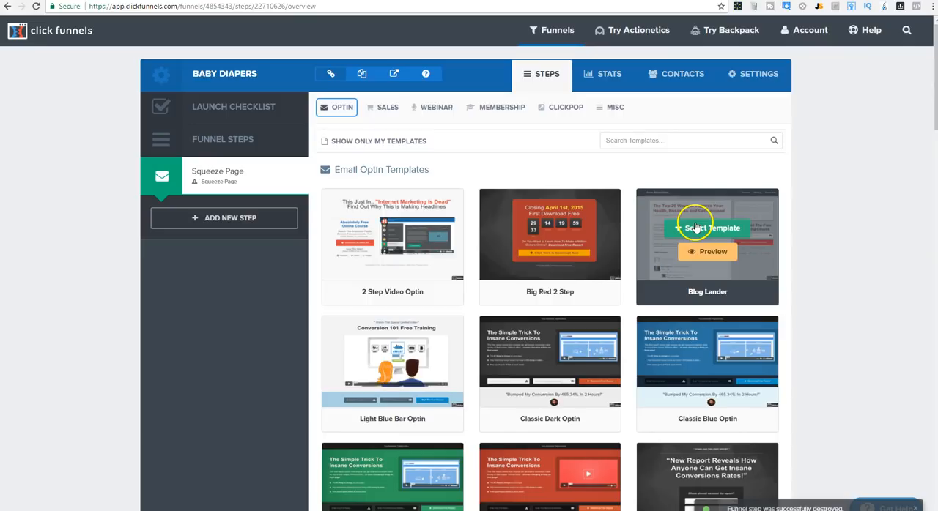
mouse_move(897, 248)
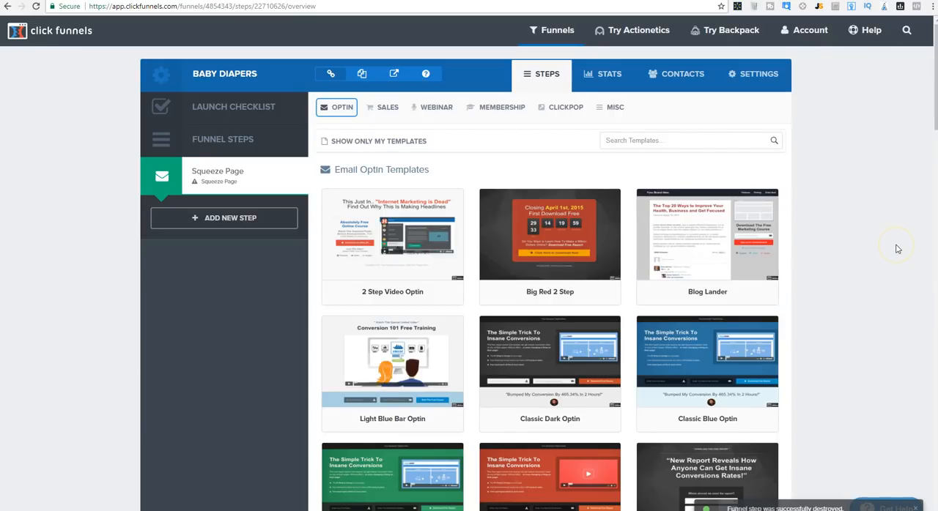
- Select the Roadblock Order Page template from the Sales Page template category
scroll(down, 3)
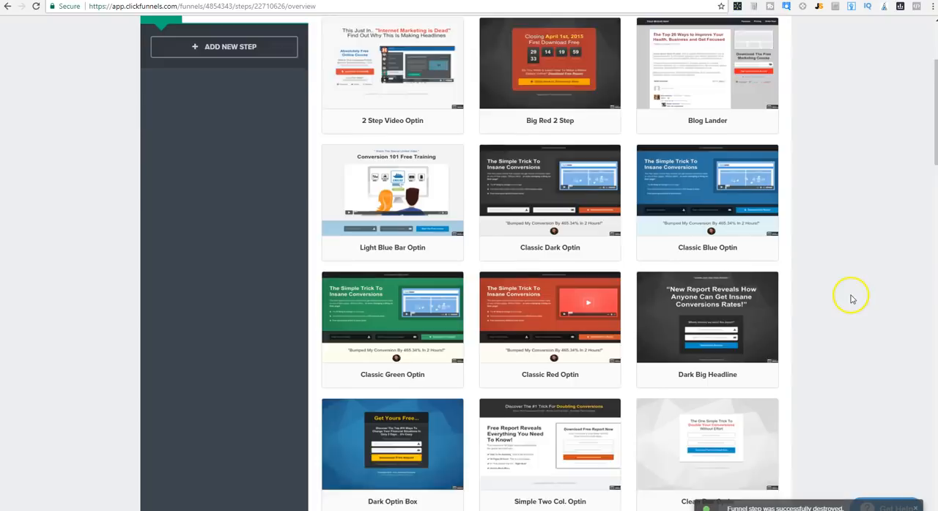
scroll(up, 3)
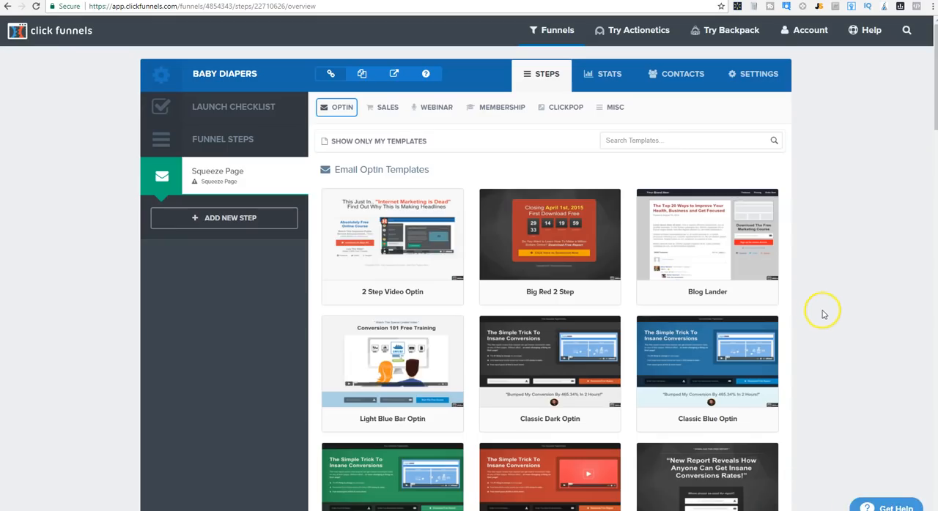
click(387, 107)
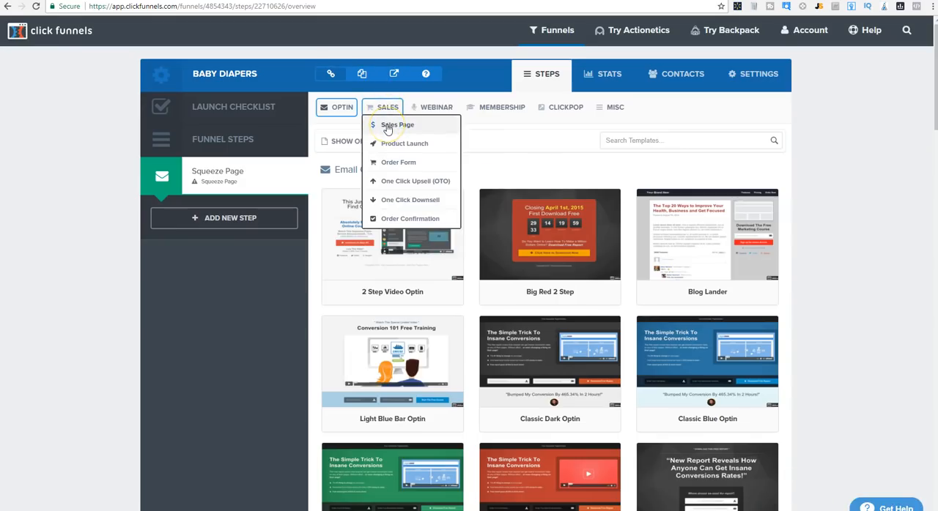
click(397, 125)
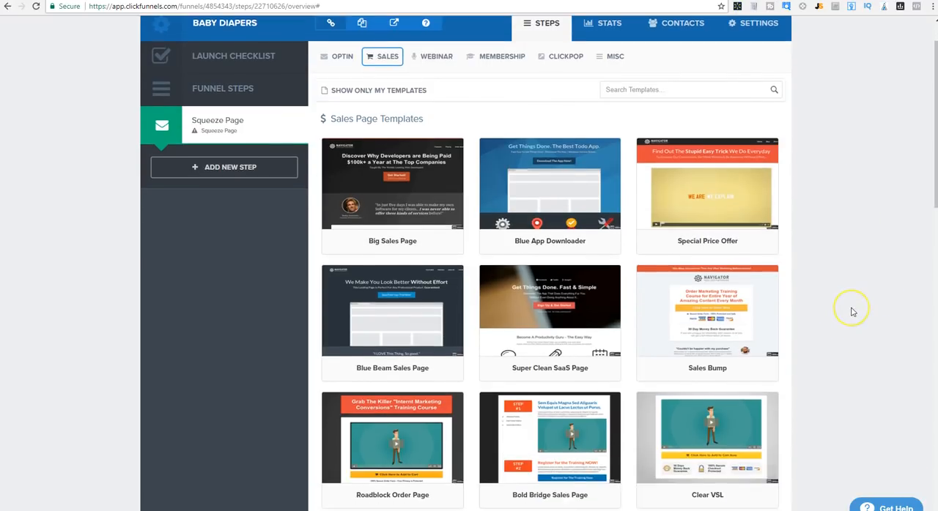
scroll(down, 3)
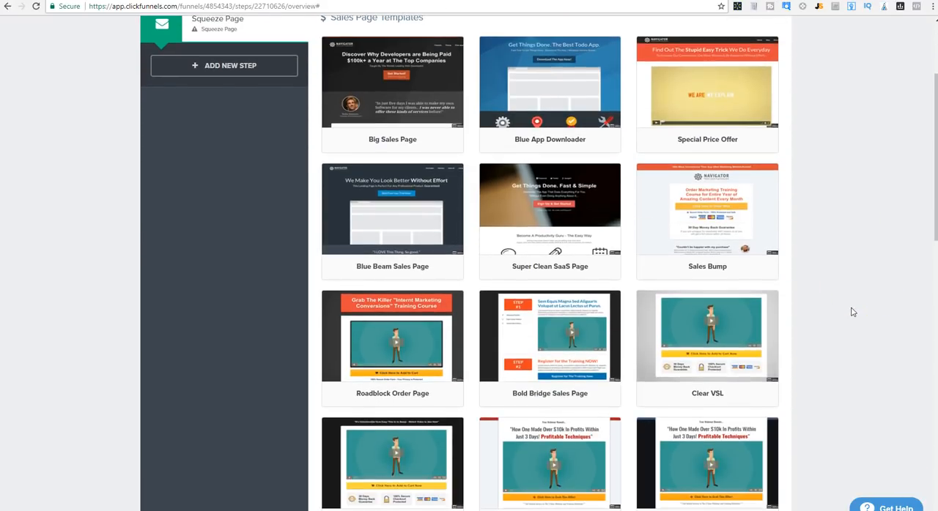
mouse_move(812, 338)
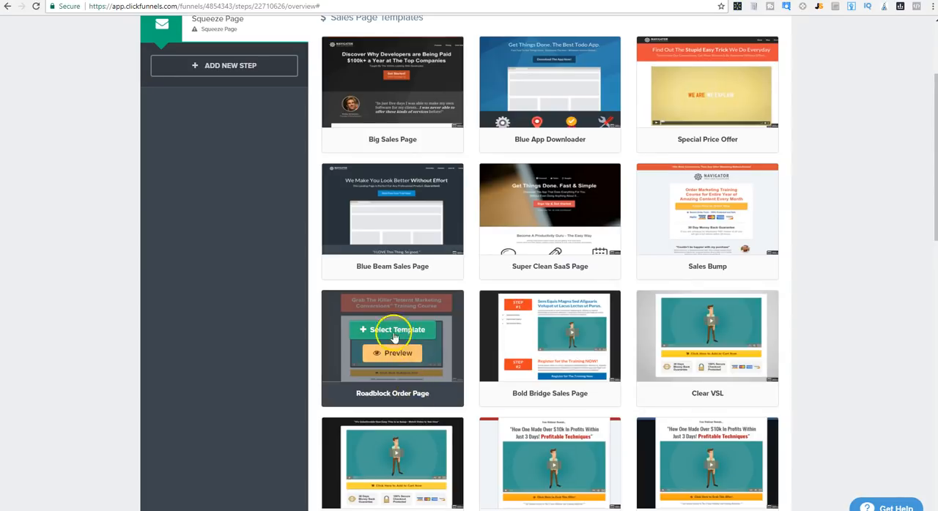
click(392, 329)
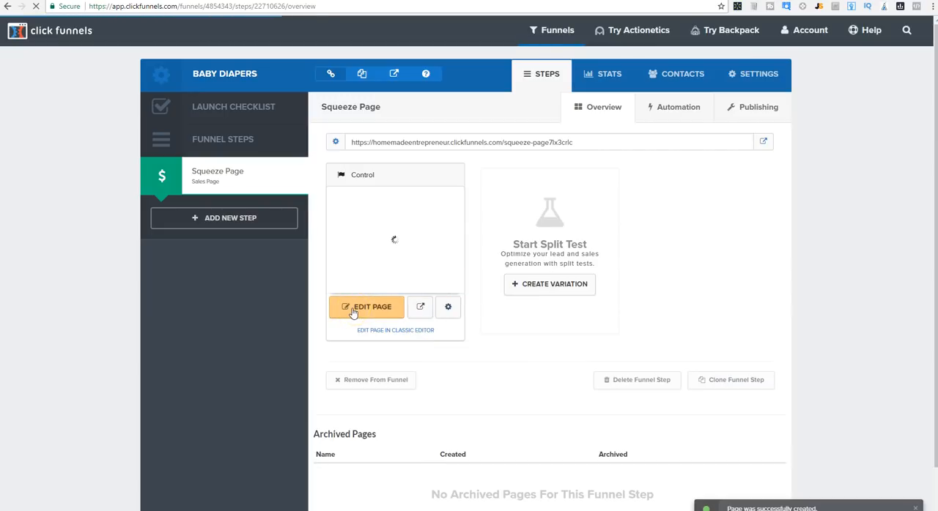
- Open the Squeeze Page's Control page in the editor
click(366, 306)
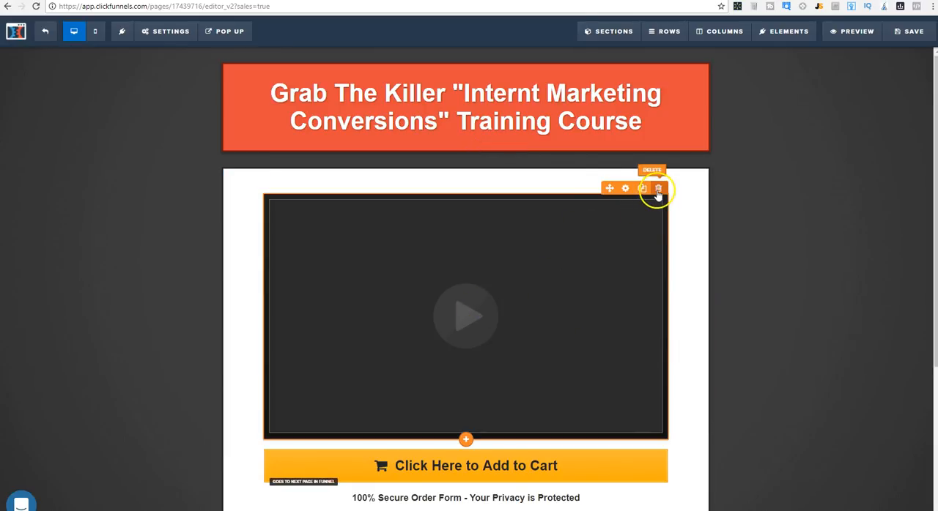
- Delete the add-to-cart form, testimonials and copyright footer, confirming each removal
click(657, 188)
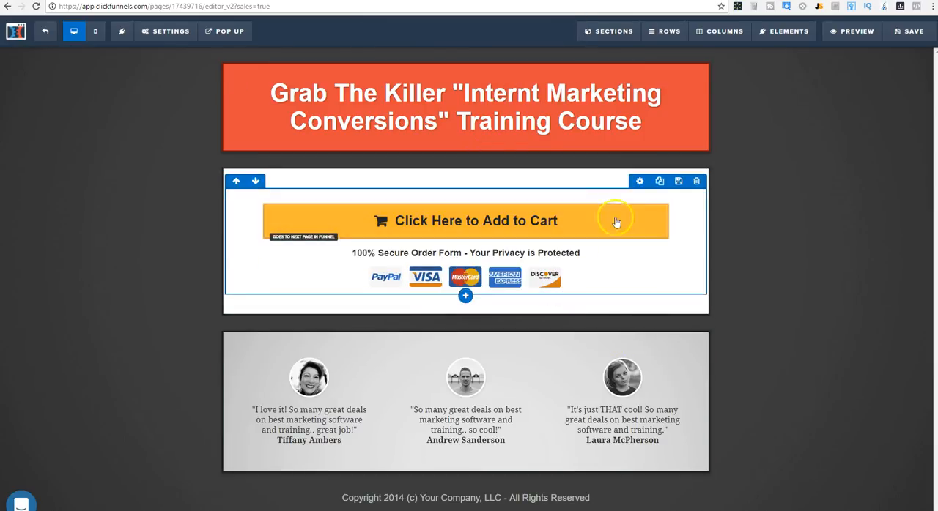
mouse_move(672, 213)
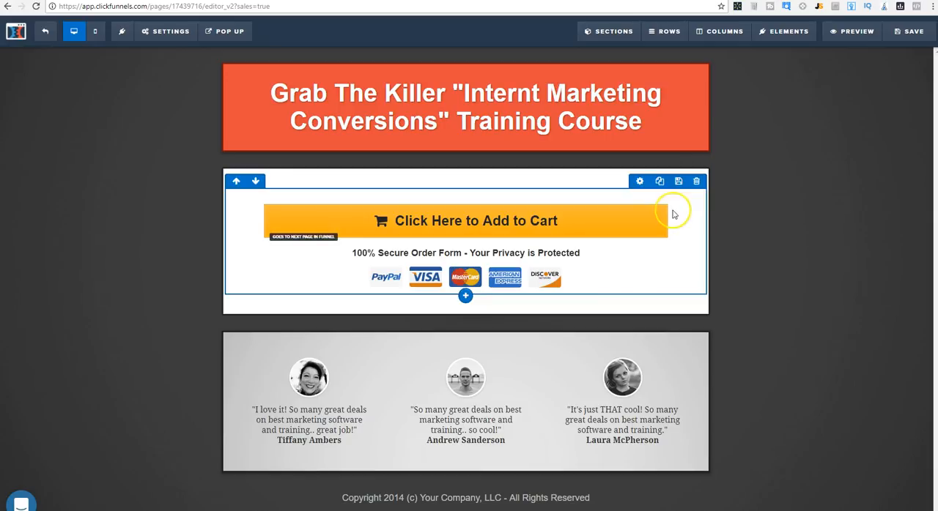
mouse_move(683, 213)
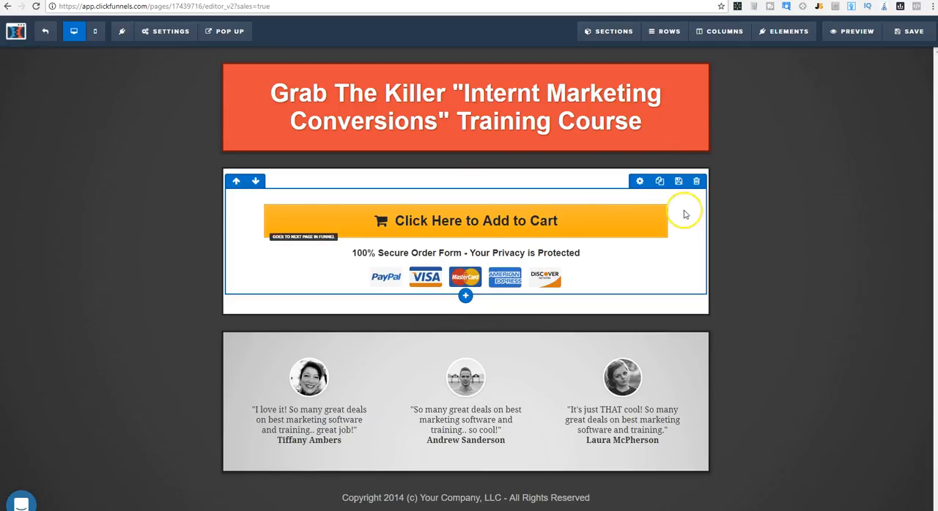
click(696, 181)
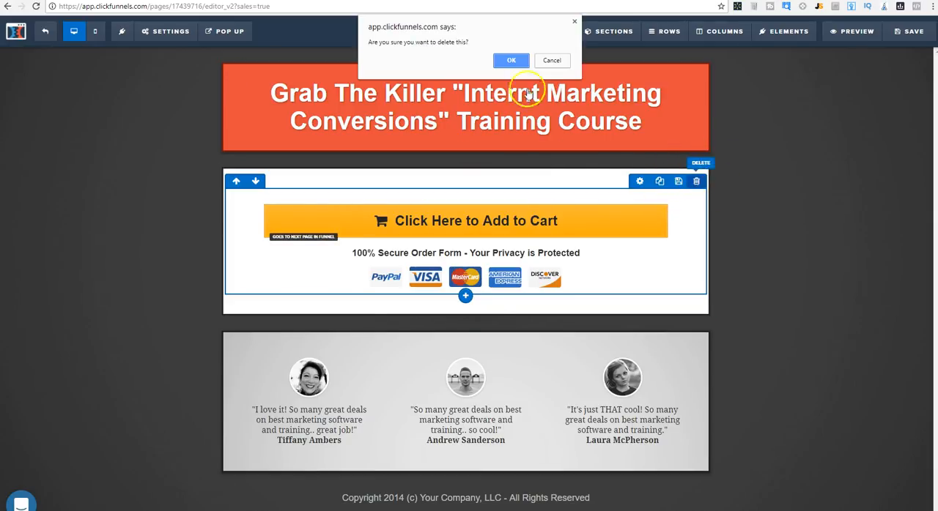
click(510, 60)
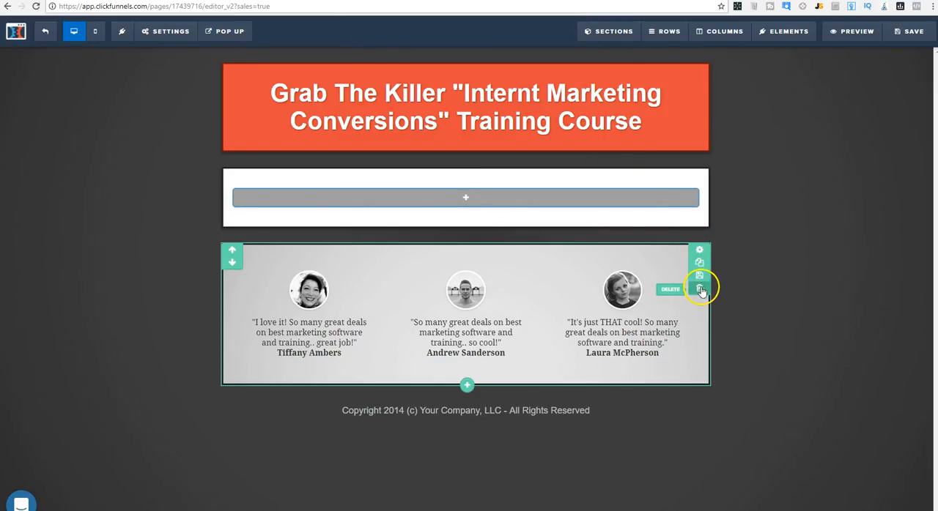
click(699, 287)
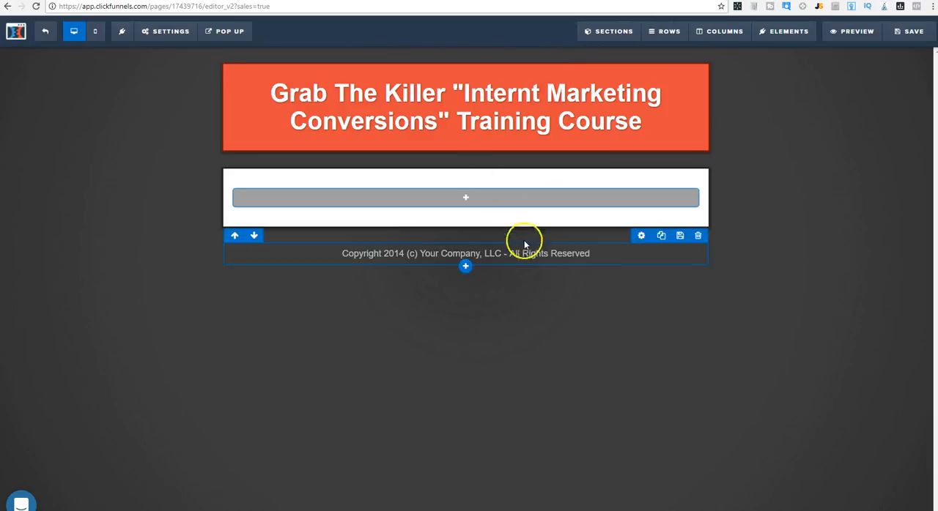
click(697, 235)
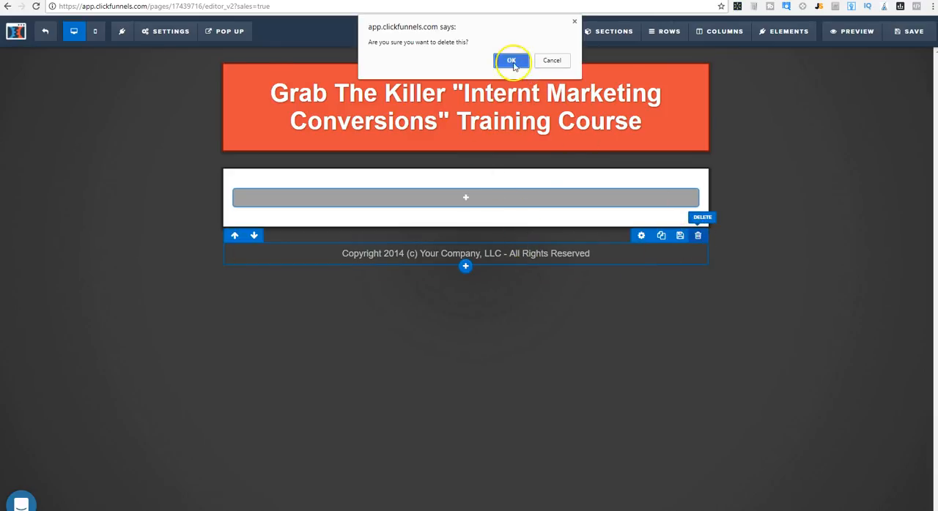
click(511, 60)
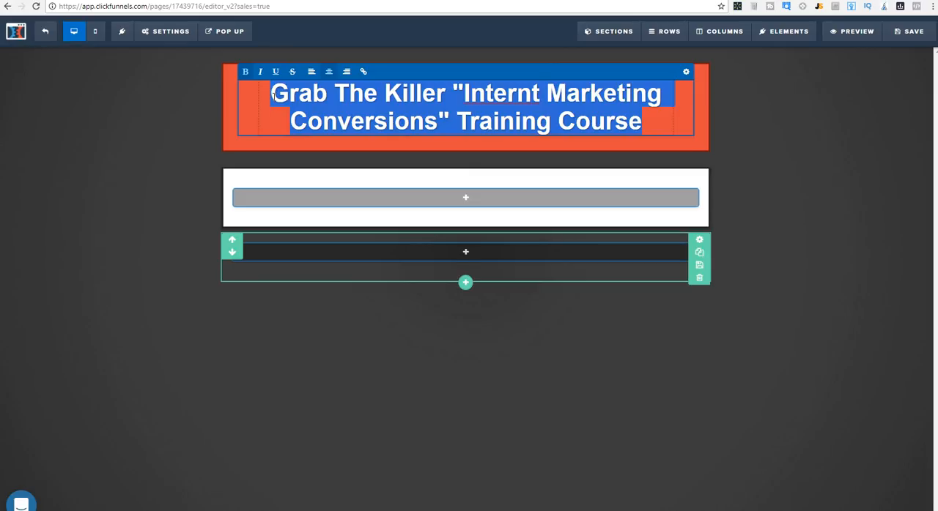
- Type 'Attention Parents: Answer This SIMPLE Question...' over the existing headline
text(Attention PA)
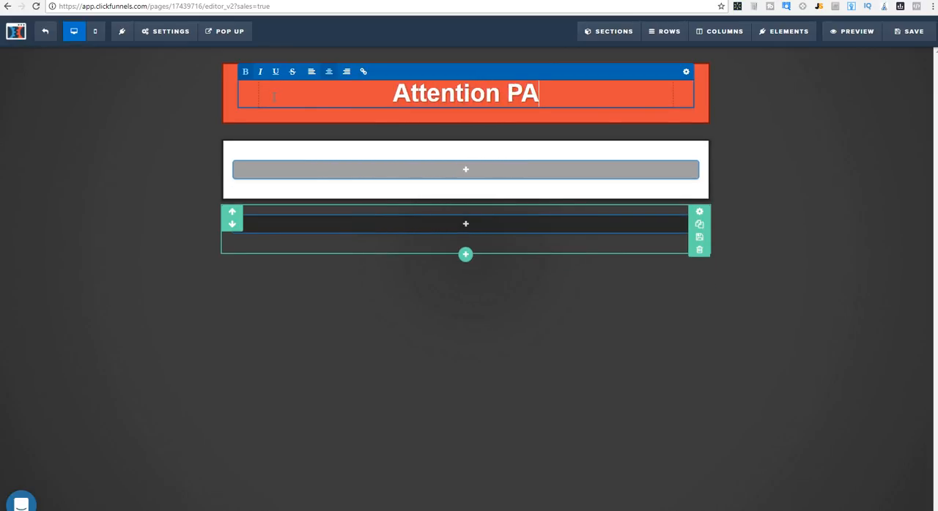
text(rents)
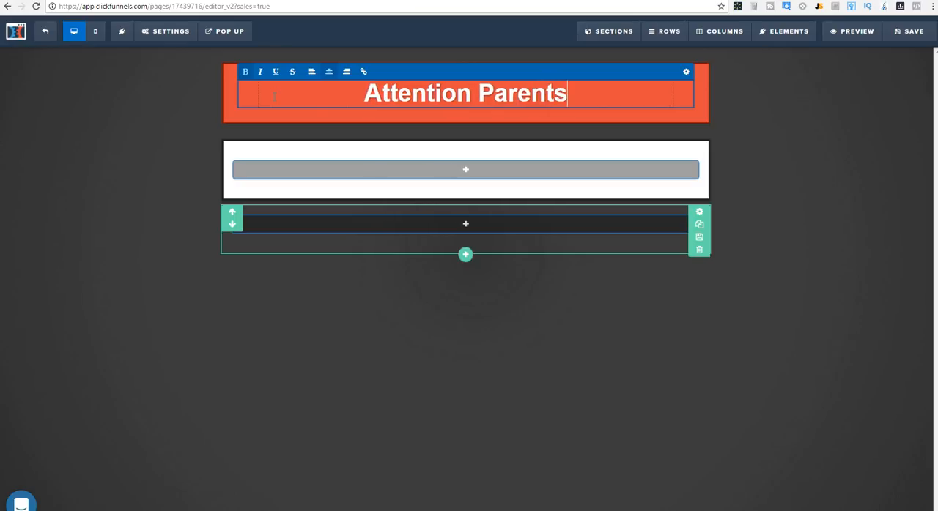
text(:)
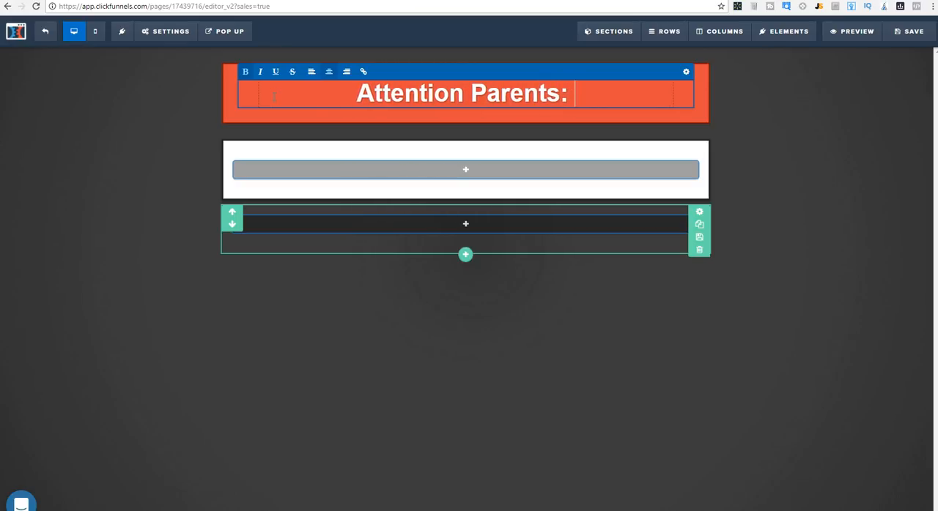
text(Answer This Si)
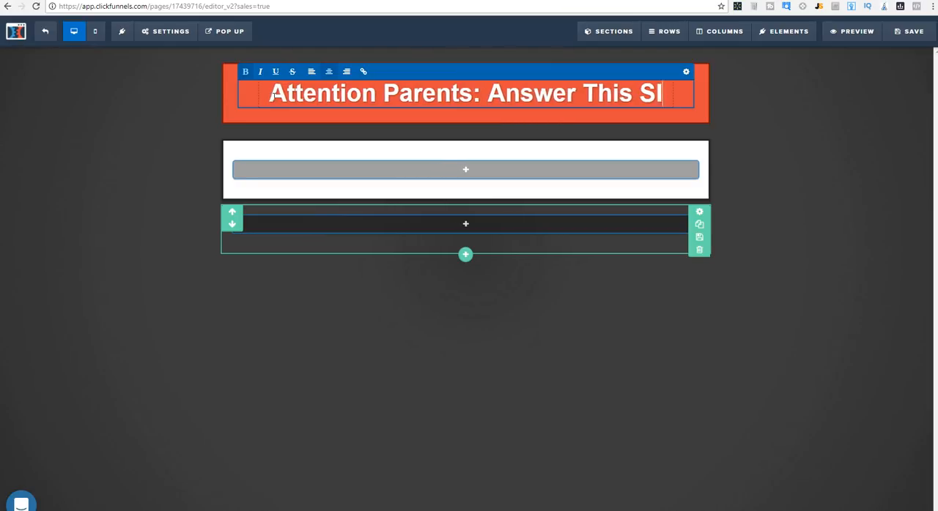
text(MPLE Question)
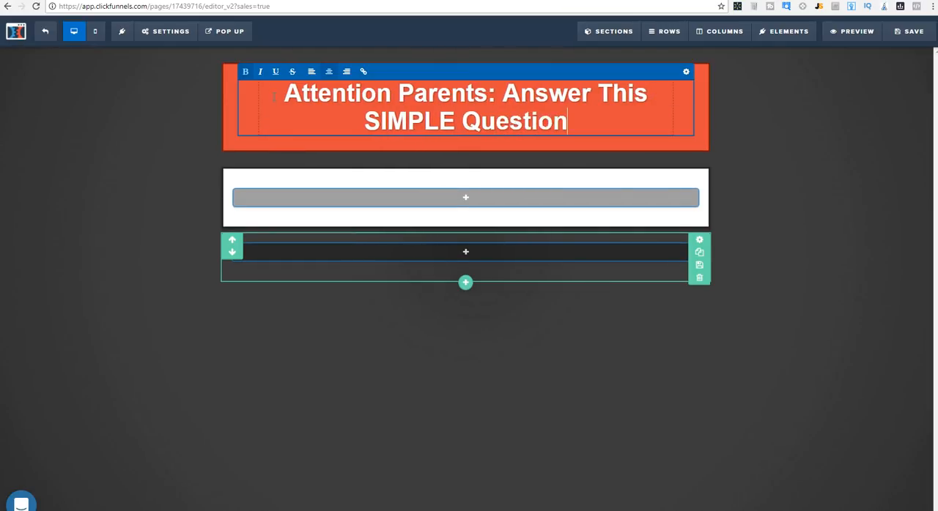
text(...)
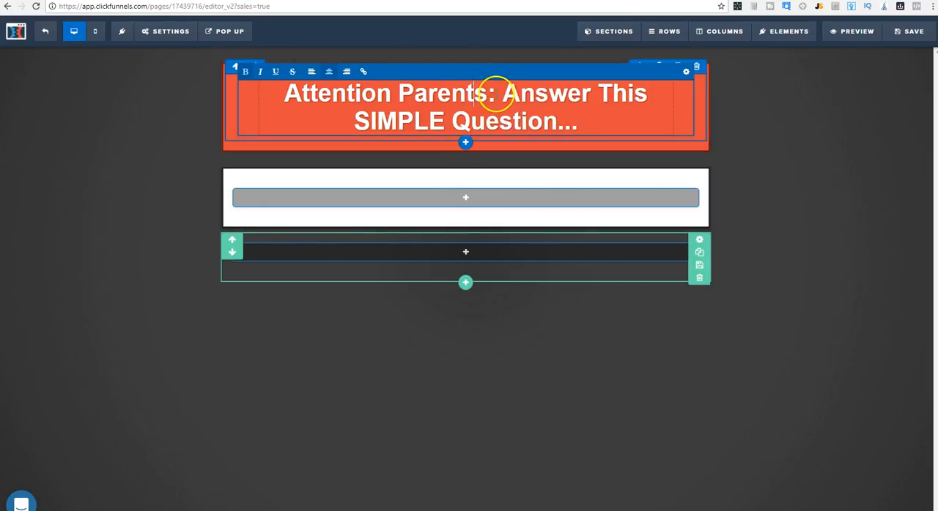
click(246, 71)
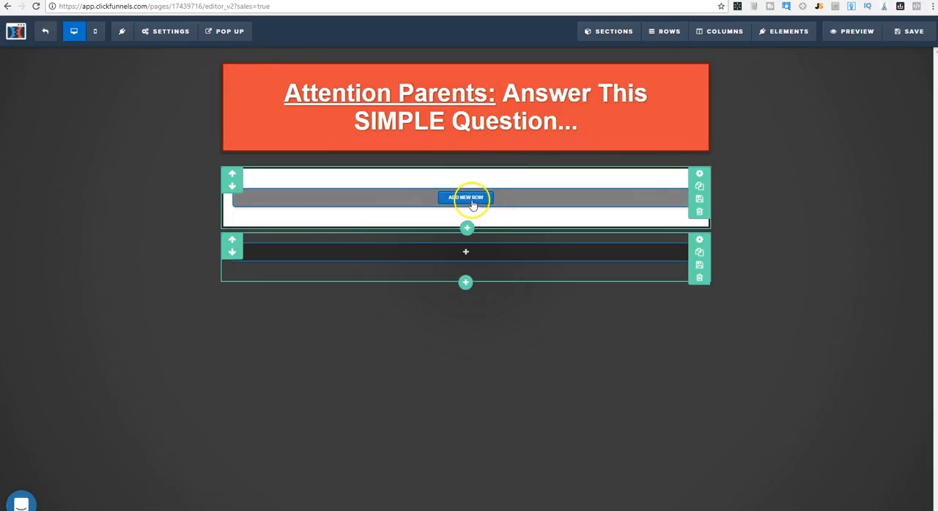
- Insert a Survey element in a new row and open Edit Survey Options
click(465, 198)
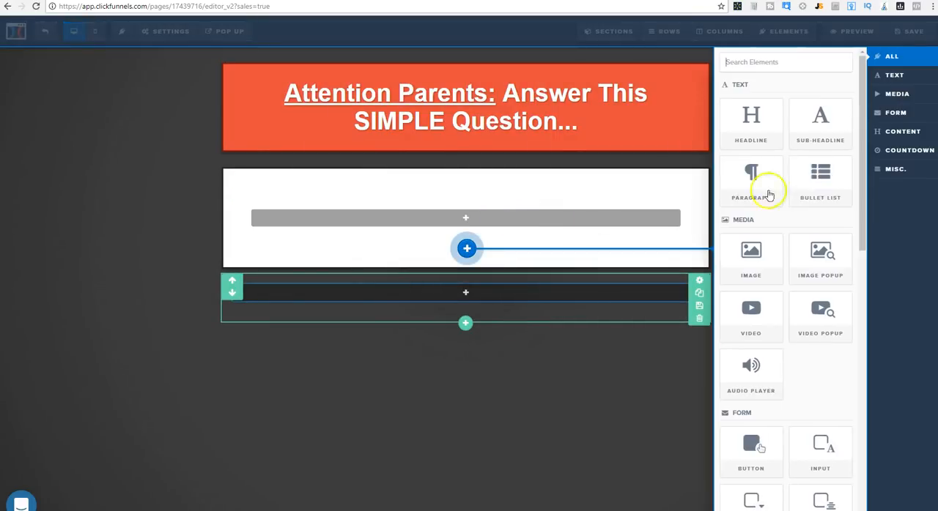
scroll(down, 3)
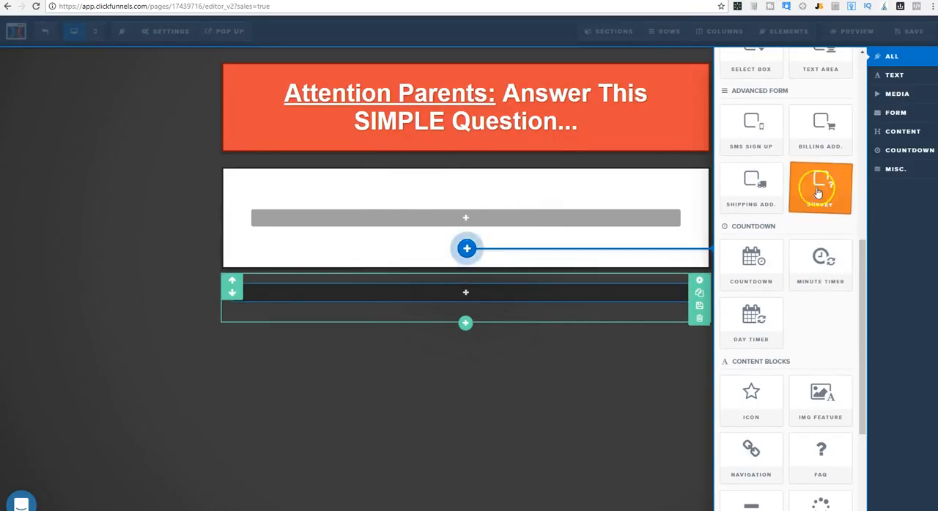
click(819, 187)
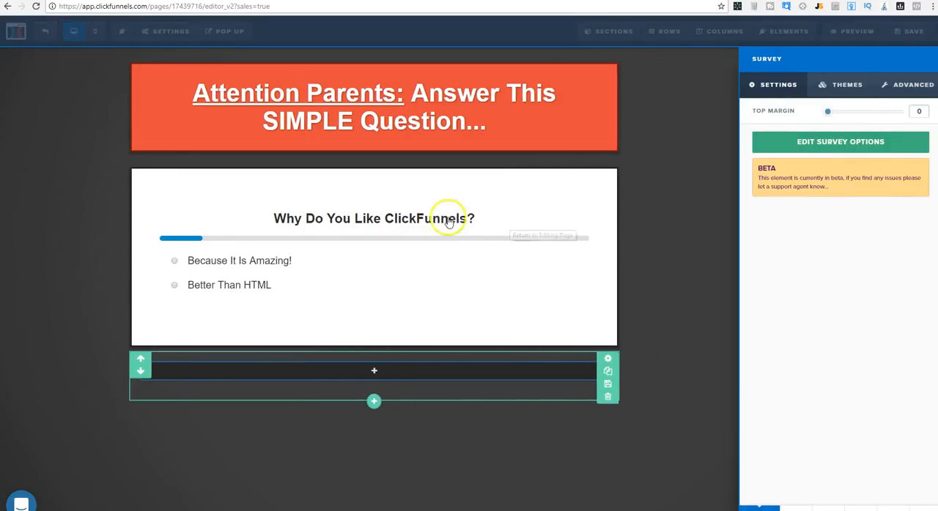
click(840, 141)
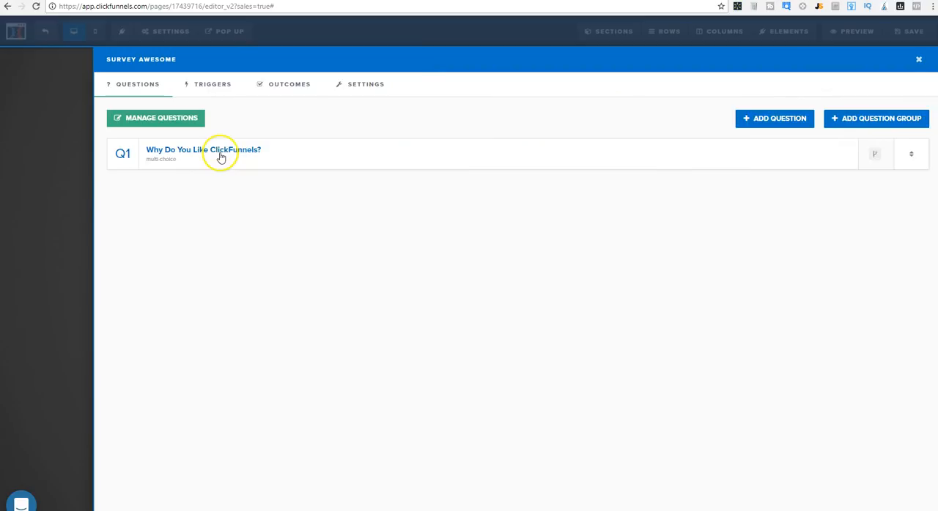
- Enter the question 'Which Diapers Do You Prefer For Your Baby?' with answers Huggies and Pampers
click(203, 150)
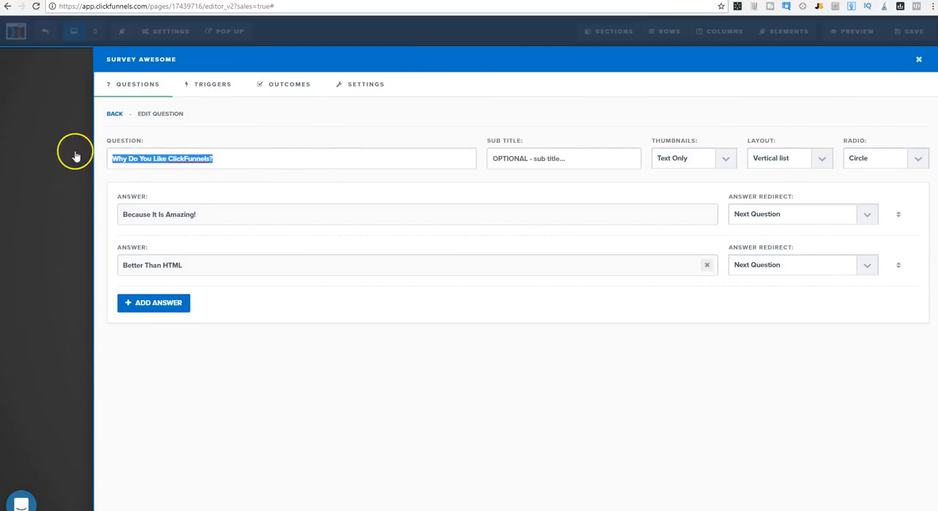
mouse_move(76, 157)
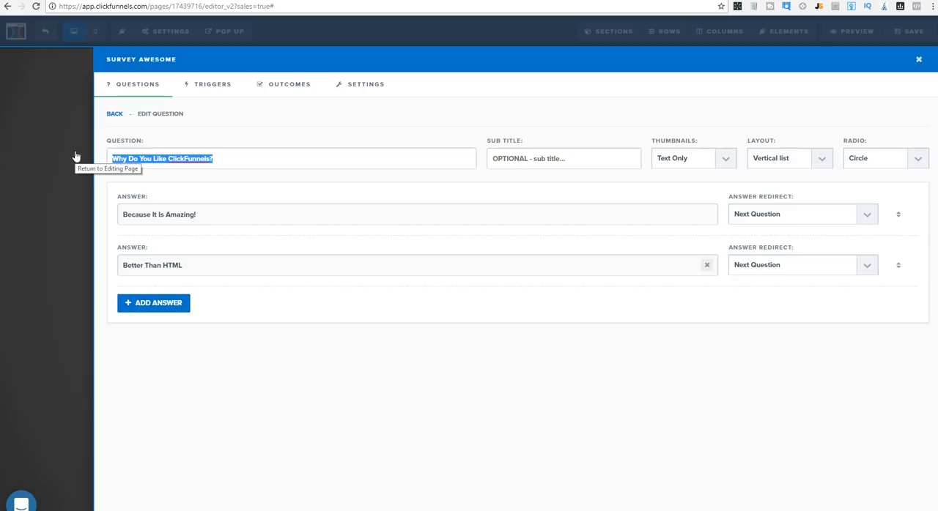
text(Which Diap)
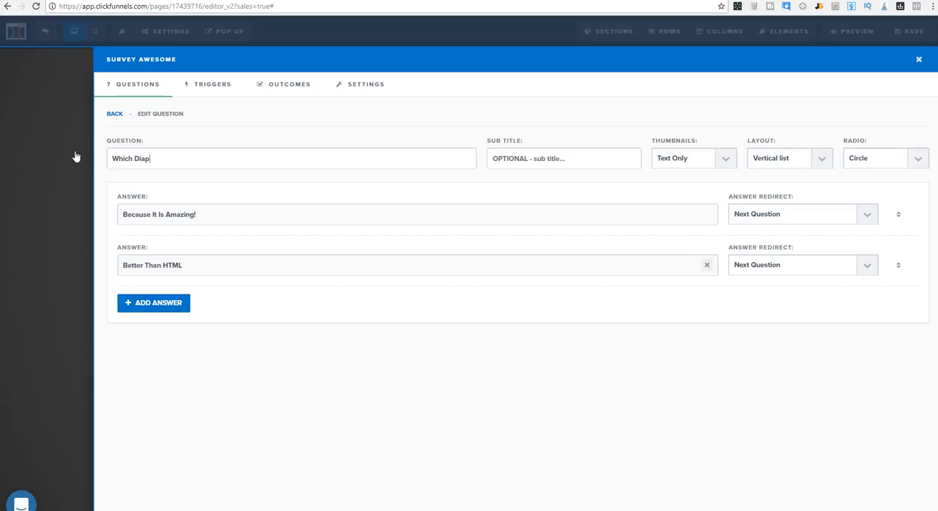
text(ers Do You Pe)
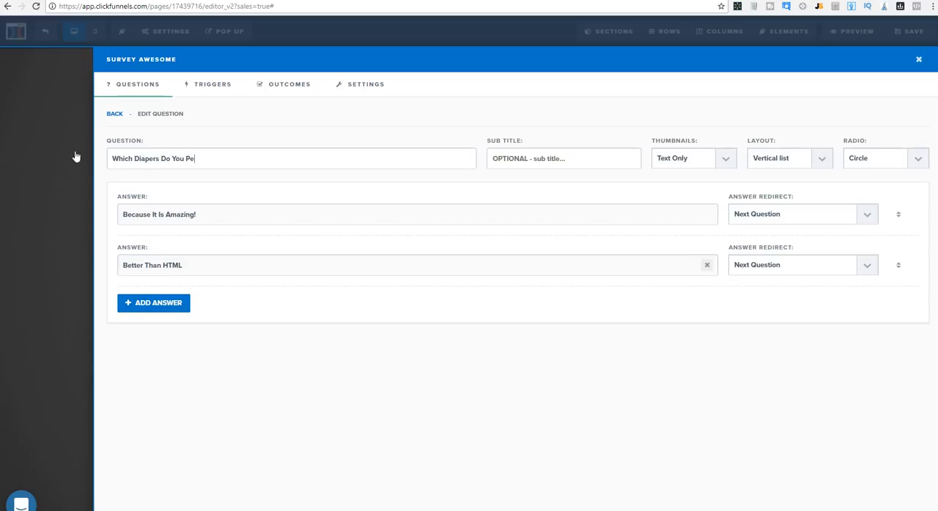
text(refer)
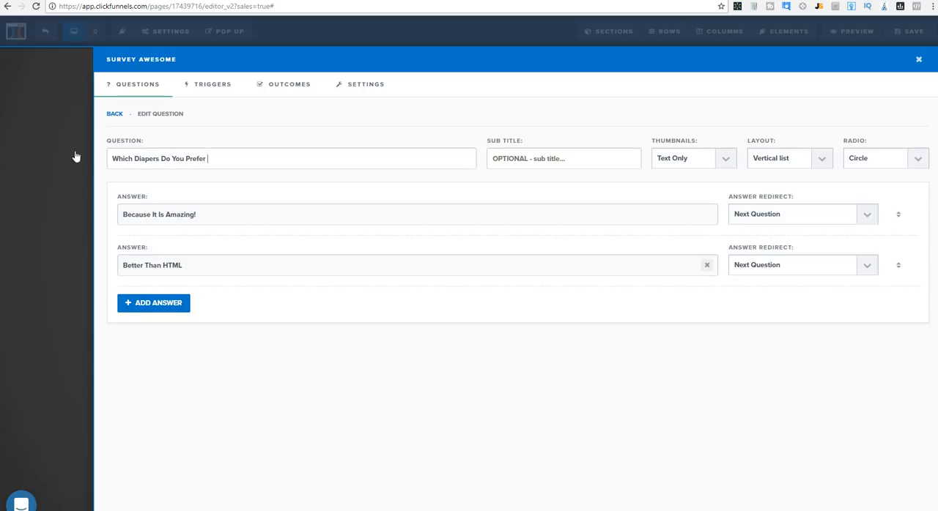
text(For Your Bab)
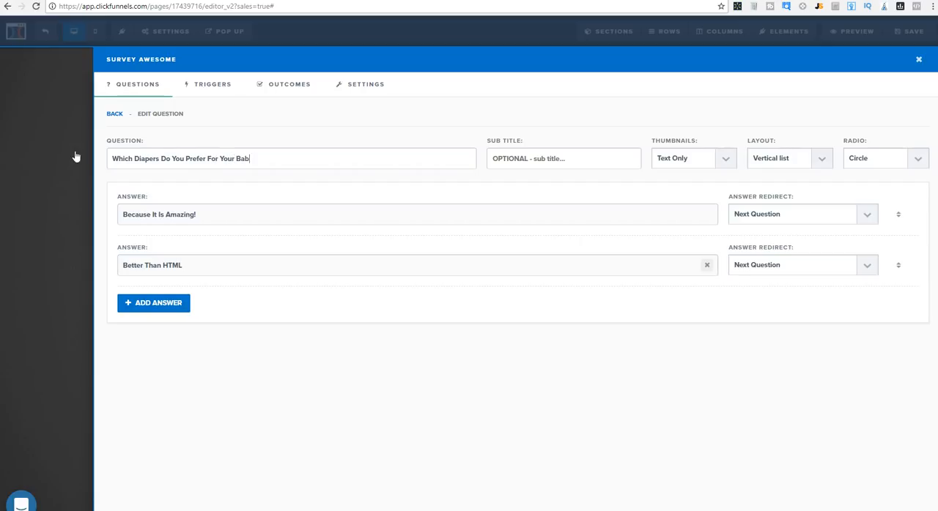
text(y?)
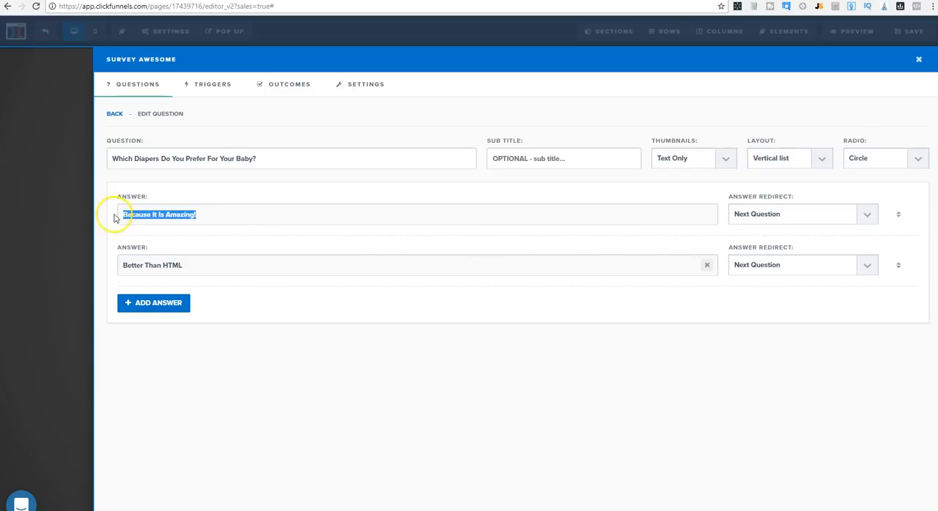
text(Huggies)
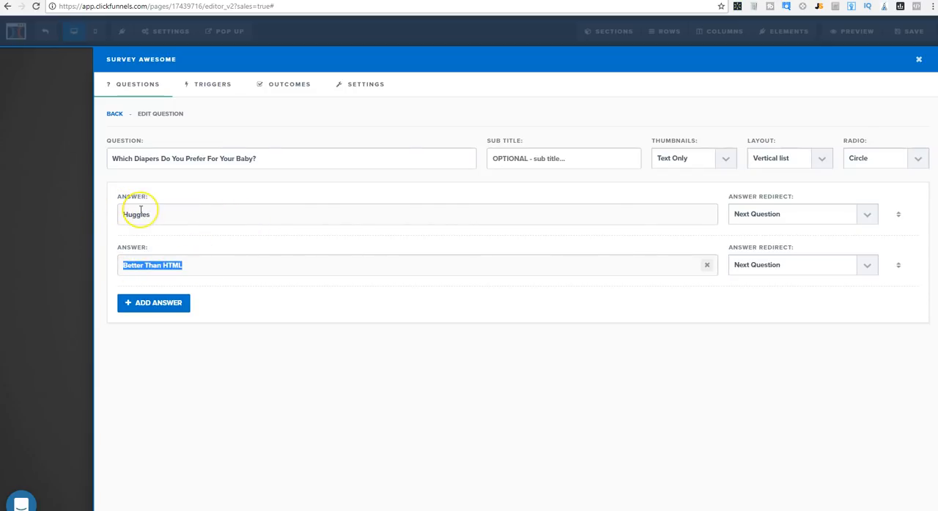
text(Pampers)
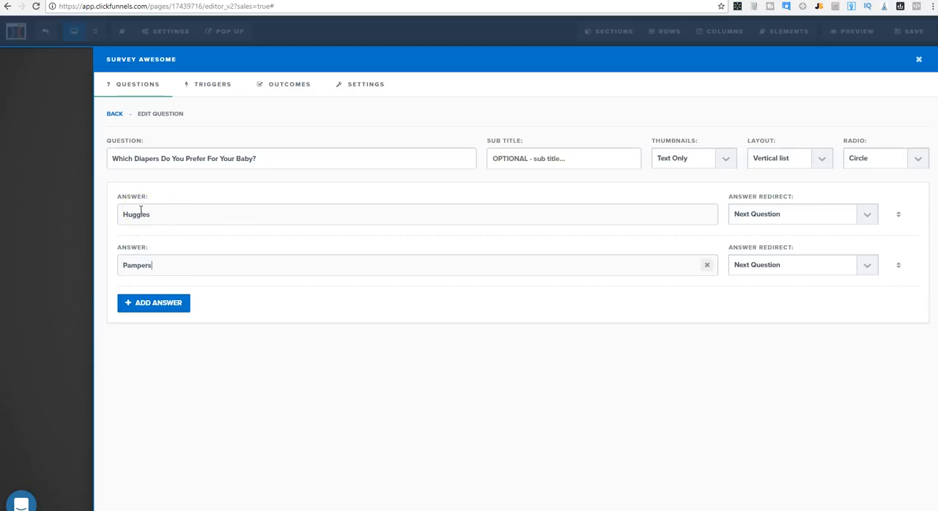
mouse_move(867, 214)
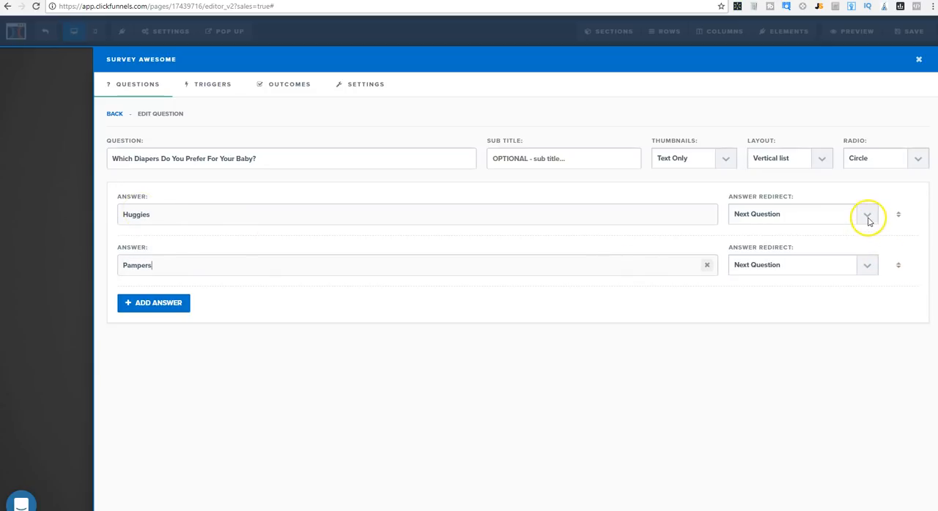
- Set answer redirects to End Survey and delete the extra placeholder answer
click(867, 214)
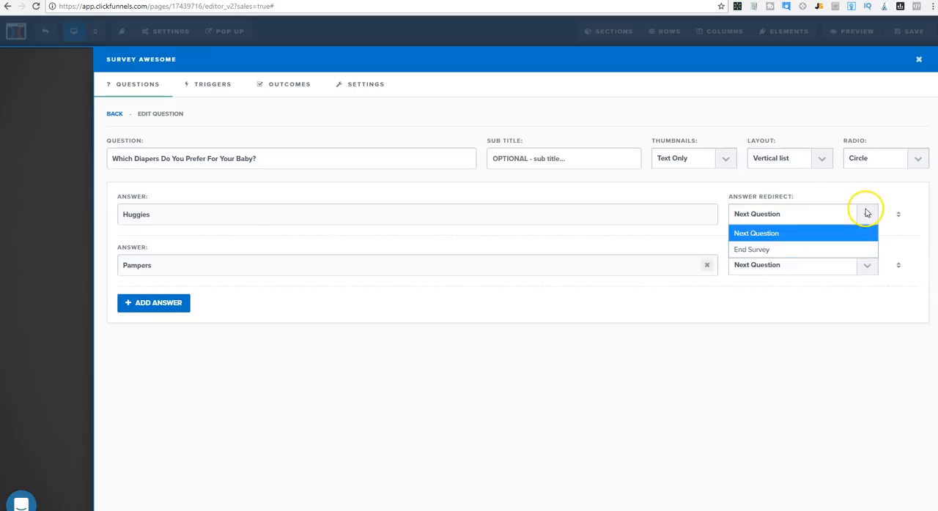
click(755, 233)
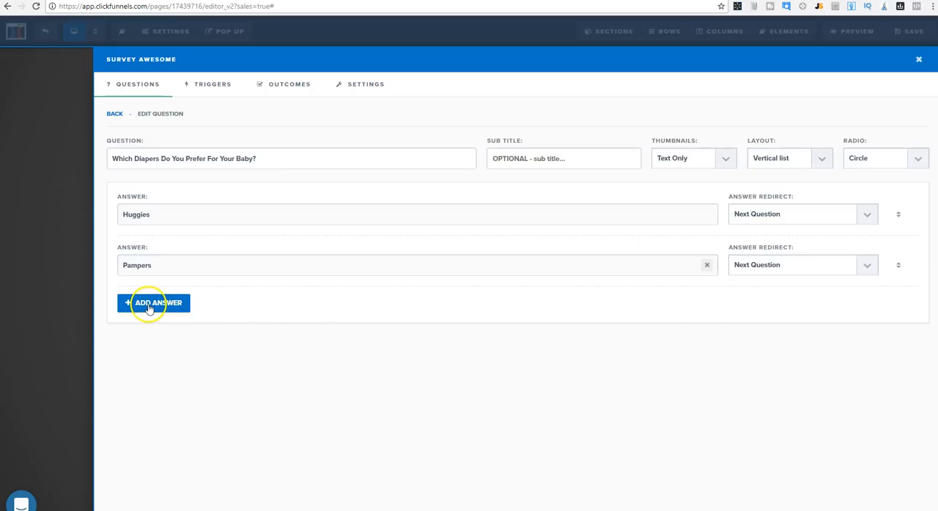
click(866, 264)
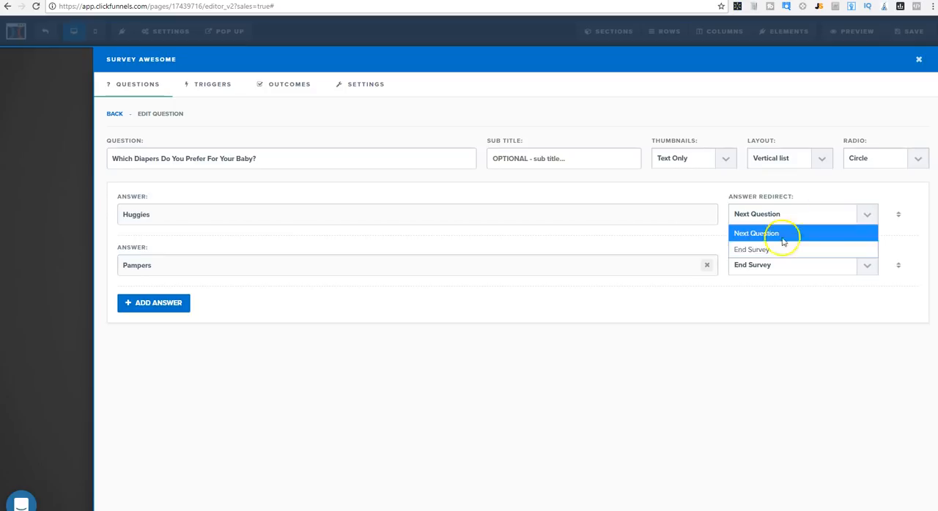
click(750, 249)
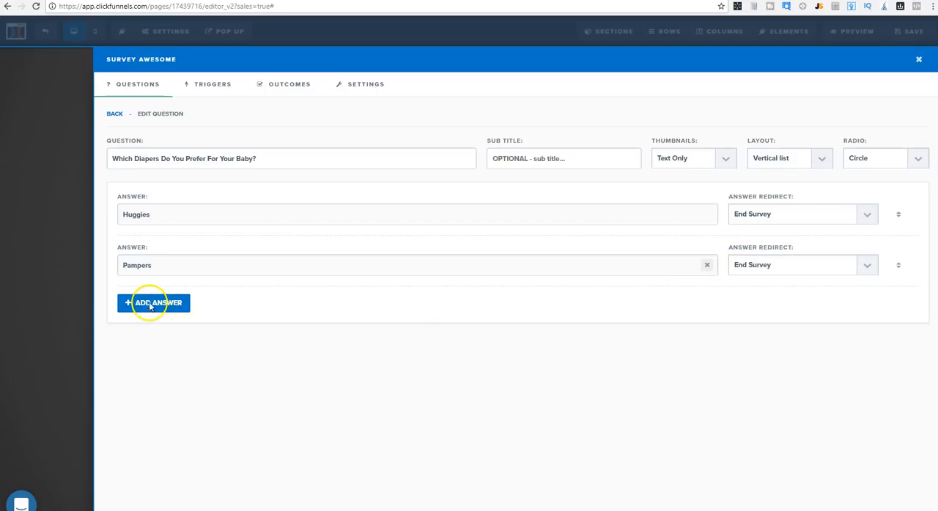
click(153, 302)
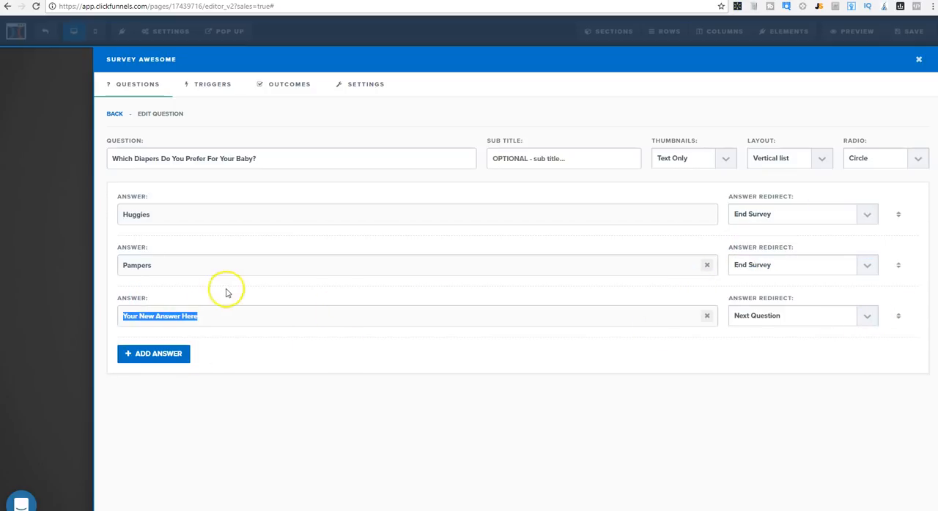
click(706, 316)
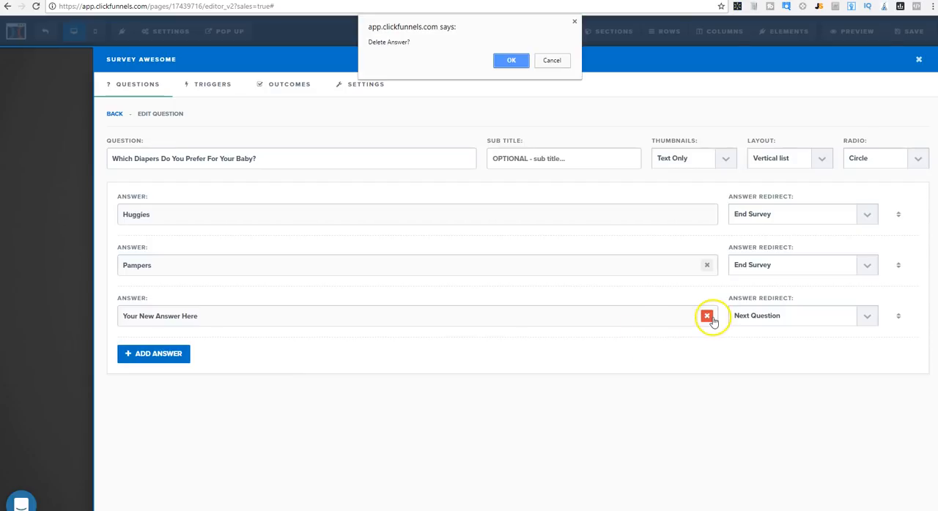
click(511, 60)
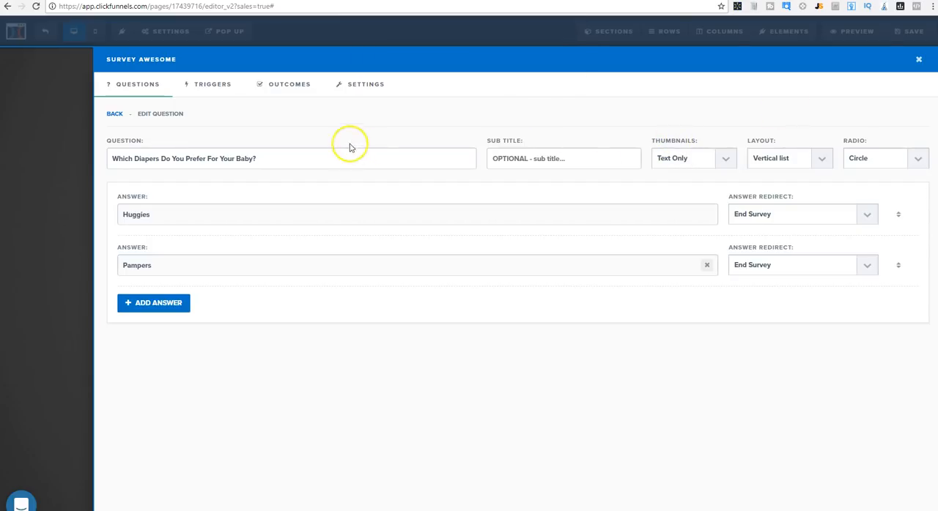
click(114, 113)
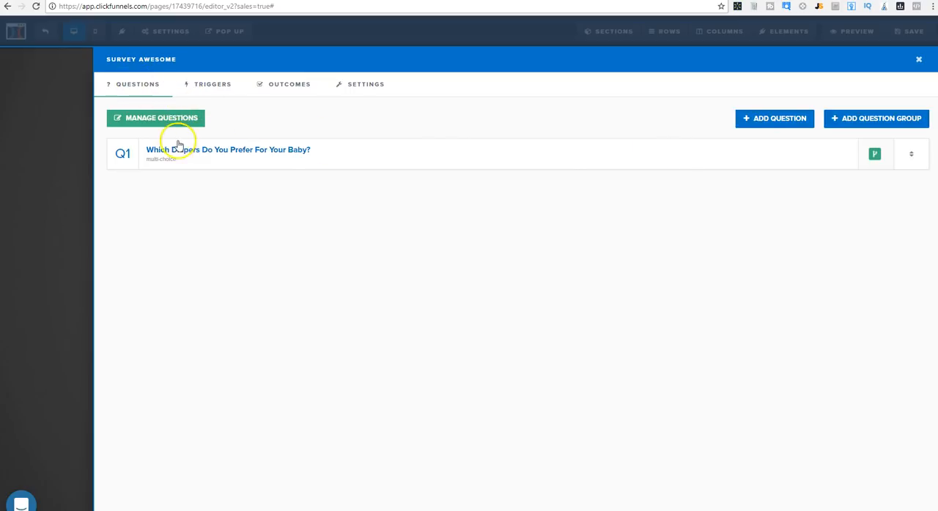
- Browse the survey's Outcomes and Settings tabs, then close the Survey Awesome modal
click(228, 150)
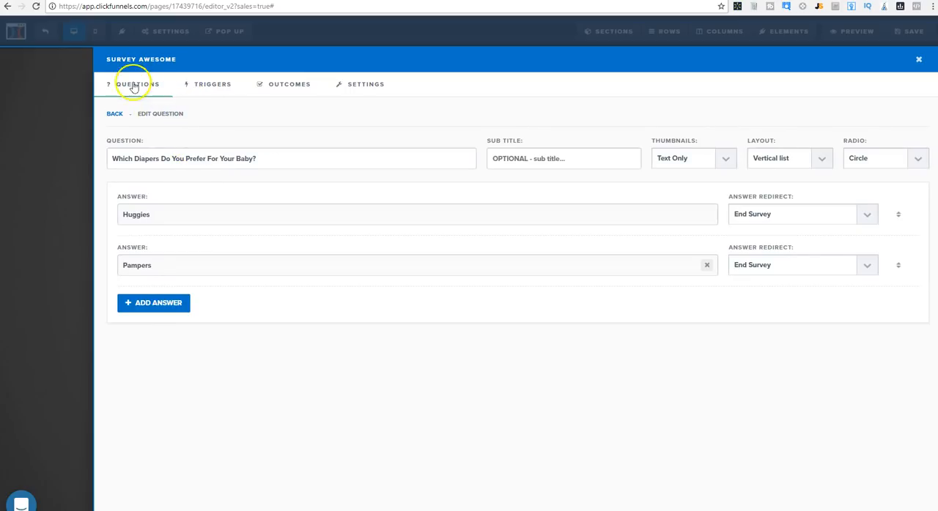
click(289, 84)
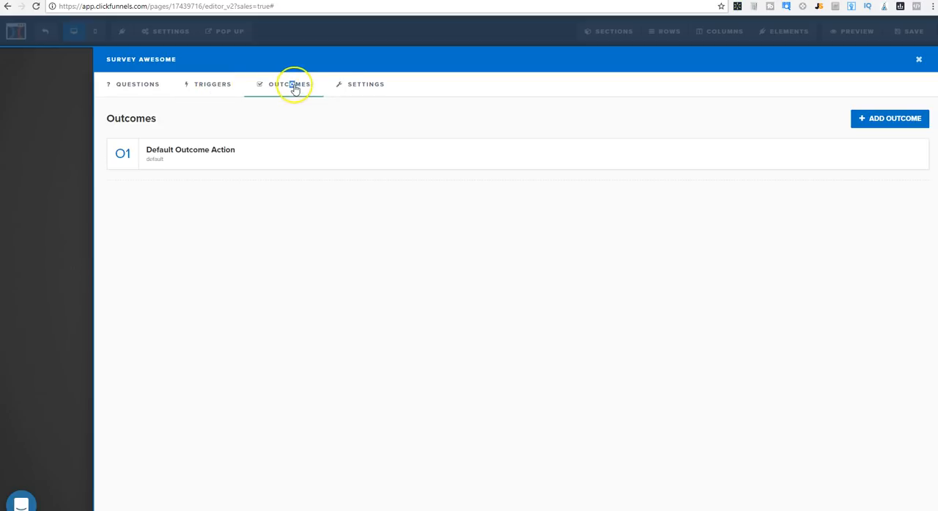
click(366, 83)
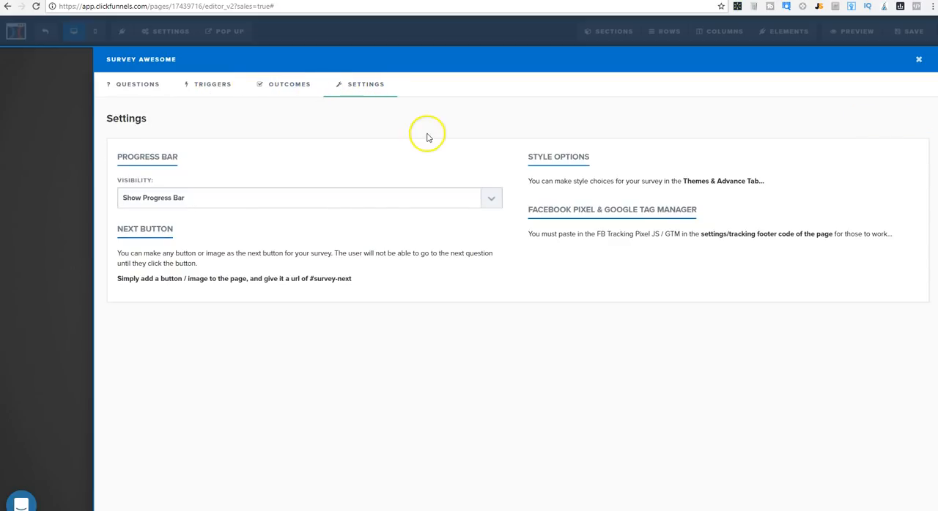
click(137, 84)
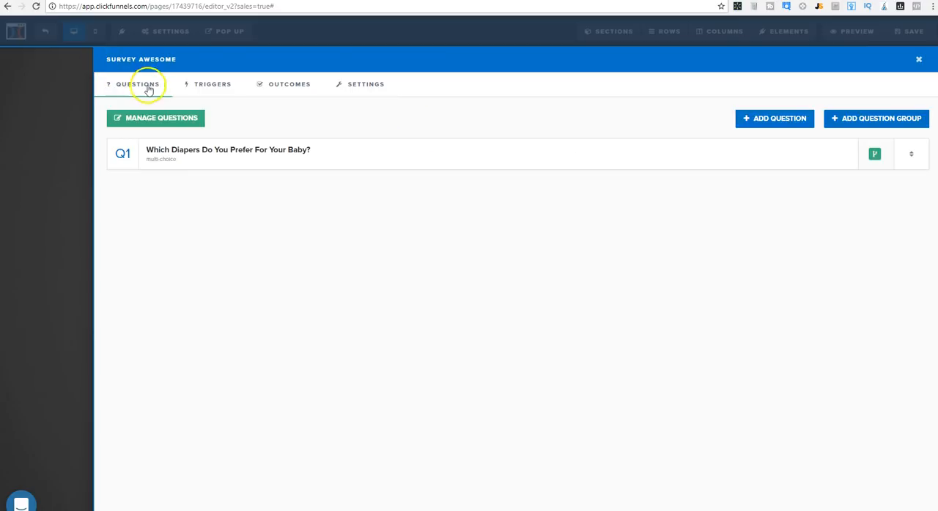
click(917, 60)
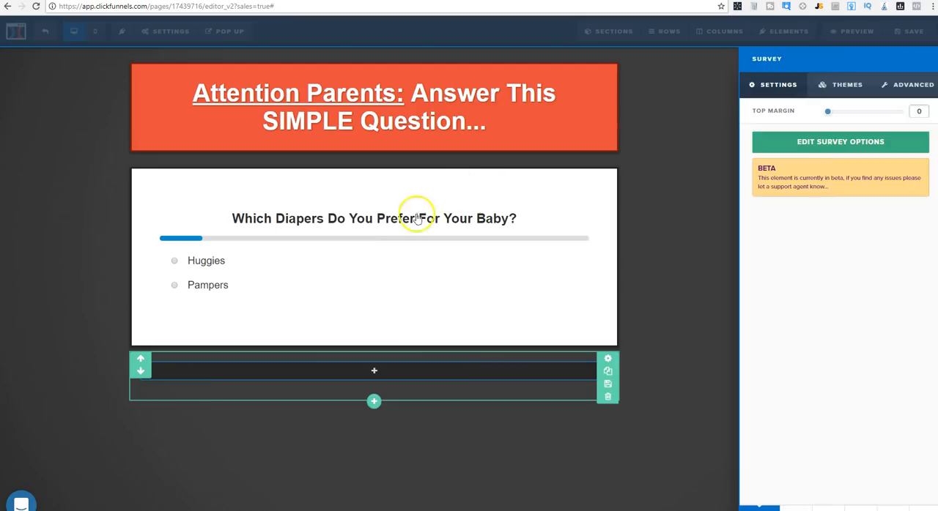
mouse_move(390, 240)
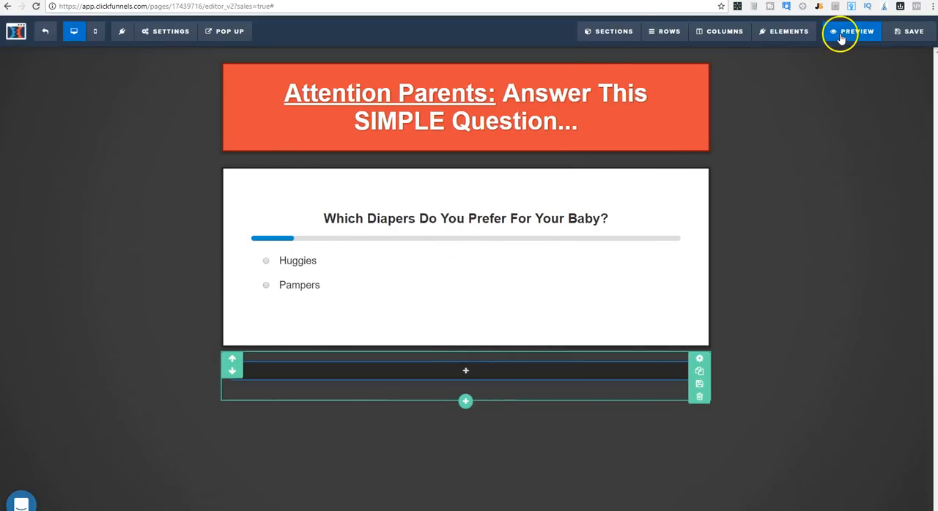
mouse_move(490, 341)
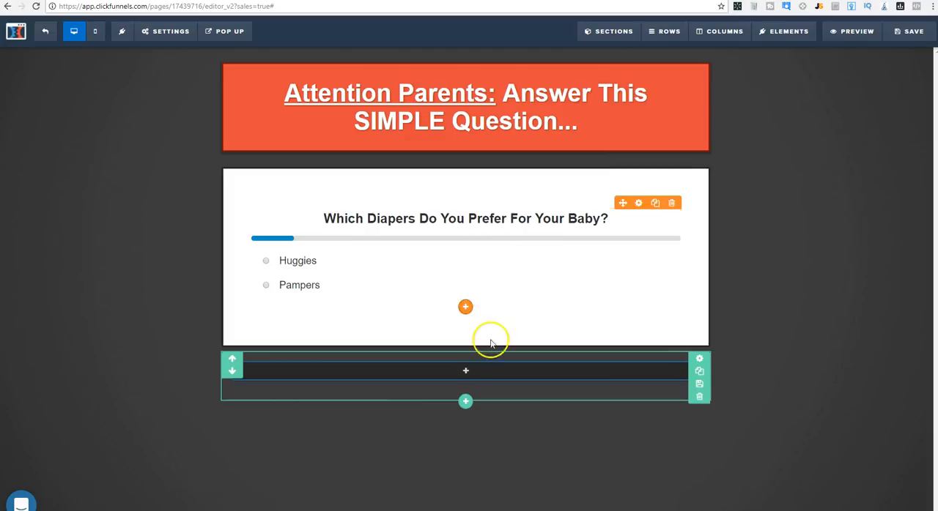
- Add a 'Click to Sign Up' button with action Go To Next Step In Funnel
click(465, 306)
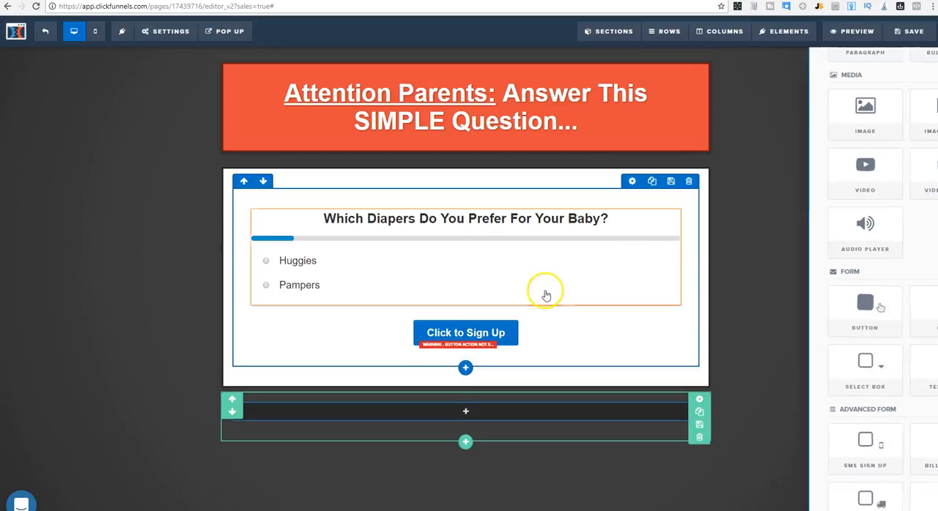
click(465, 332)
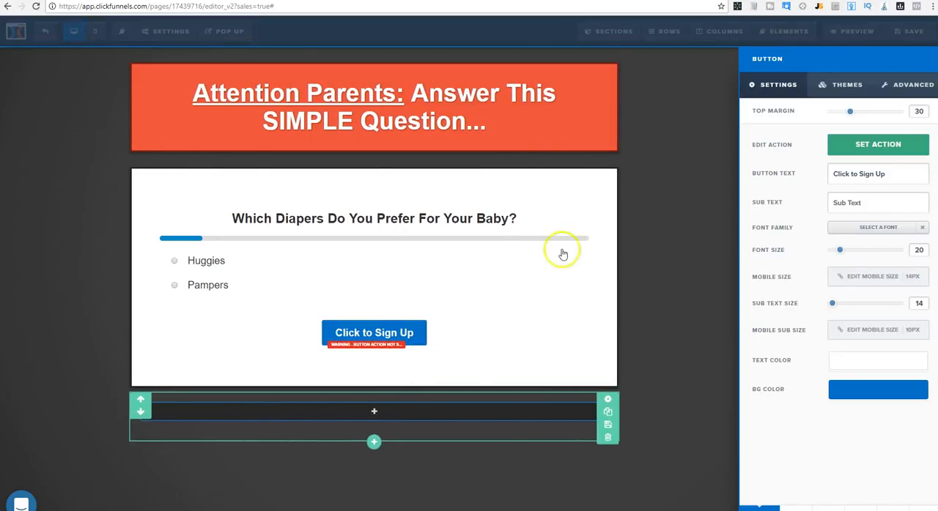
click(46, 31)
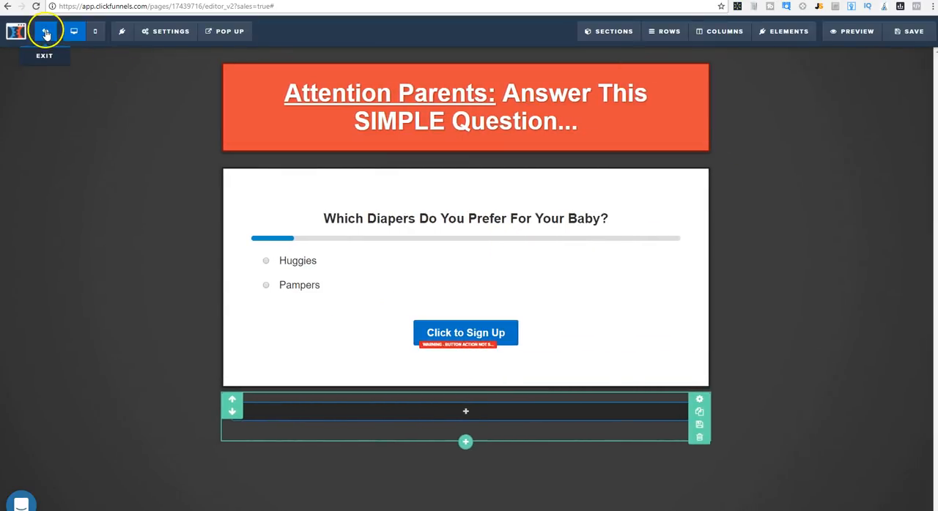
click(465, 332)
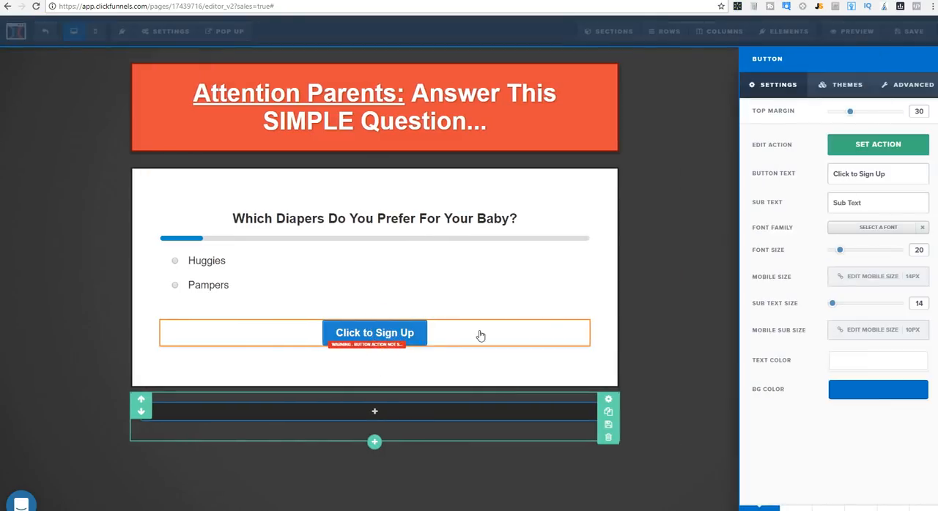
click(878, 144)
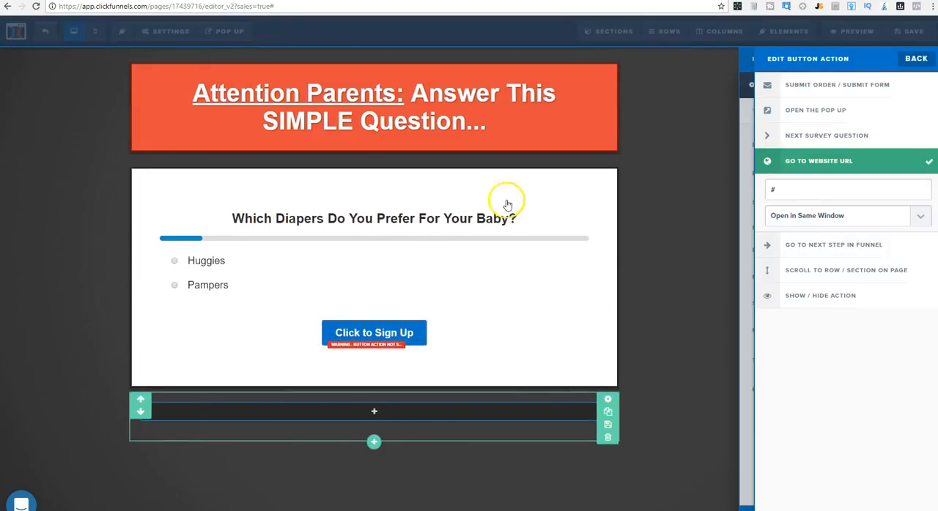
mouse_move(797, 139)
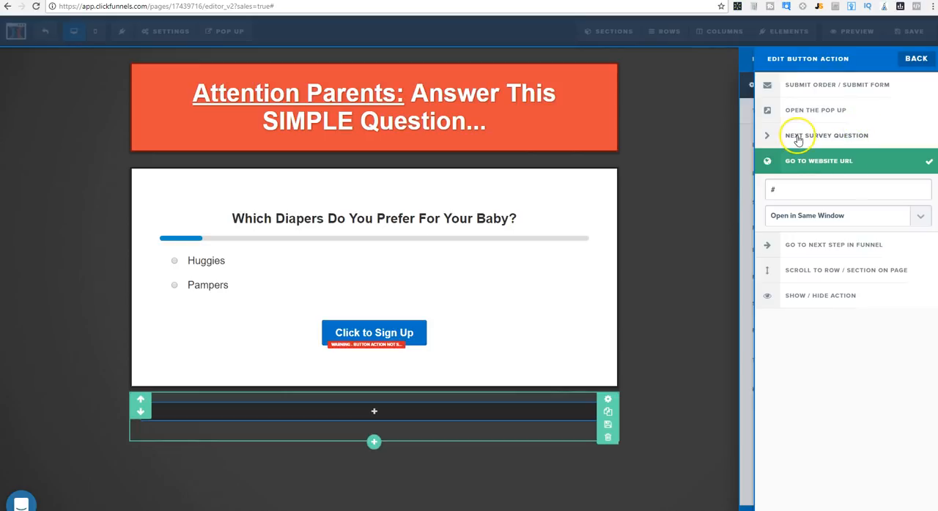
click(826, 136)
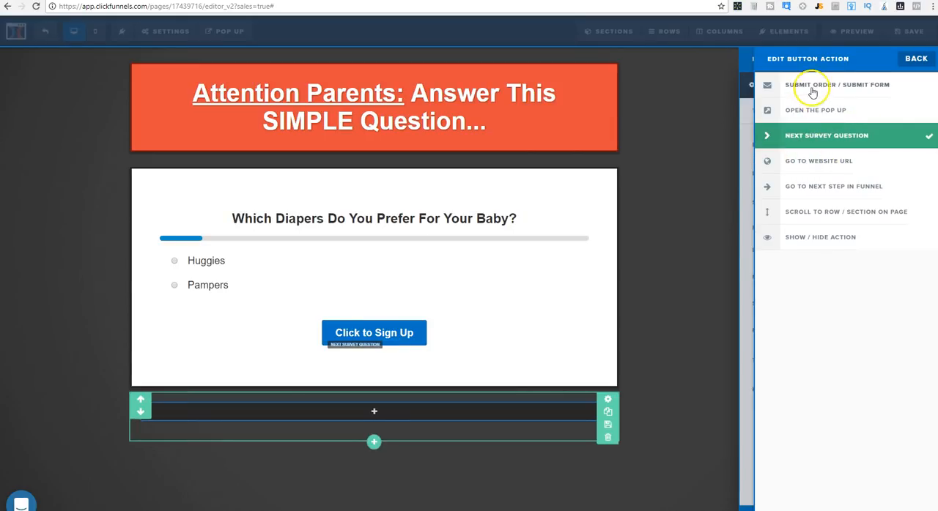
click(837, 84)
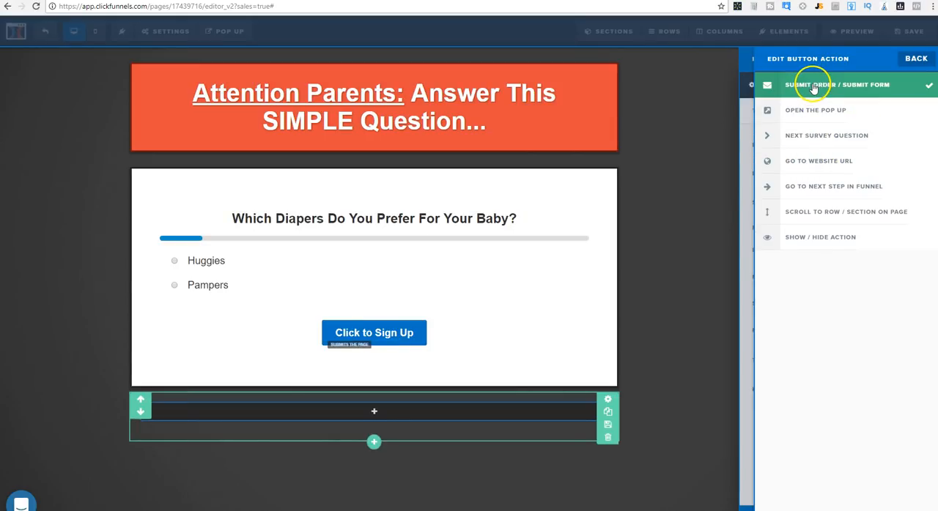
click(833, 186)
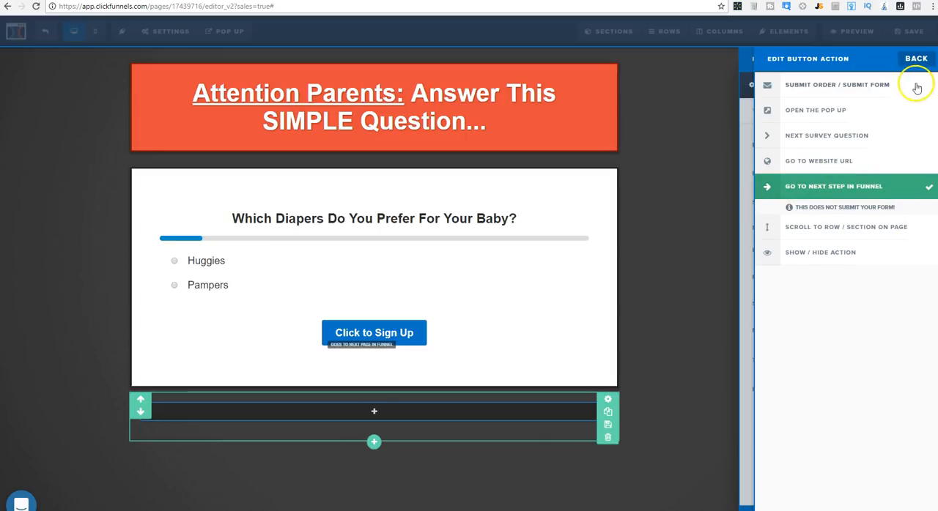
click(915, 58)
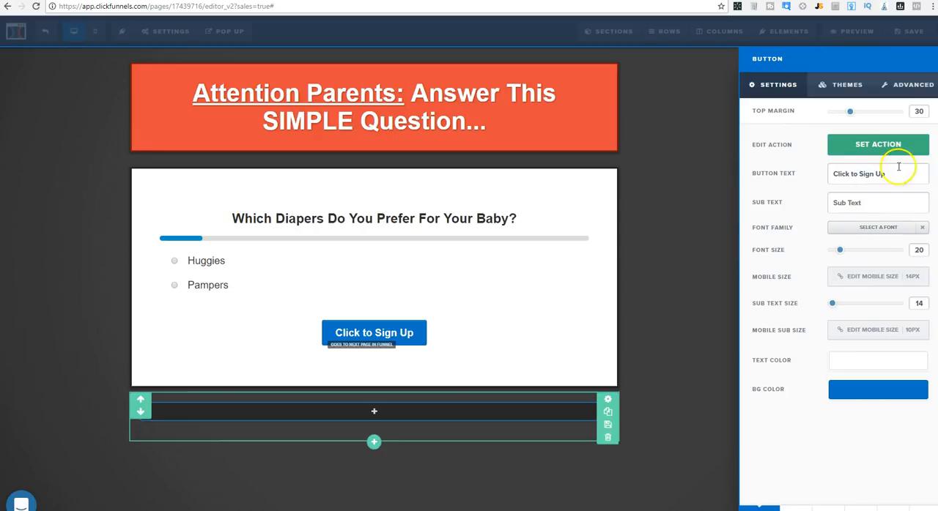
- Relabel the button 'Submit Answer', set its text size to 30, and make its background red
text(Sumbit An)
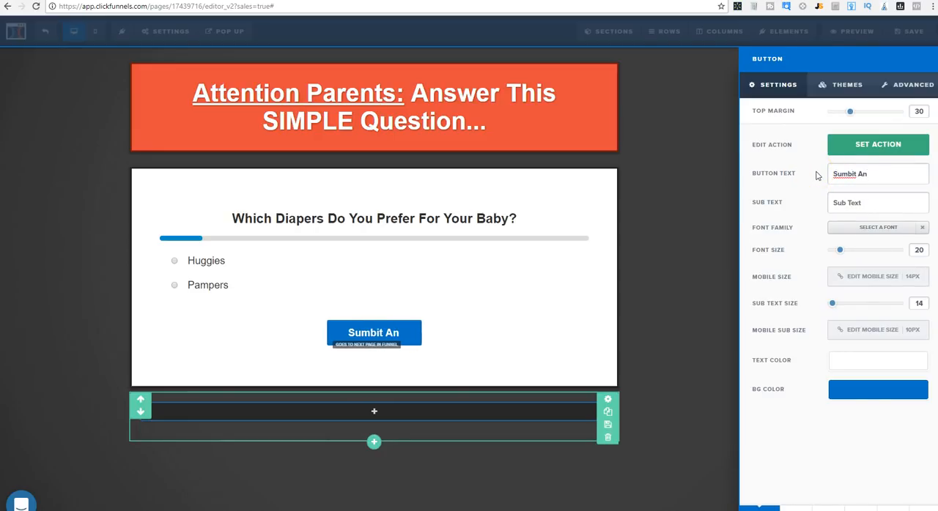
text(Subm)
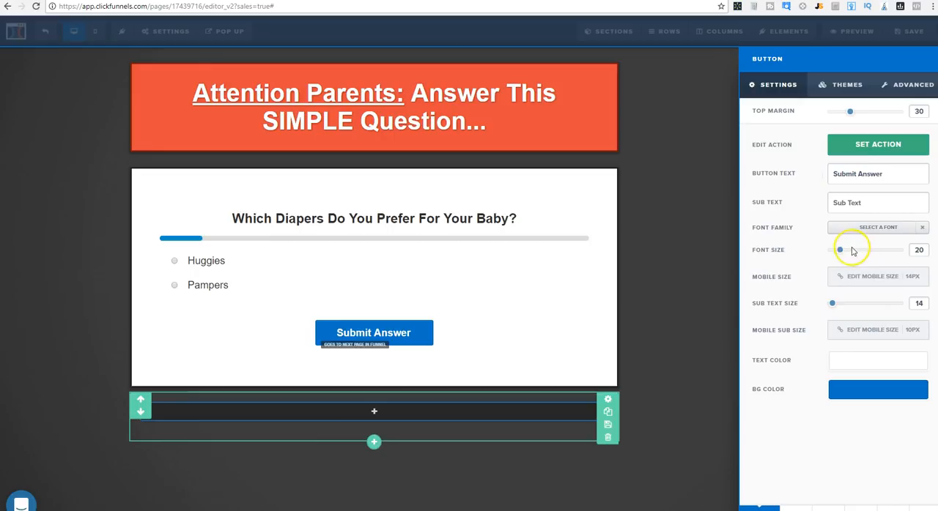
drag(840, 249, 852, 250)
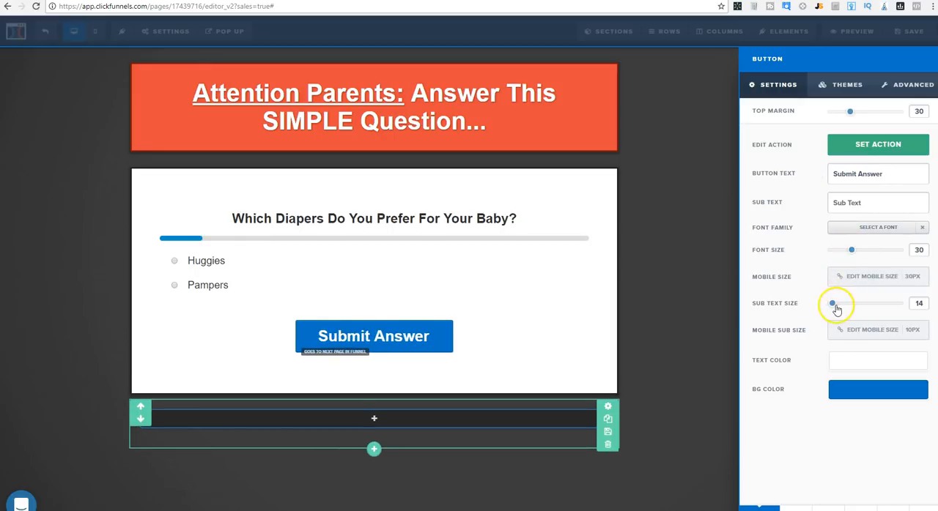
click(877, 389)
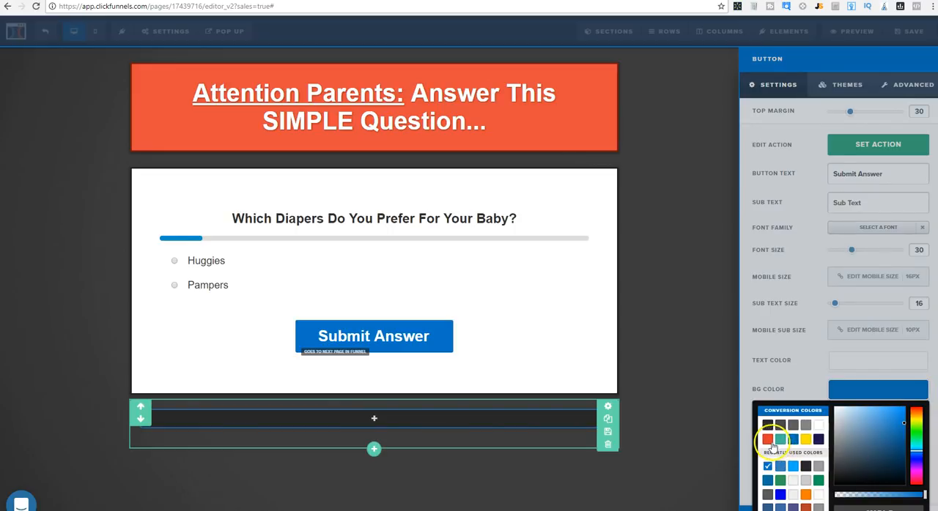
click(768, 439)
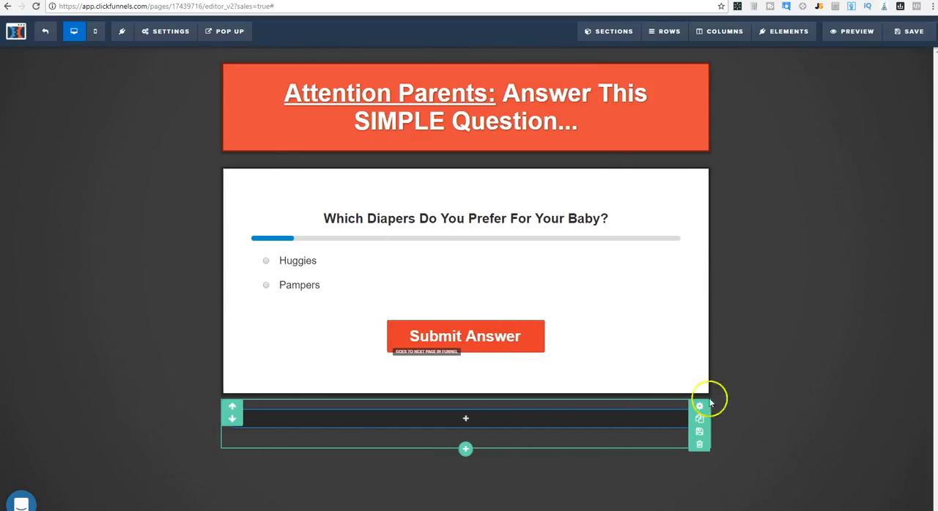
- Delete the empty row beneath the survey and confirm the deletion
click(698, 445)
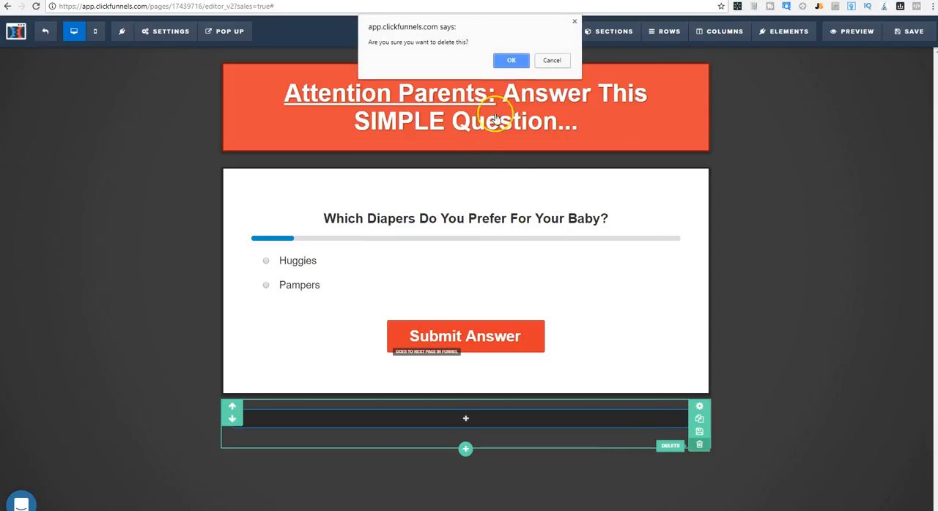
click(510, 61)
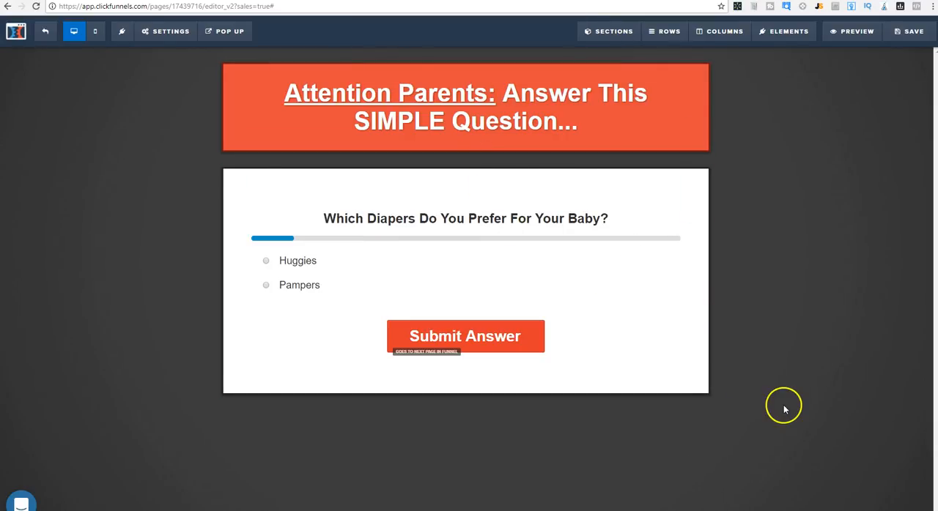
click(414, 91)
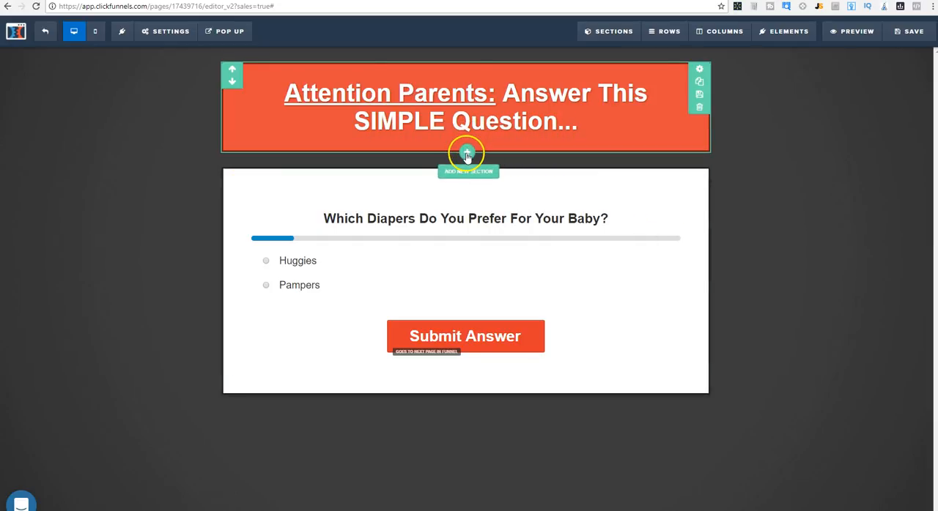
- Insert an image row below the Attention Parents headline and reduce its padding
click(467, 154)
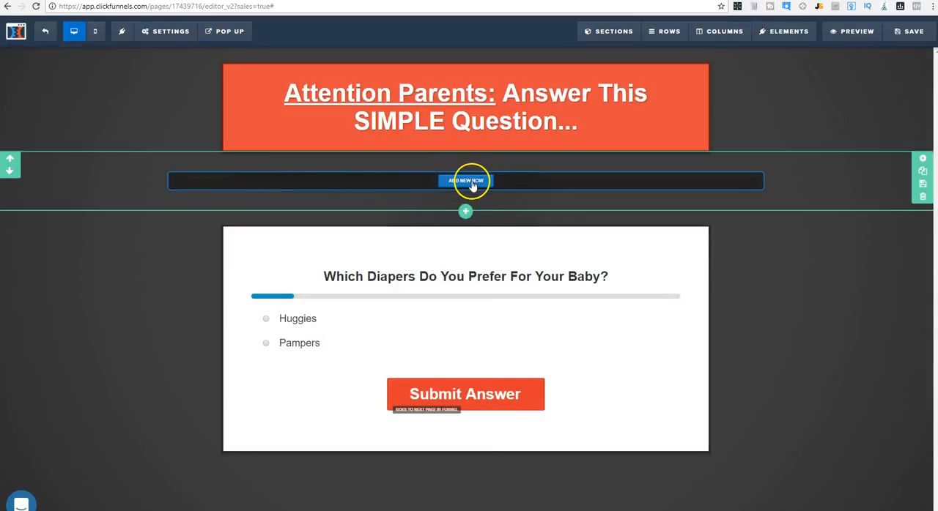
click(465, 181)
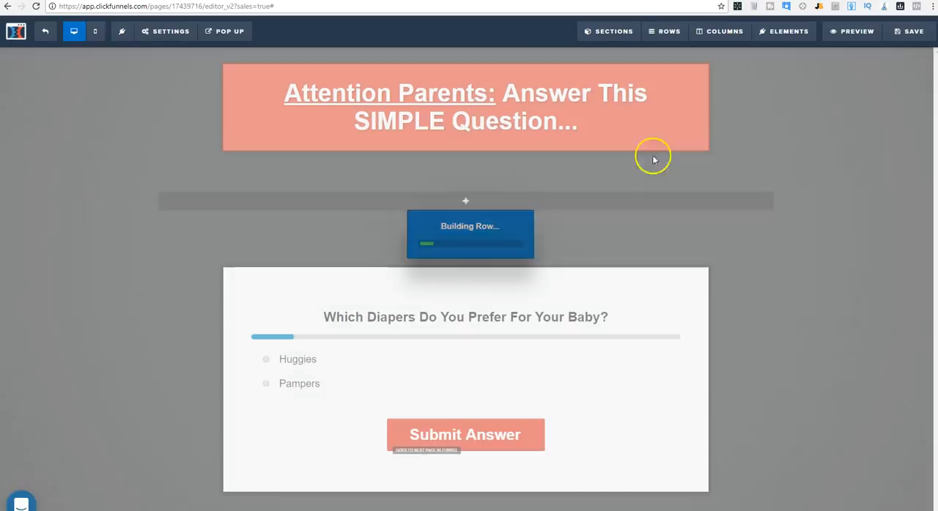
click(783, 30)
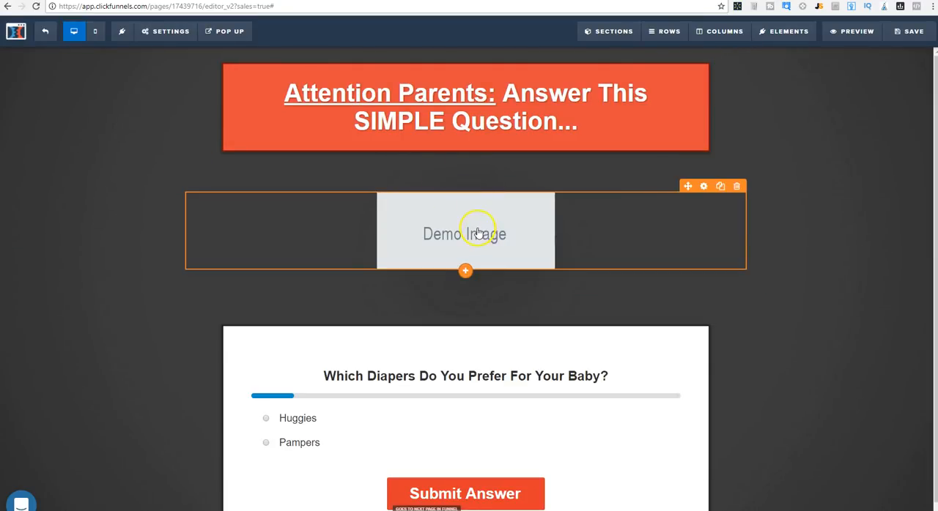
mouse_move(550, 243)
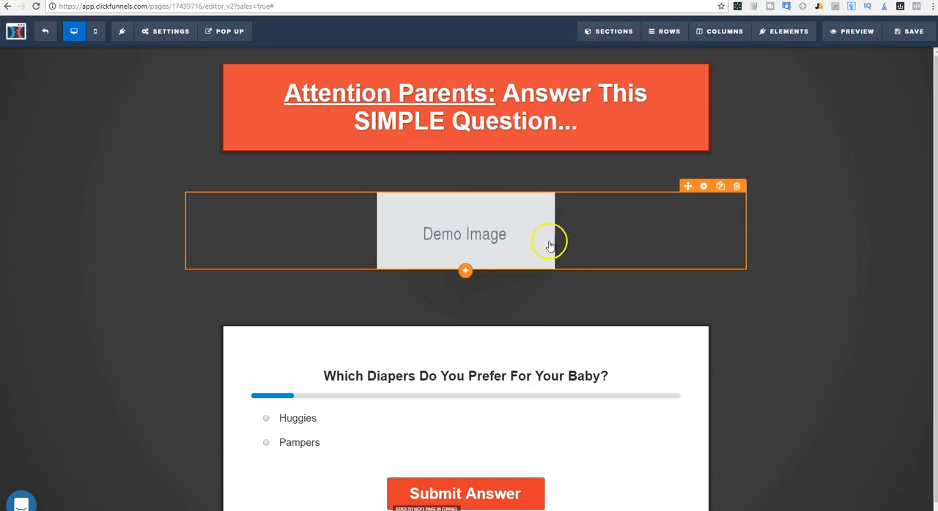
mouse_move(736, 186)
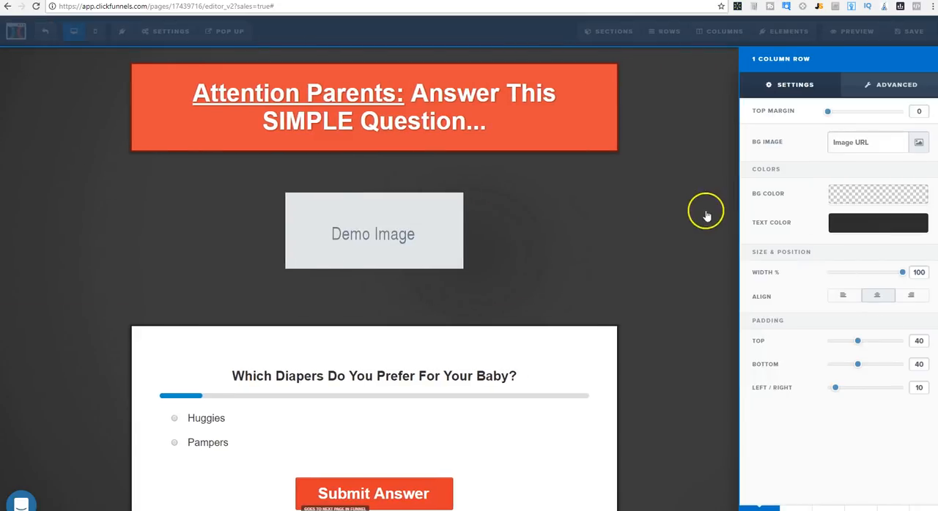
drag(858, 341, 827, 341)
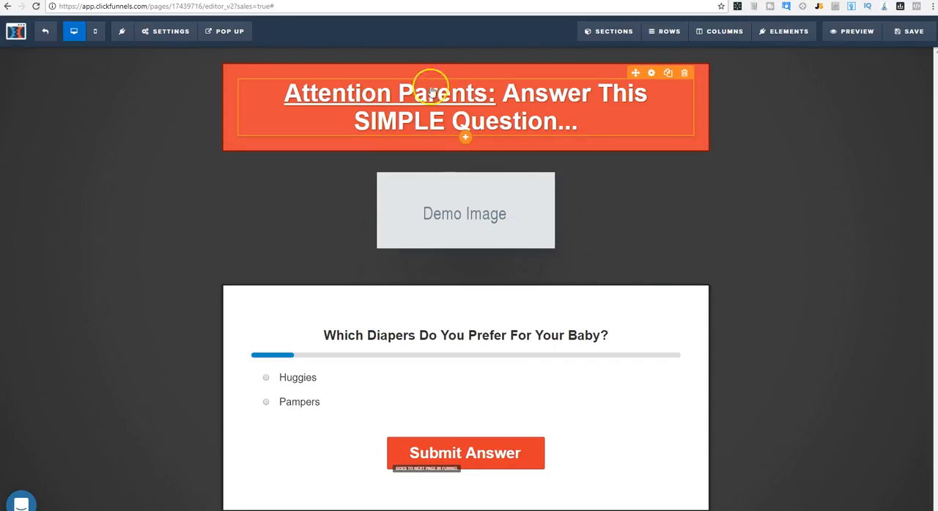
mouse_move(533, 126)
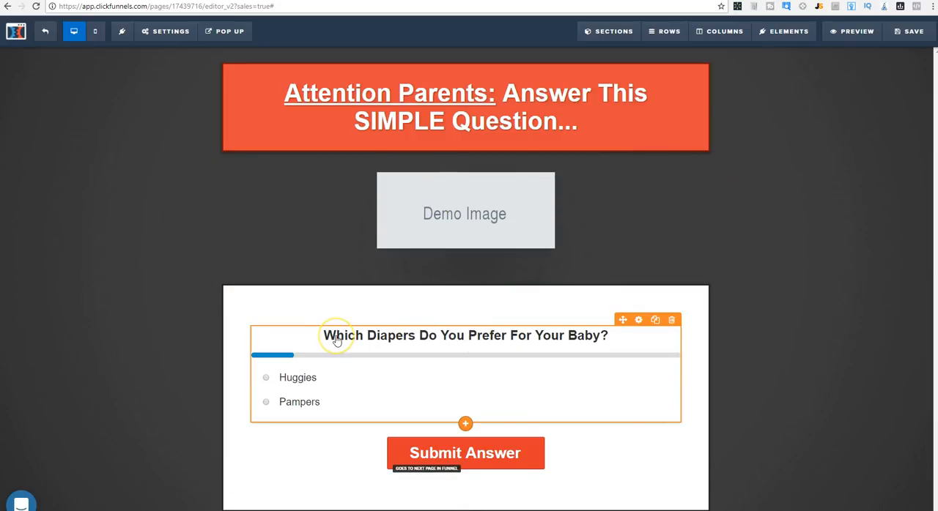
mouse_move(625, 348)
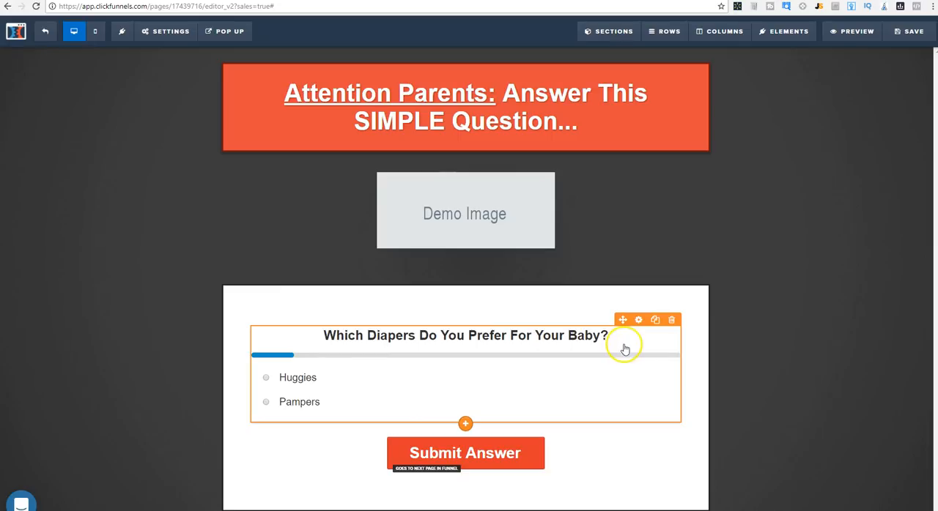
mouse_move(830, 327)
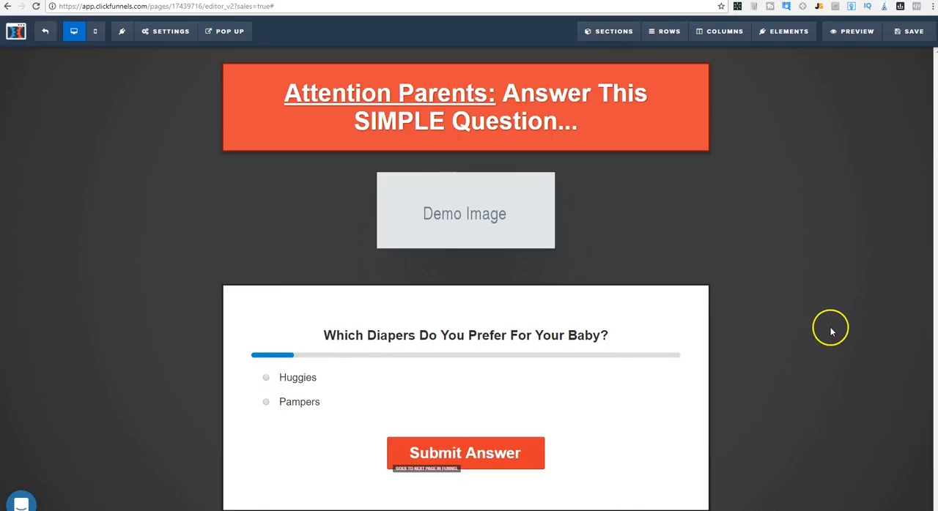
click(465, 453)
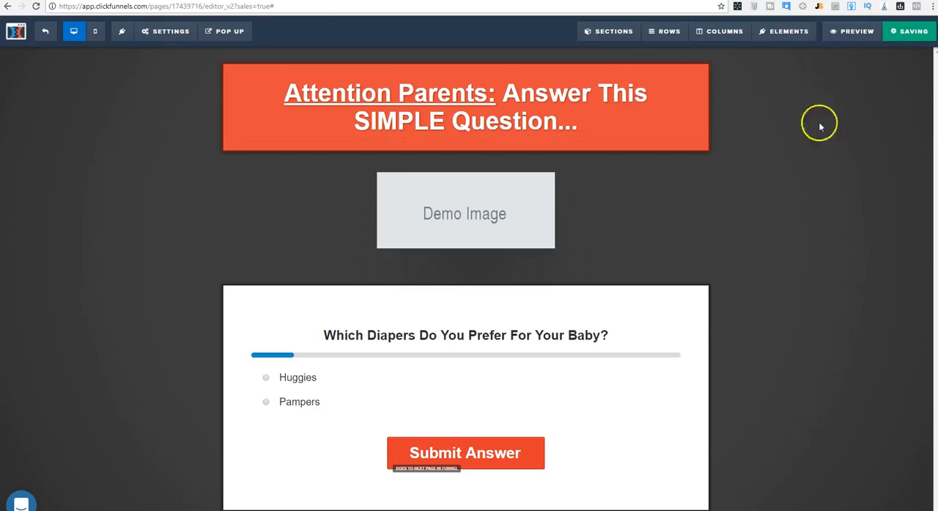
mouse_move(874, 83)
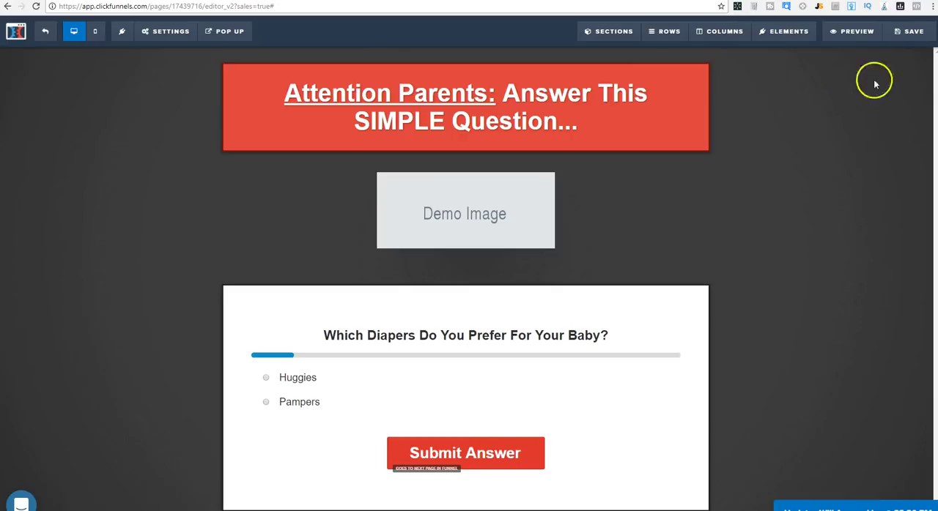
- Preview the squeeze page and submit a survey answer to test it
click(852, 31)
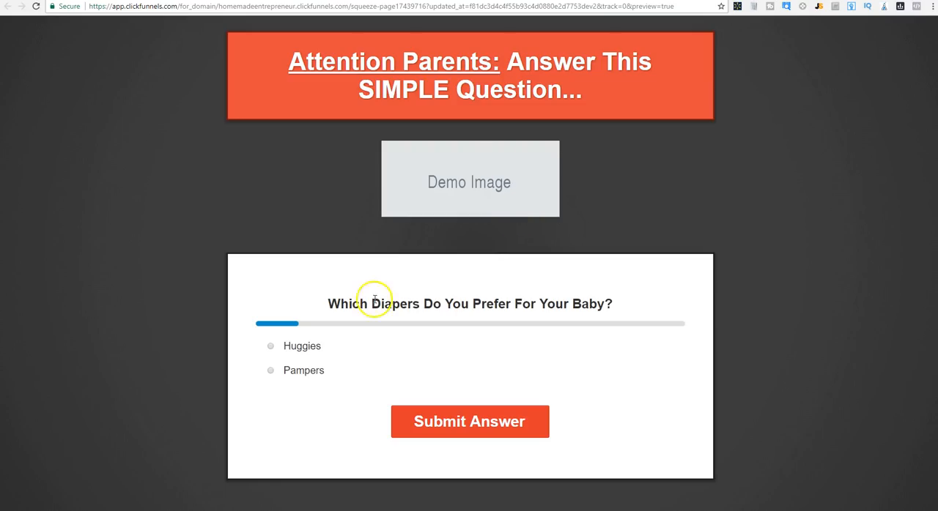
click(469, 421)
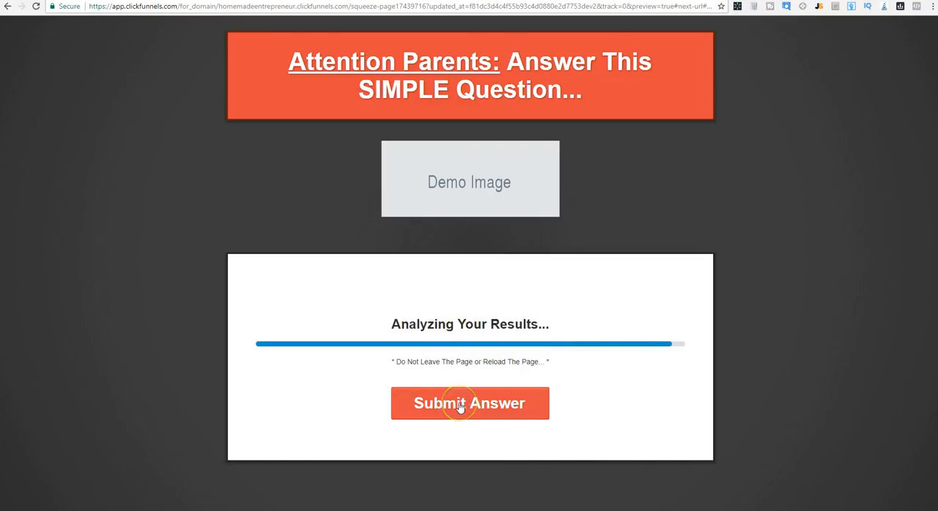
mouse_move(538, 279)
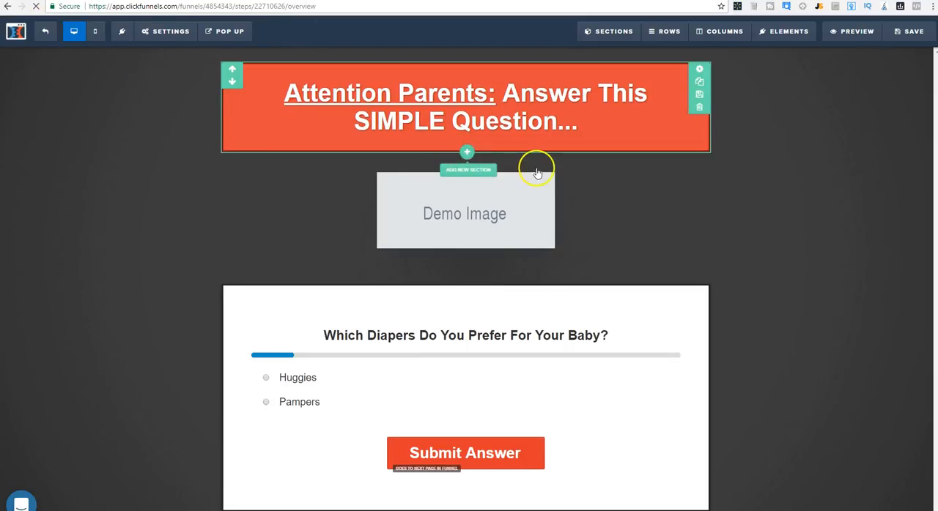
- Start a new funnel step and name it 'NExt Page'
click(224, 218)
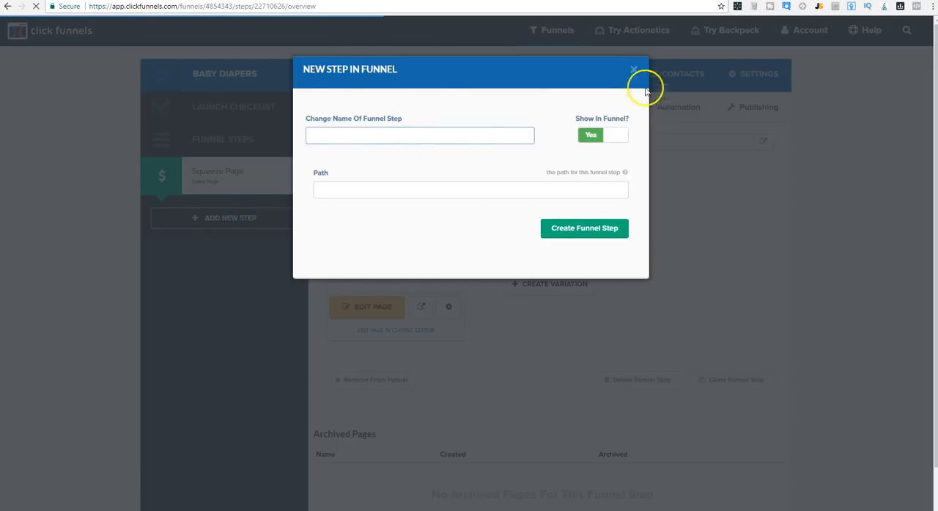
click(634, 69)
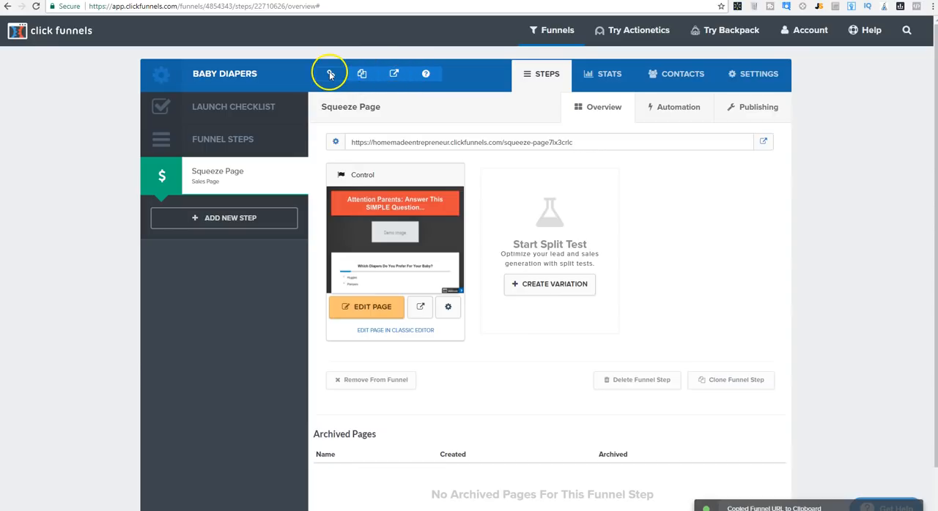
mouse_move(651, 265)
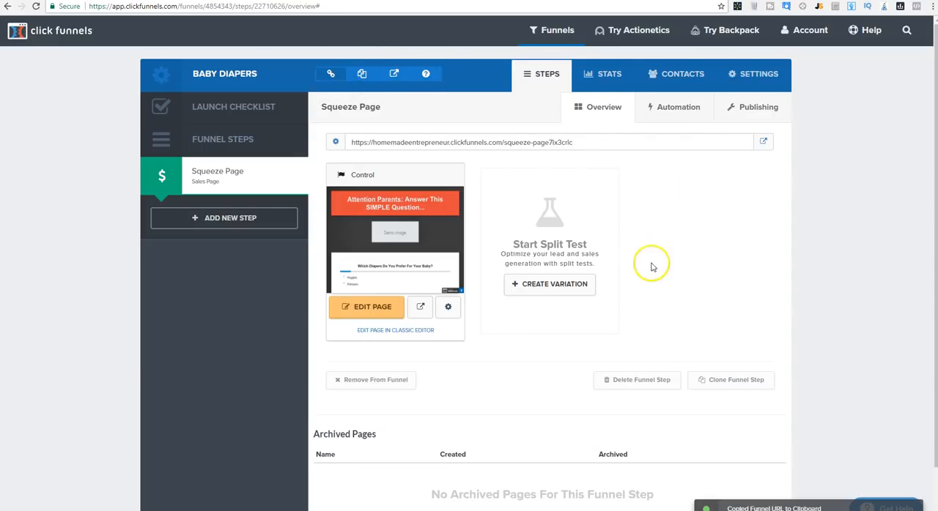
mouse_move(227, 156)
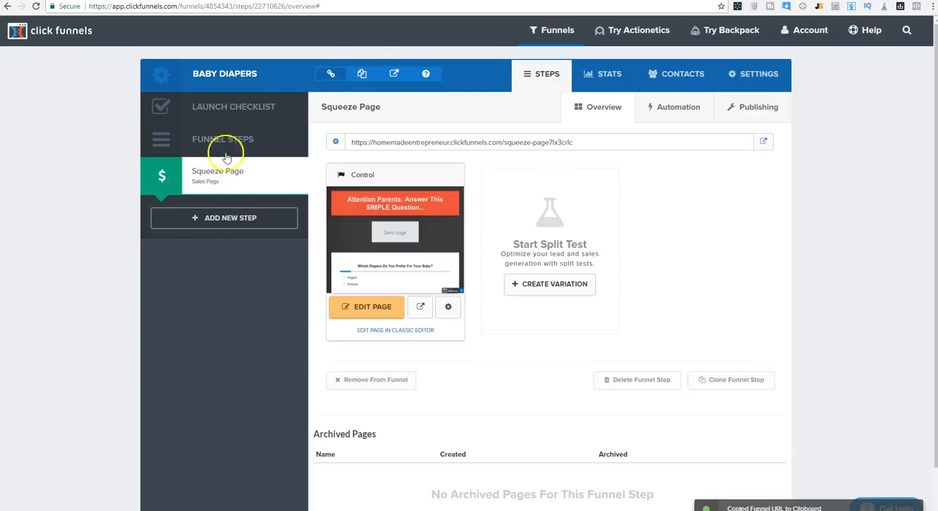
click(224, 217)
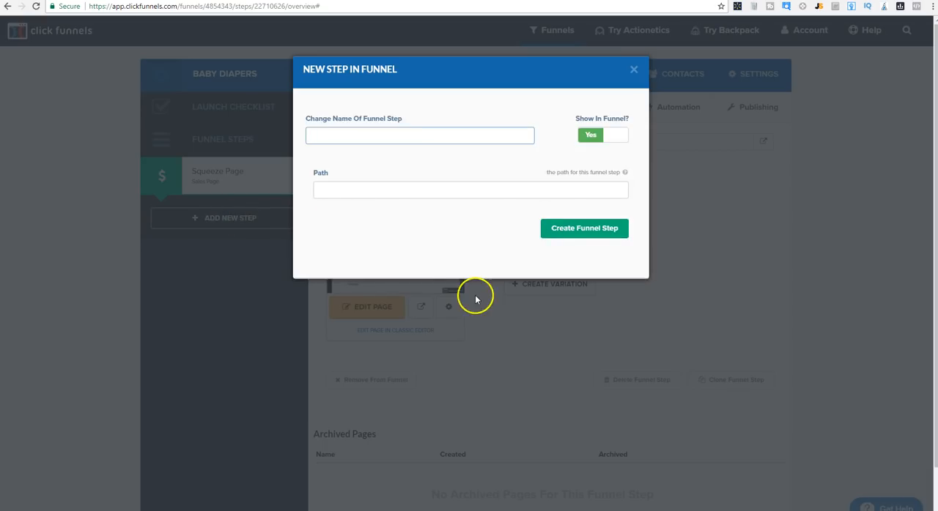
click(584, 228)
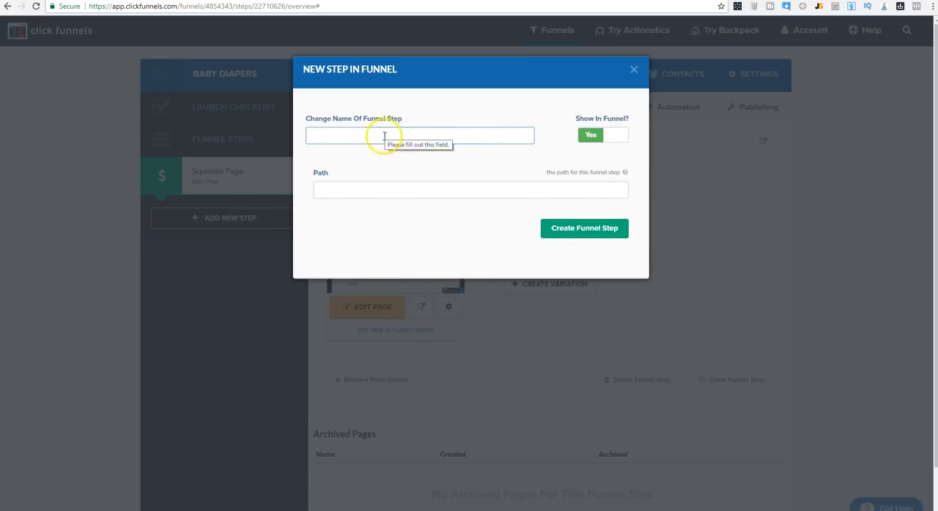
text(NExt Page)
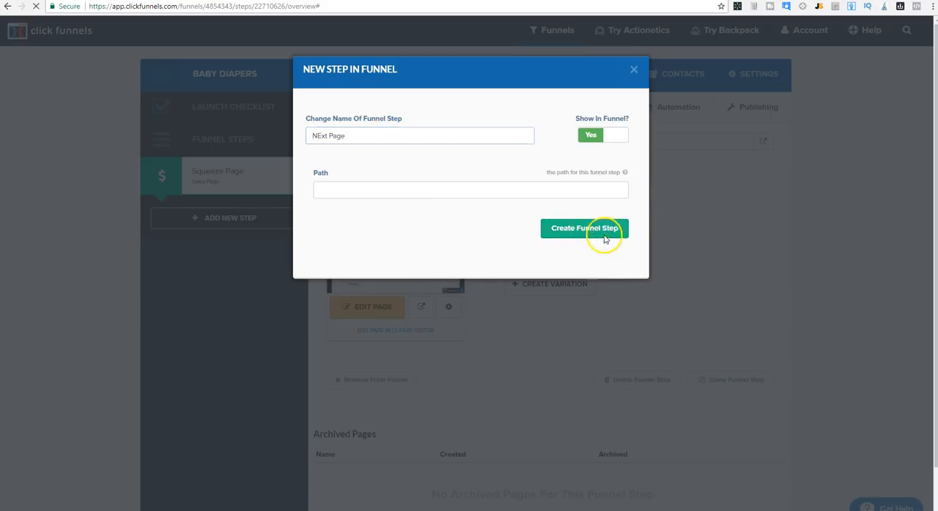
- Create the NExt Page step and browse the Sales page templates
click(583, 228)
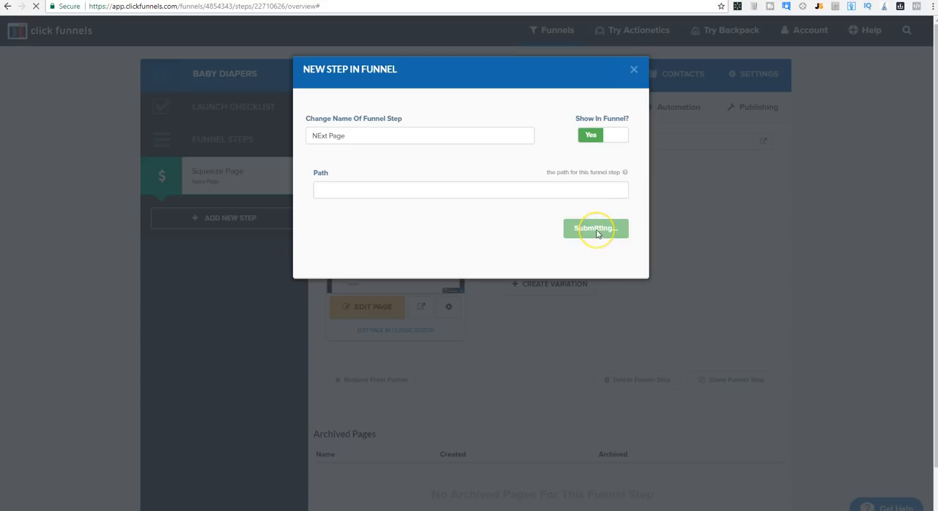
click(595, 229)
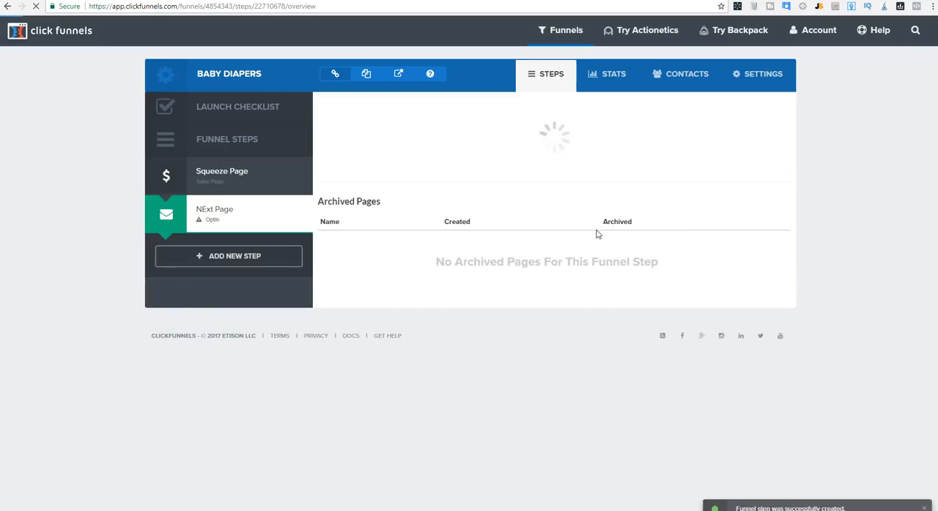
click(382, 107)
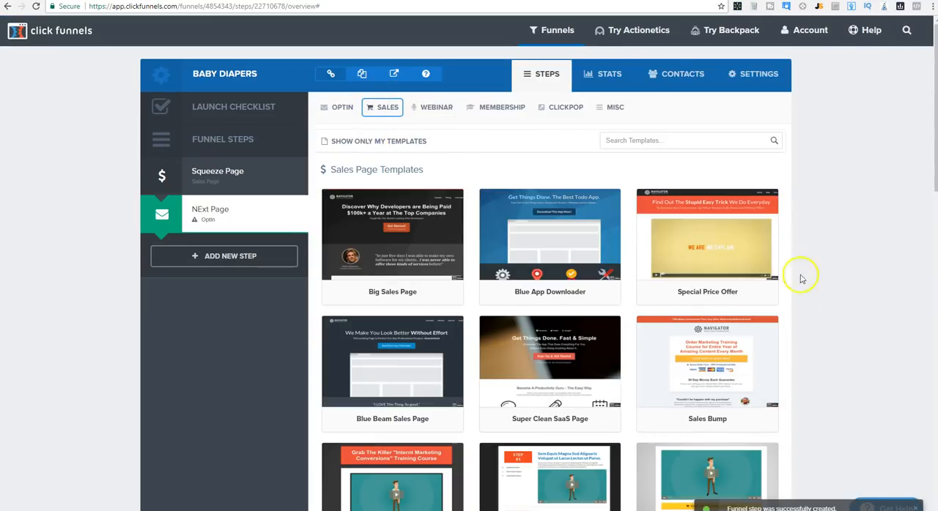
scroll(down, 3)
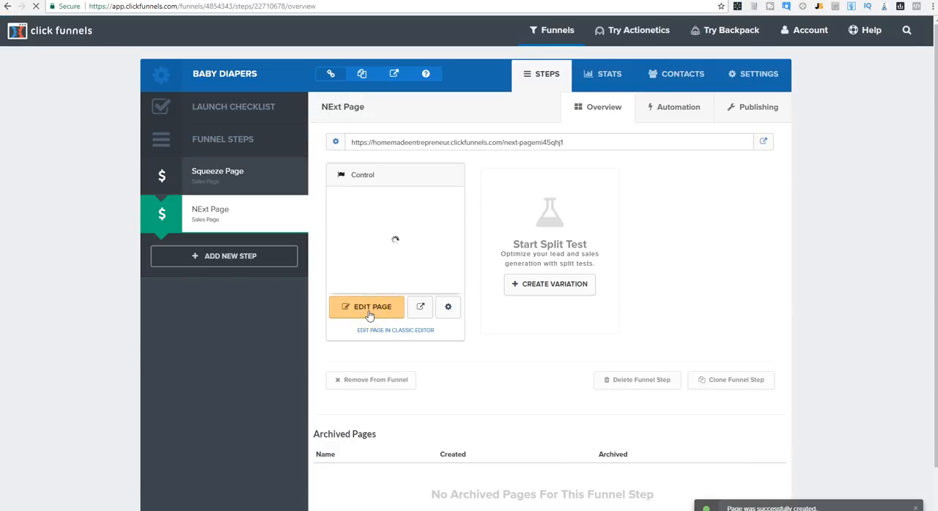
- Open the NExt Page editor and type the headline 'Let Me Help You Save Money And Keep Your Baby Dry...'
click(366, 307)
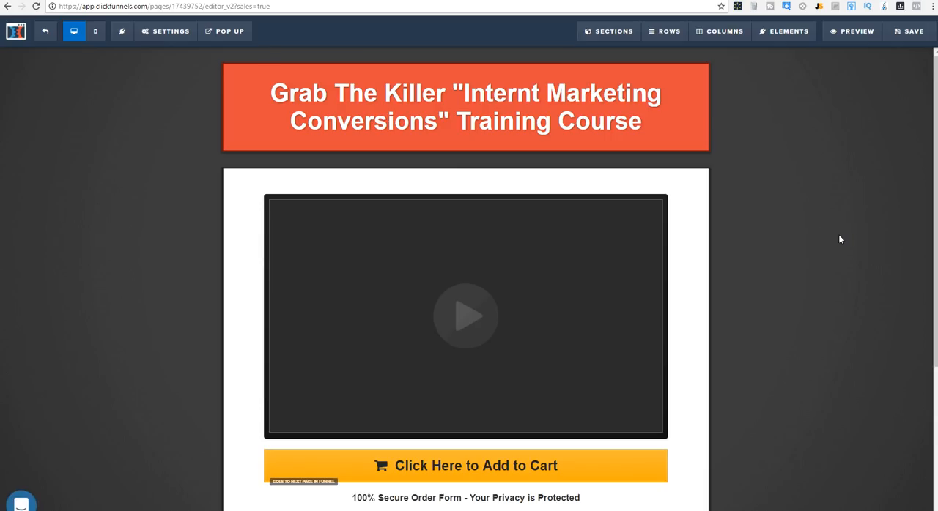
mouse_move(745, 248)
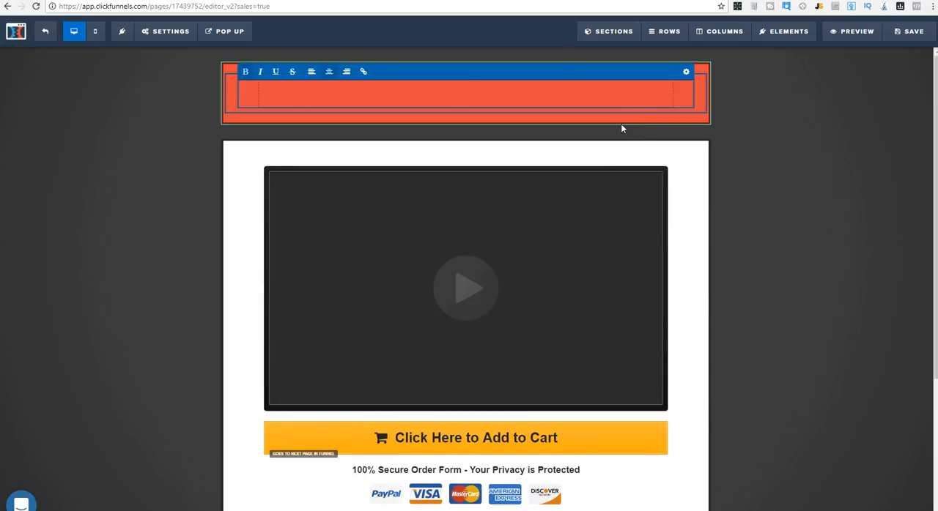
text(L)
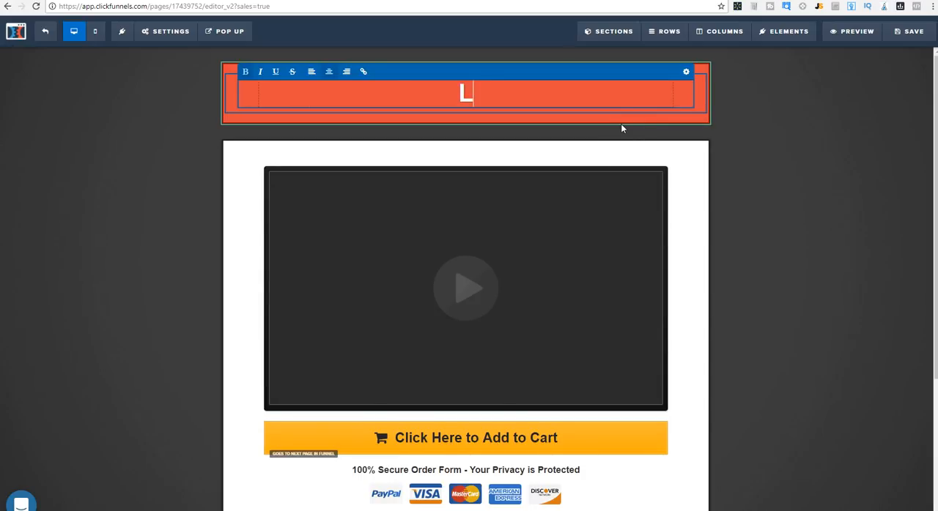
text(et)
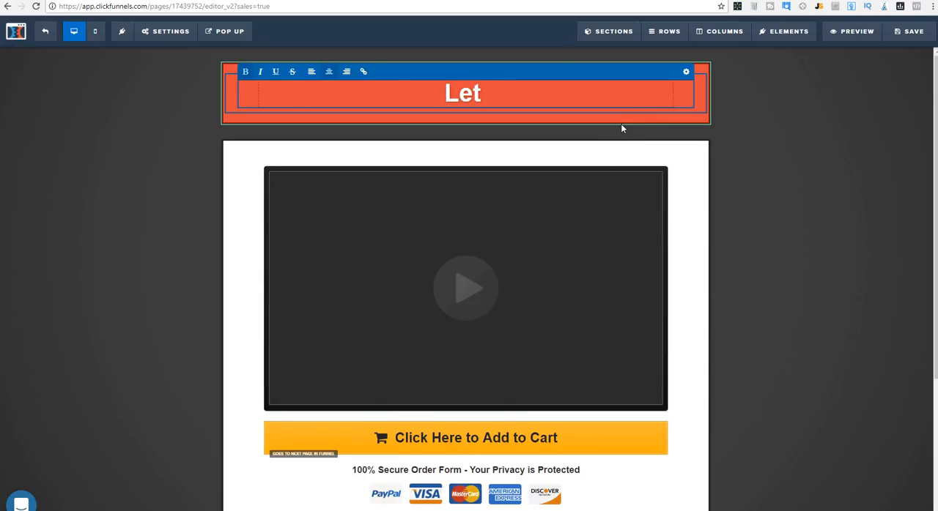
text(Me Help You S)
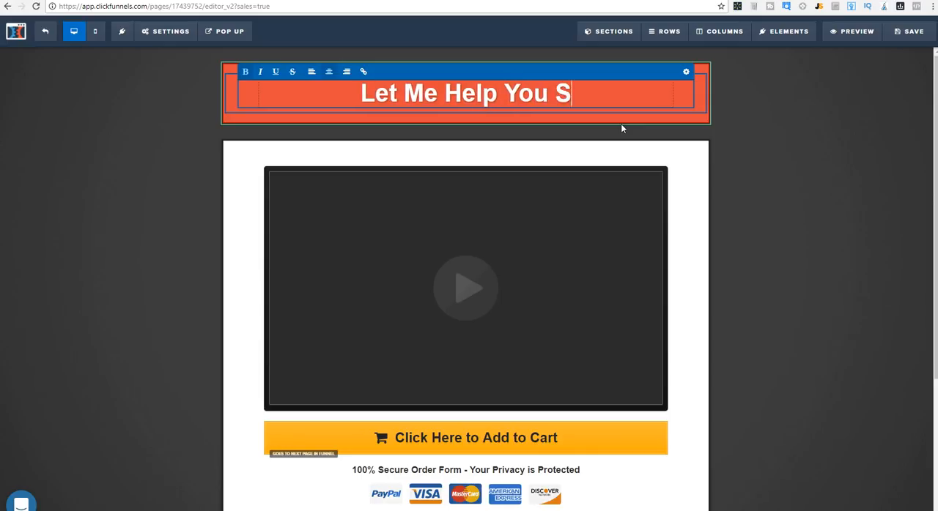
text(ave Money And Keep Y)
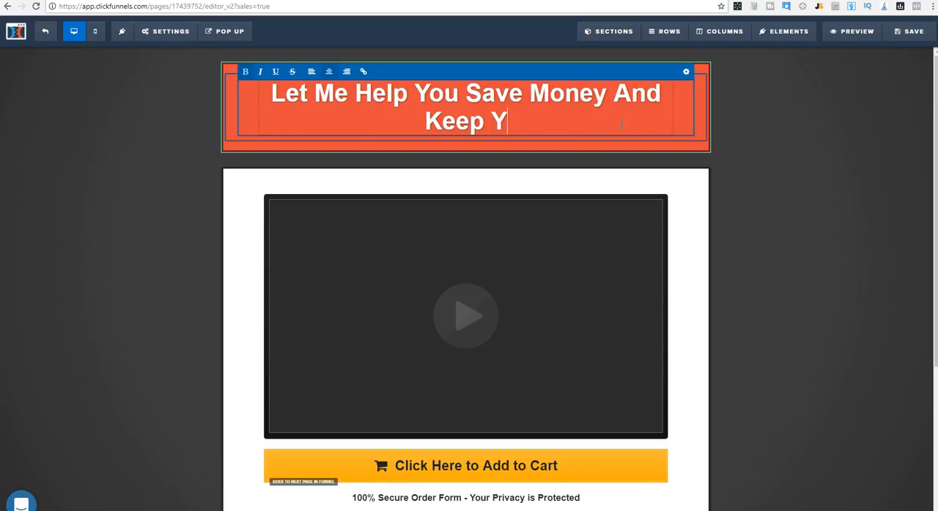
text(our Baba)
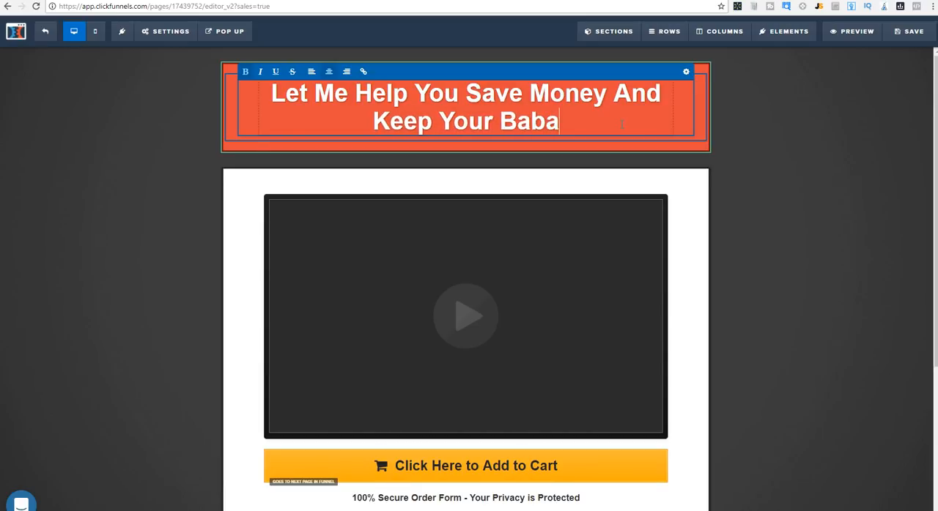
text(y)
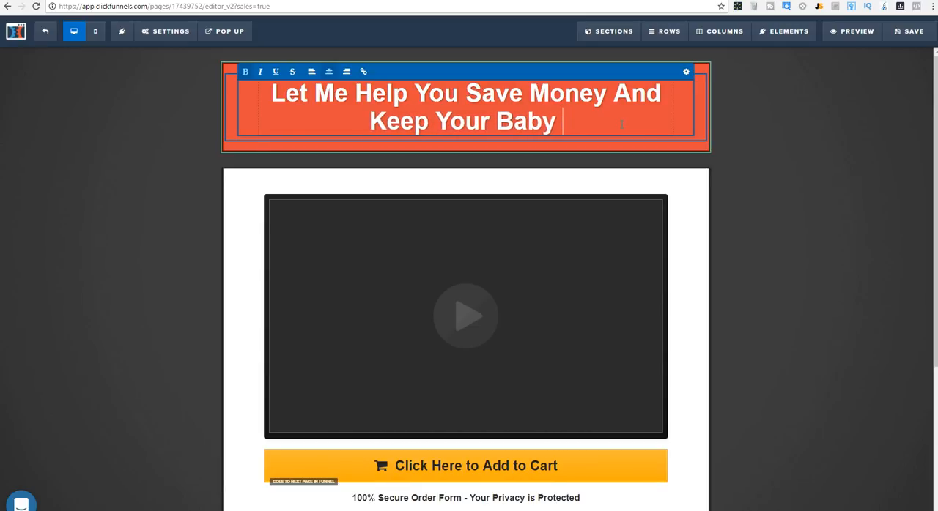
text(Dry...)
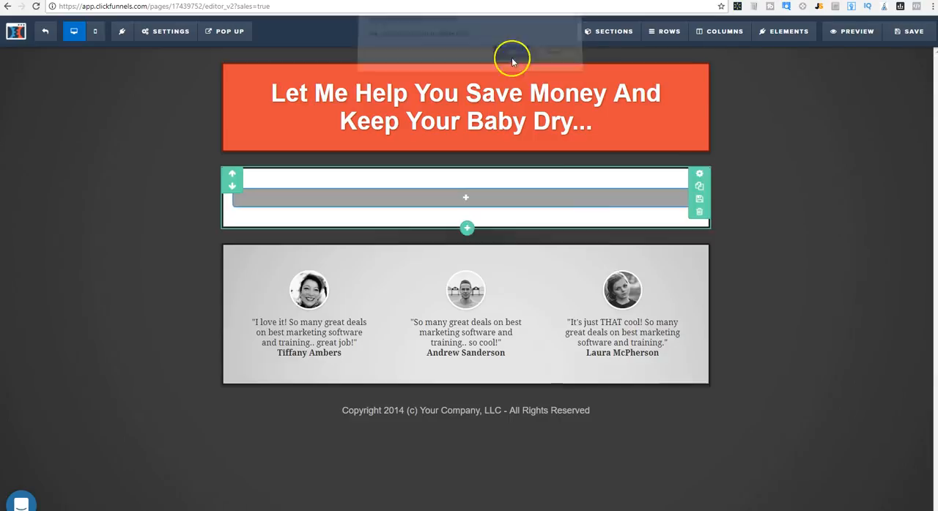
mouse_move(710, 255)
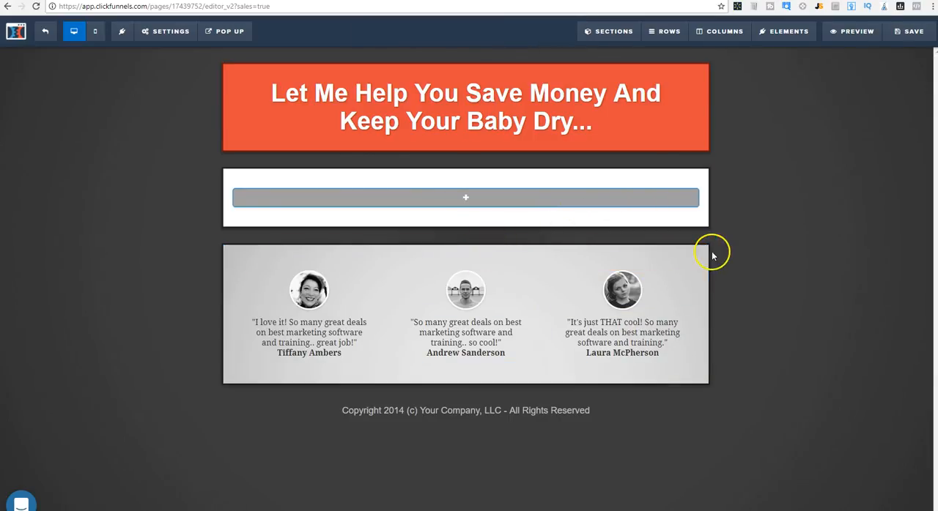
- Delete the testimonials section and the copyright footer row
click(669, 288)
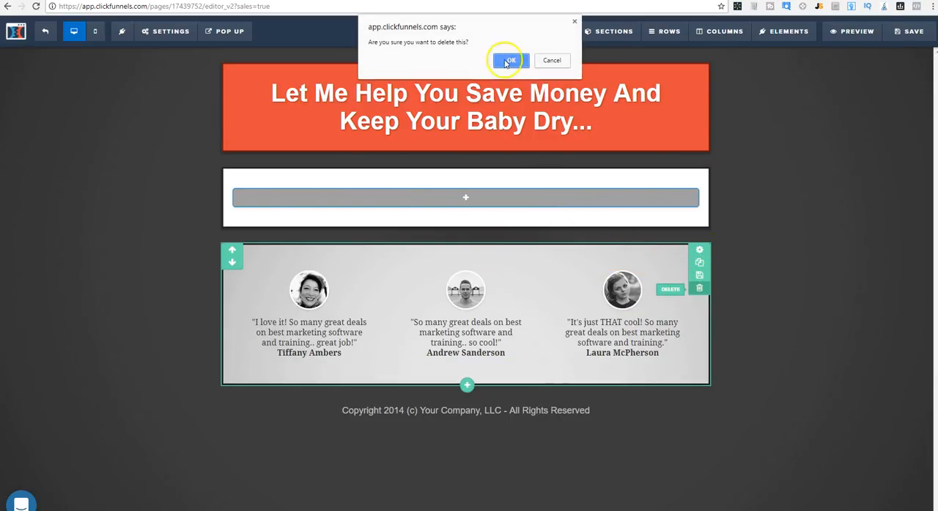
click(510, 60)
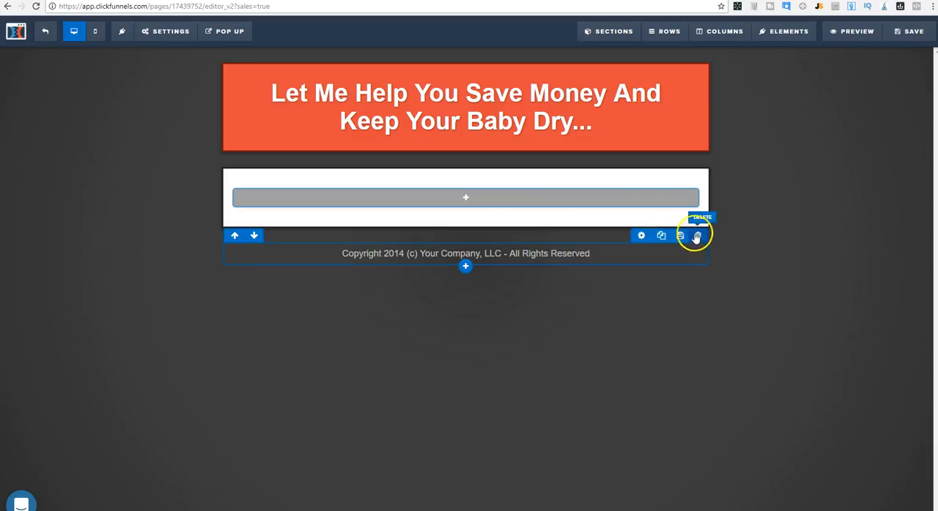
click(696, 235)
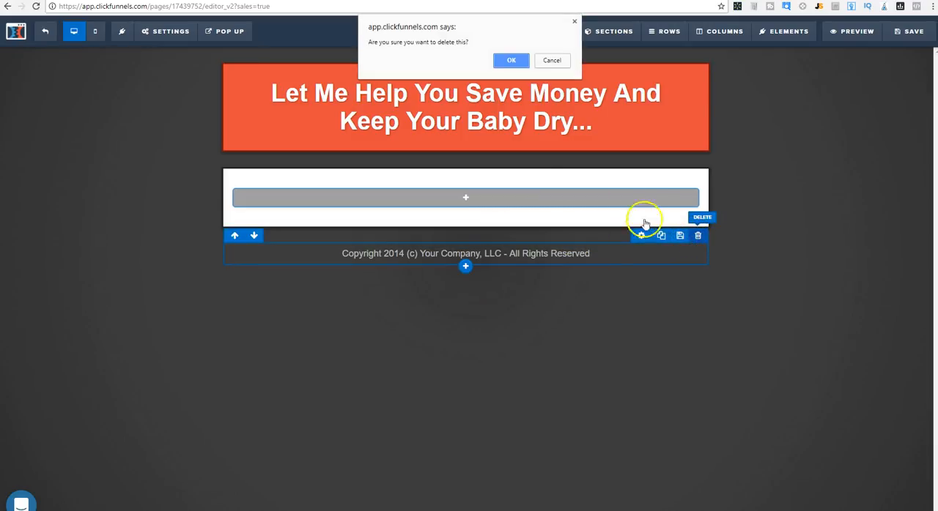
click(511, 60)
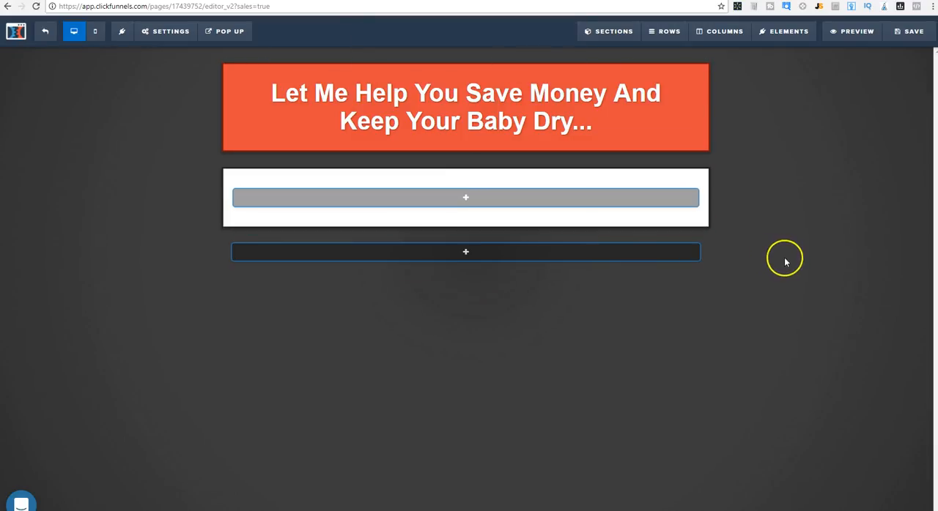
- Delete the leftover empty section and add a new row under the headline
click(669, 279)
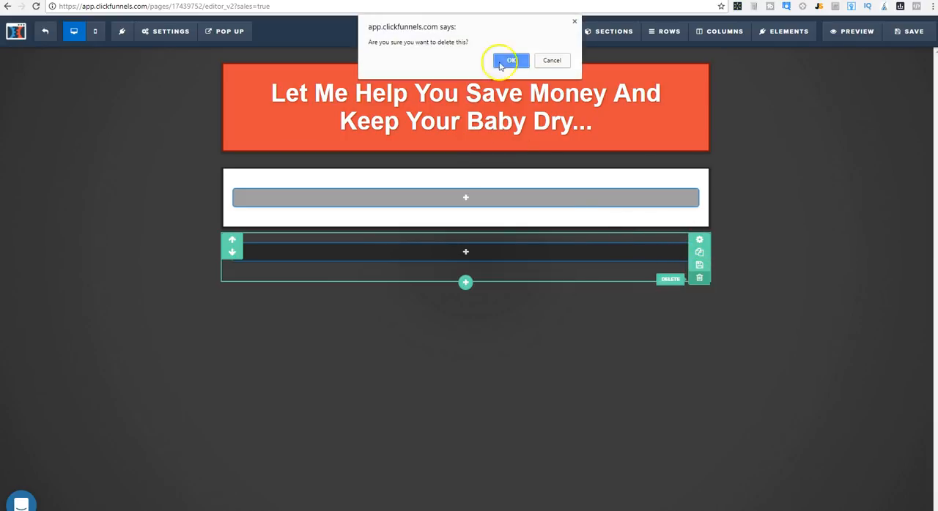
click(511, 61)
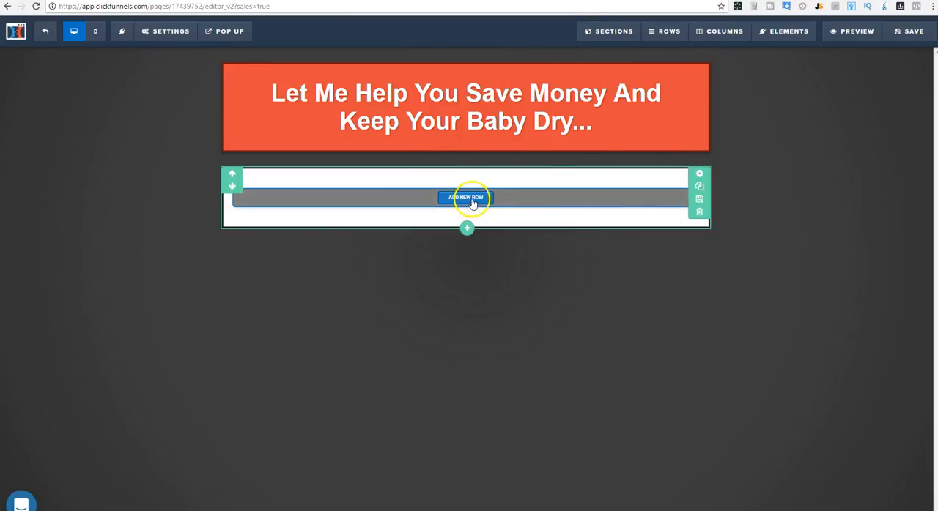
click(466, 198)
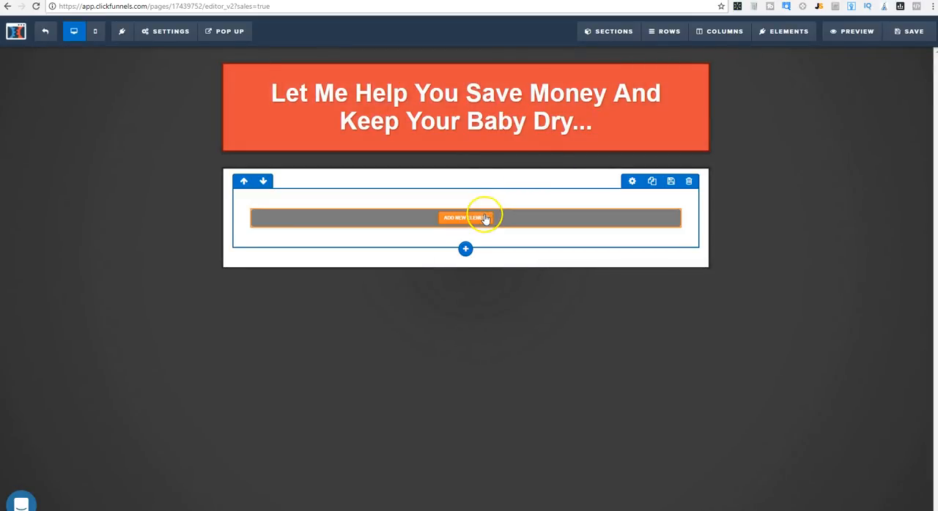
click(466, 217)
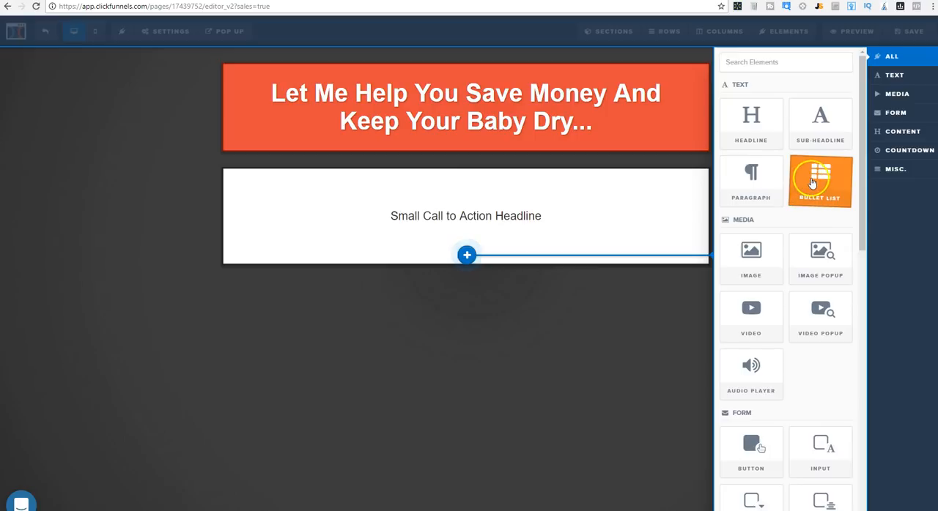
- Add a Bullet List element beneath the call-to-action headline
click(820, 182)
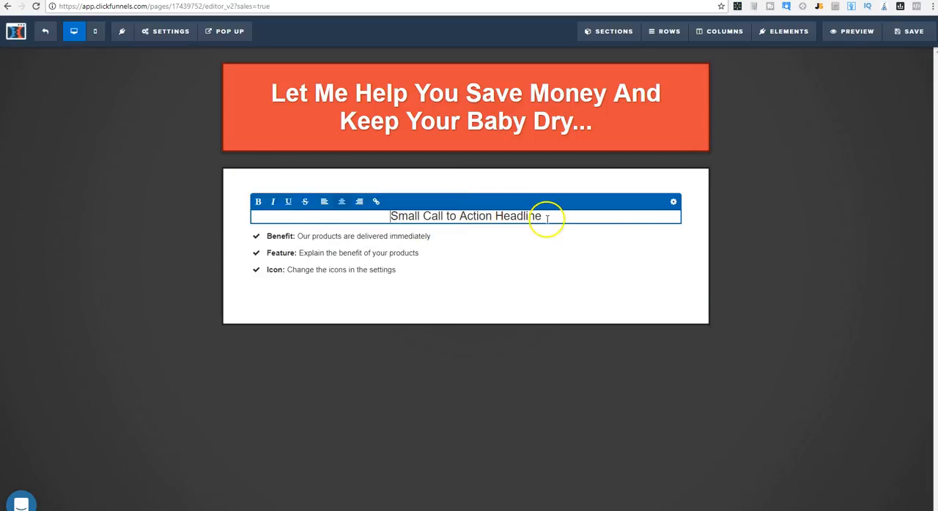
triple_click(465, 216)
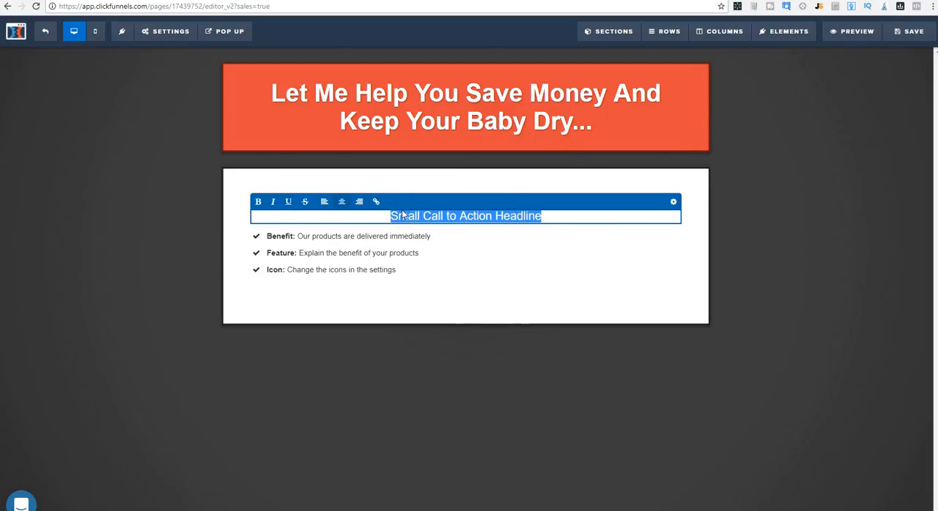
mouse_move(711, 318)
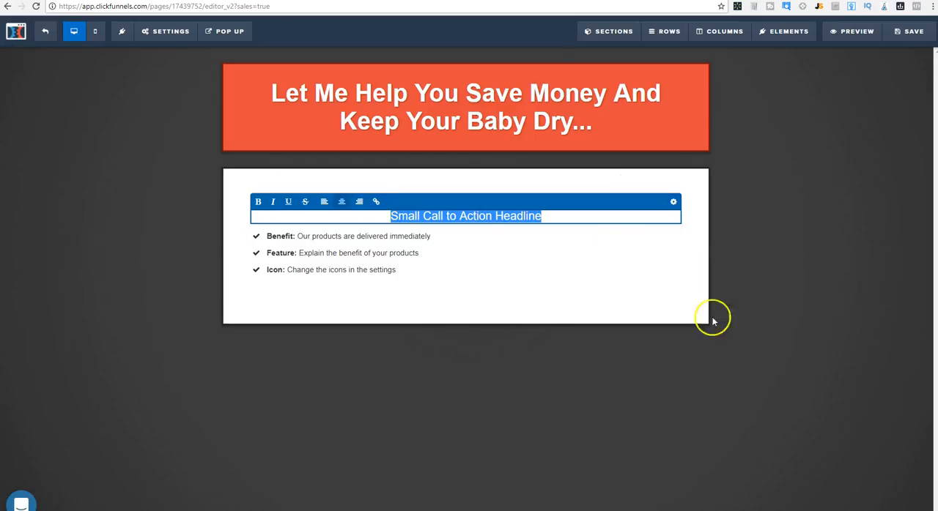
click(466, 215)
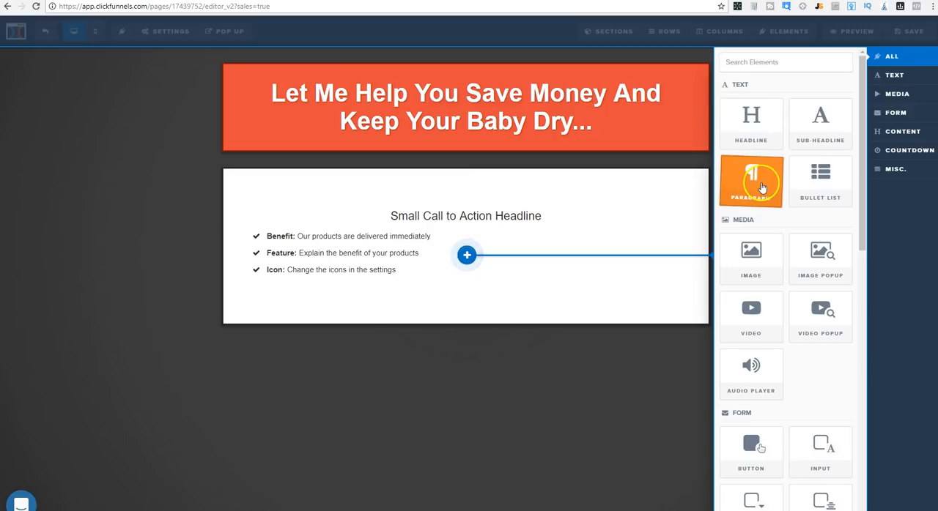
- Drop a paragraph above the headline and begin typing the try-other-diapers copy
drag(750, 180, 466, 255)
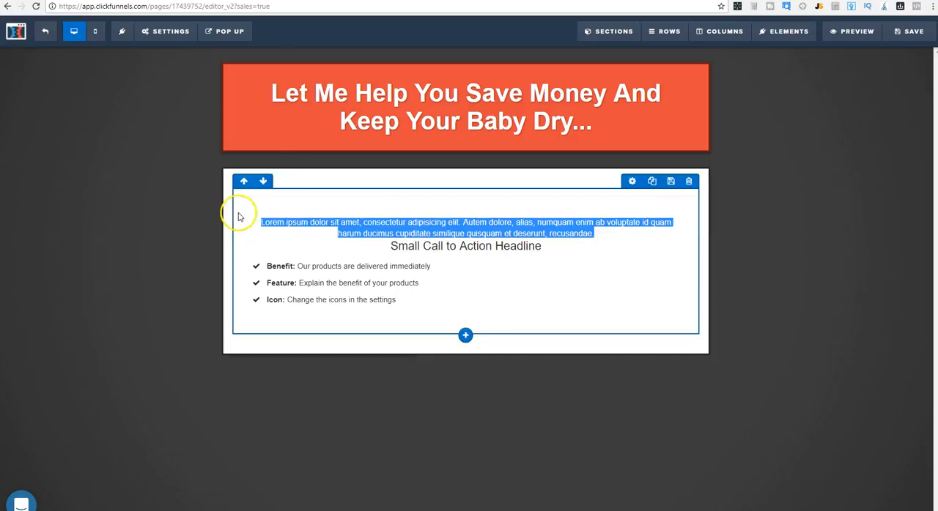
mouse_move(389, 218)
text(If)
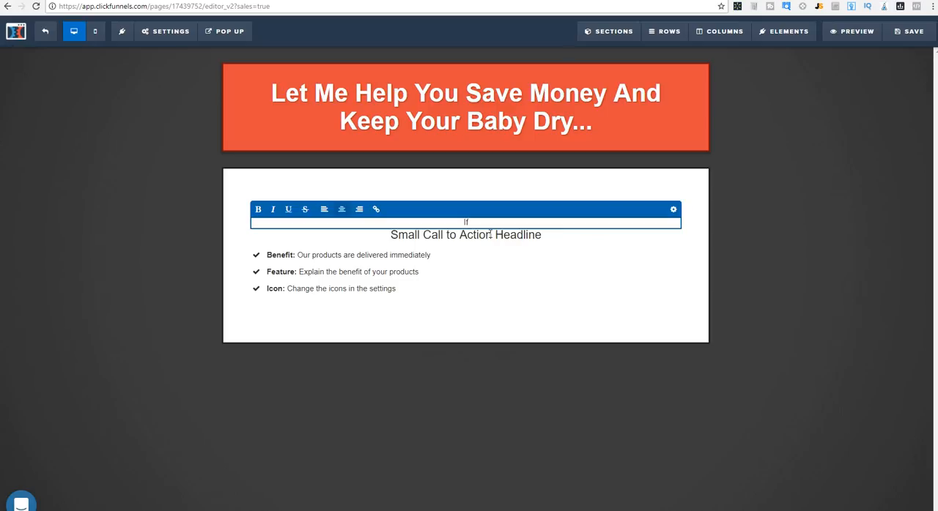
text(you love your child)
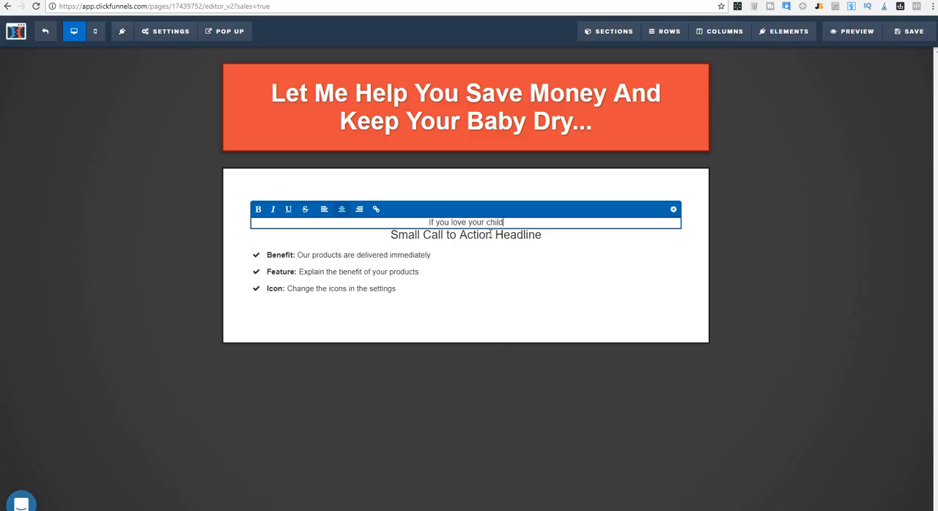
text(and want to save money at the same time then I highly recommend you)
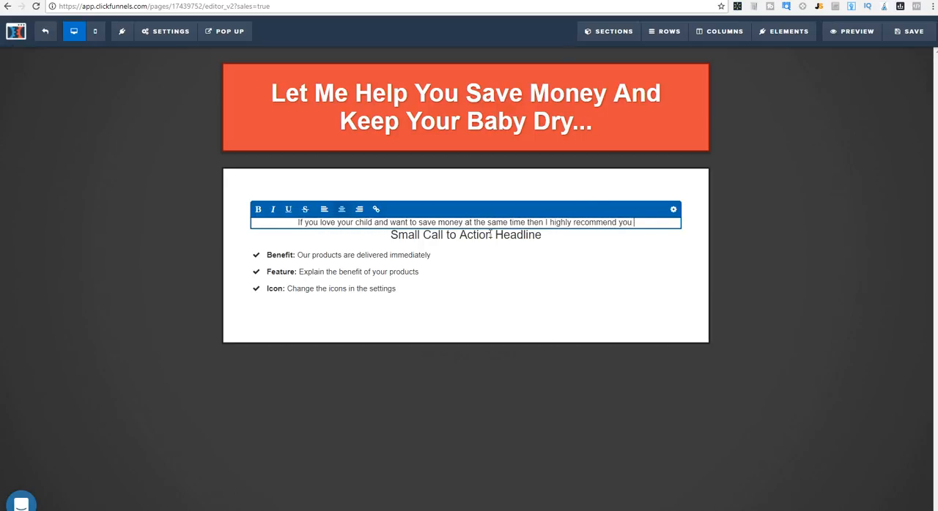
text(chec)
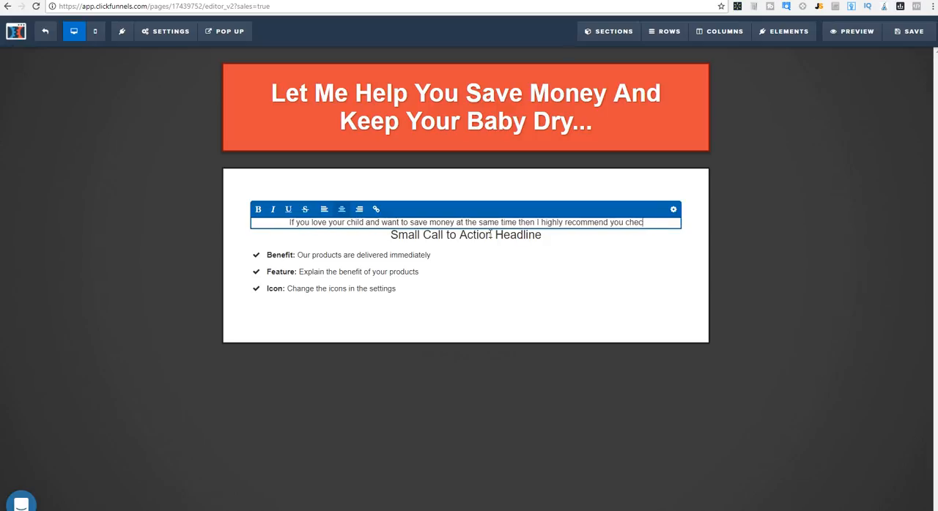
text(try some other)
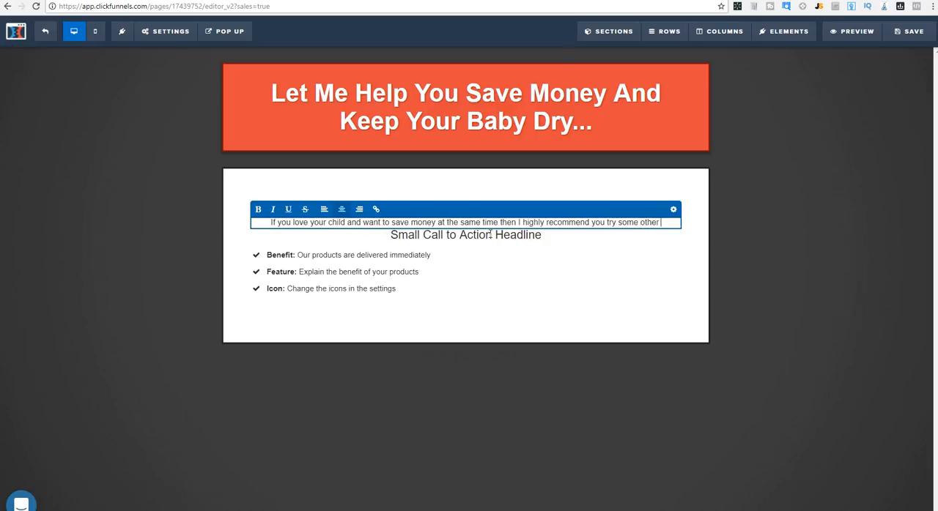
text(diapers. Your choice was great, a lot of parents have that same choice, but t)
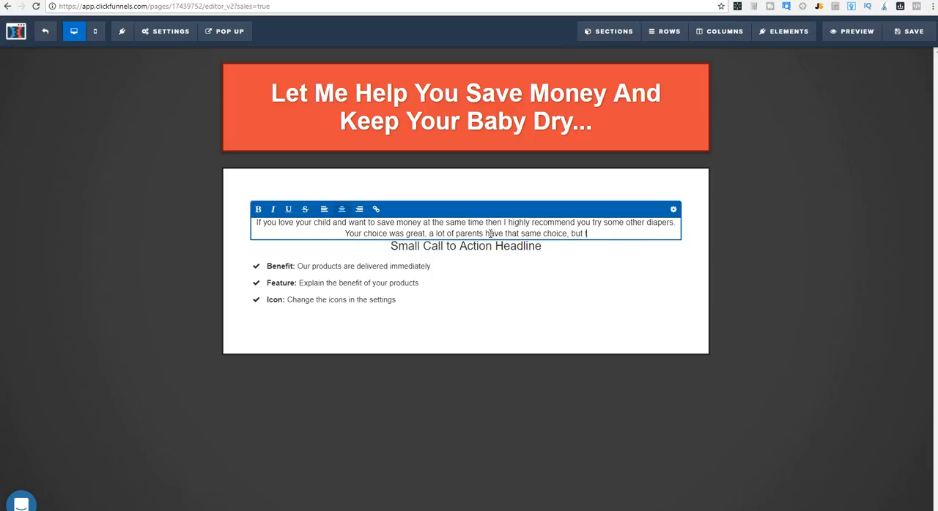
- Finish the paragraph copy, ending 'Let me explain...', and exit editing
key(Backspace)
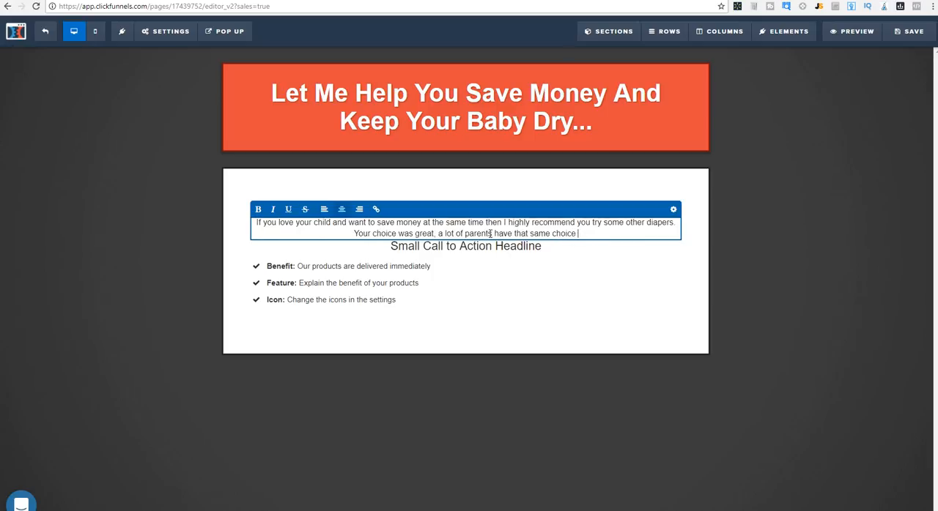
text(but there might be)
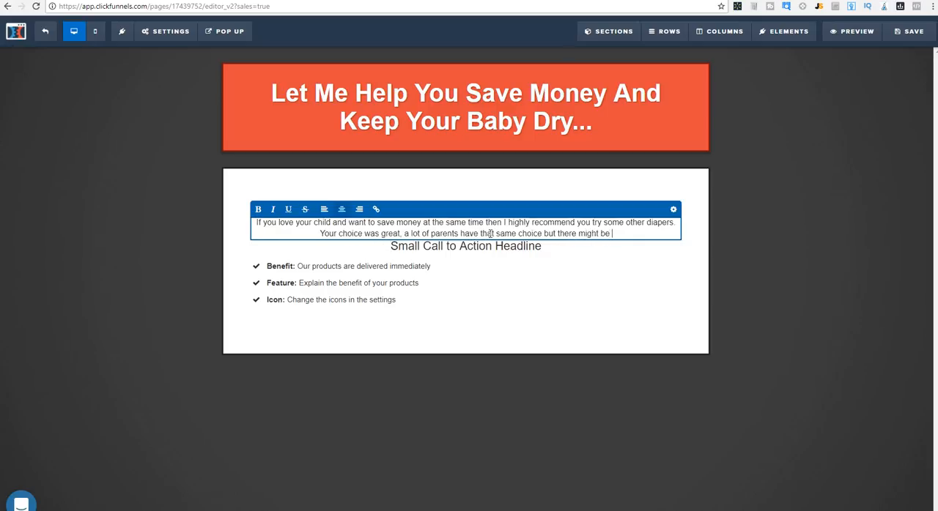
text(a better option for yo)
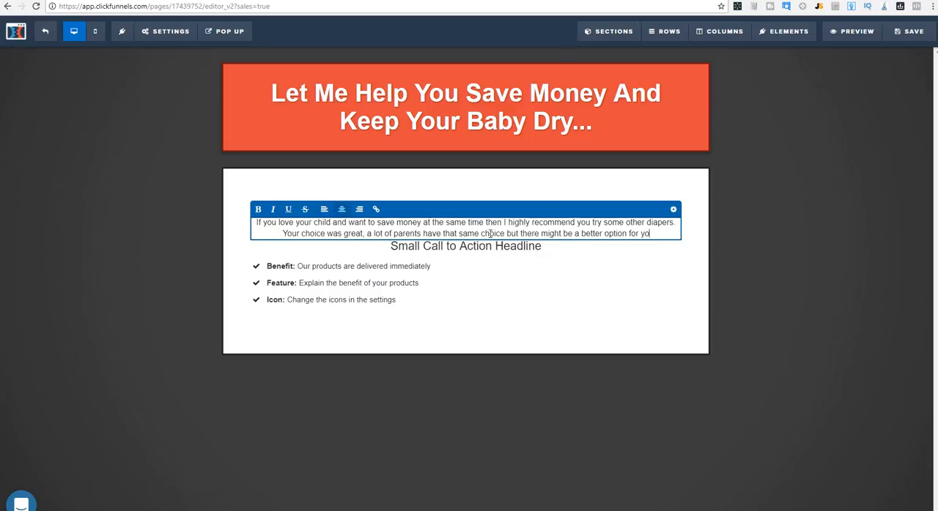
text(u. Let me)
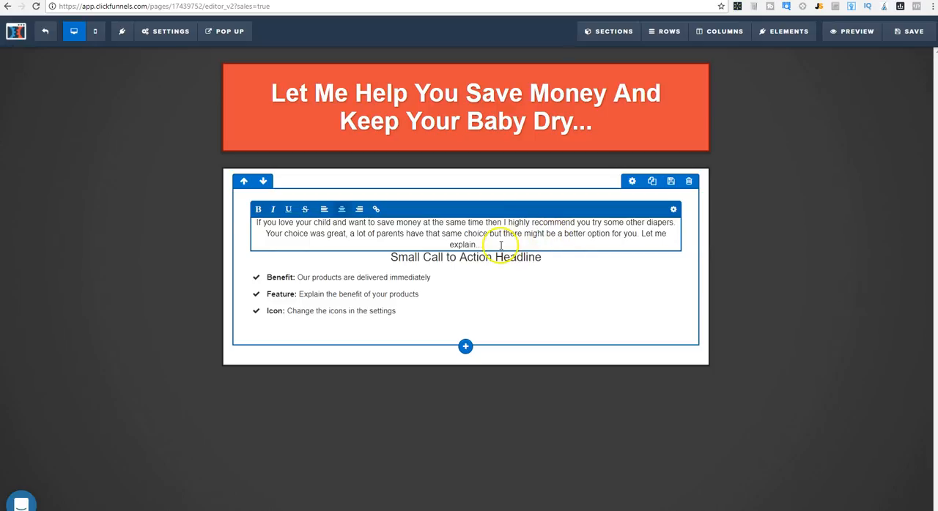
mouse_move(619, 237)
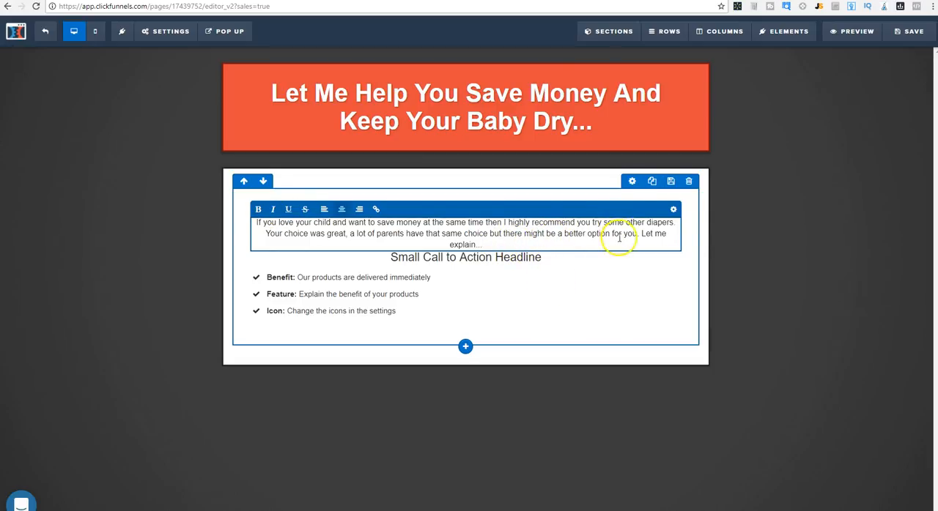
click(672, 209)
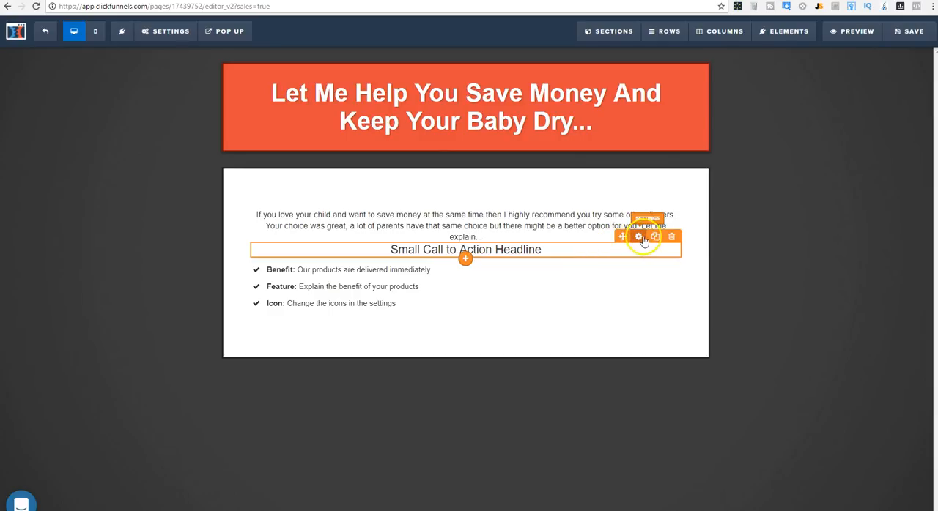
- Enlarge the sub-headline, retype it 'You Should Use LUVS', and set its top margin to 15
click(639, 237)
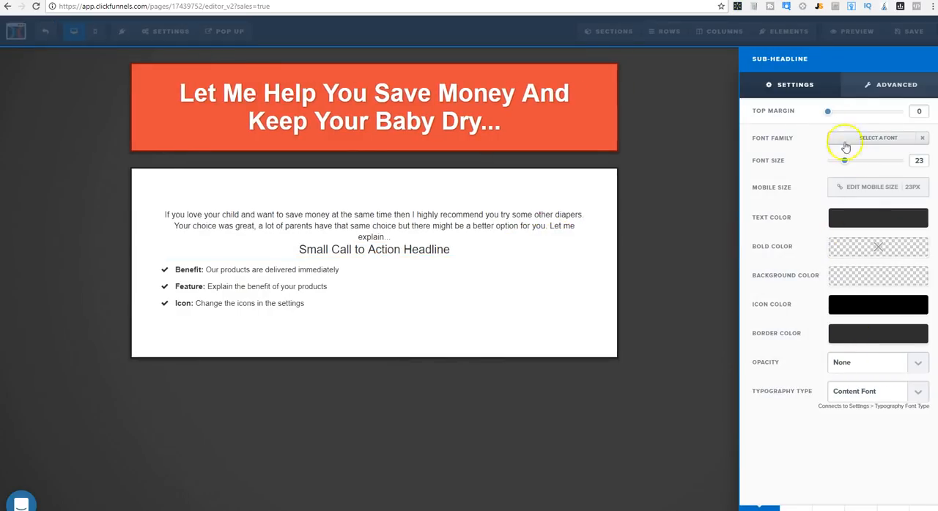
drag(828, 111, 860, 111)
text(Y)
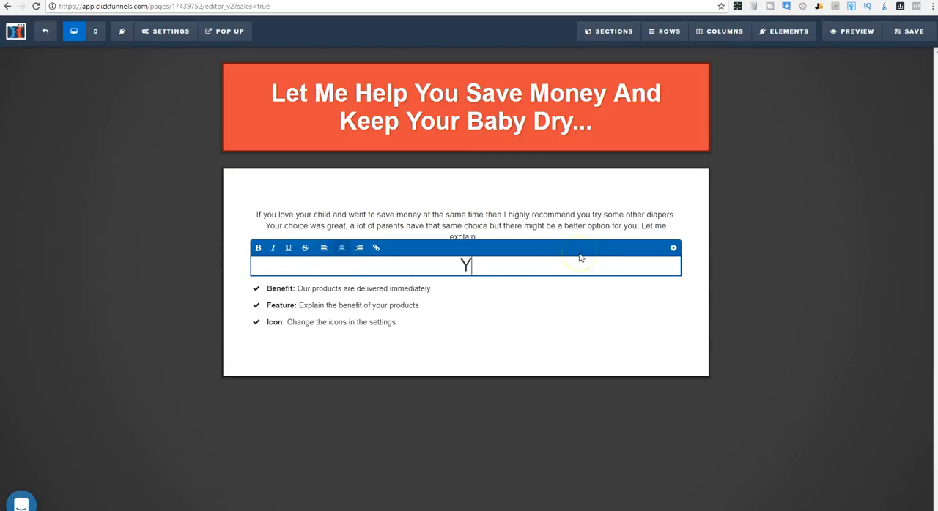
text(ou)
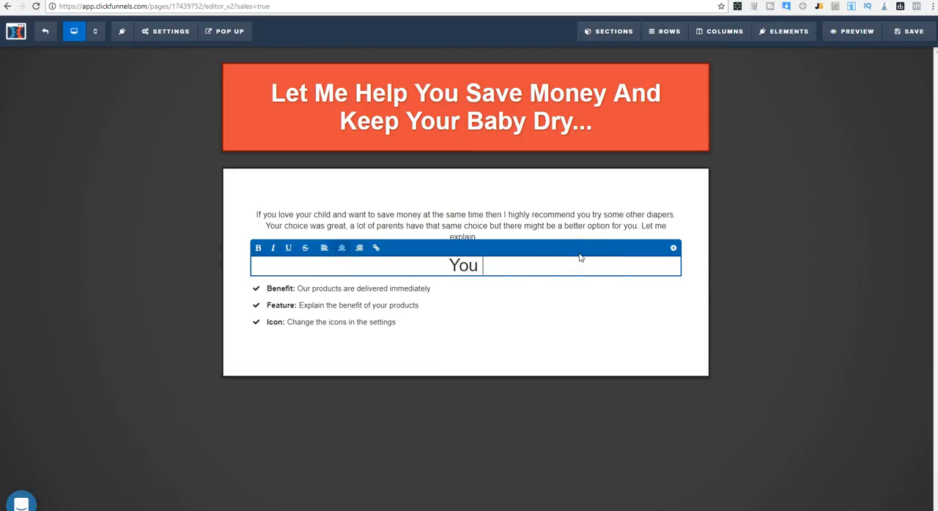
text(Should U)
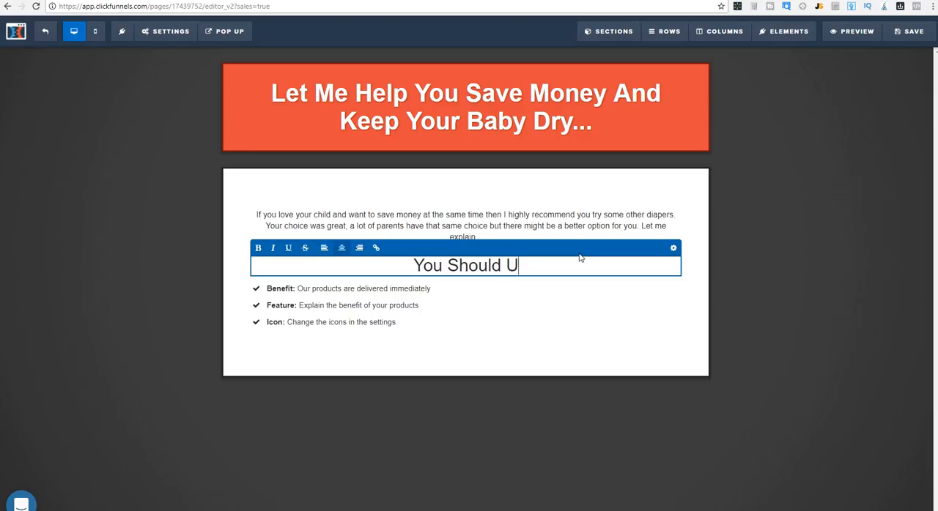
text(se LUVS)
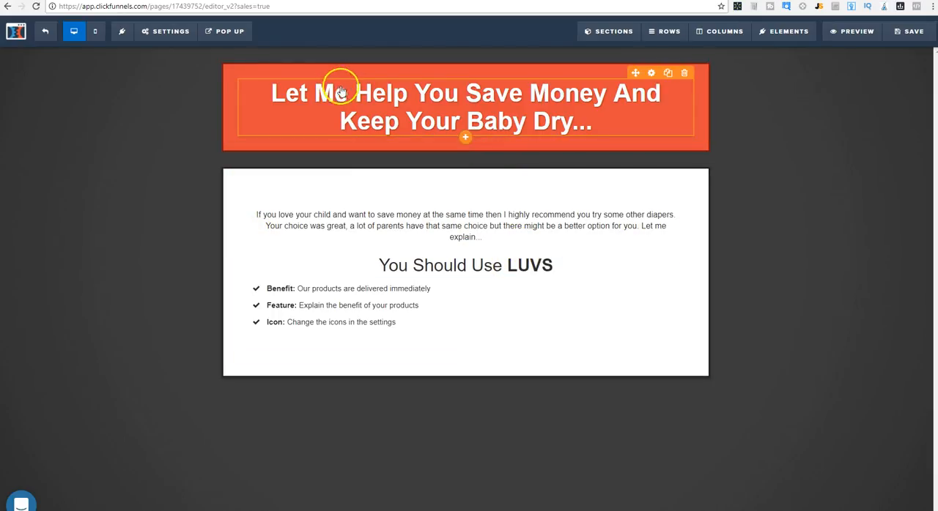
mouse_move(629, 160)
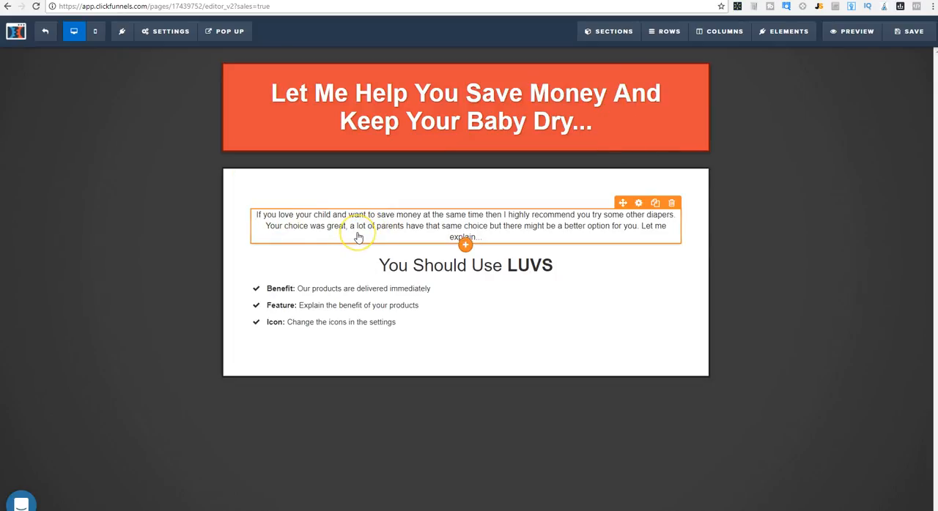
mouse_move(526, 233)
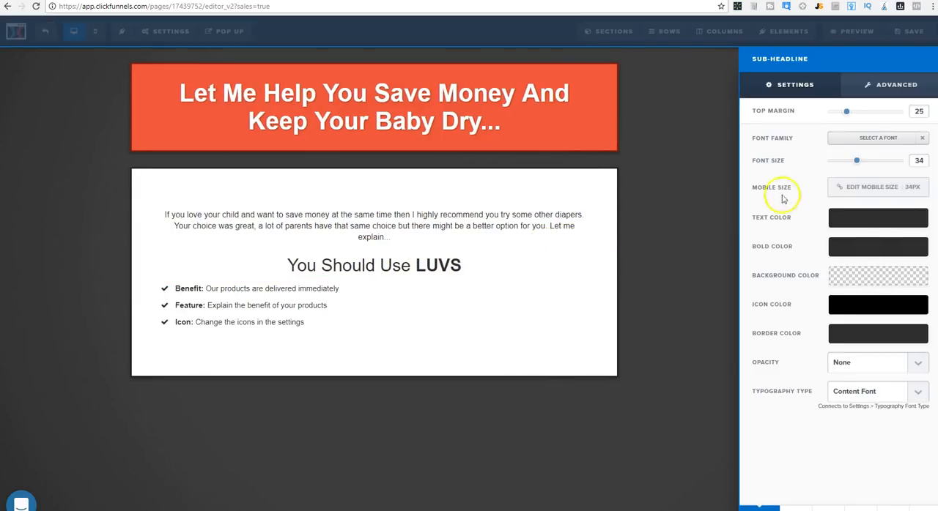
drag(846, 111, 838, 111)
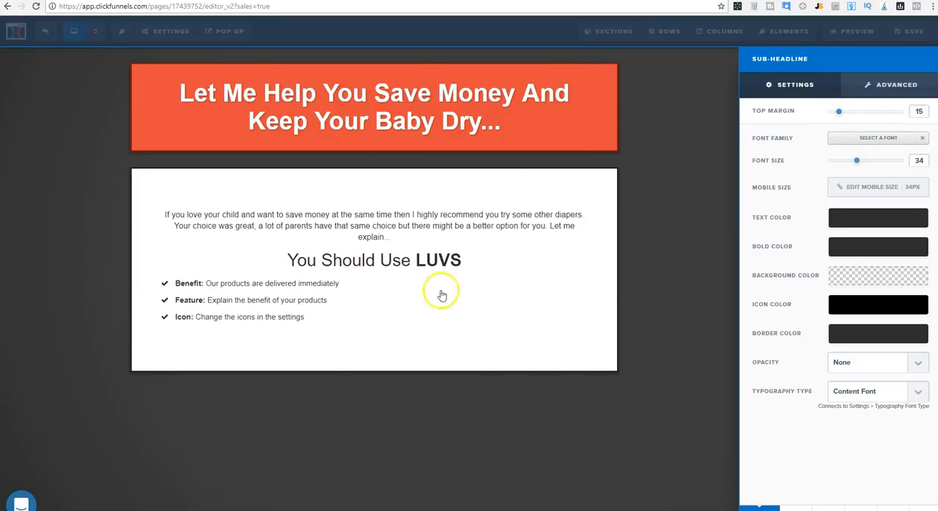
click(293, 300)
text(Cos)
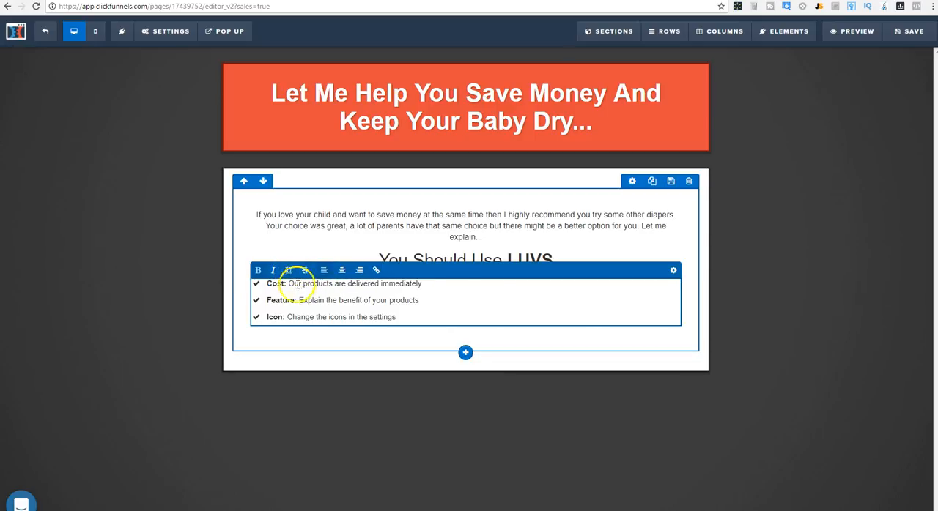
- Rename the Feature bullet to Fit, delete the Icon bullet, and describe Luvs as cheaper
double_click(278, 300)
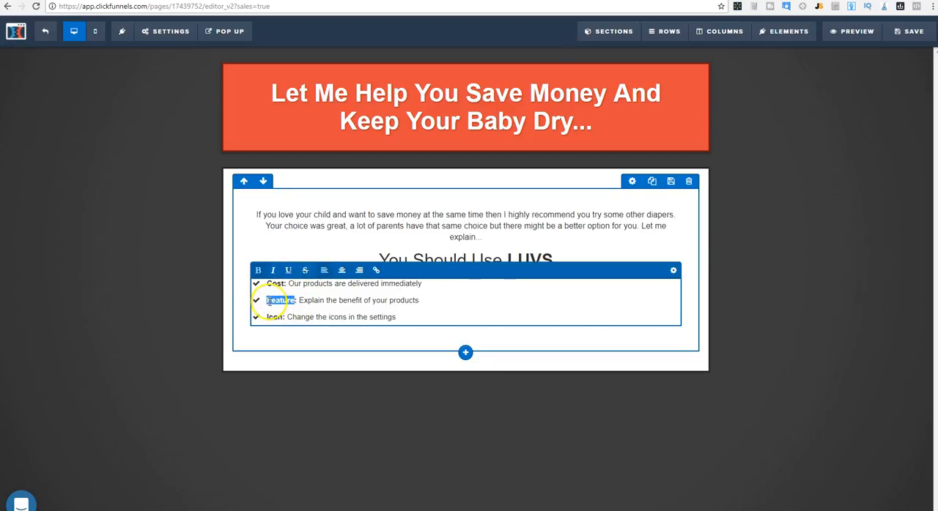
text(FFit)
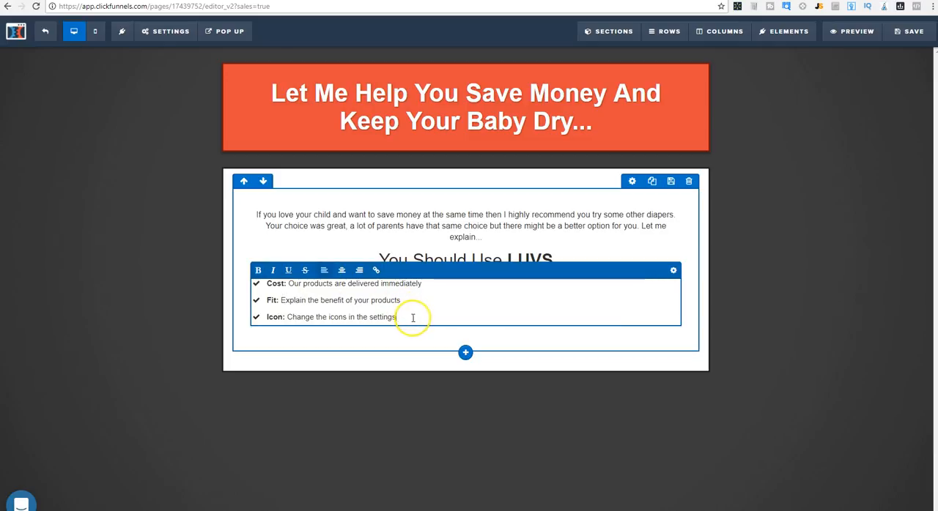
triple_click(330, 317)
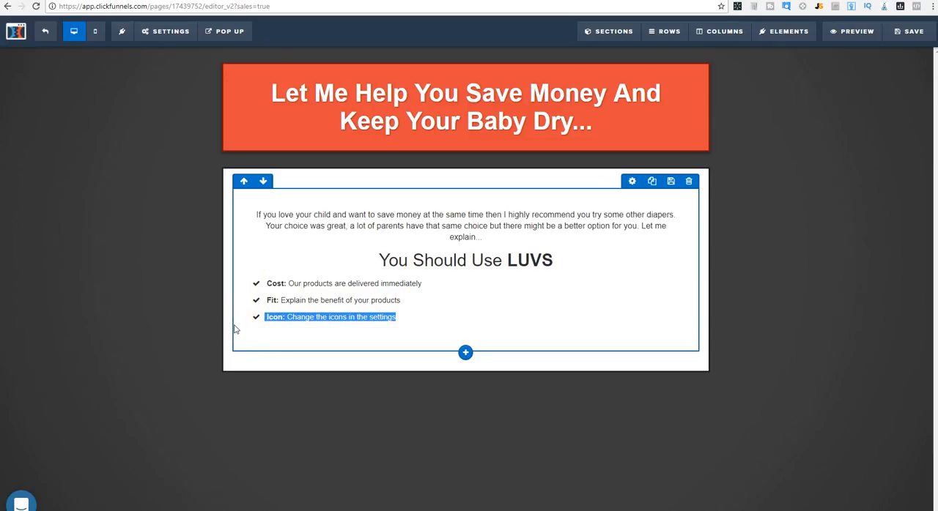
click(330, 316)
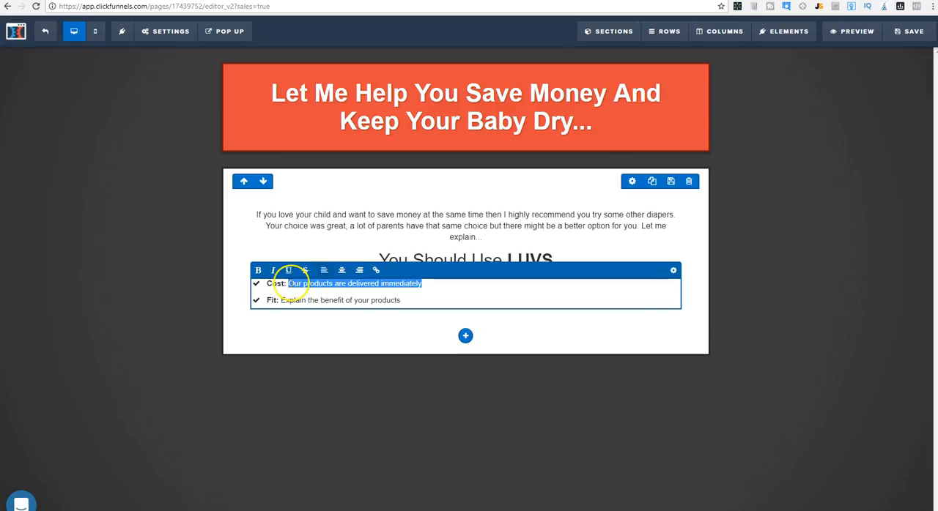
text(Luvs are cheaper by at least a few cents p)
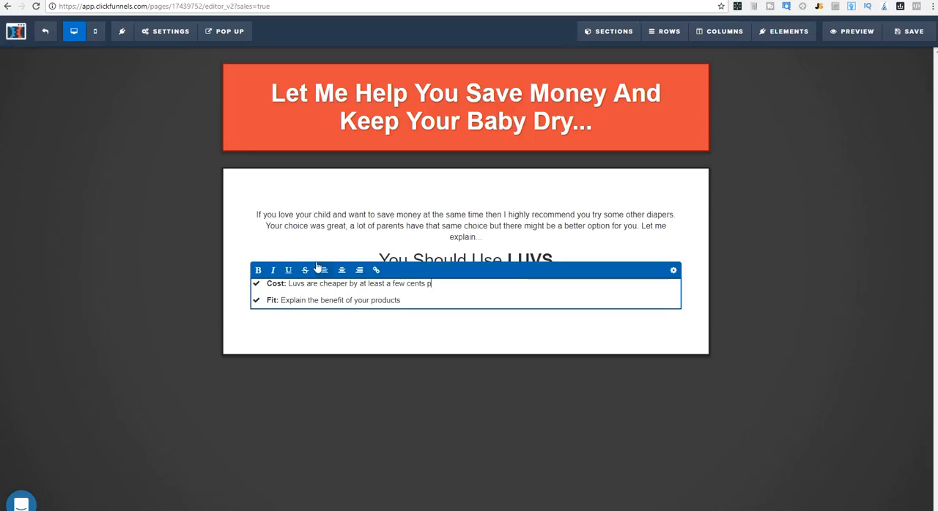
text(er diaper.)
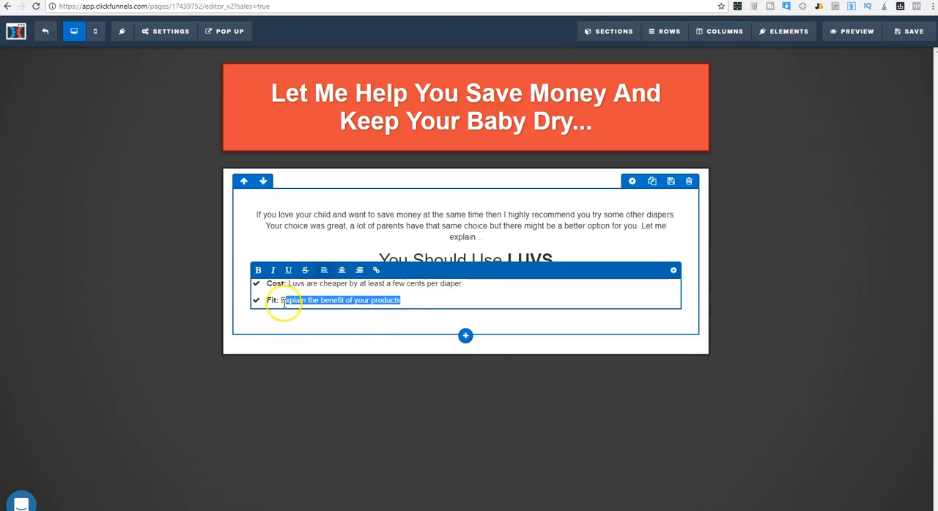
- Write the Fit description: stretching the Luvs diaper out first makes it fit much better
text(Most pa)
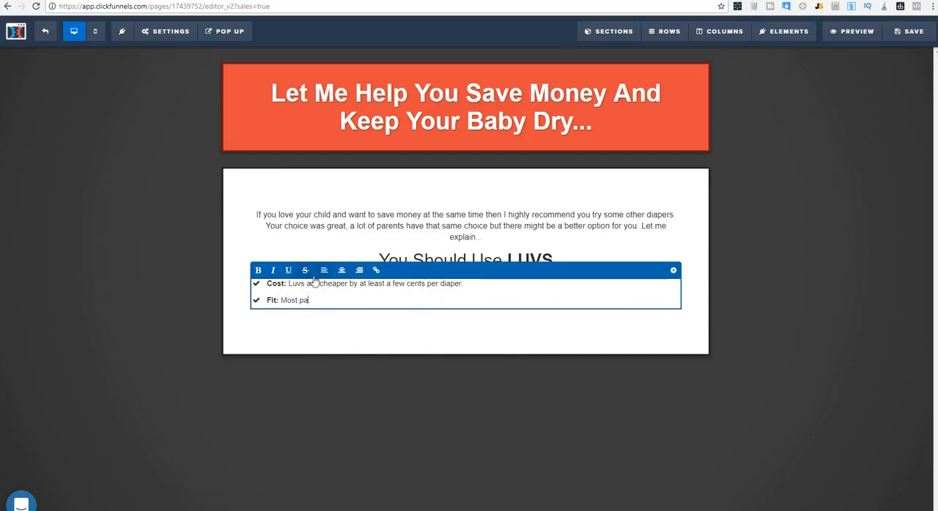
text(rents don't)
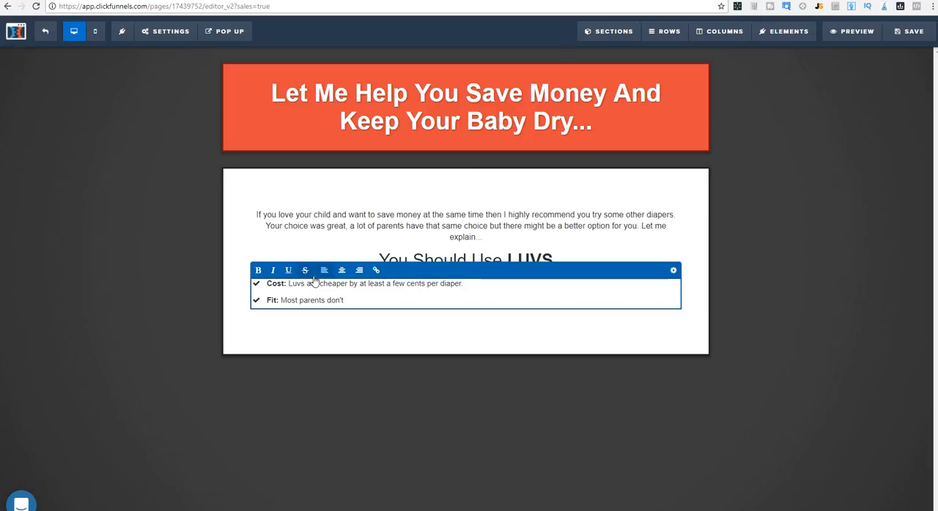
text(understand how to use)
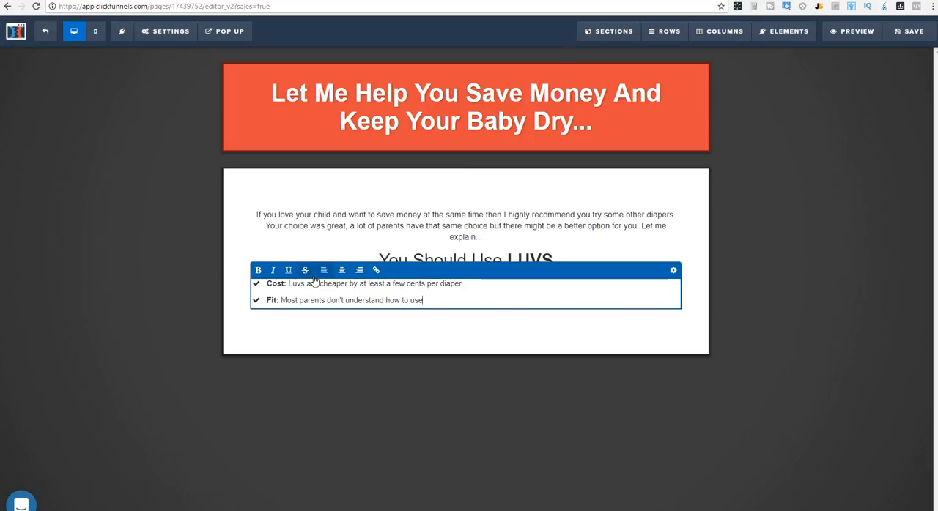
text(Luvs correc)
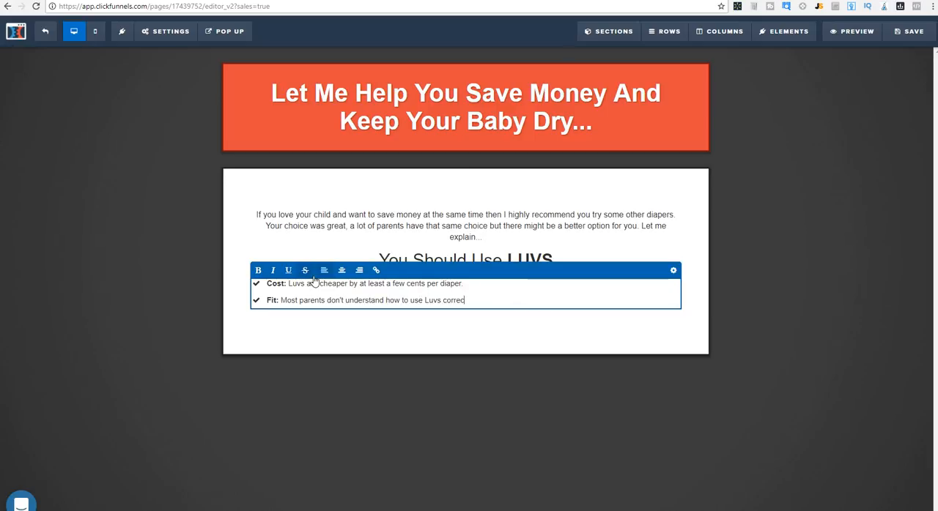
text(ctly. If you)
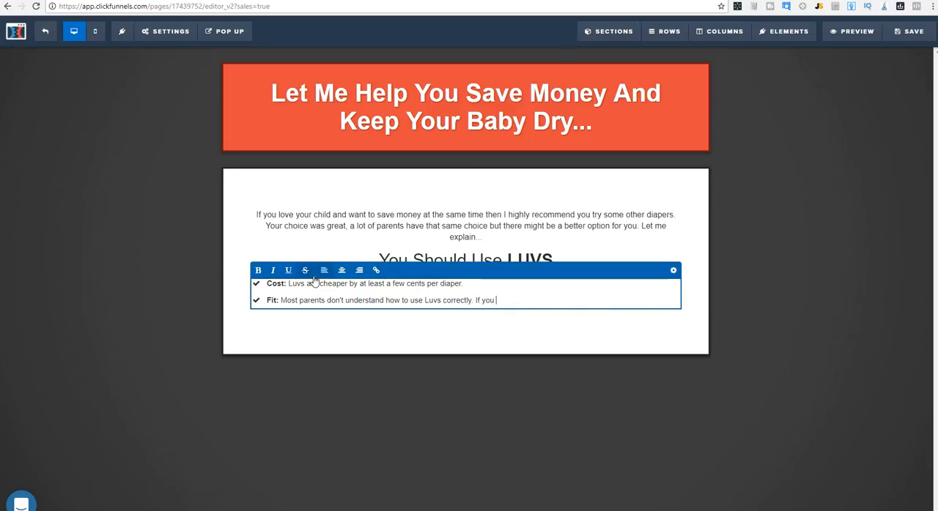
text(stretch)
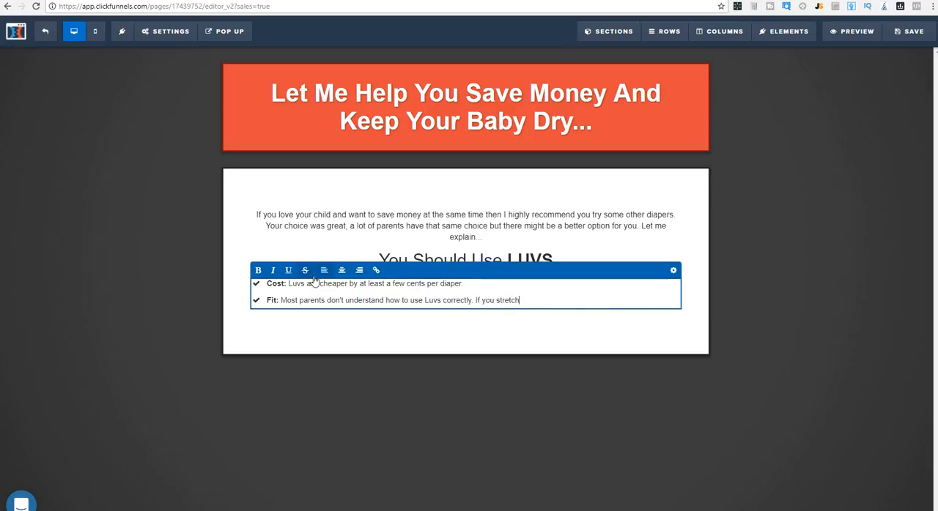
text(the diaper out first before you)
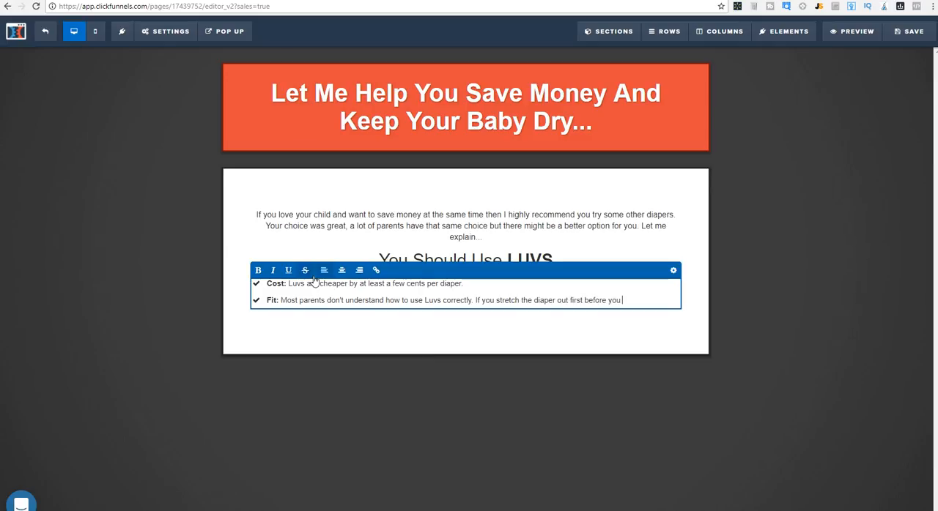
text(put it on your)
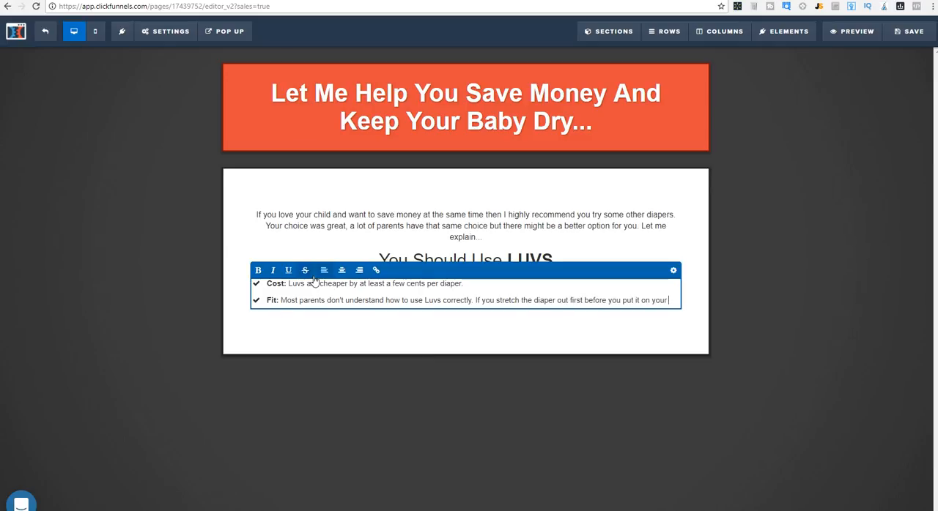
text(baby it will fit)
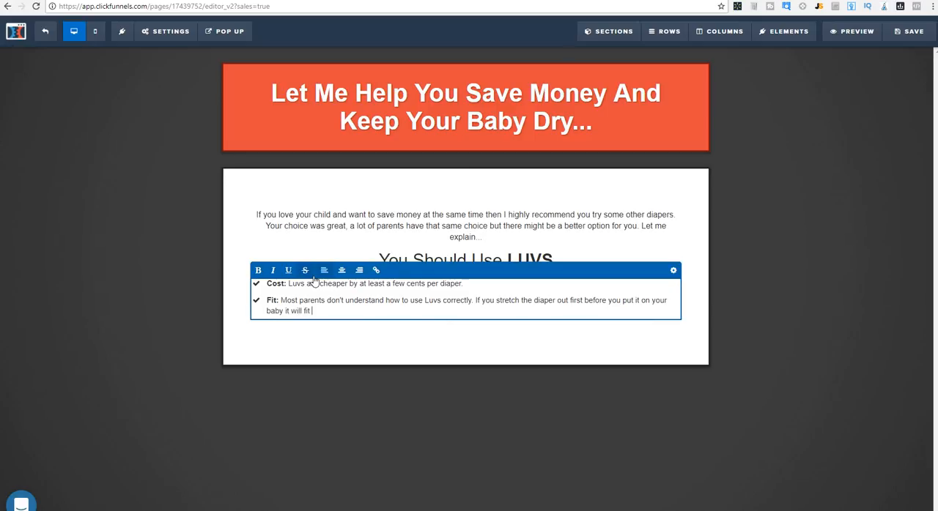
text(much better.)
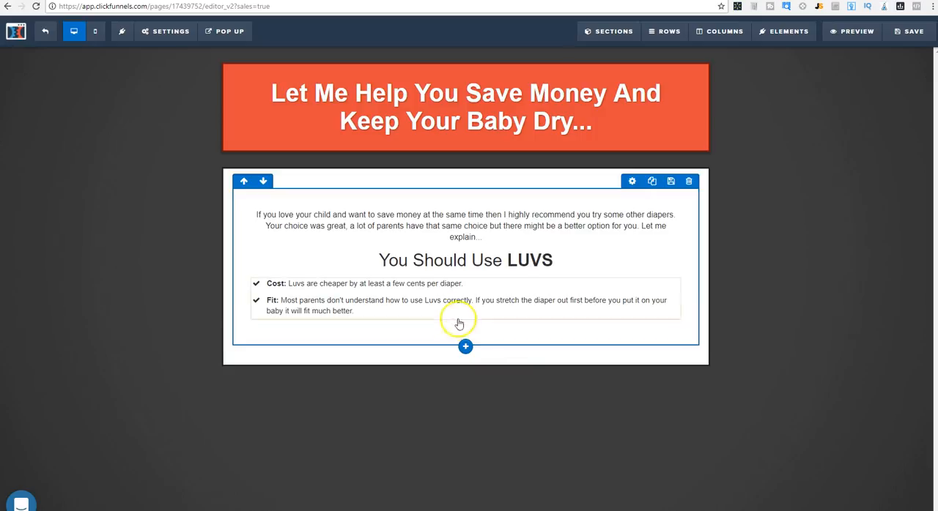
- Add a headline element and a sign-up button below it
click(782, 31)
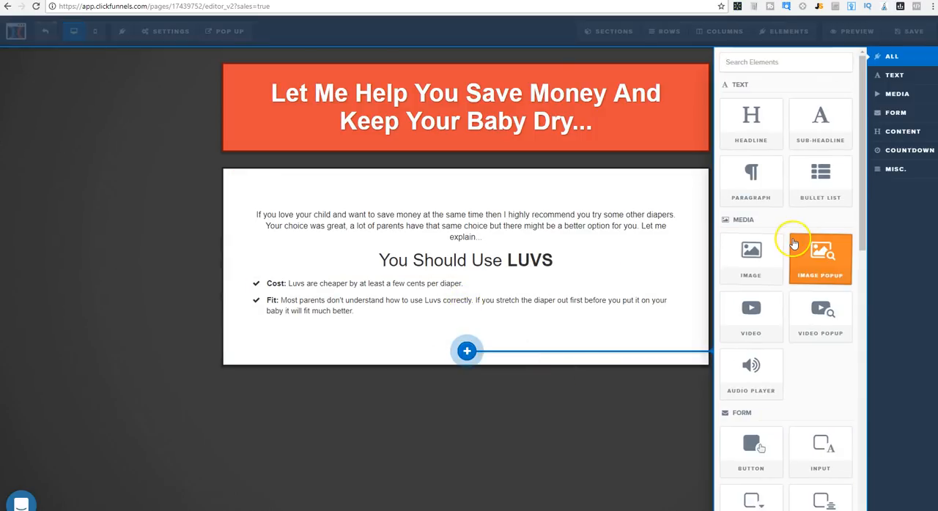
mouse_move(820, 123)
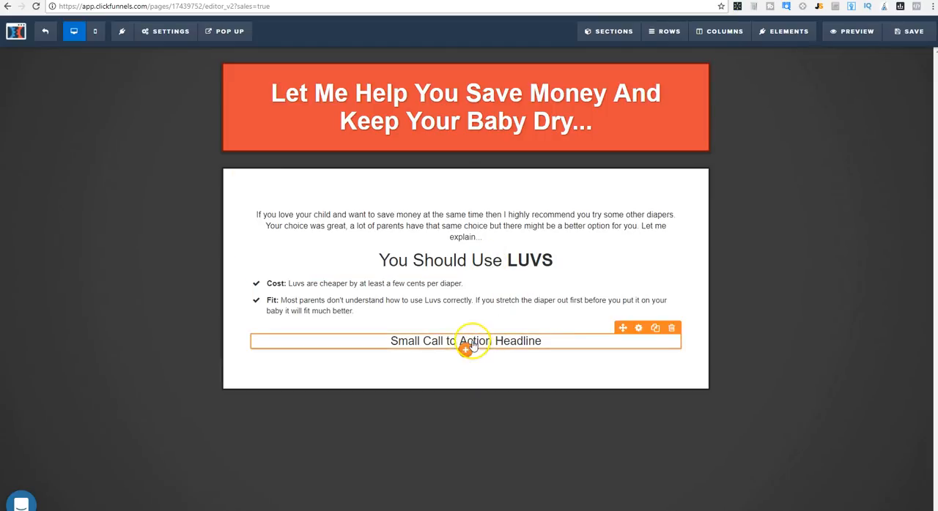
click(783, 31)
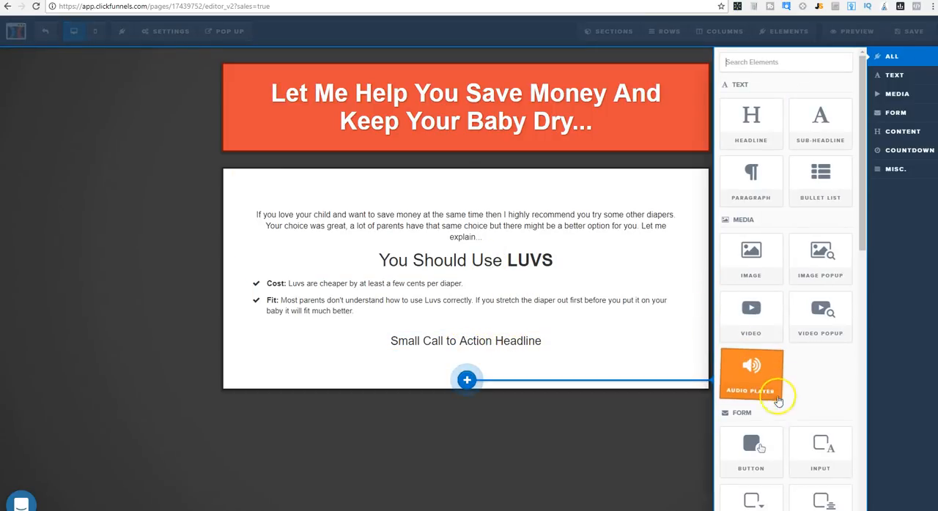
click(465, 341)
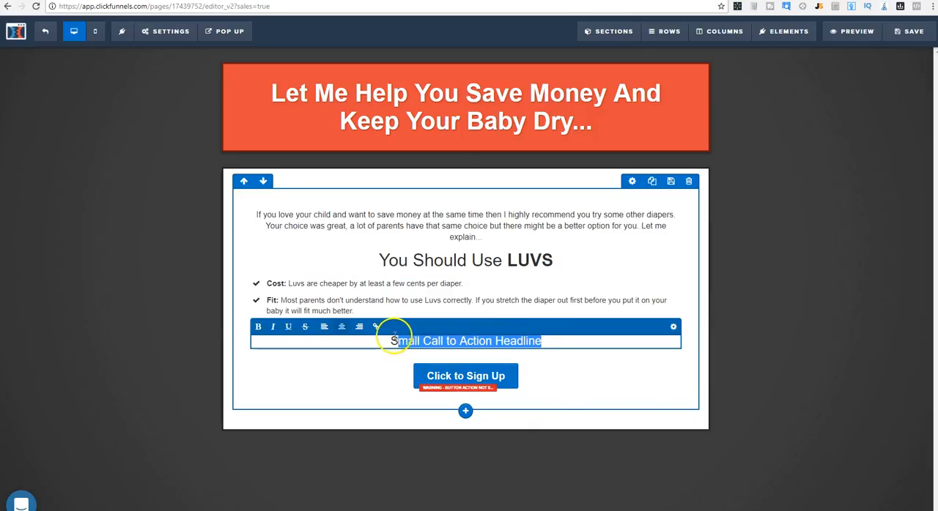
- Write the headline 'Don't Believe me? Check it out for yourself on Amazon.com'
text(Don't B)
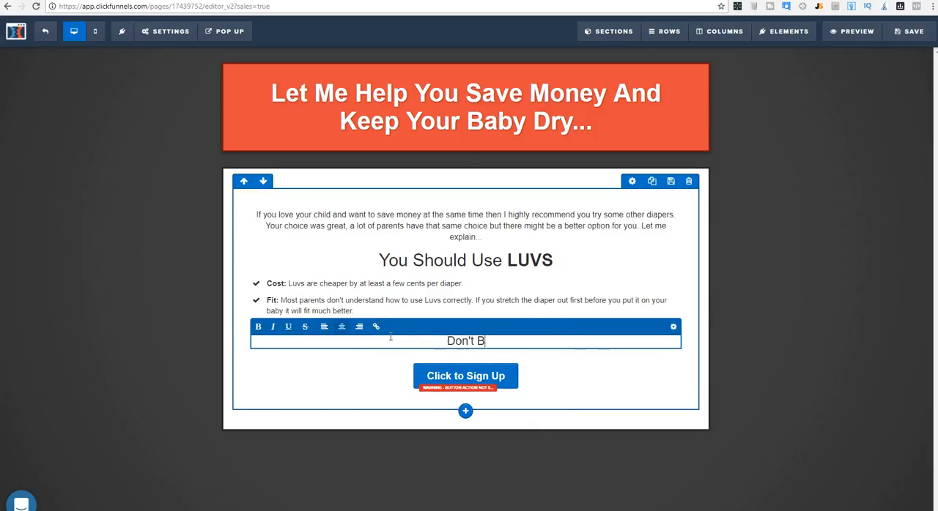
text(elieve me? Che)
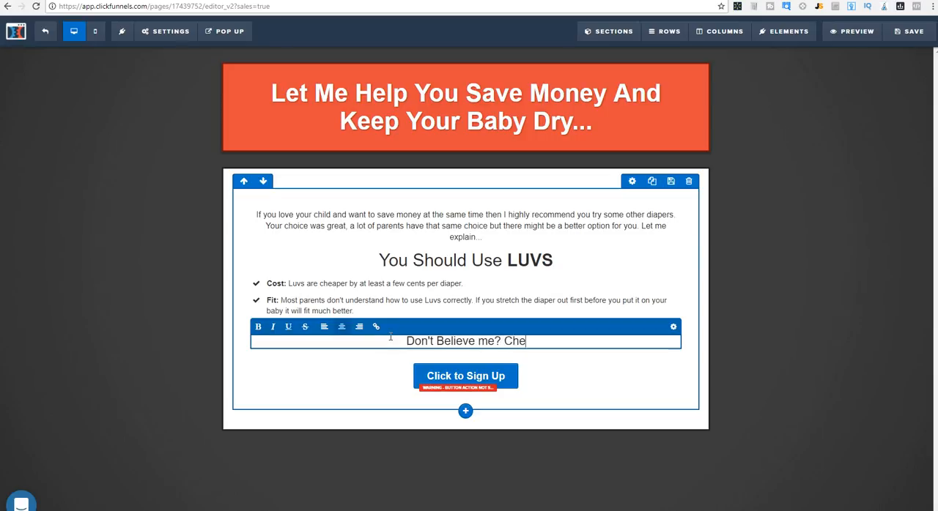
text(ck it out fors yourself)
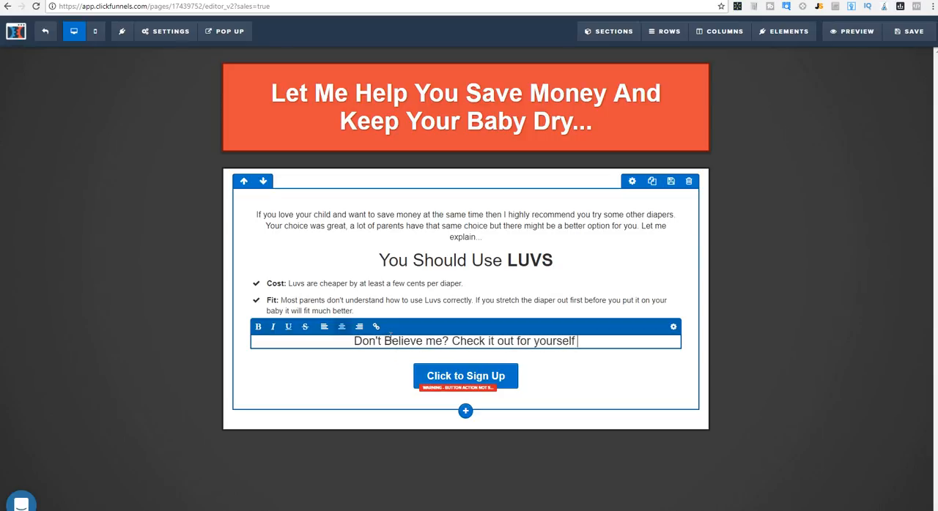
text(on Amazon.com)
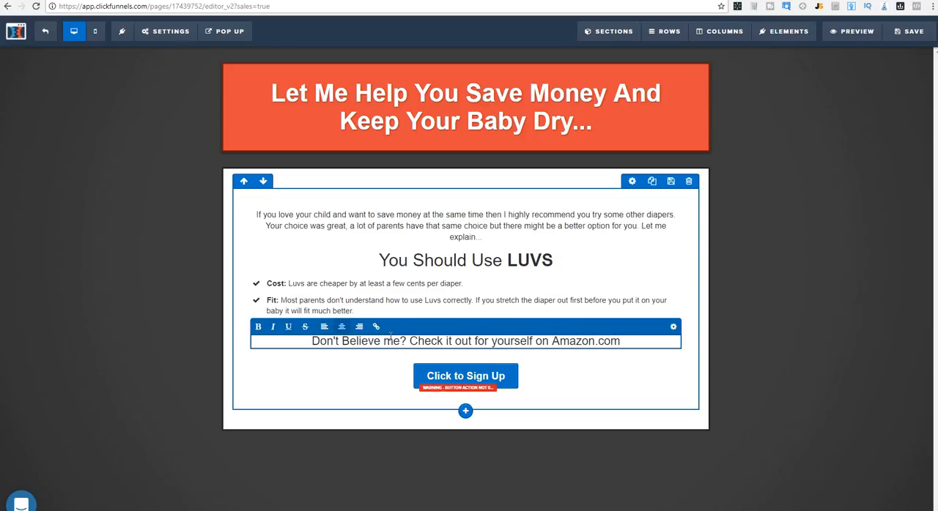
click(534, 341)
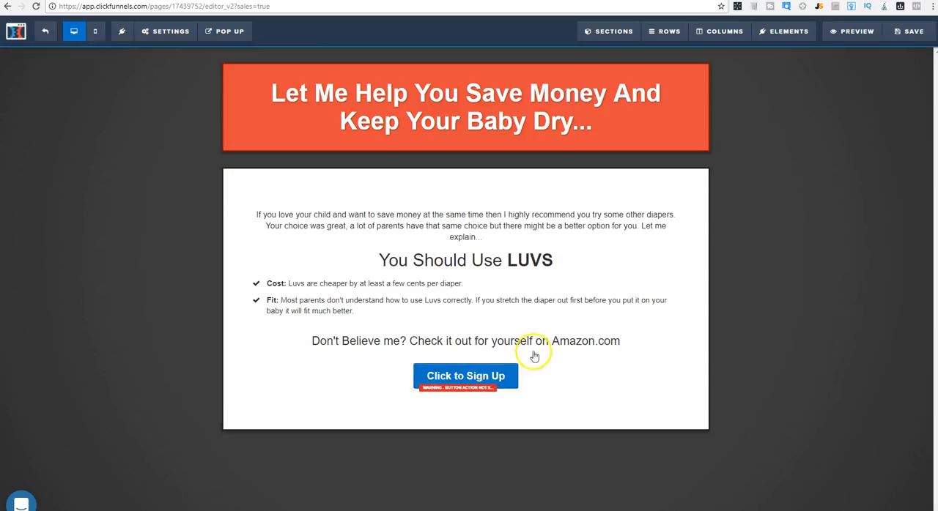
click(465, 376)
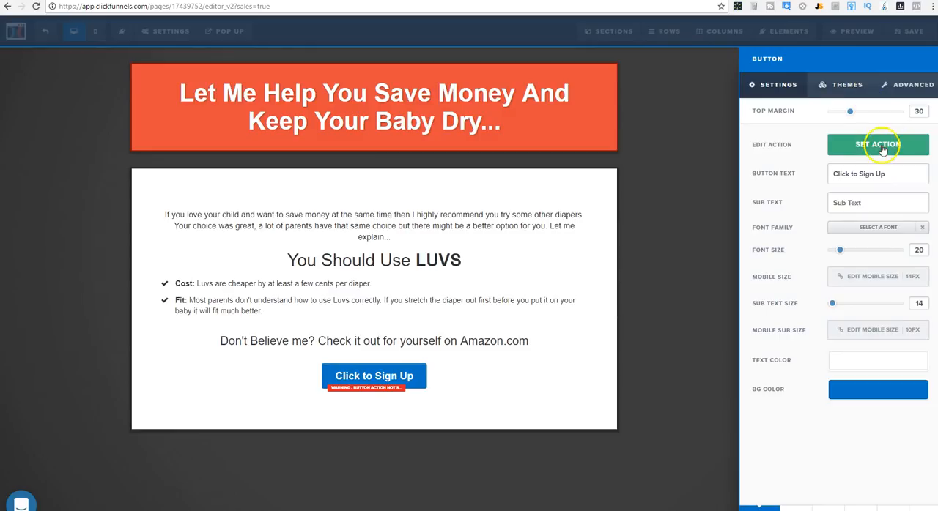
click(877, 144)
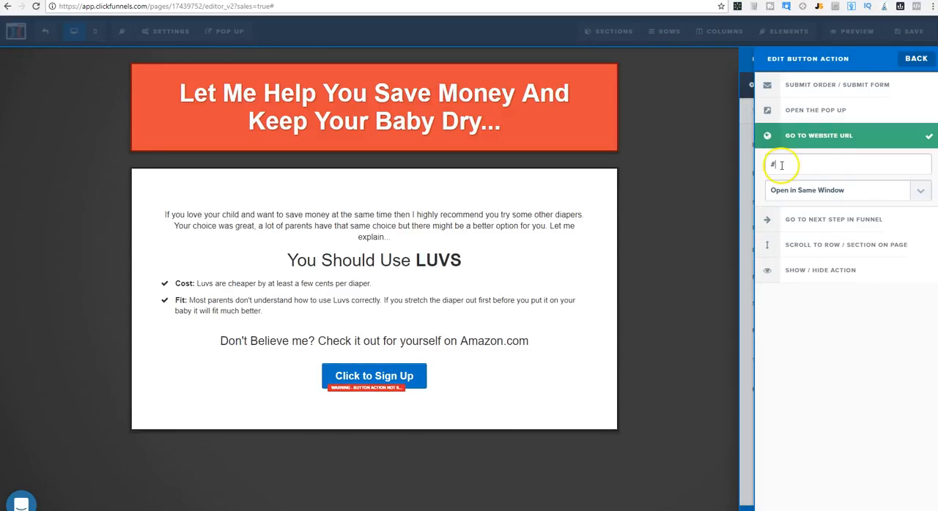
text(http://www.amazon.com)
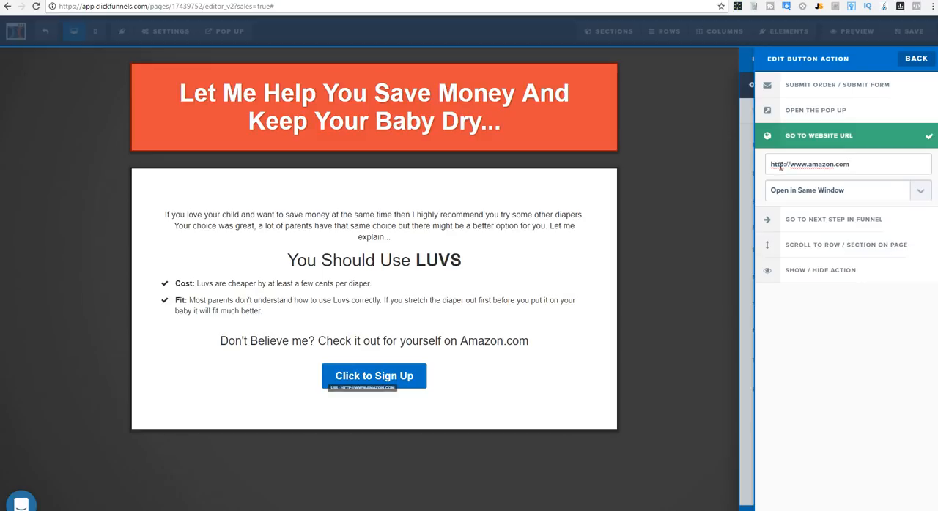
click(842, 190)
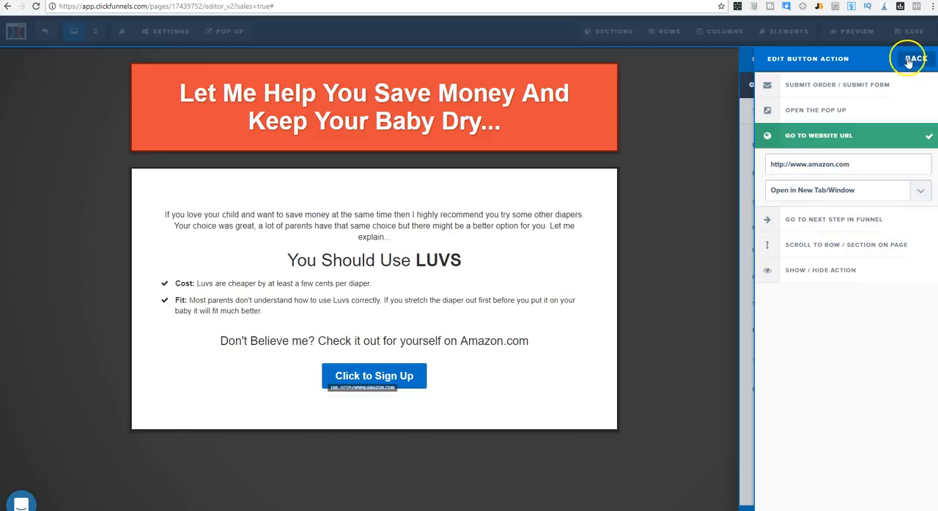
click(914, 58)
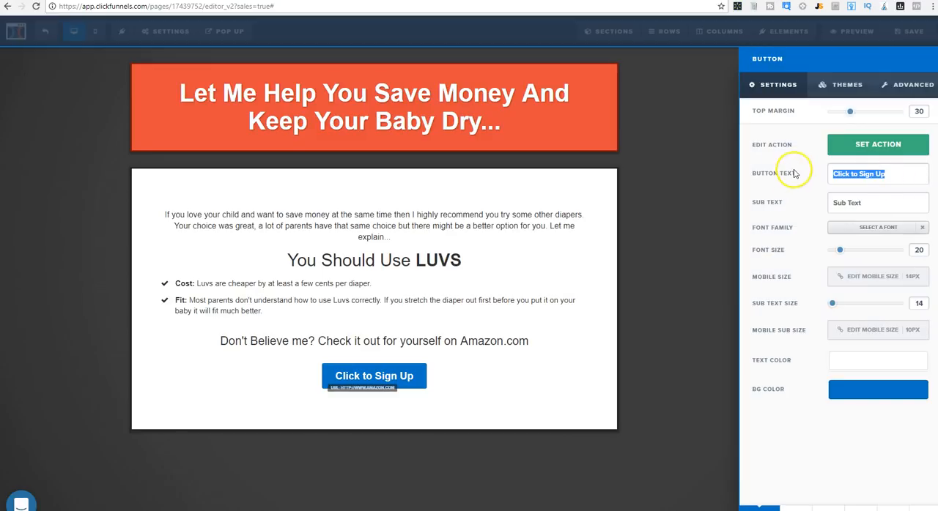
- Change the button text to 'See On Amazon.com' at size 26 with orange background
text(Ch)
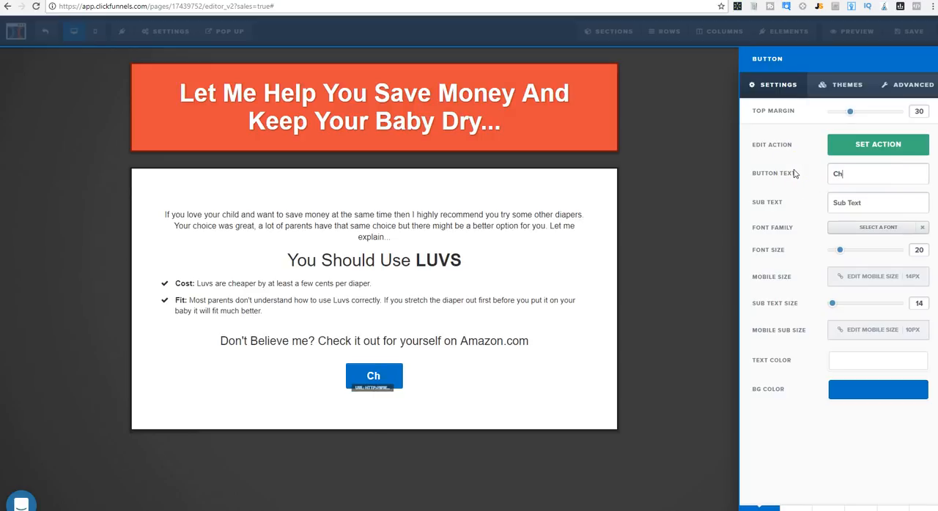
key(ctrl+a)
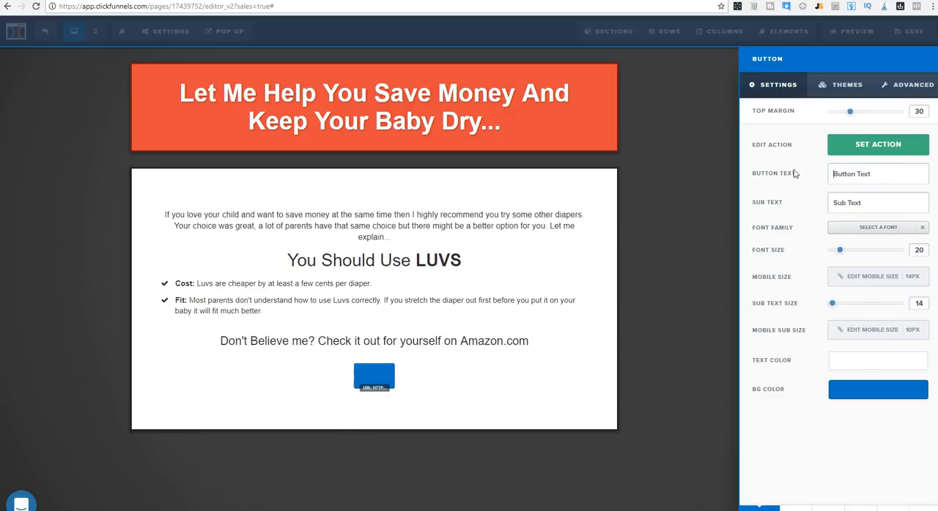
text(See On A)
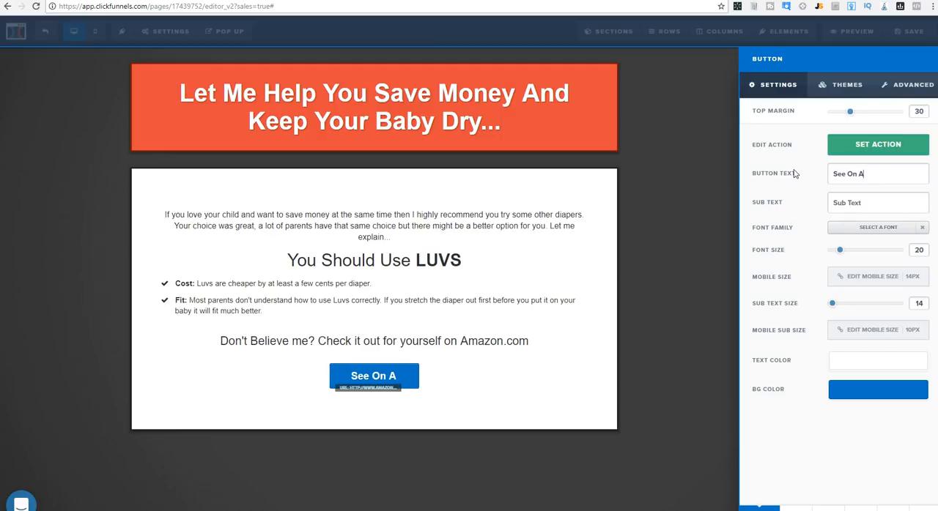
text(mazon.com)
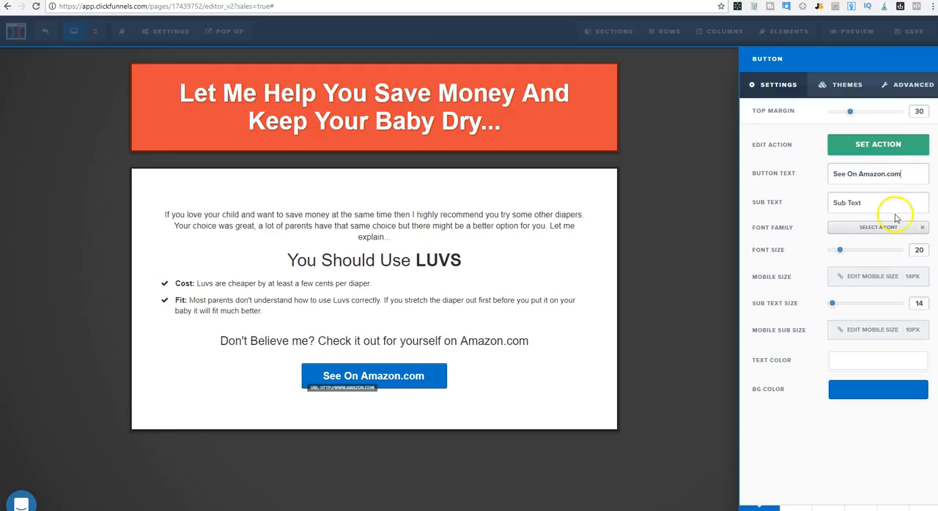
drag(840, 250, 846, 250)
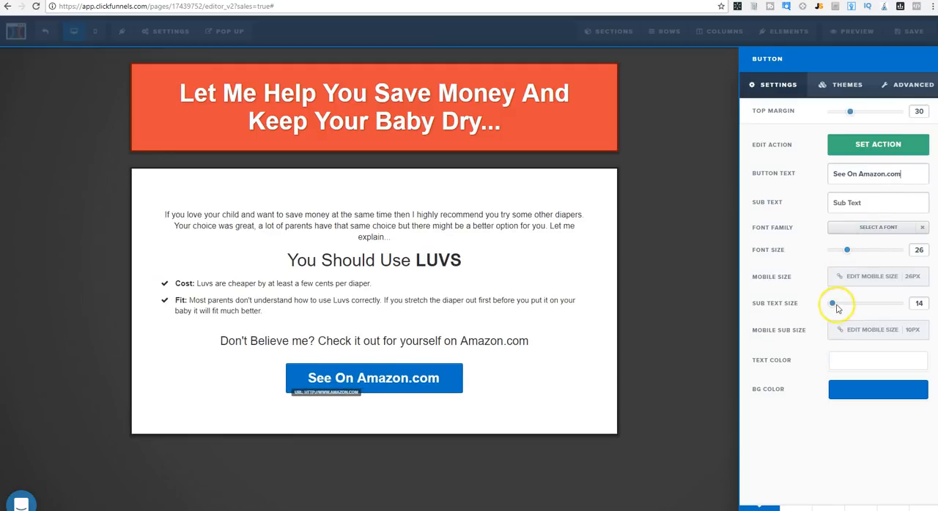
click(878, 389)
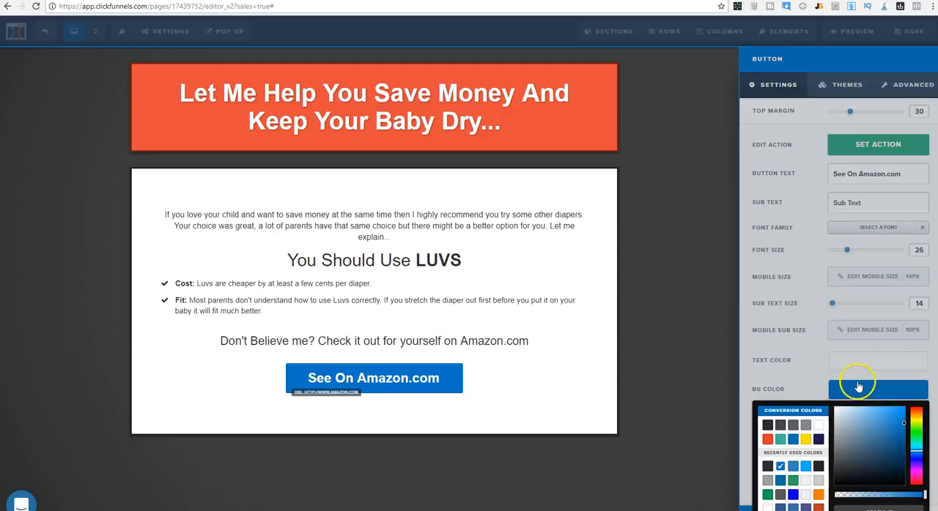
click(806, 494)
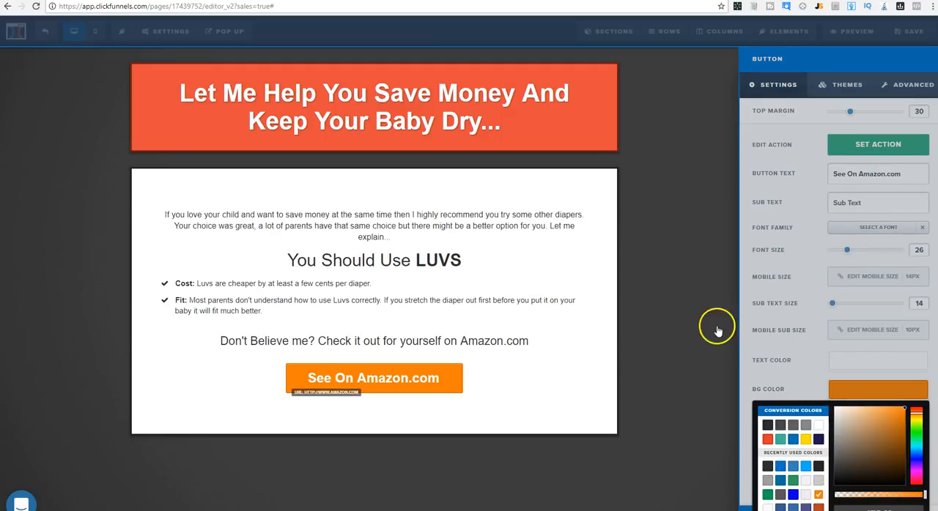
click(465, 260)
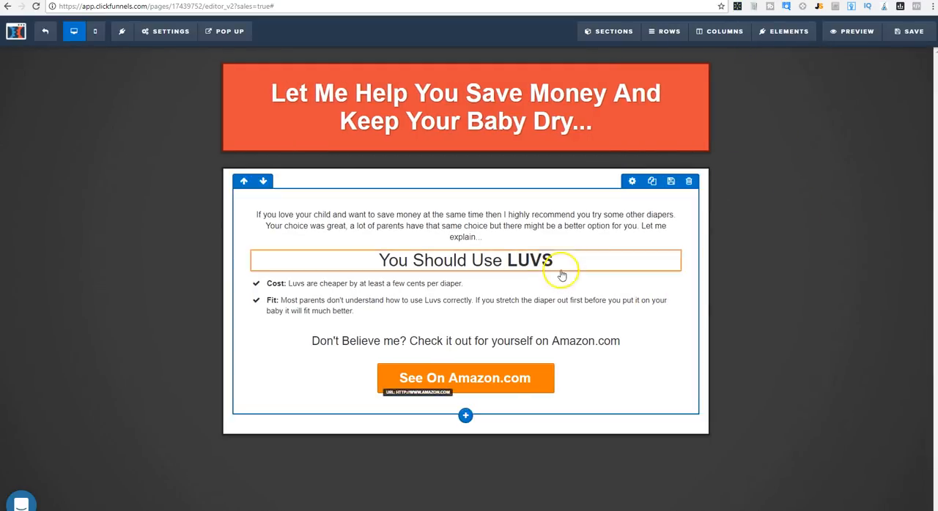
- Add a new section below the headline and replace its empty row with a three-column row
click(464, 121)
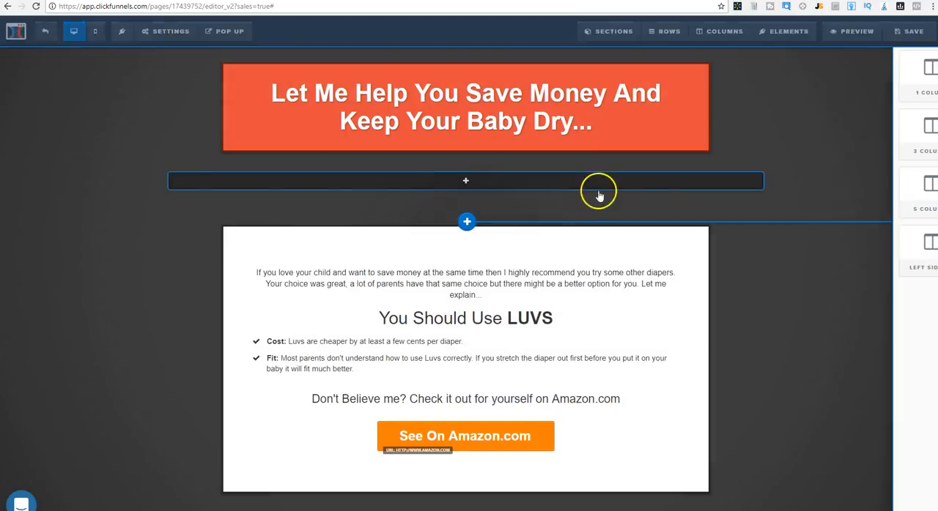
click(465, 181)
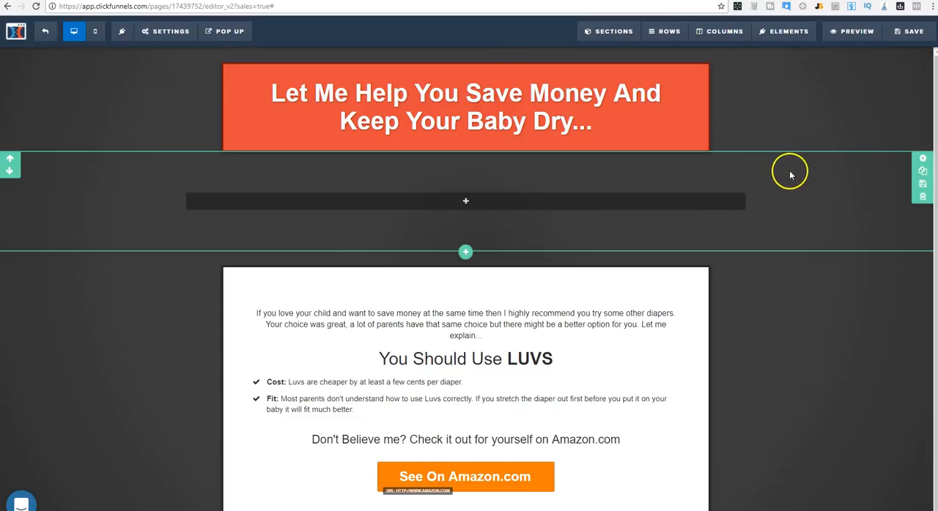
click(753, 164)
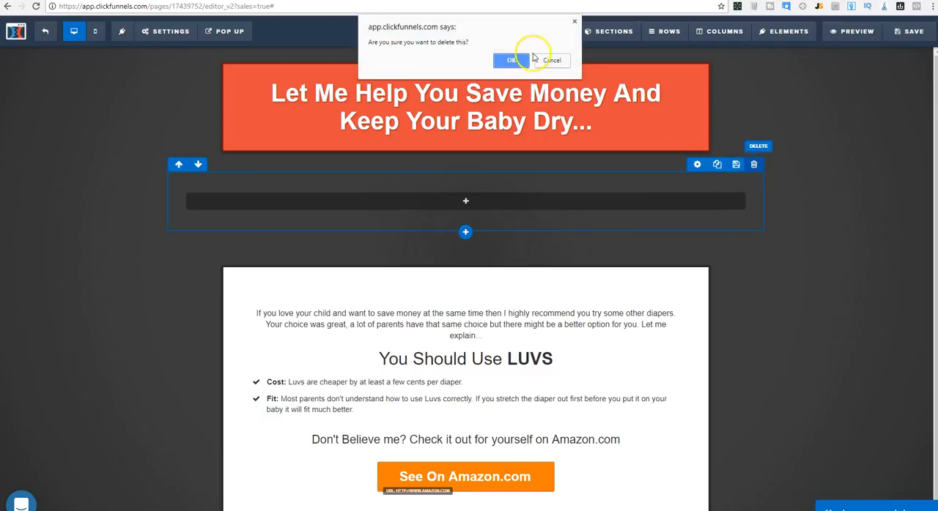
click(511, 60)
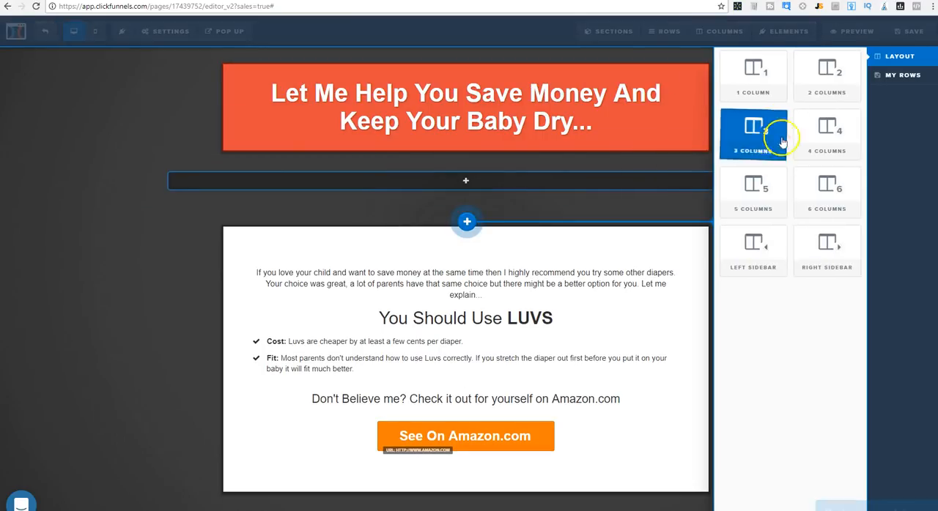
click(752, 132)
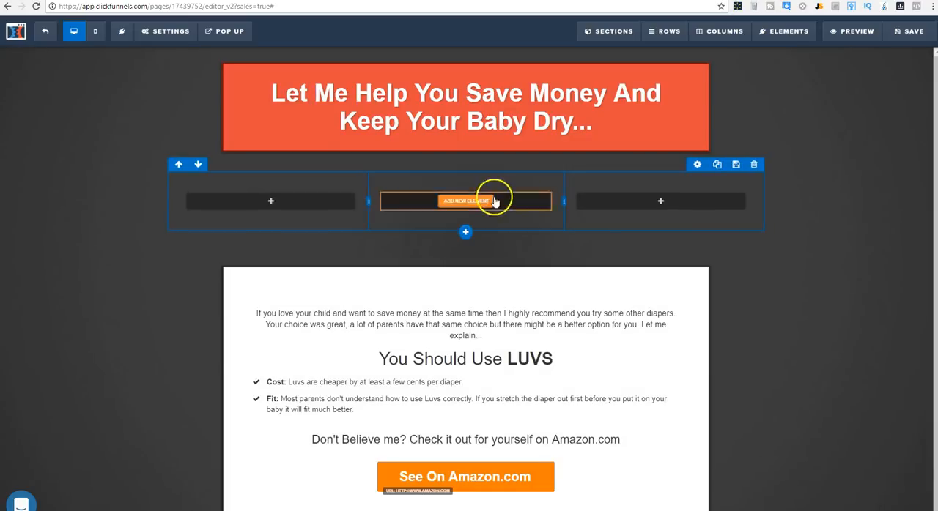
- Put an image element in each column and set section top and bottom padding to 15
click(465, 200)
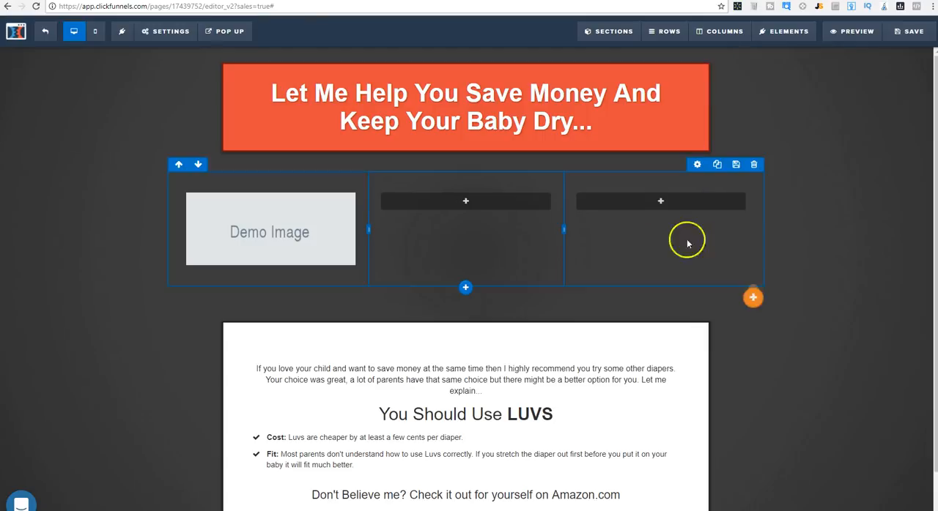
click(660, 201)
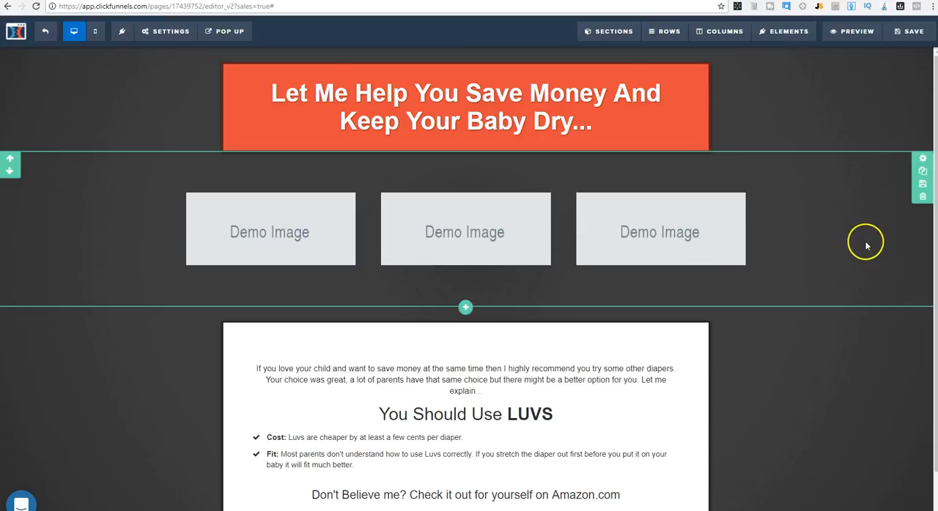
mouse_move(789, 233)
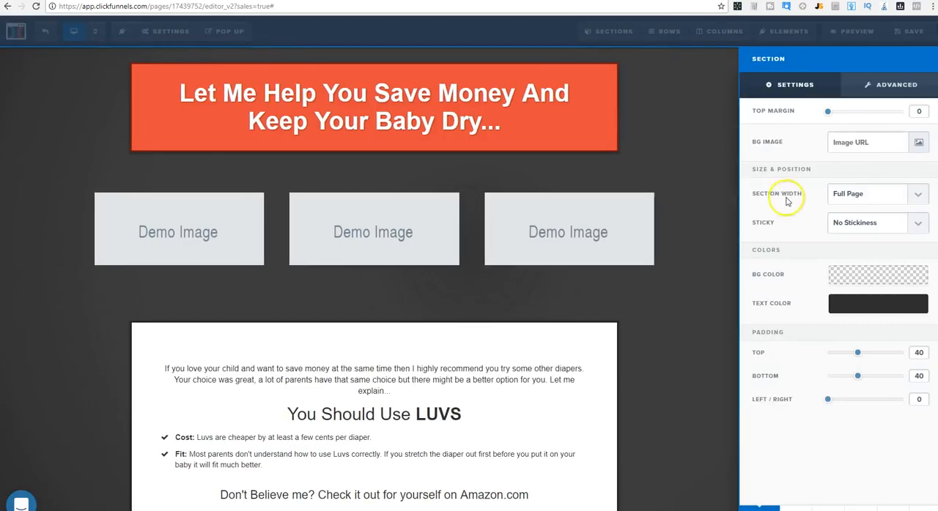
mouse_move(833, 354)
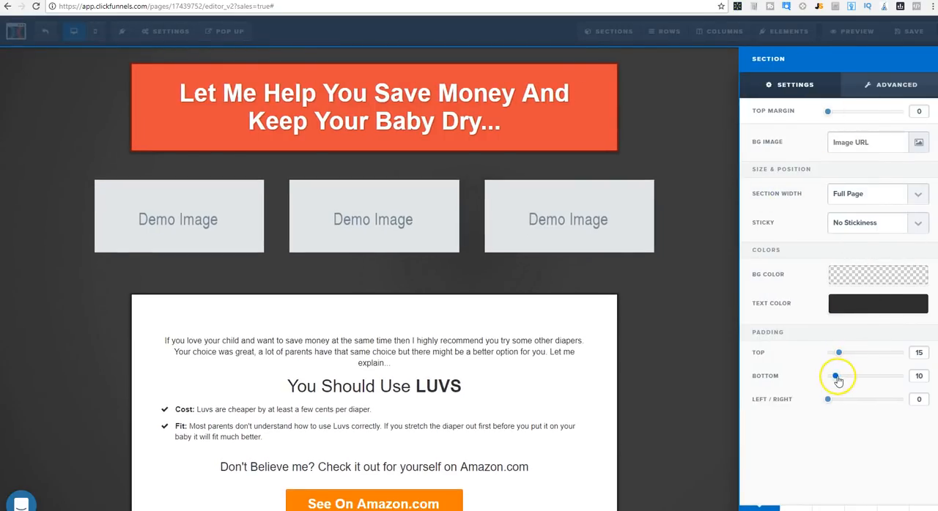
drag(835, 376, 842, 376)
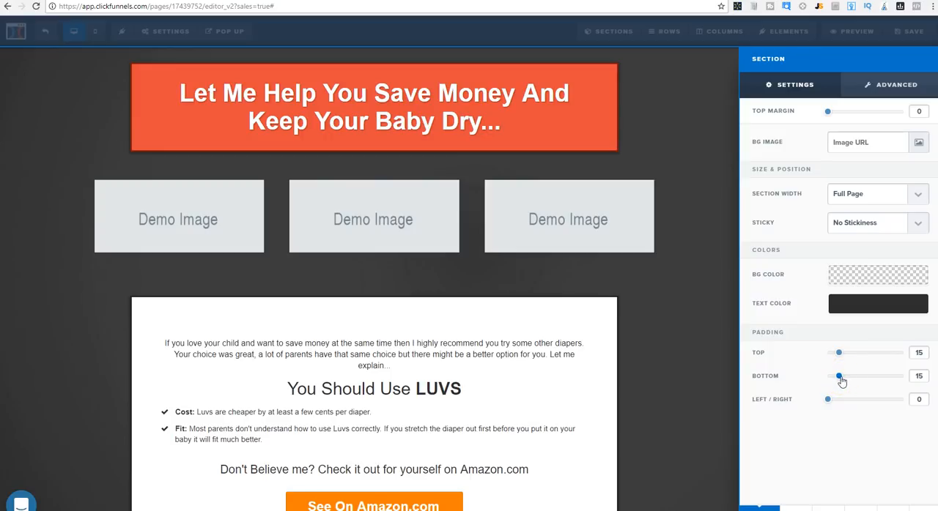
drag(839, 376, 828, 375)
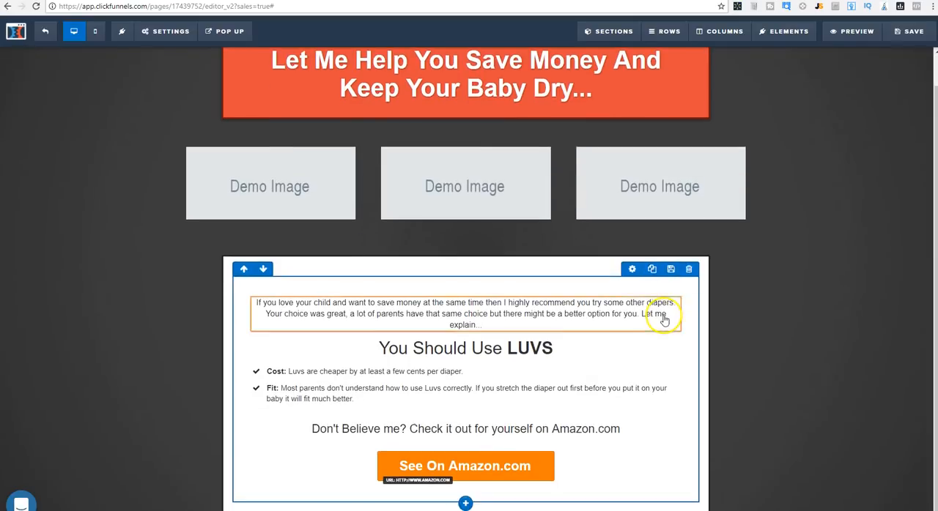
- Scroll the Amazon baby diapers results and open the Luvs Ultra Leakguards Newborn Size 1, 252 Count listing
click(465, 466)
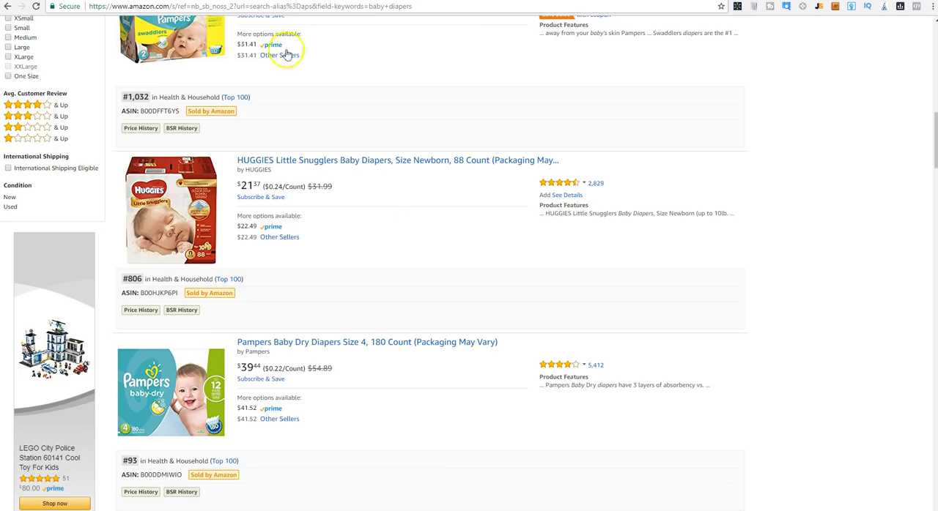
mouse_move(535, 343)
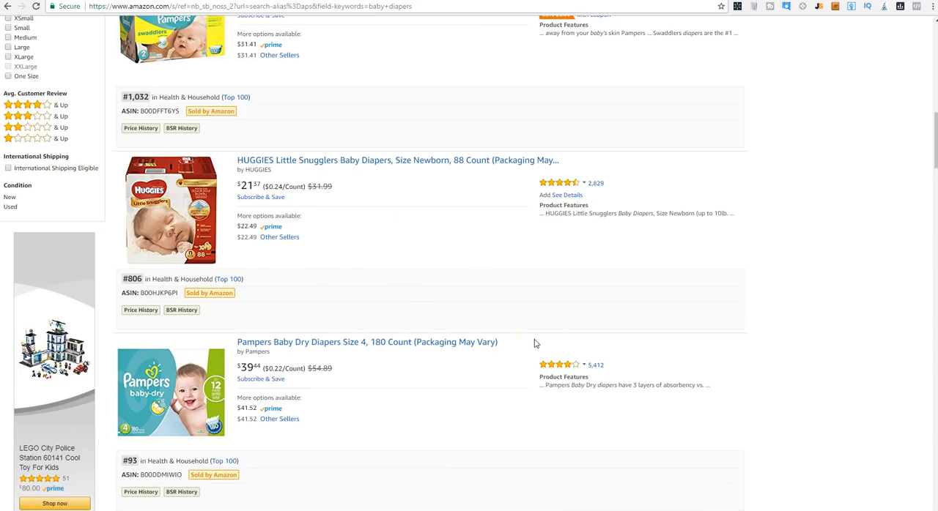
mouse_move(460, 306)
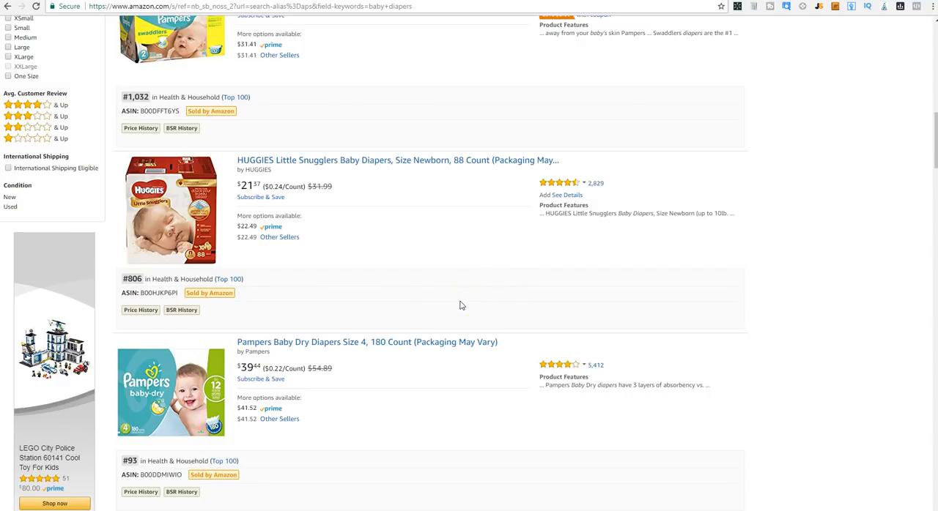
scroll(up, 3)
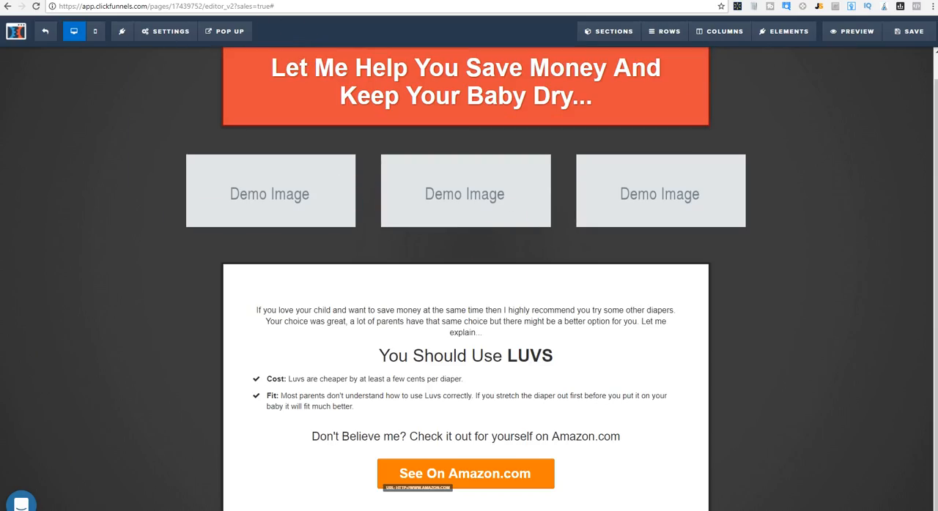
click(465, 473)
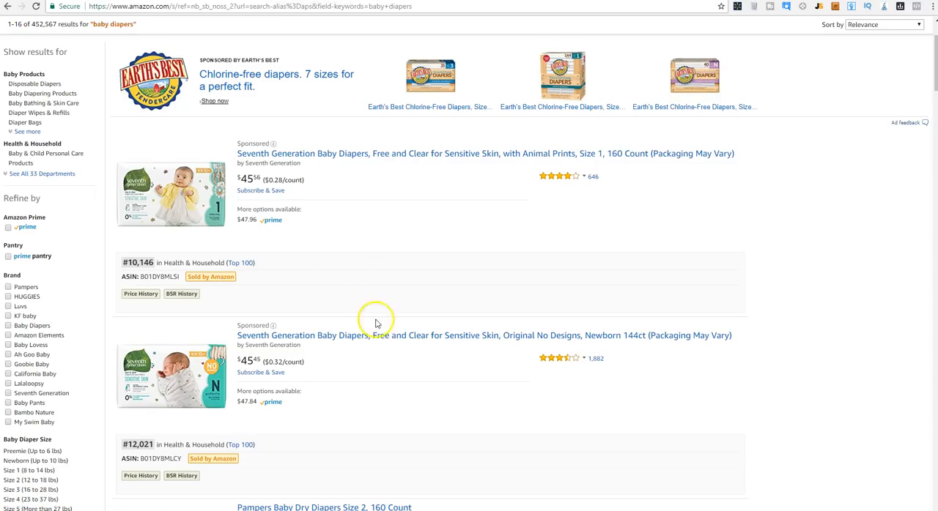
scroll(down, 3)
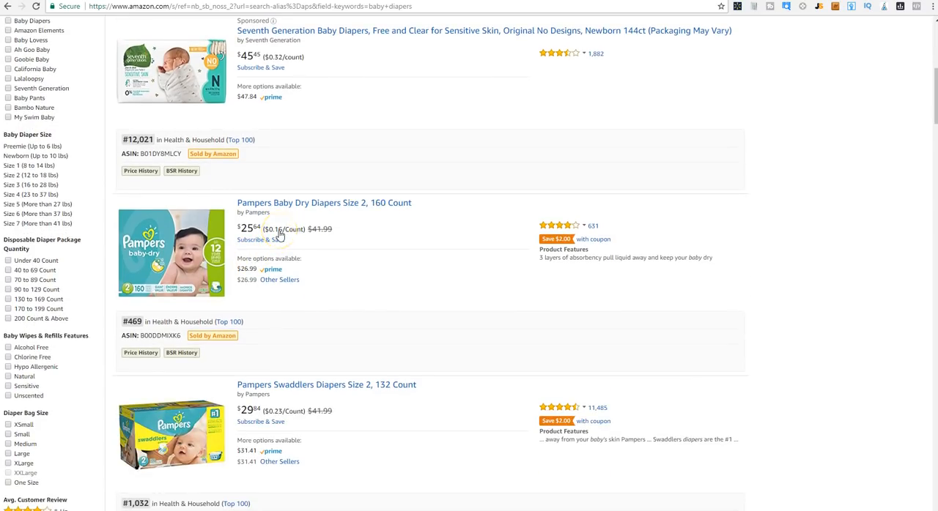
scroll(down, 3)
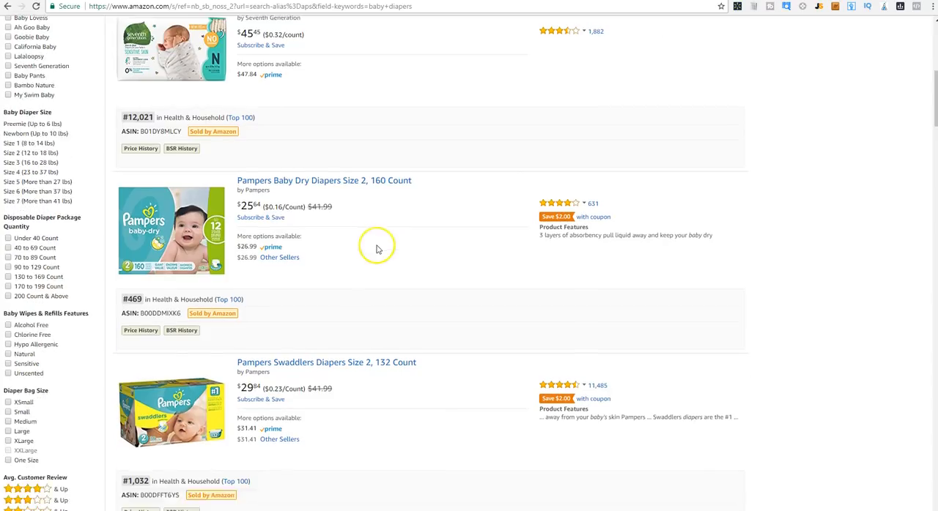
scroll(down, 3)
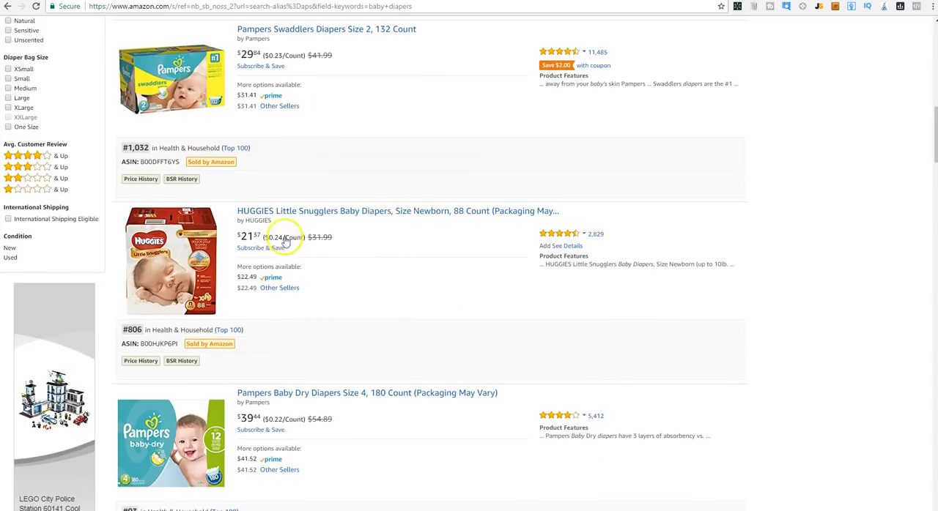
mouse_move(389, 262)
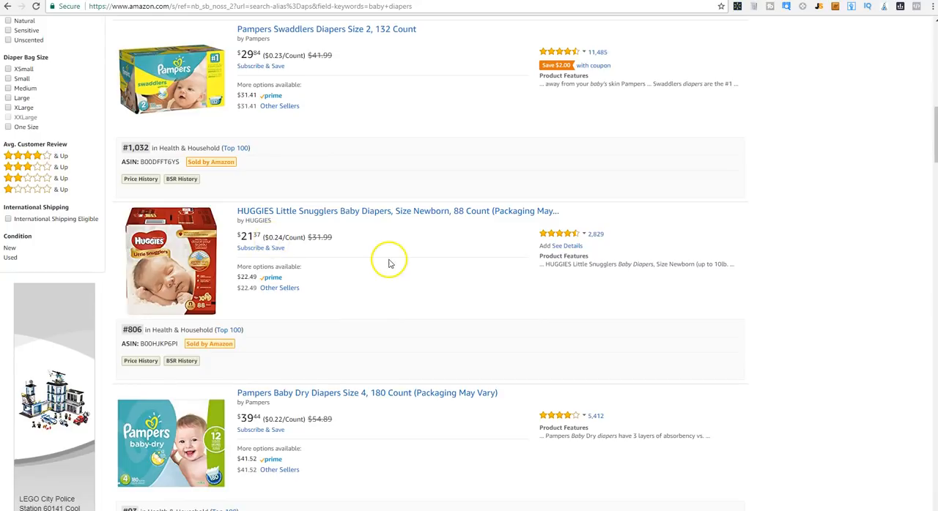
scroll(down, 3)
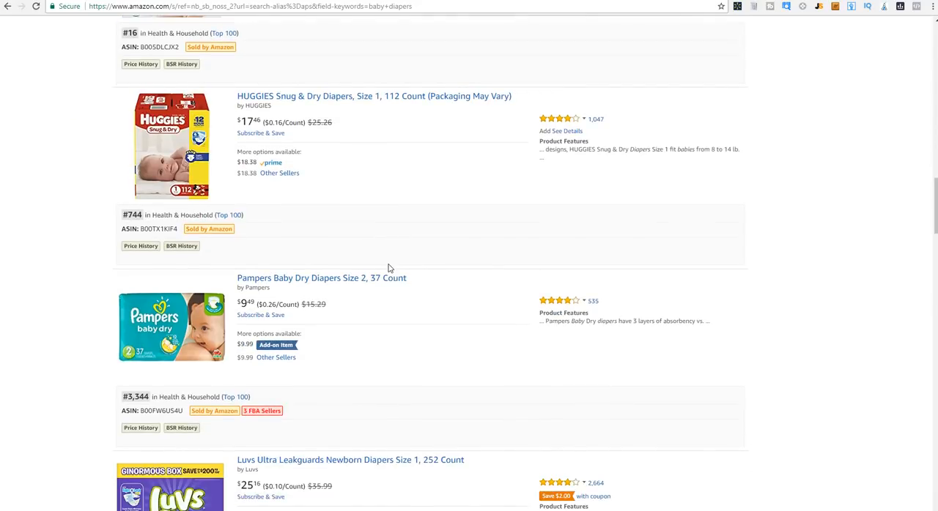
scroll(down, 3)
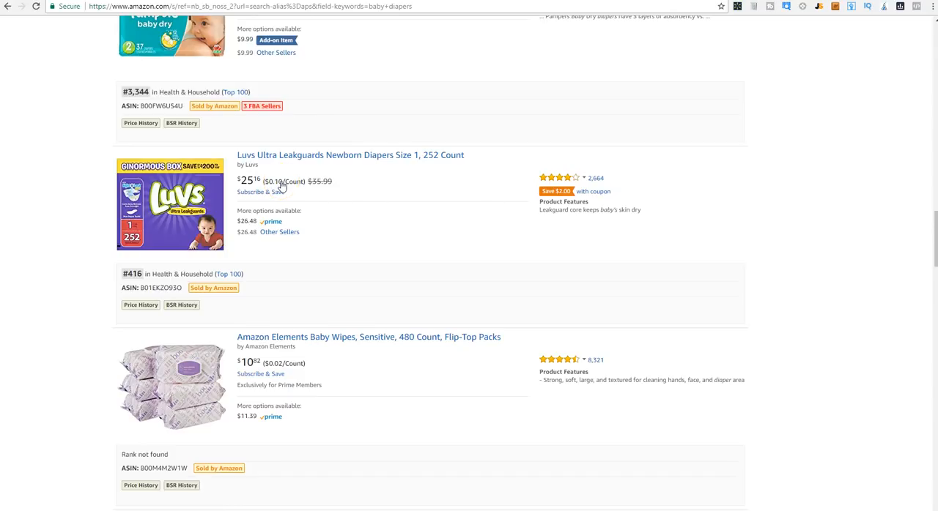
mouse_move(301, 169)
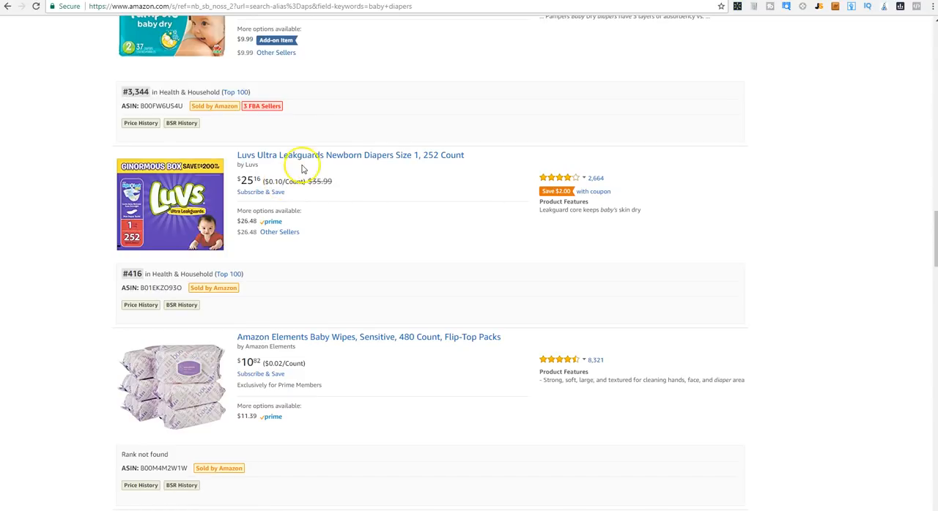
mouse_move(299, 154)
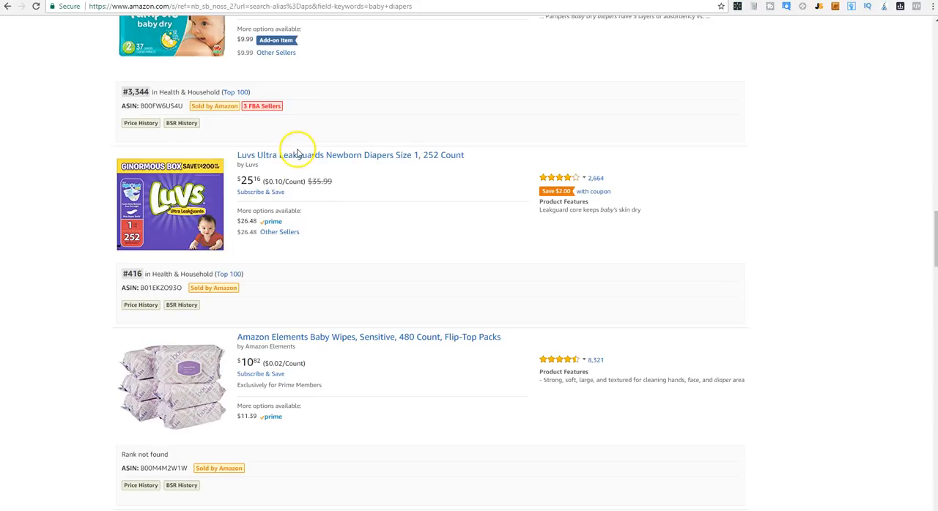
click(349, 154)
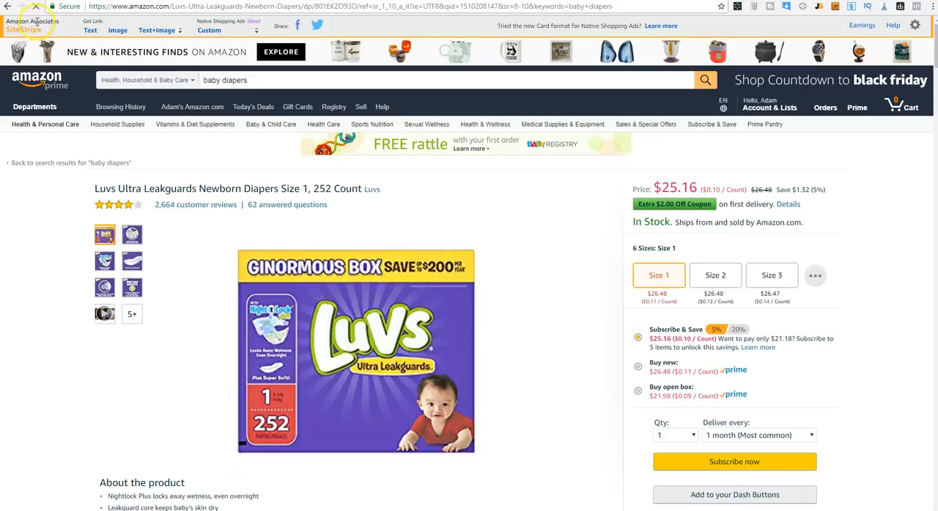
click(90, 30)
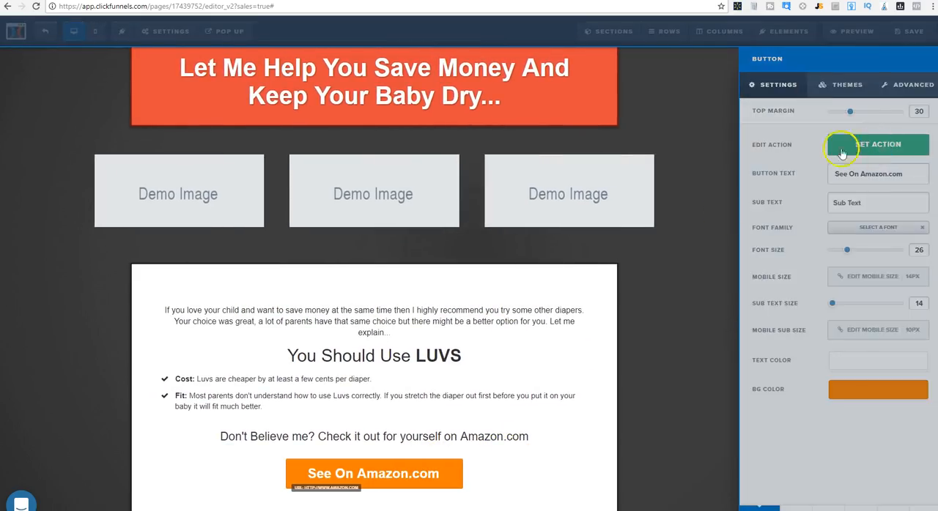
- Set the See On Amazon.com button's link, save the NExt Page, and exit the editor
click(878, 143)
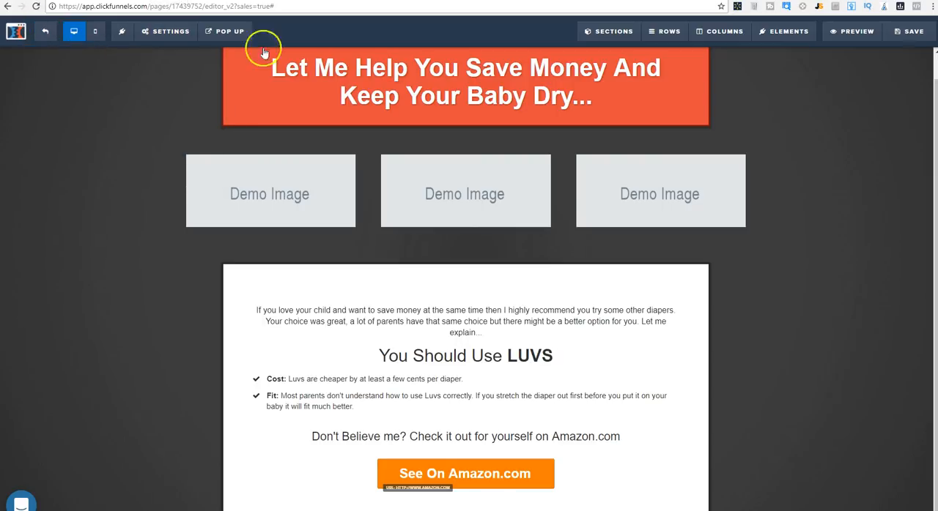
click(465, 81)
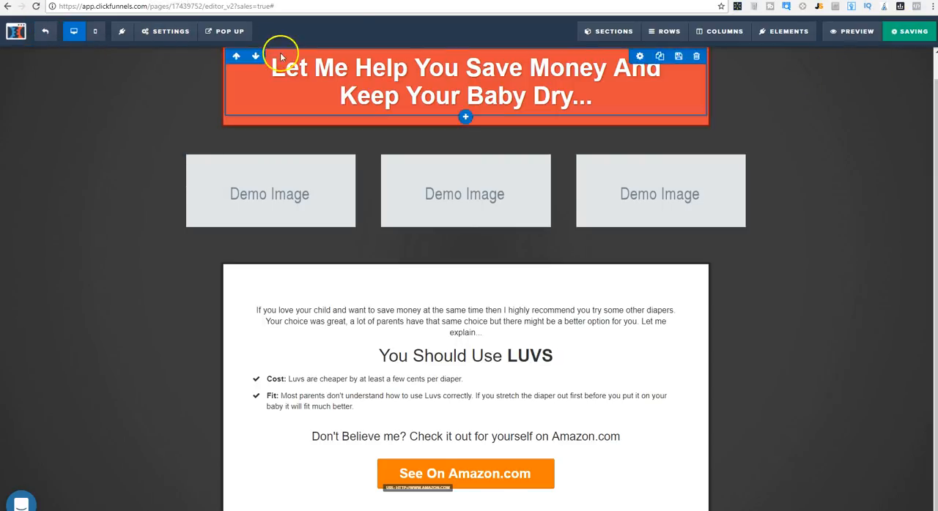
click(44, 31)
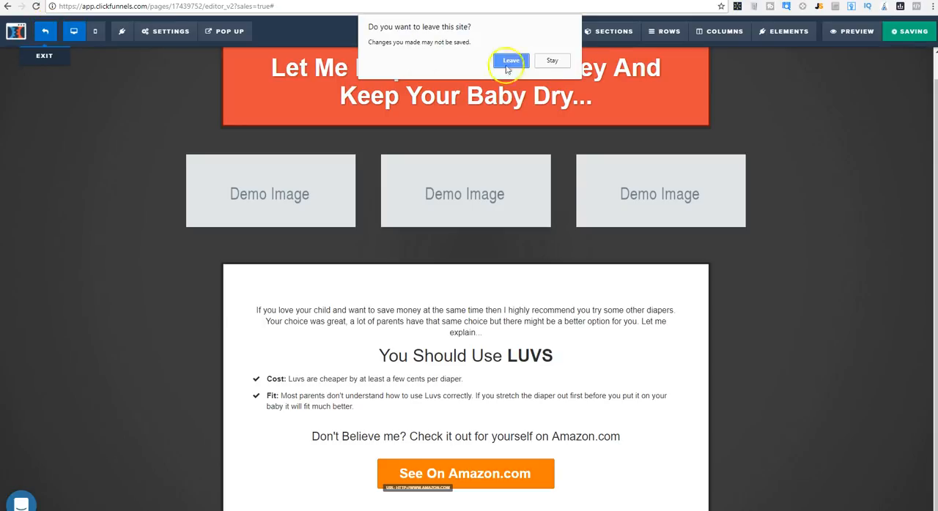
click(510, 60)
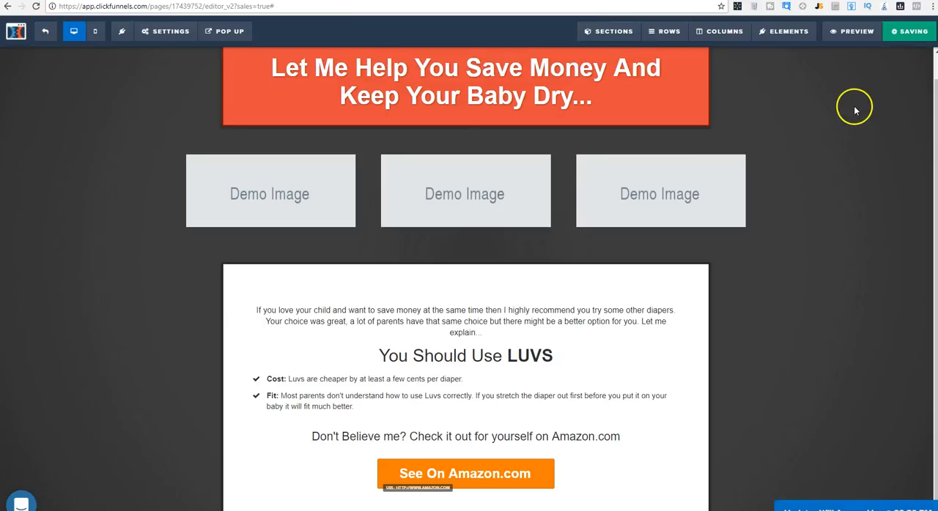
click(226, 79)
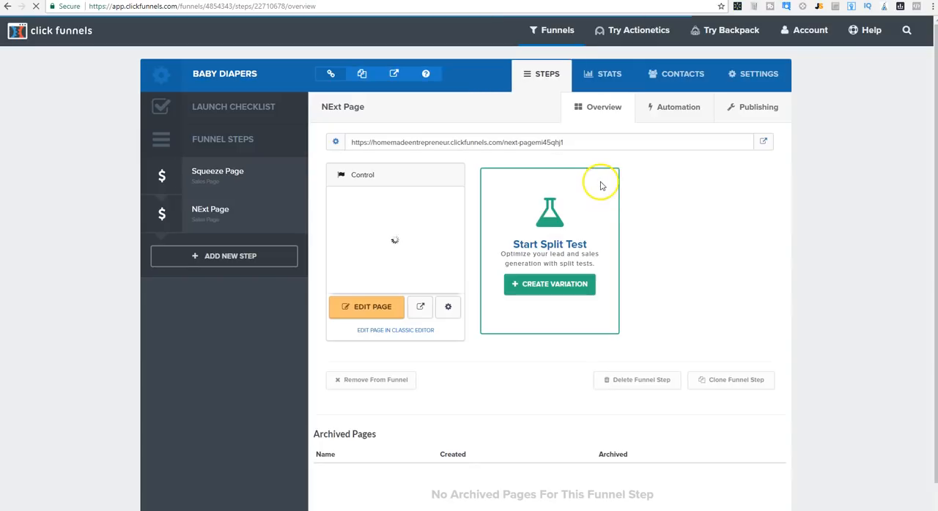
- Open the Baby Diapers funnel's Squeeze Page step, then switch to the Facebook tab
click(217, 176)
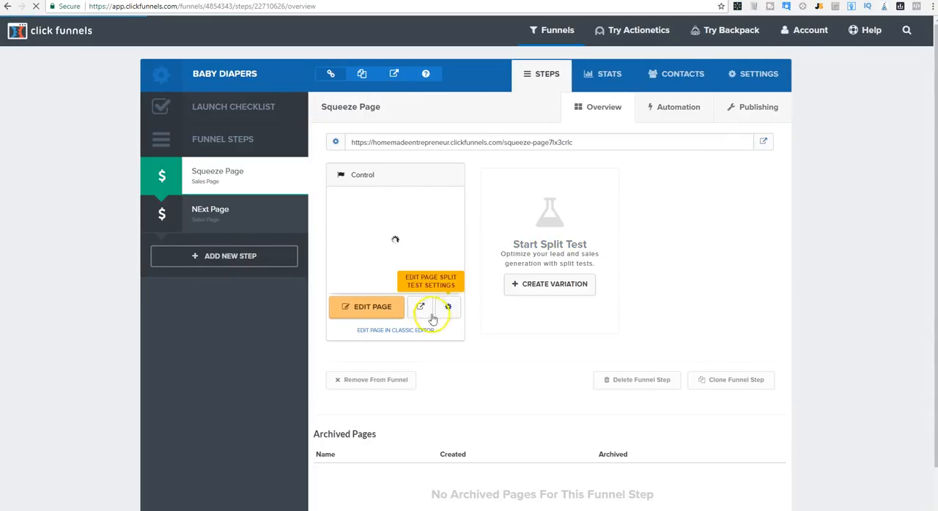
mouse_move(607, 161)
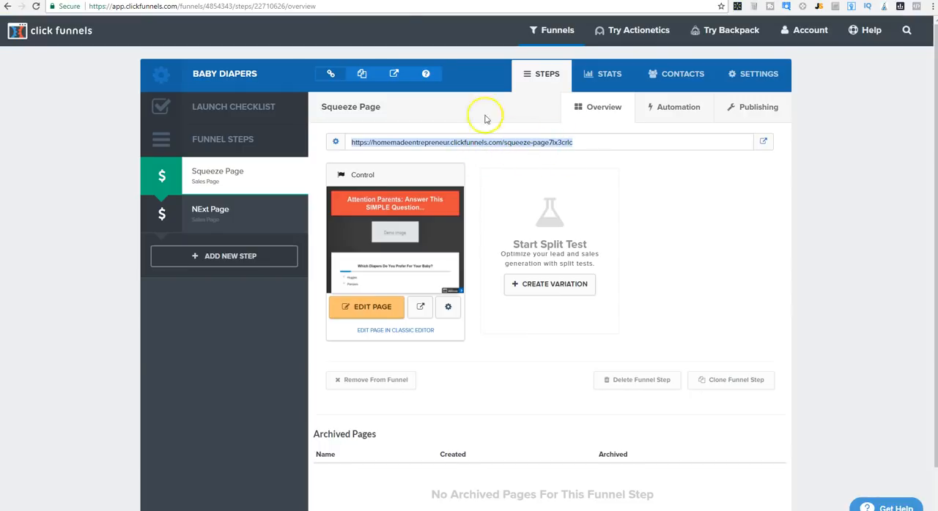
click(201, 6)
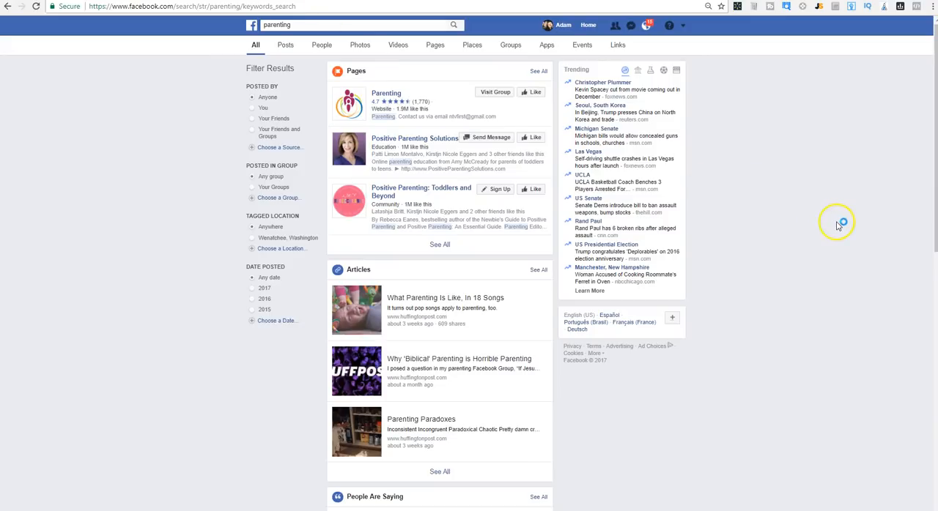
mouse_move(194, 62)
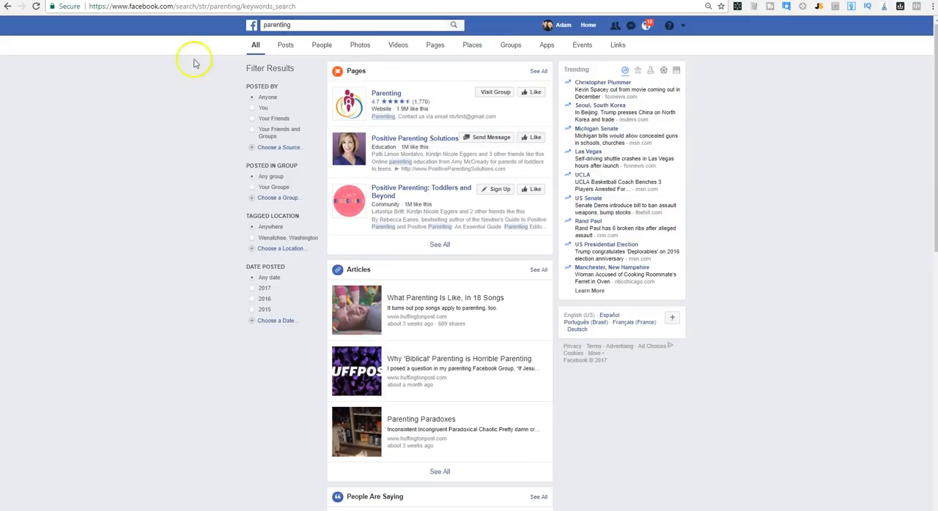
mouse_move(651, 204)
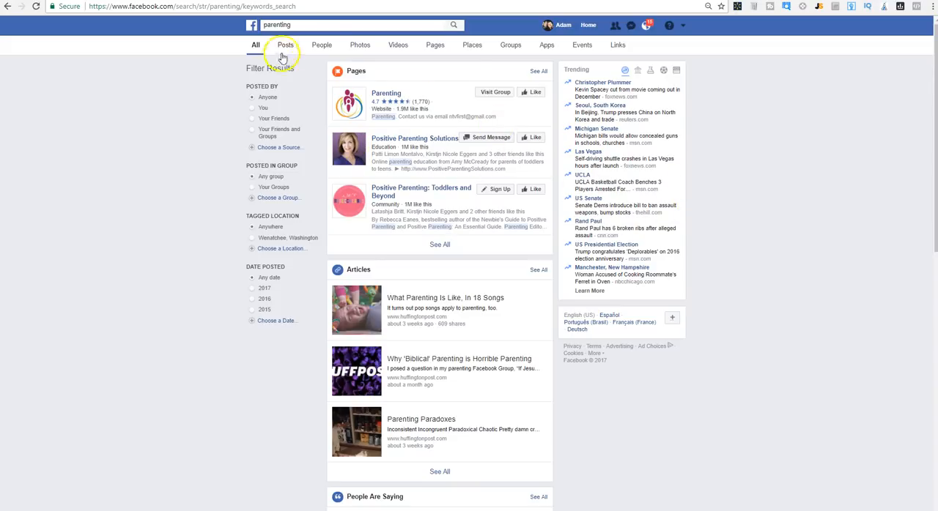
- Filter the Facebook 'parenting' search to groups and skim the results
click(510, 45)
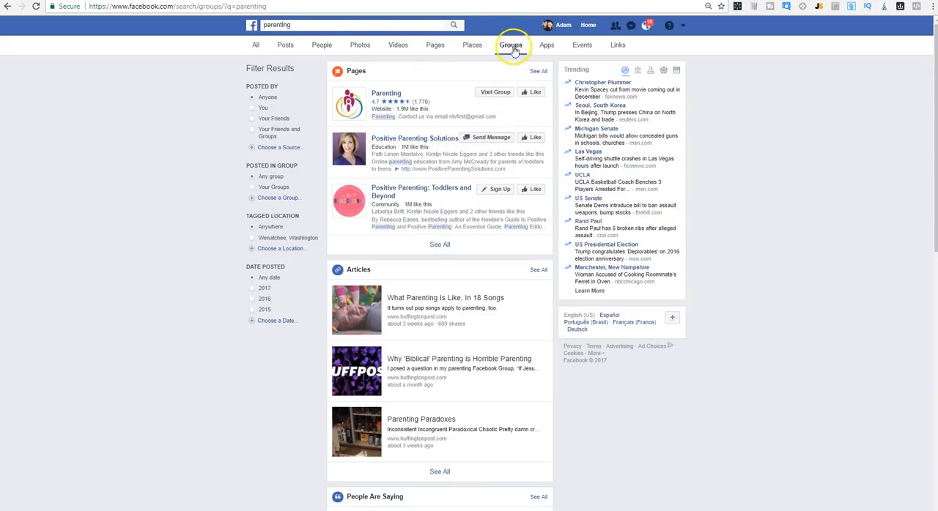
click(510, 44)
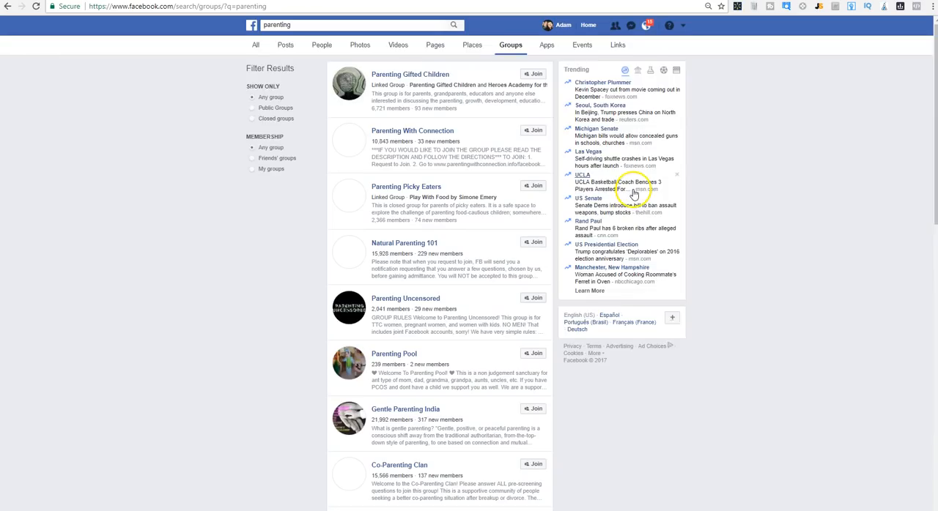
scroll(down, 3)
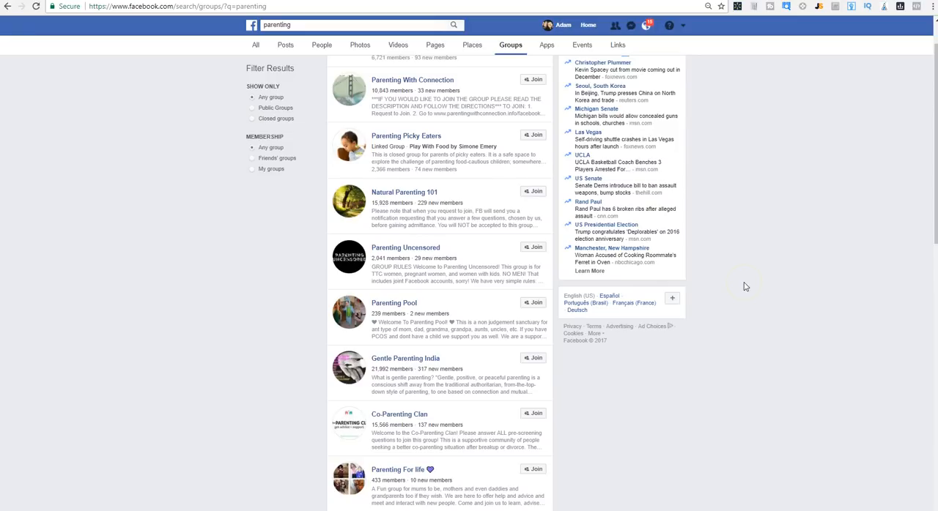
scroll(up, 3)
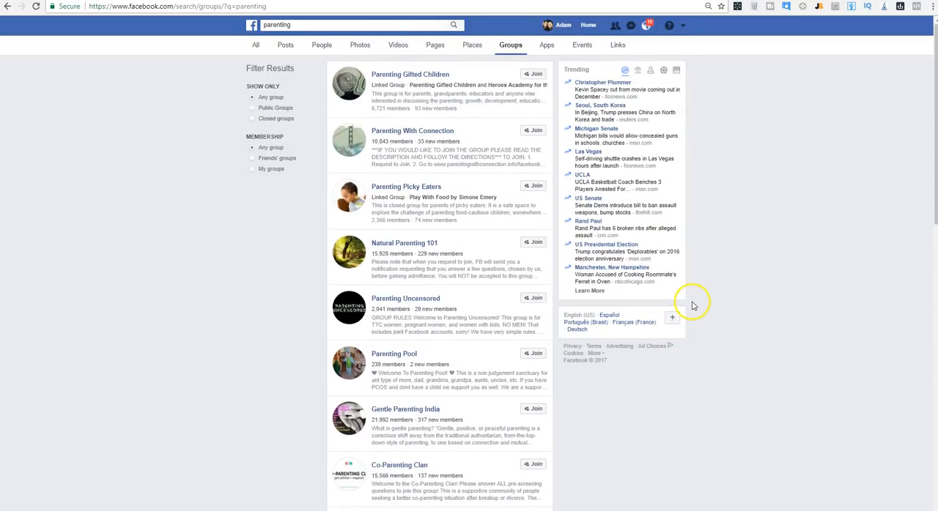
mouse_move(279, 357)
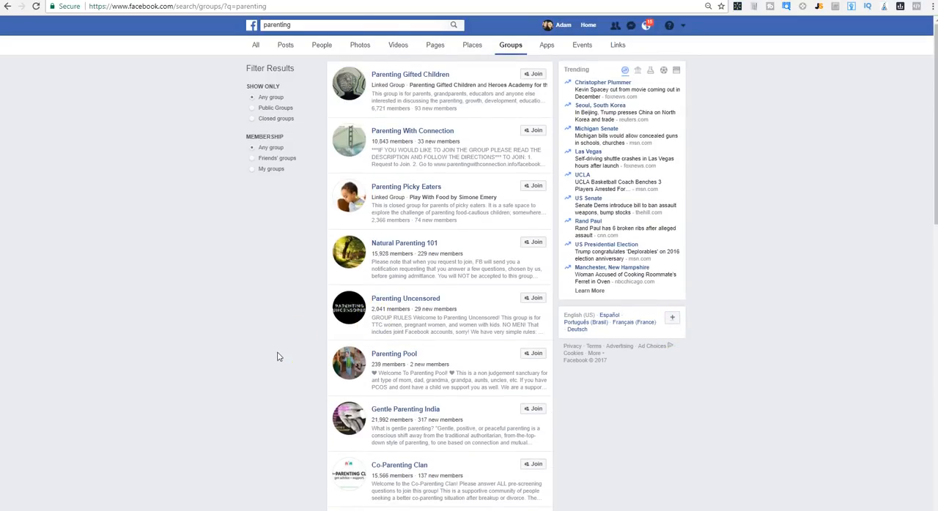
- Search groups for 'new parents group' and open Emma's Diary New Parents Group
click(355, 25)
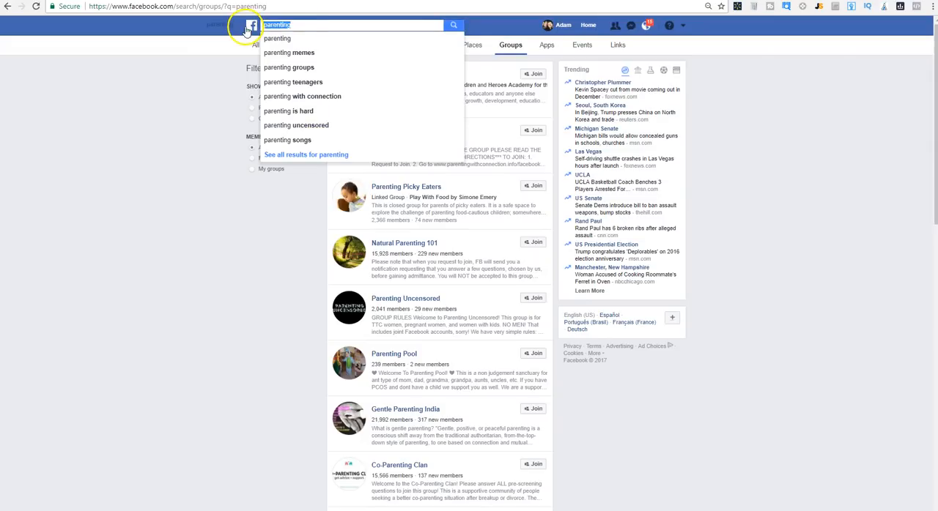
text(new)
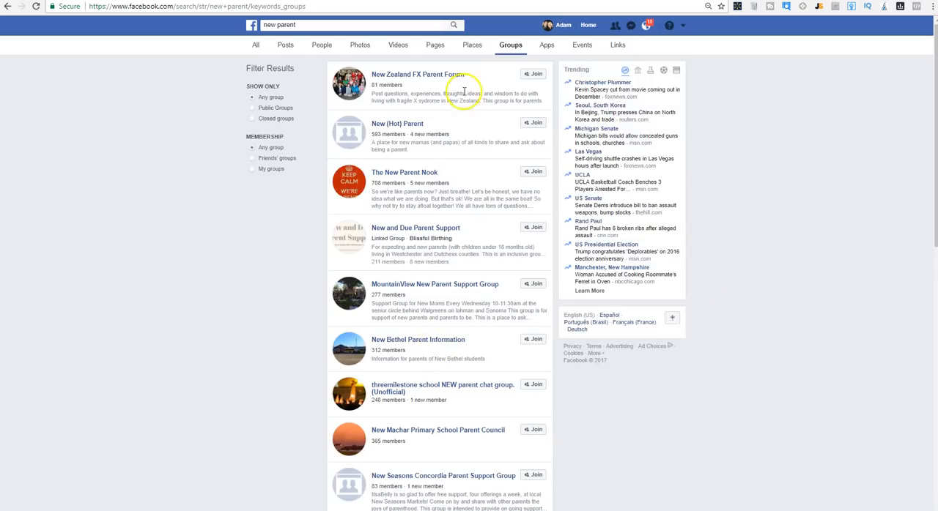
mouse_move(553, 311)
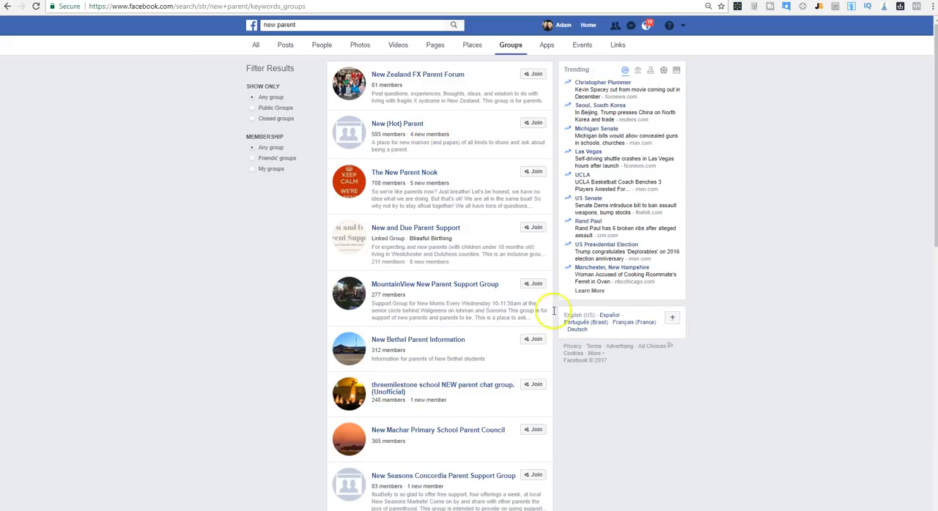
scroll(down, 3)
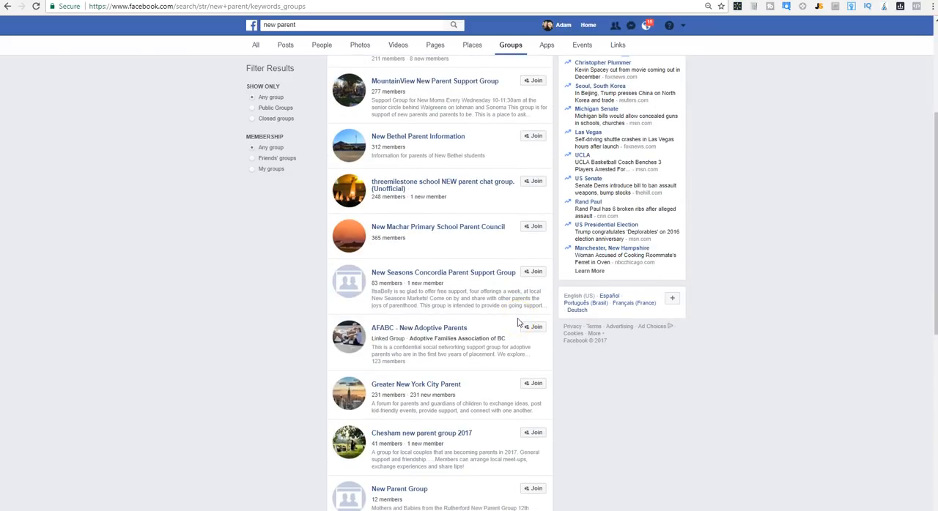
scroll(down, 3)
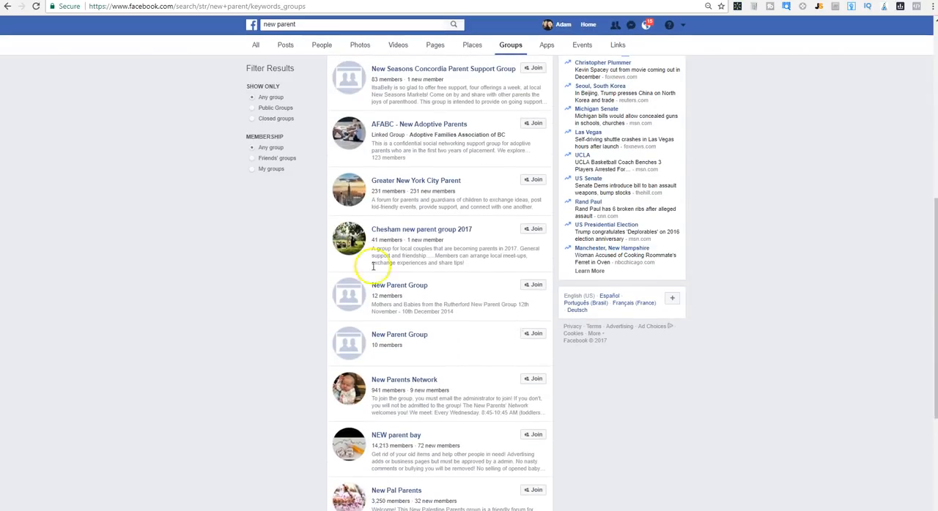
mouse_move(434, 405)
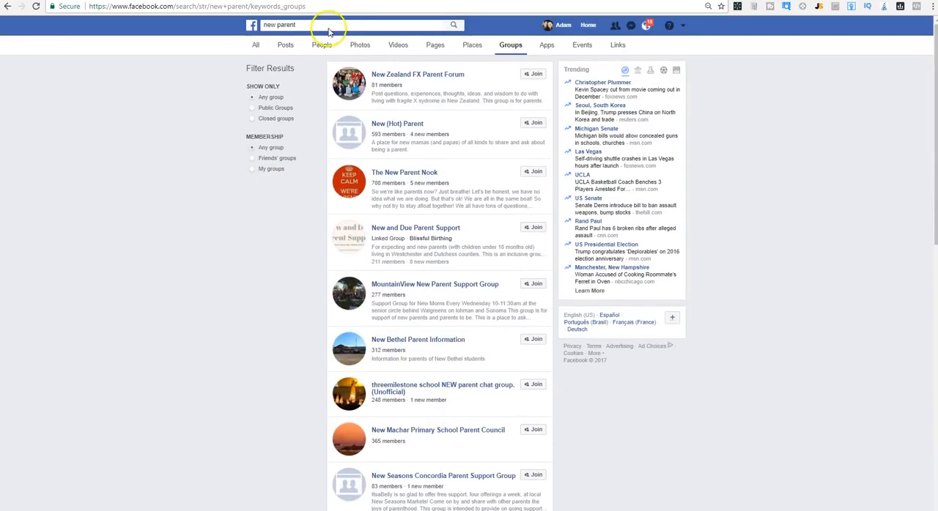
click(351, 25)
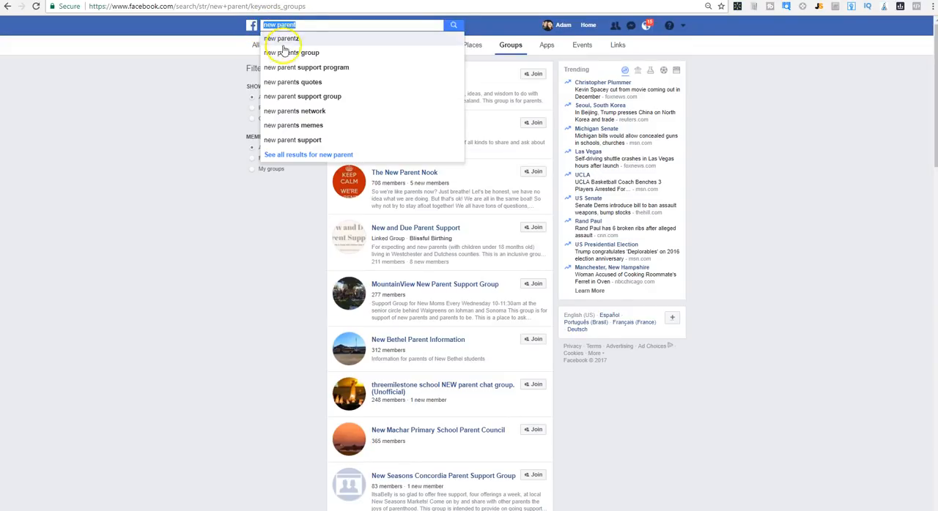
click(292, 52)
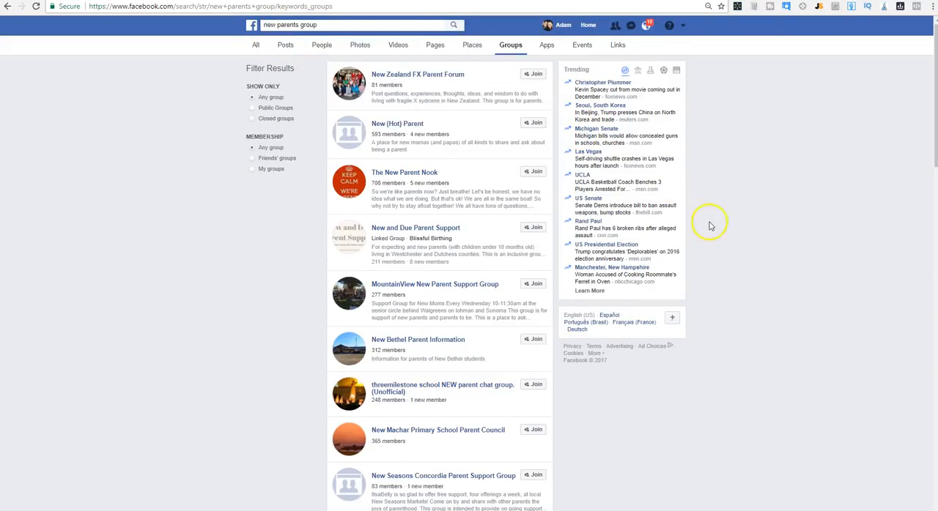
scroll(down, 3)
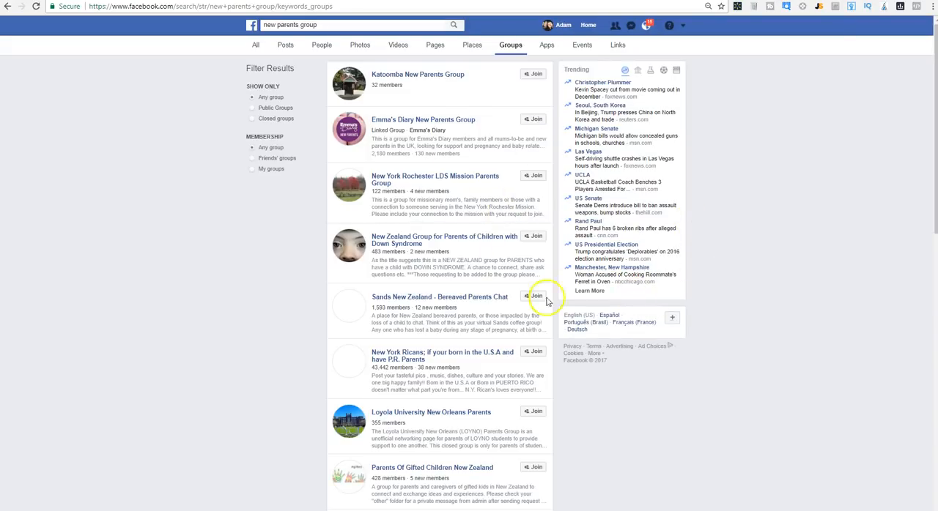
mouse_move(432, 359)
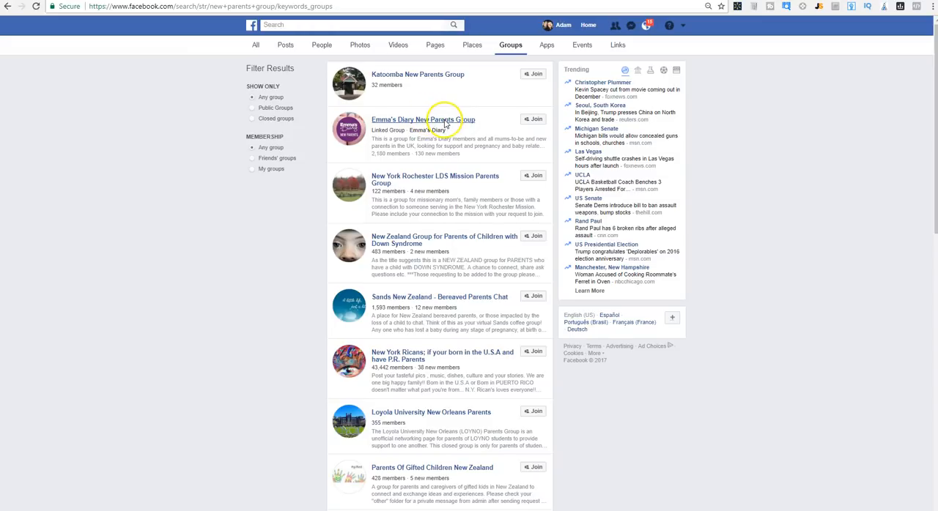
click(421, 120)
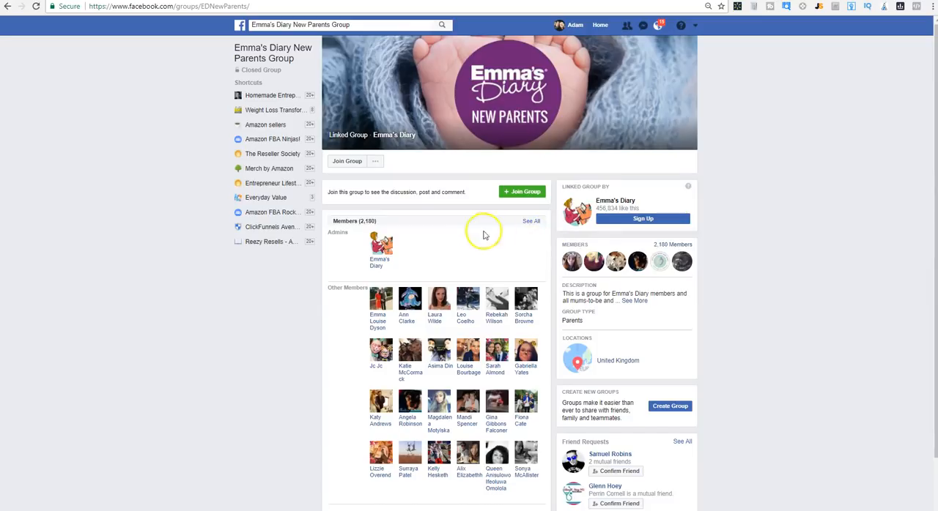
mouse_move(603, 209)
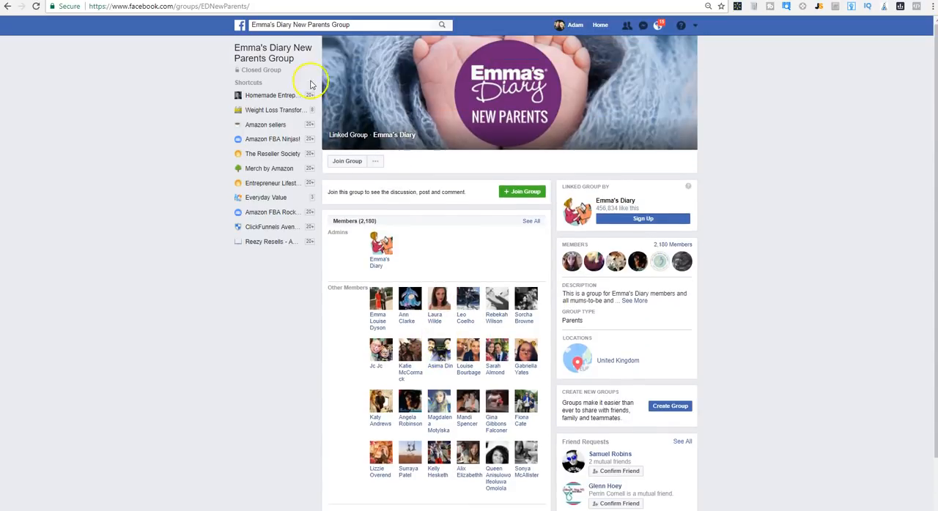
- Go to the Homemade Entrepreneur page from the left sidebar shortcut
click(271, 96)
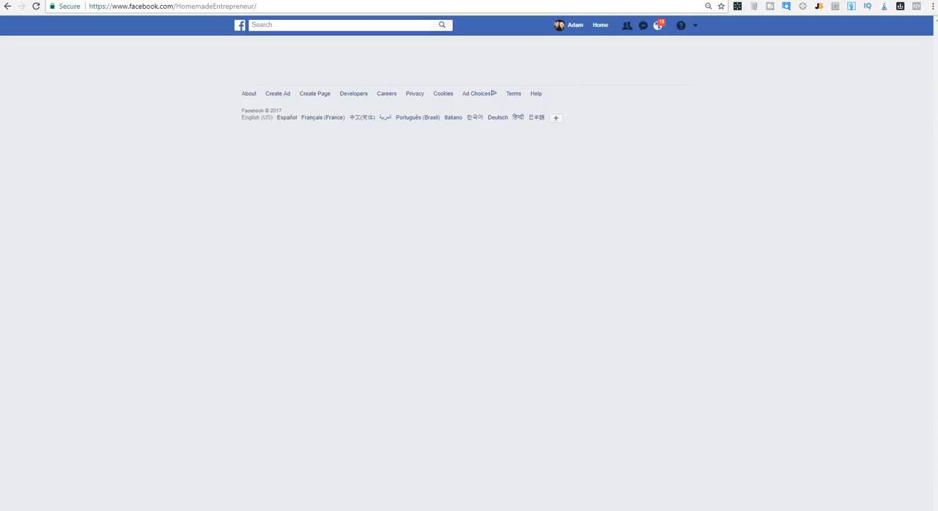
- Open the empty 'Write something...' post composer on the Homemade Entrepreneur page
right_click(490, 142)
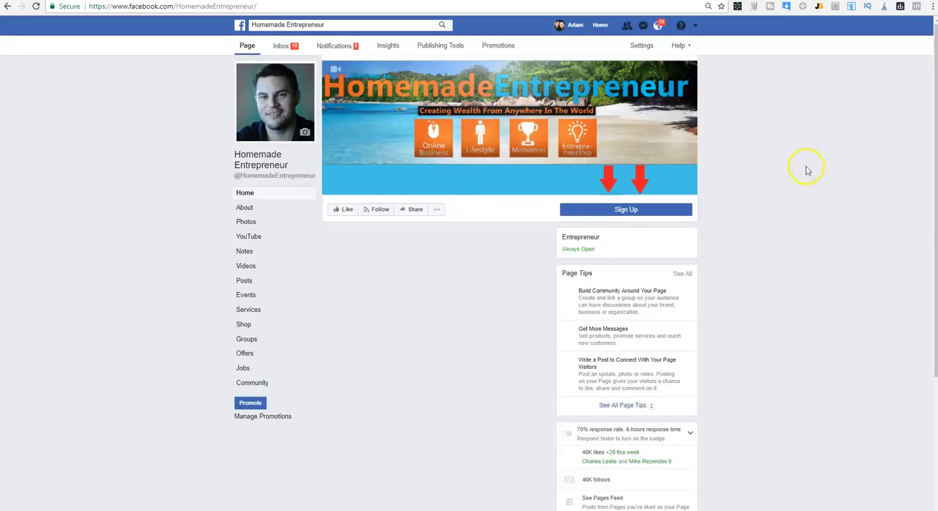
mouse_move(782, 175)
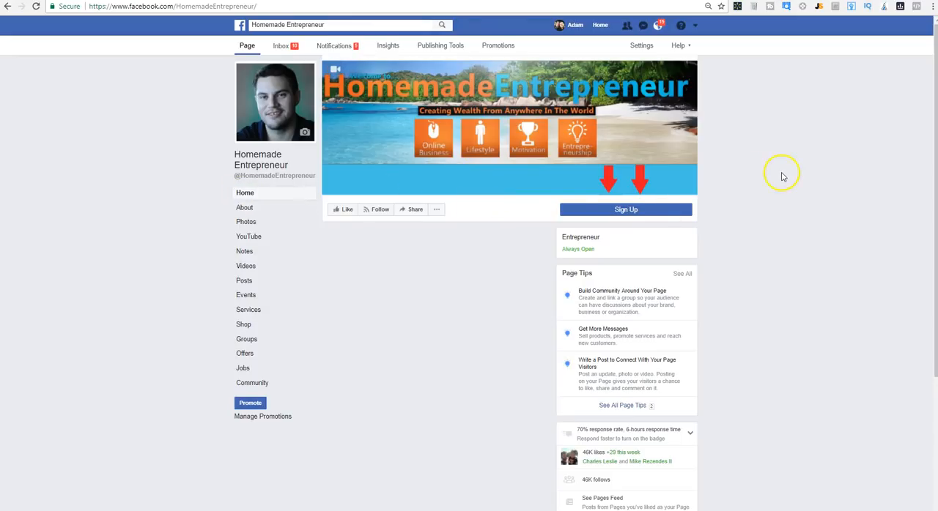
scroll(down, 3)
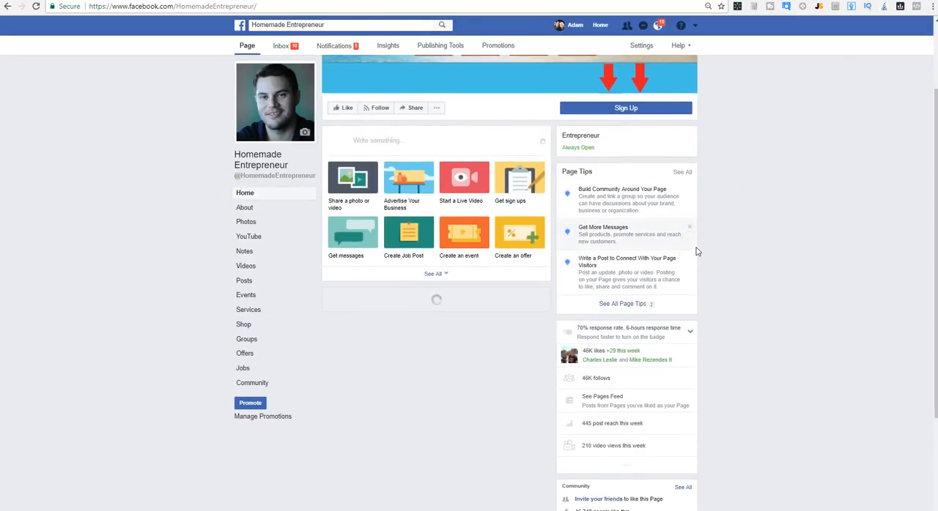
scroll(up, 3)
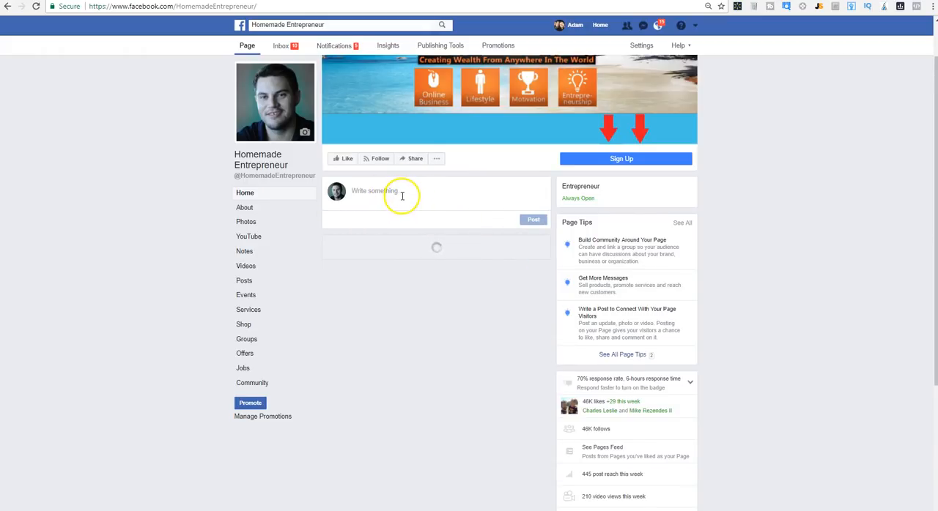
click(401, 191)
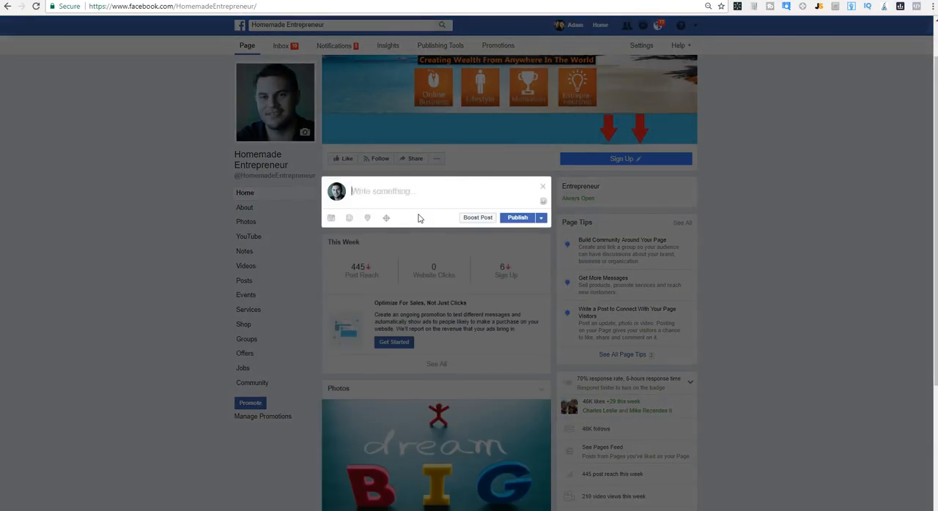
- Write a 'Dear Parents... take this quick little diaper survey' post, then discard it
text(Dear PAre)
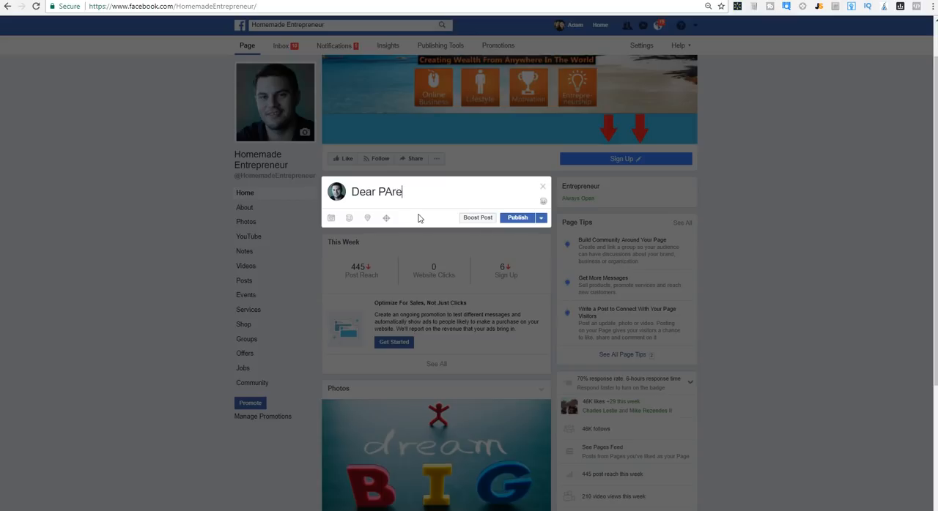
text(nts.)
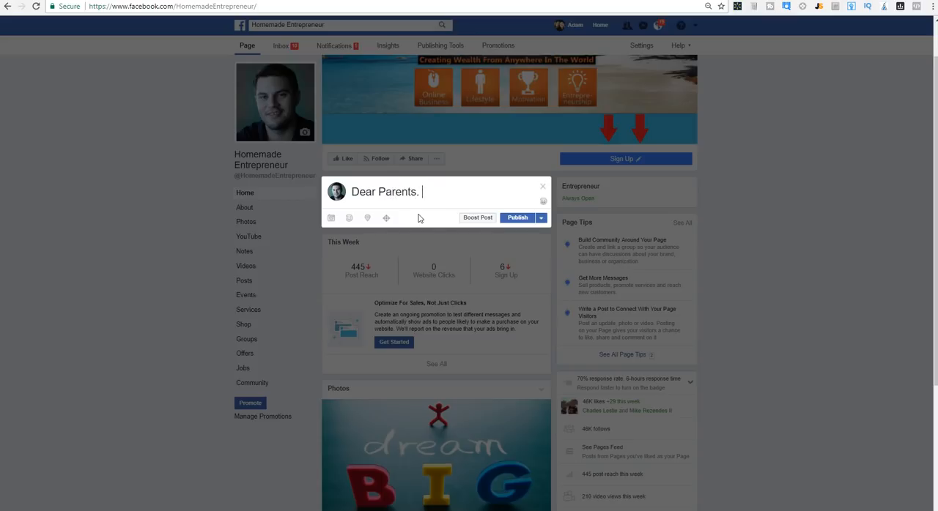
key(Backspace)
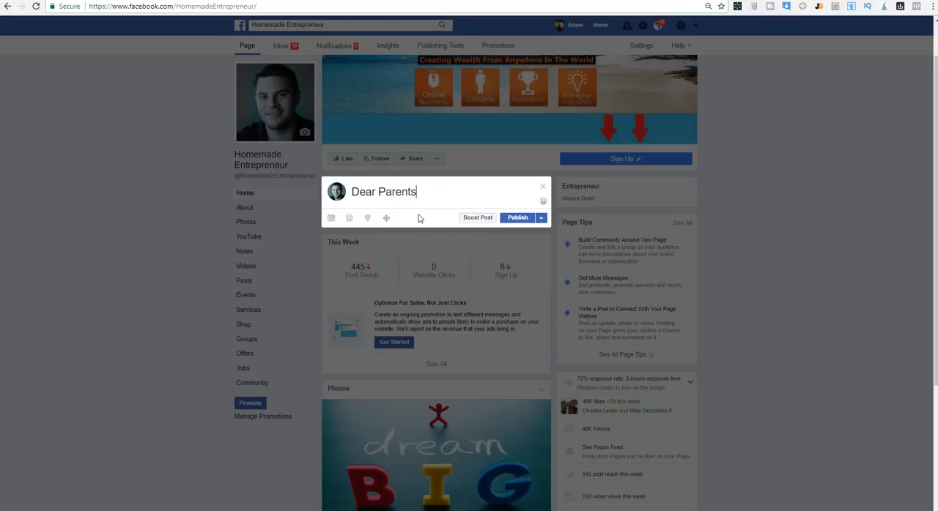
text(...)
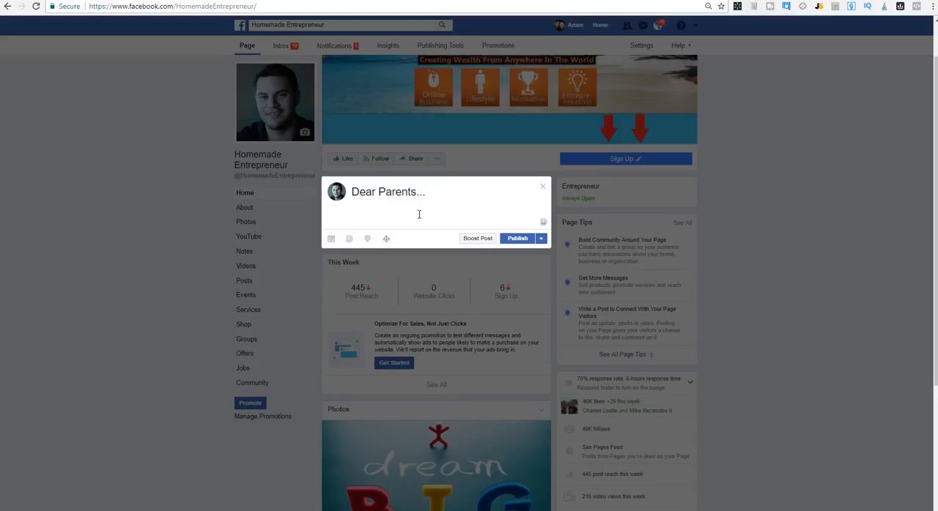
text(Take this)
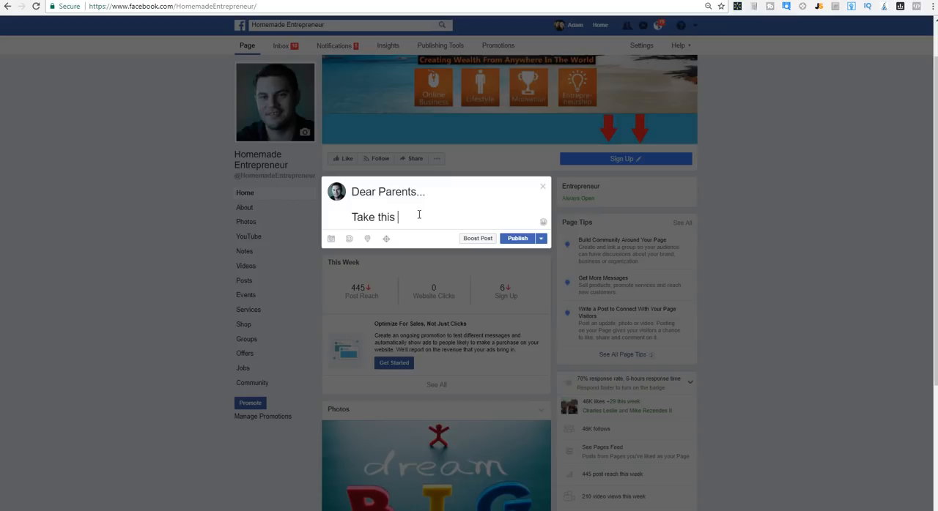
text(quick little)
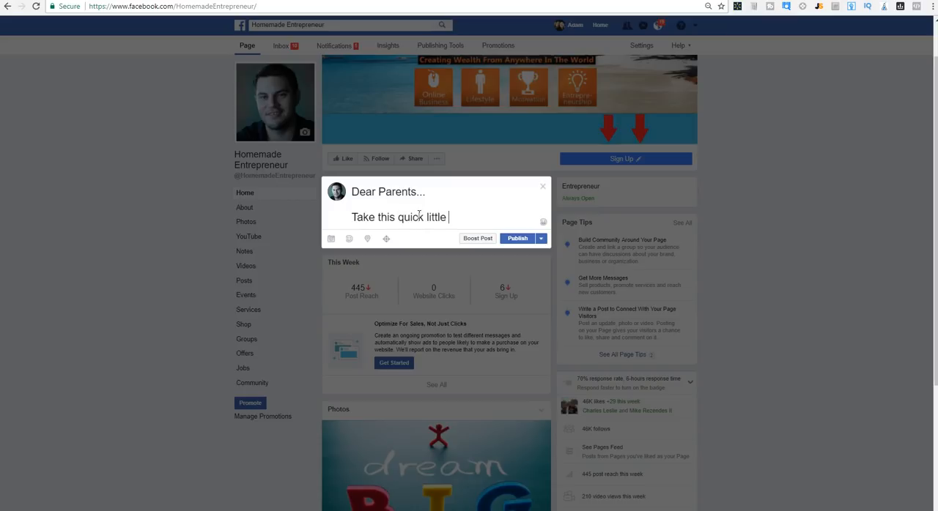
text(diaper sur)
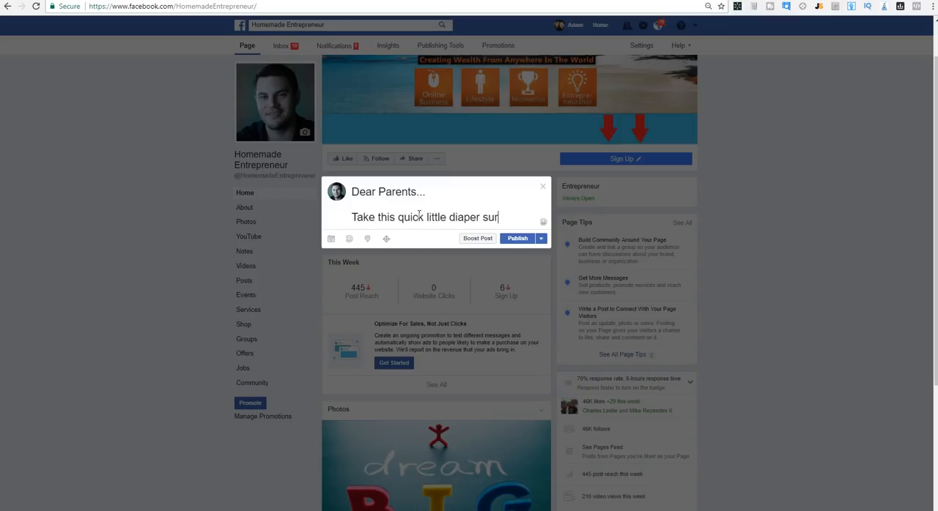
text(vey, I would)
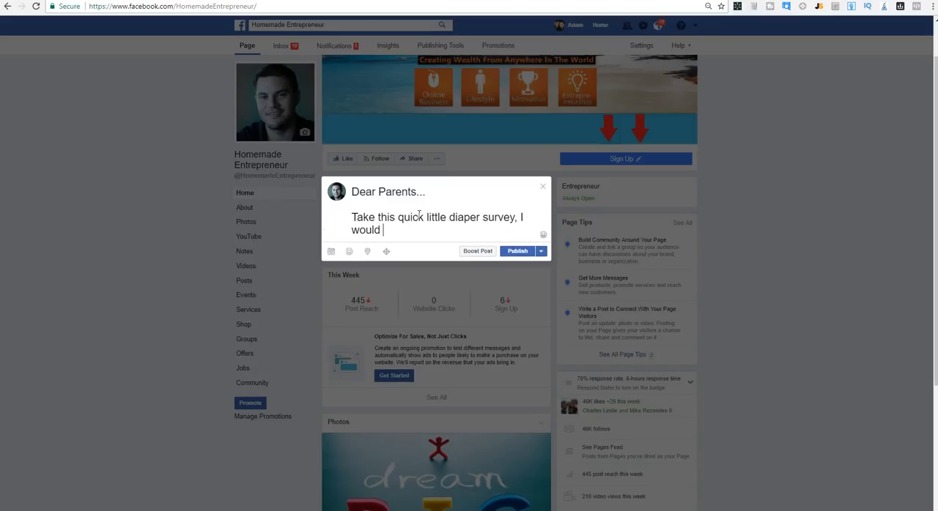
text(really apprecia)
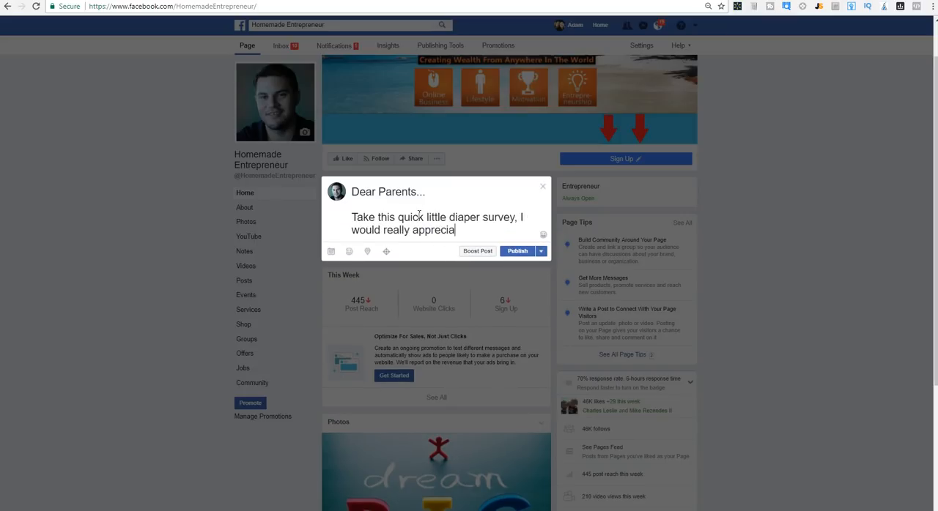
text(te your answers. - TIA)
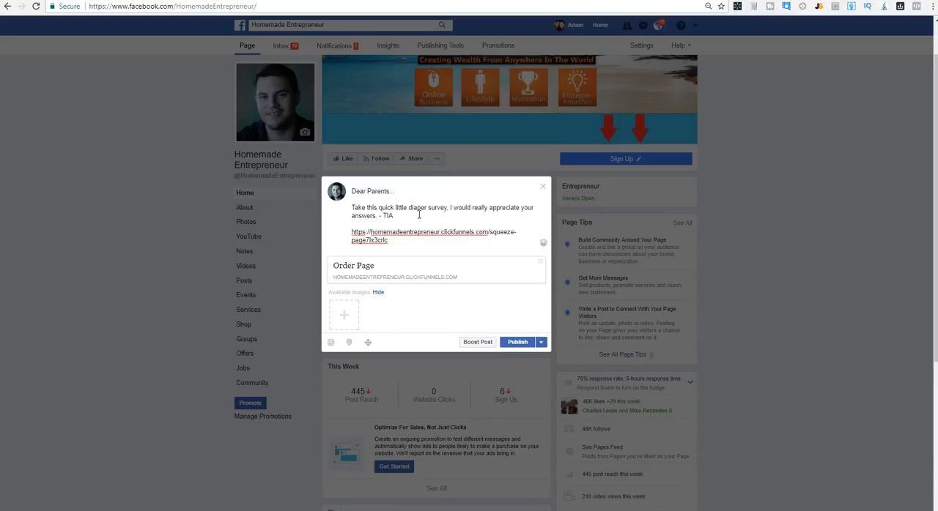
mouse_move(444, 249)
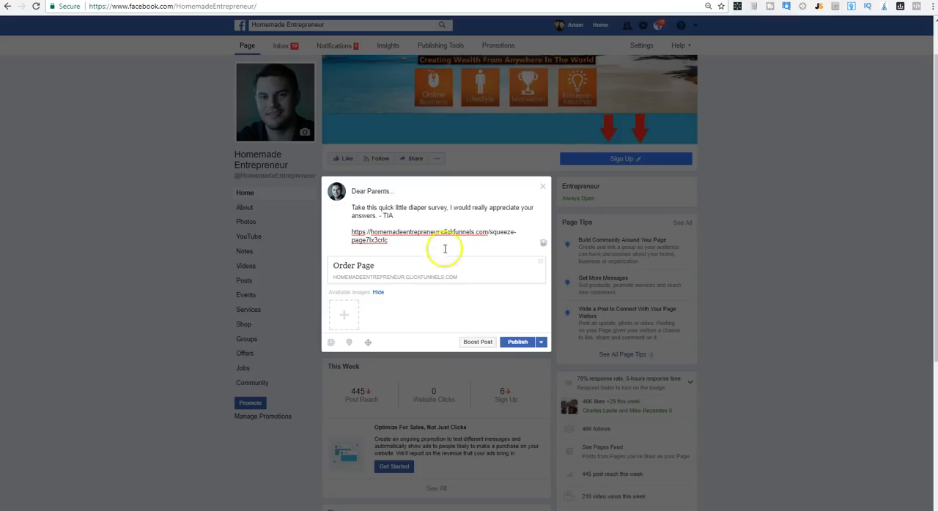
mouse_move(500, 261)
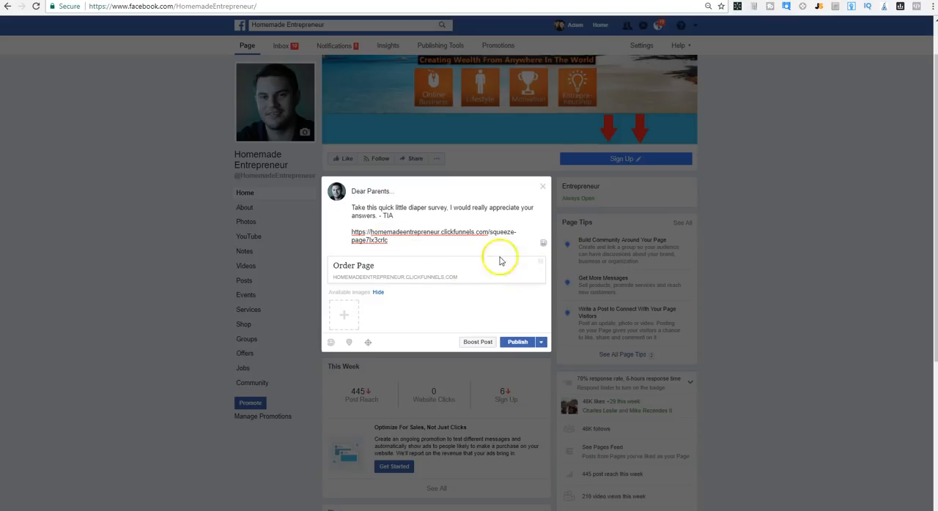
mouse_move(381, 272)
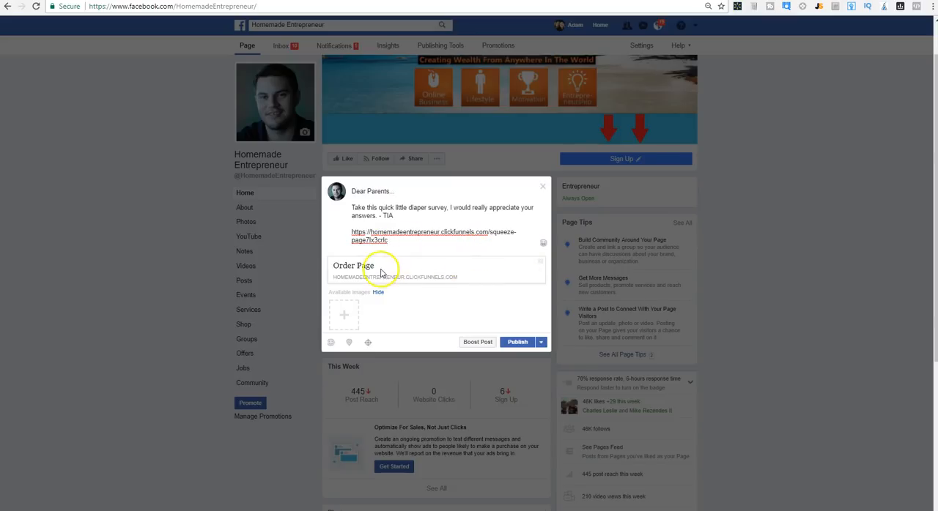
mouse_move(542, 190)
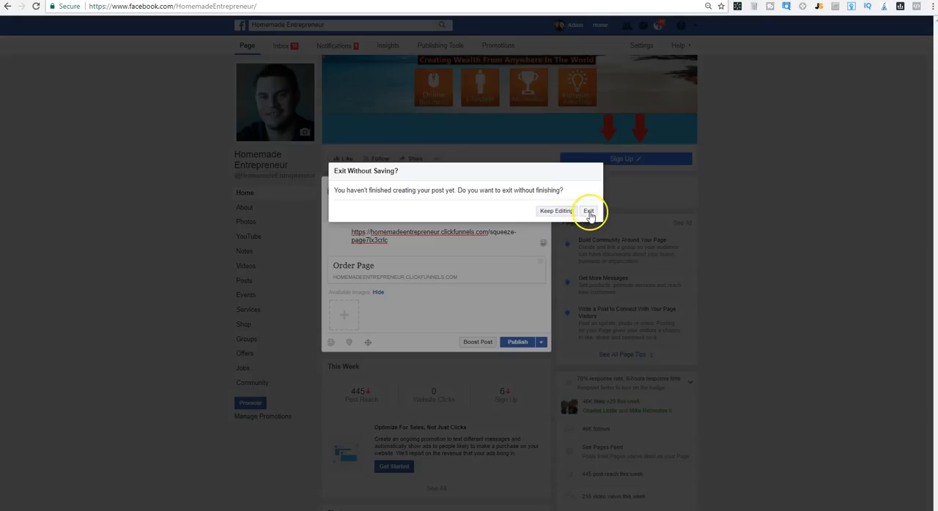
click(588, 211)
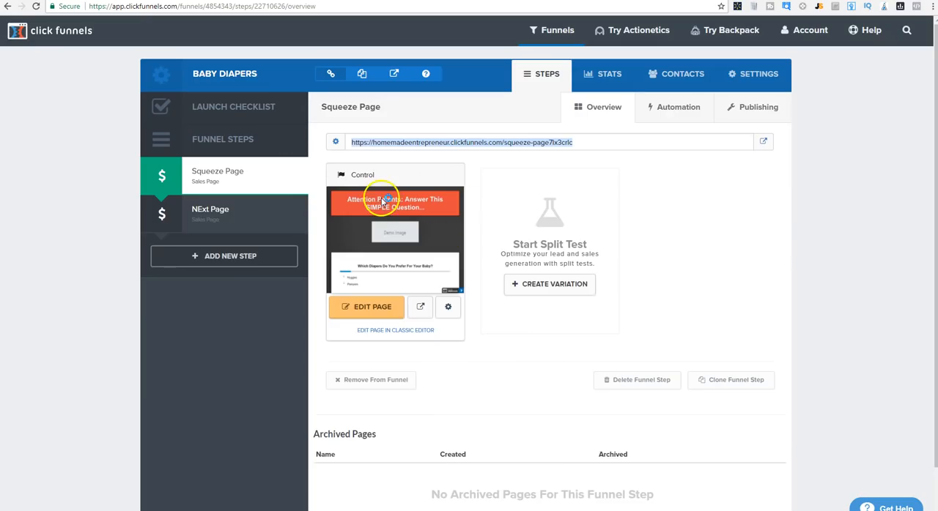
mouse_move(411, 234)
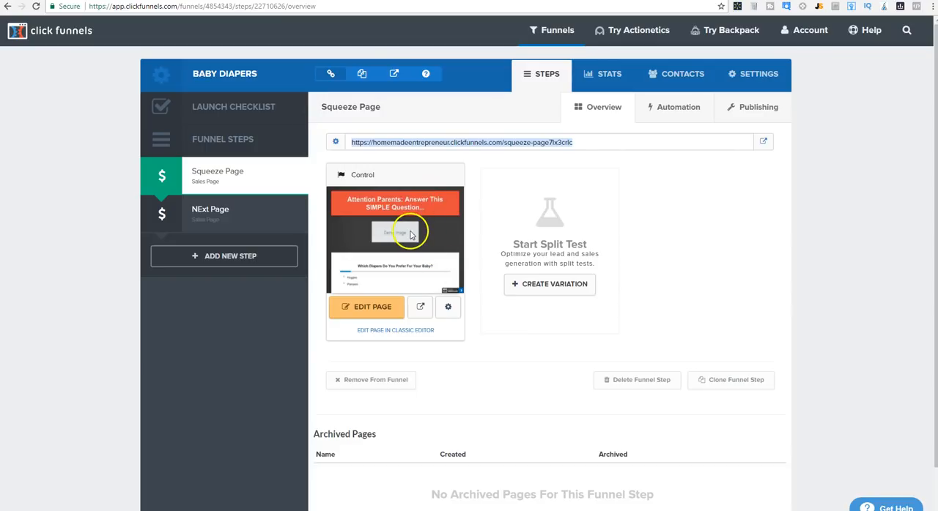
mouse_move(381, 249)
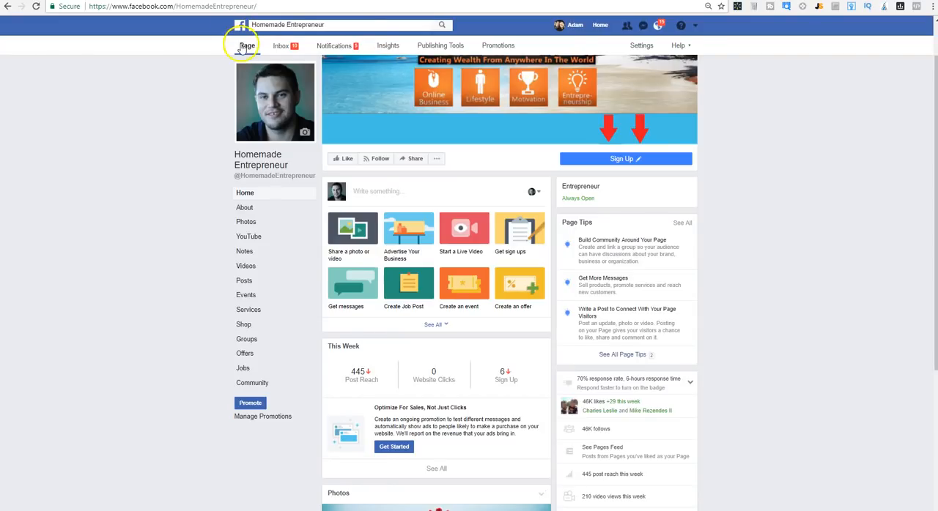
- Search Facebook for 'parenting' and filter the results to Pages
click(337, 25)
text(parenting)
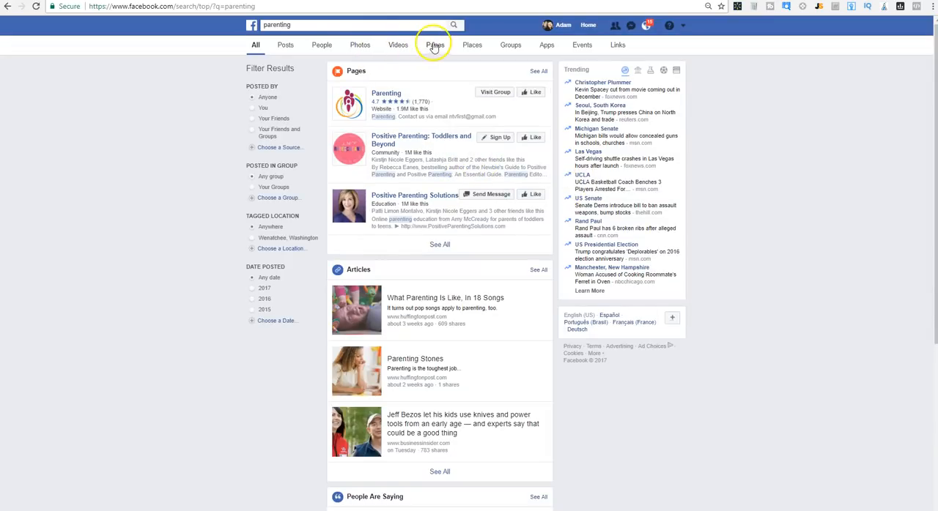
click(435, 45)
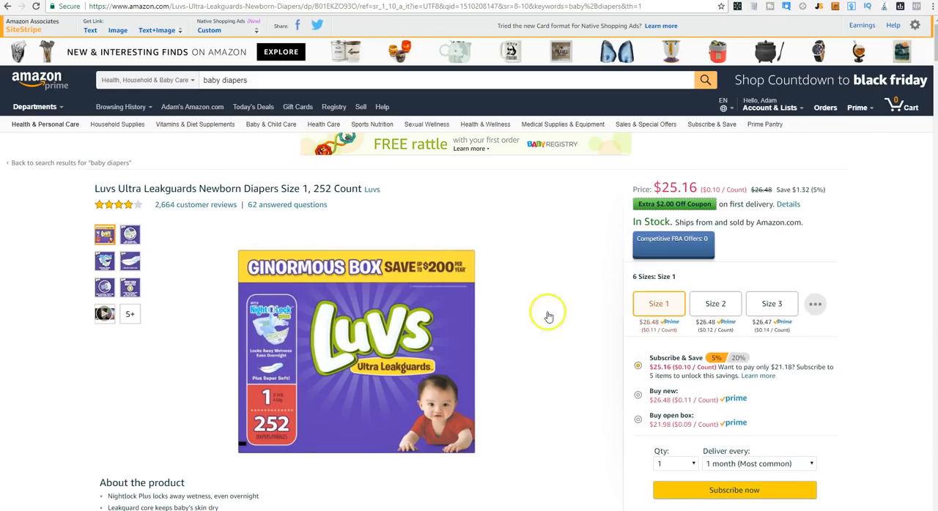
mouse_move(883, 220)
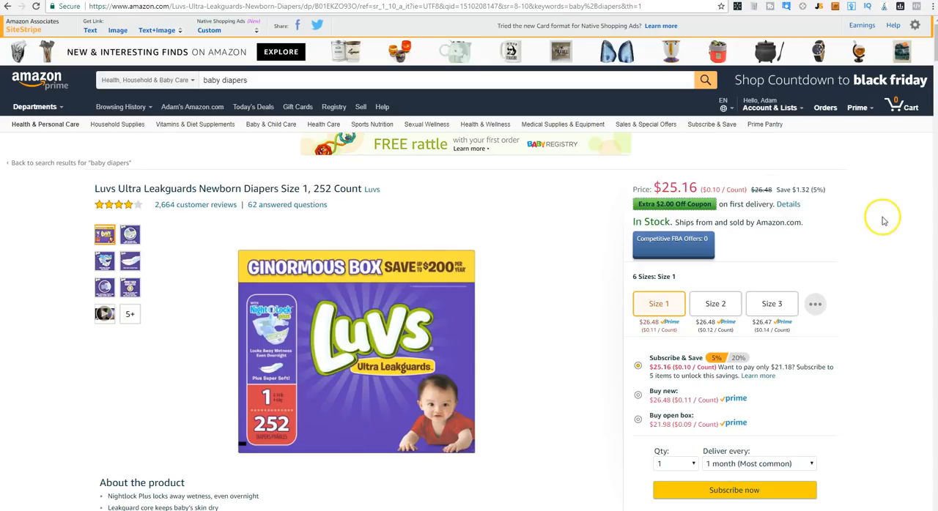
mouse_move(884, 222)
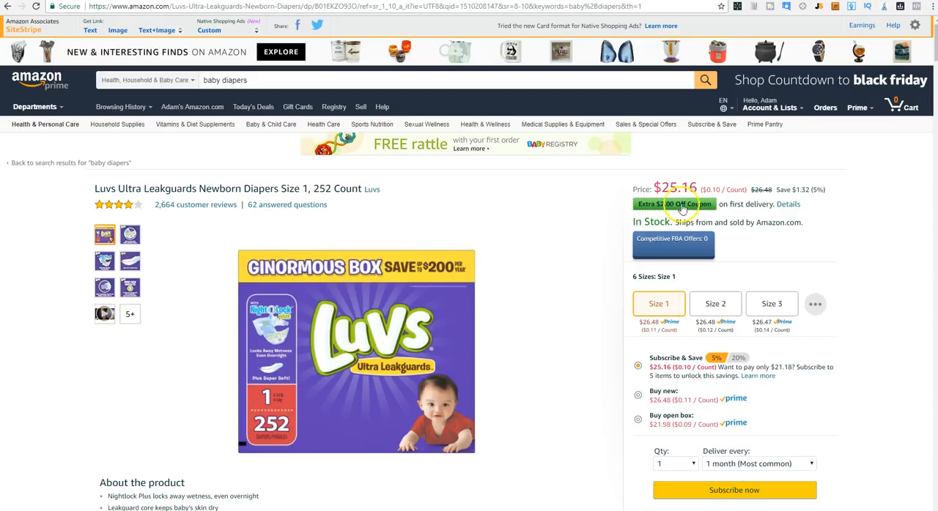
mouse_move(840, 217)
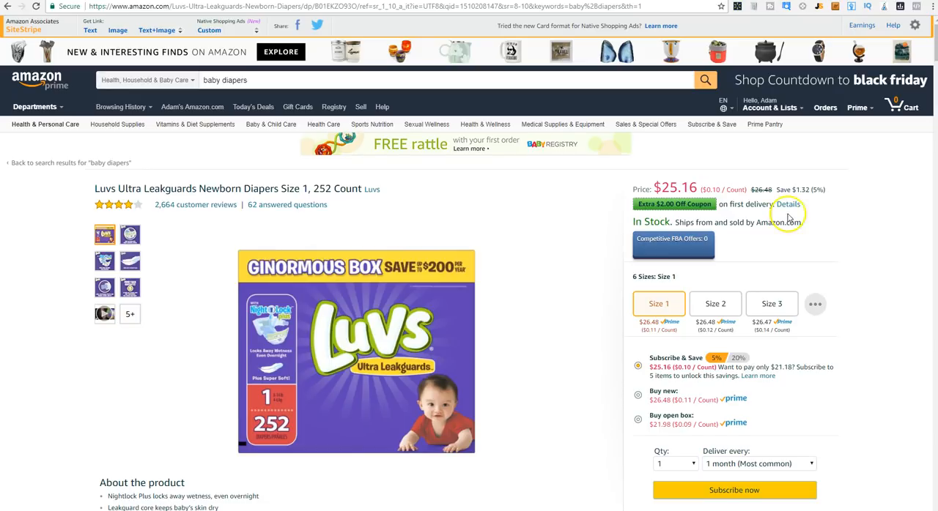
mouse_move(543, 259)
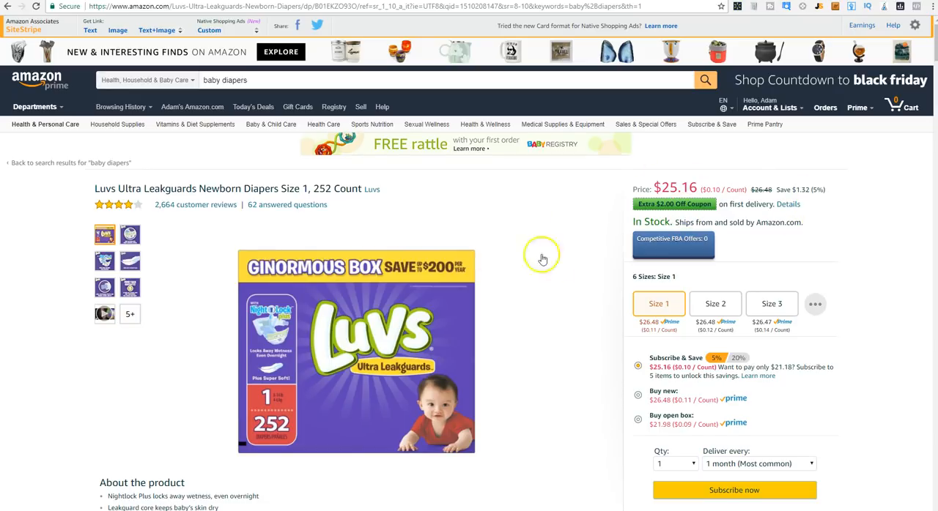
mouse_move(568, 261)
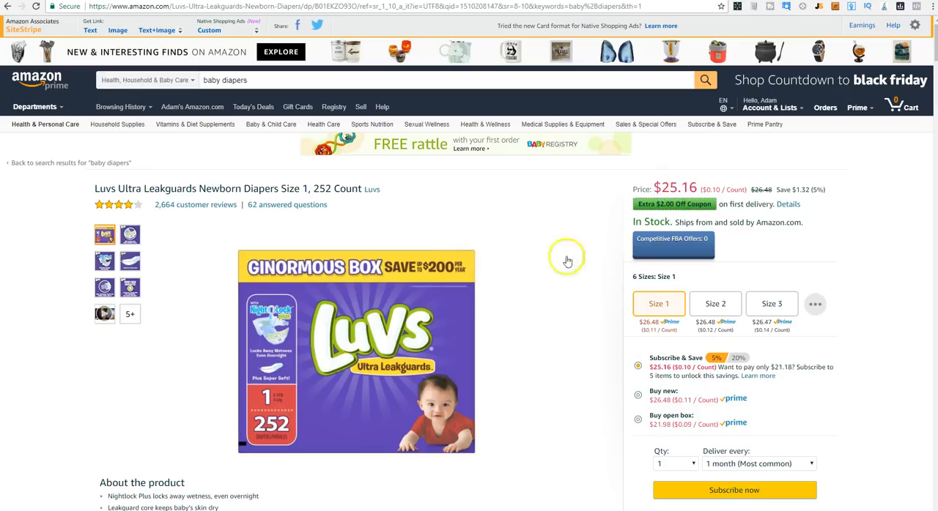
scroll(down, 3)
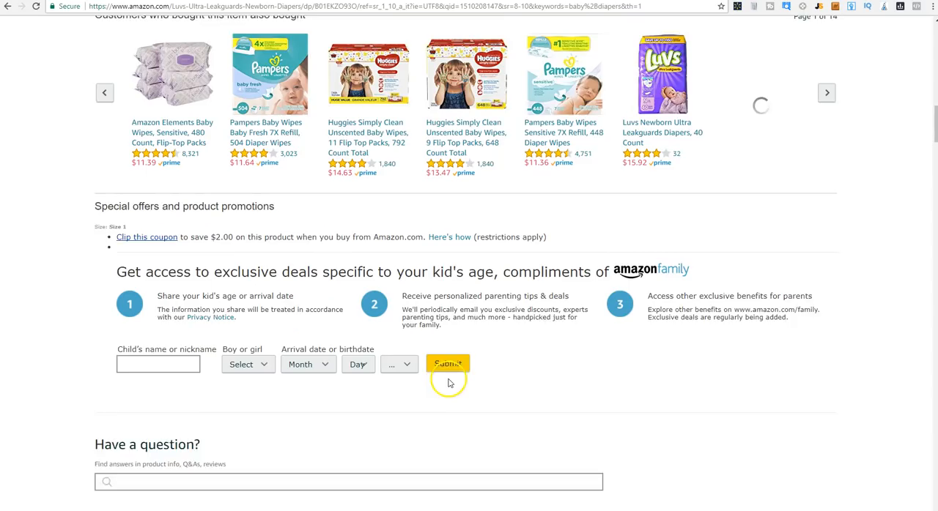
scroll(up, 3)
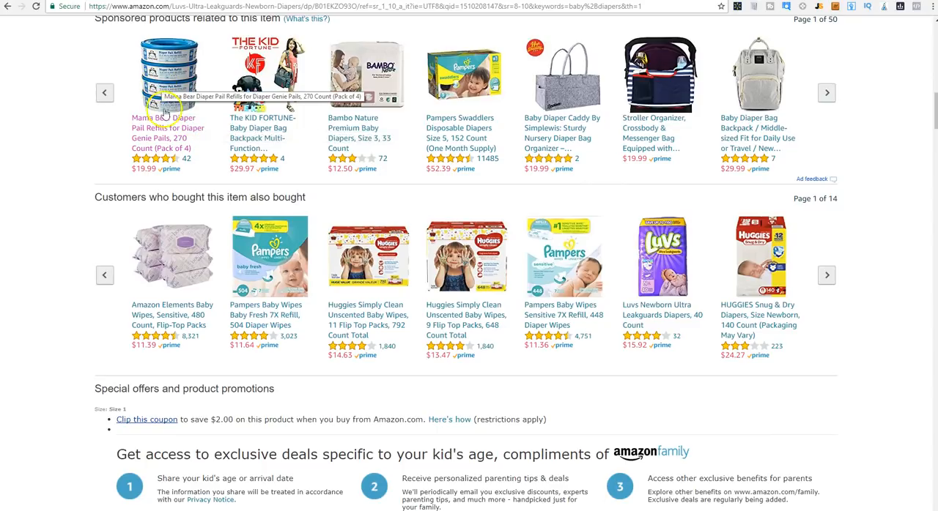
mouse_move(633, 142)
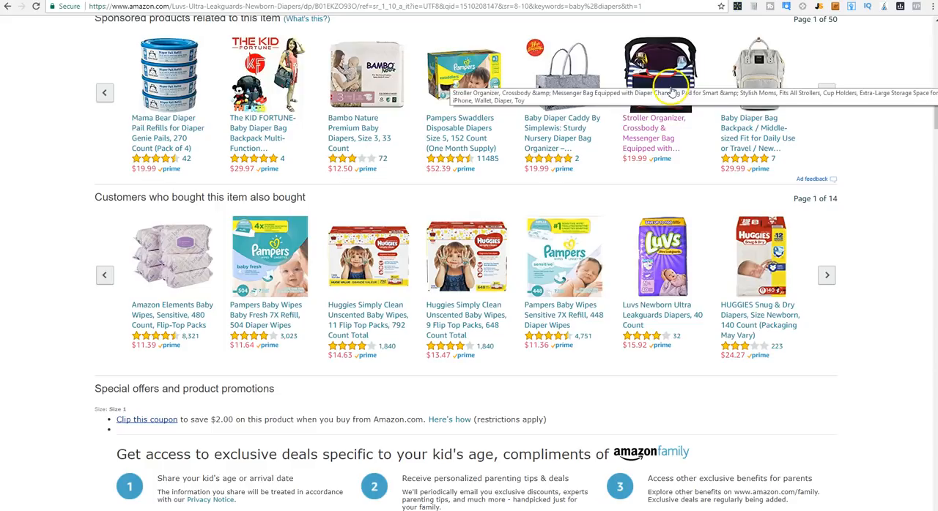
mouse_move(575, 105)
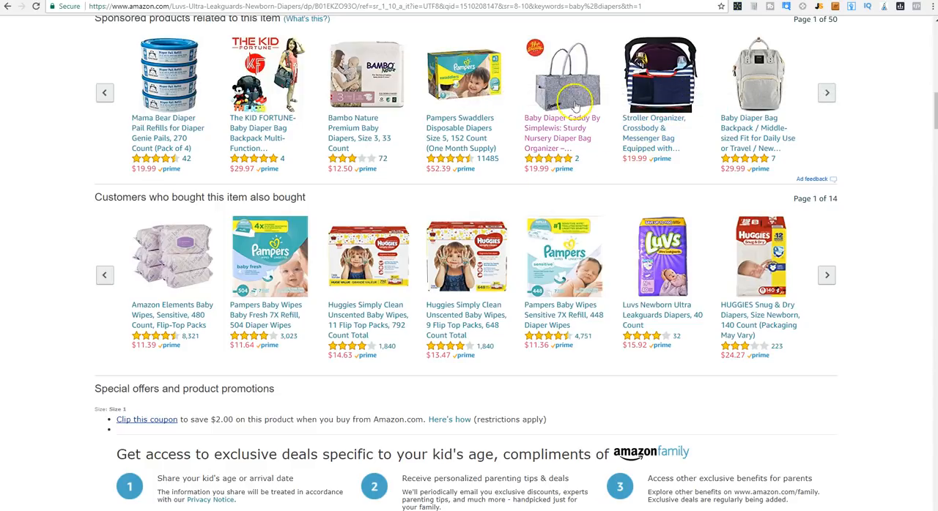
mouse_move(562, 118)
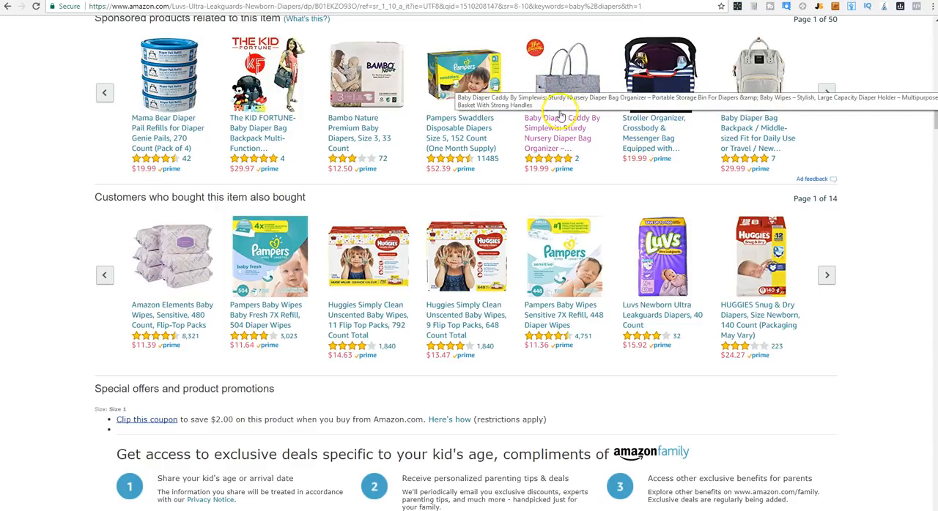
mouse_move(350, 98)
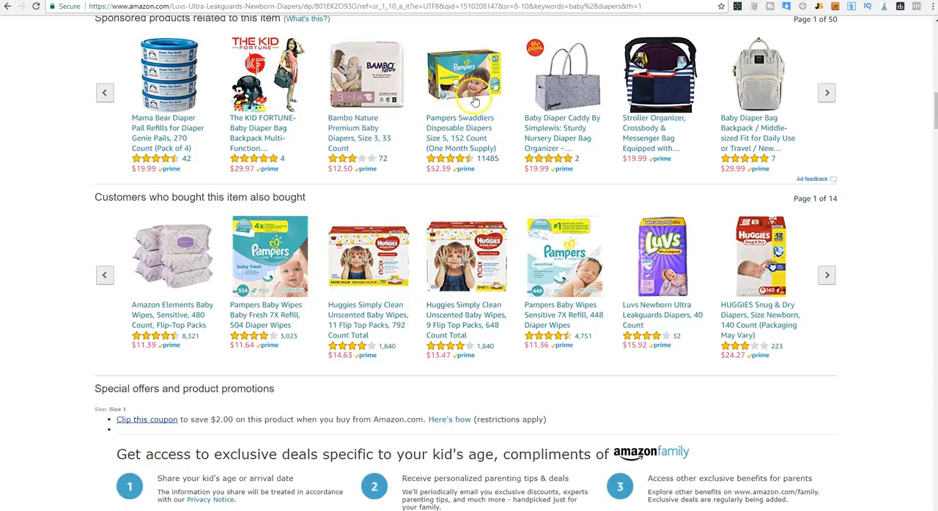
scroll(up, 3)
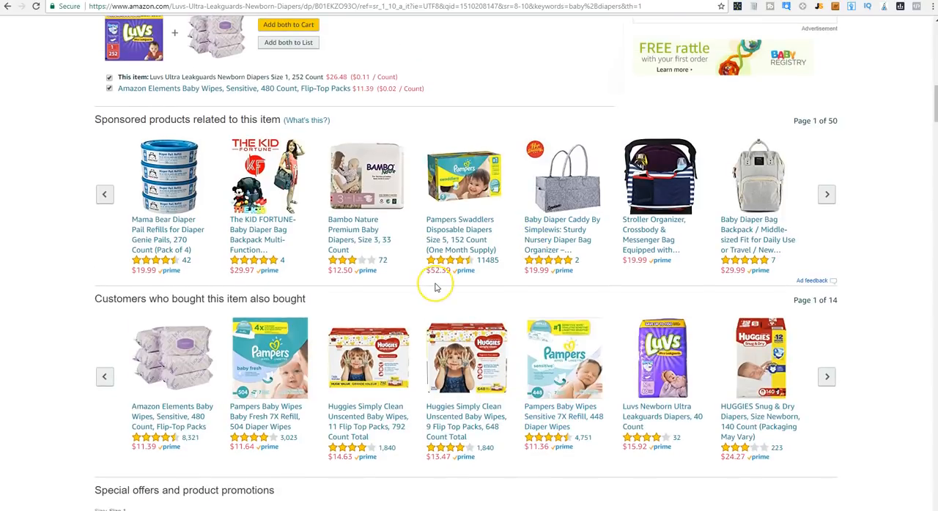
mouse_move(435, 286)
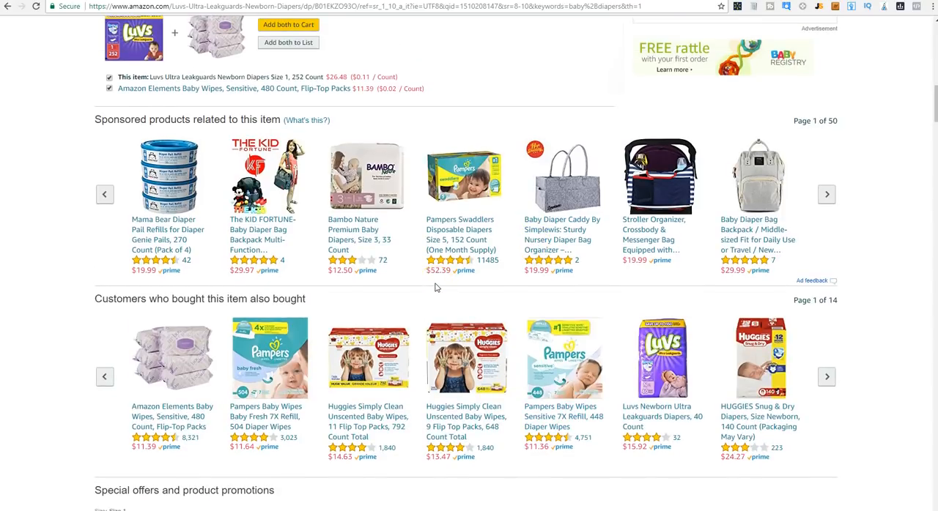
scroll(up, 3)
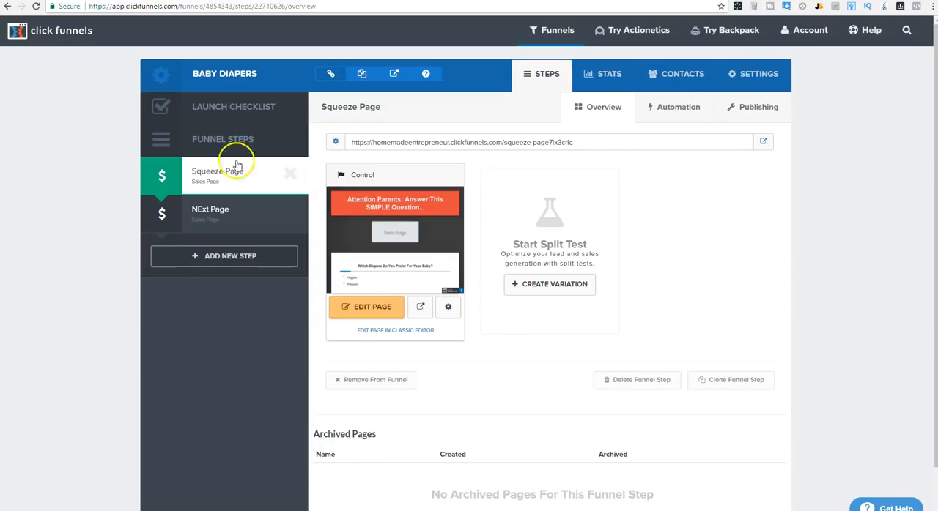
mouse_move(749, 174)
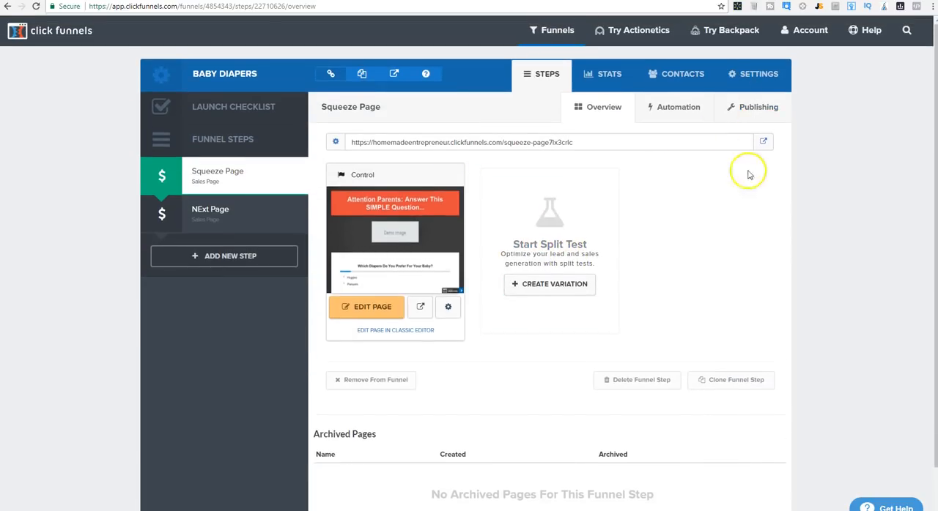
click(758, 74)
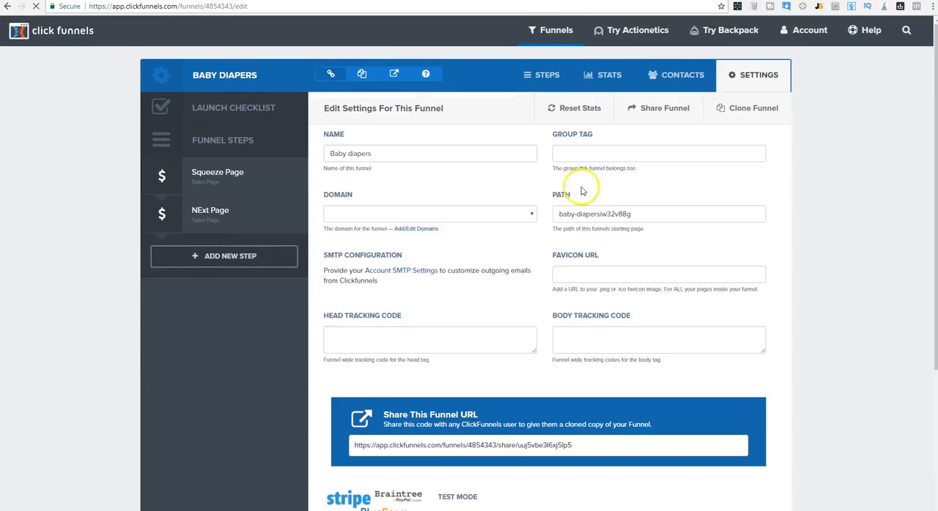
scroll(down, 3)
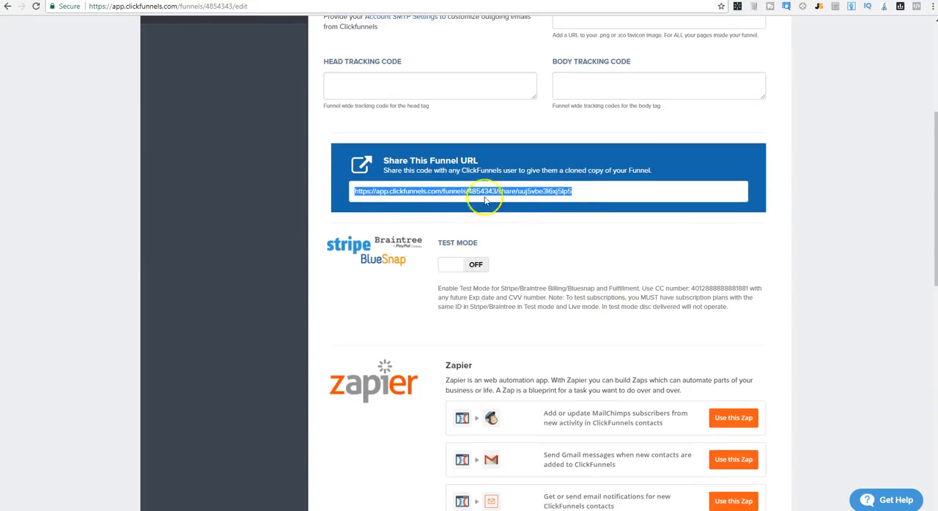
scroll(up, 3)
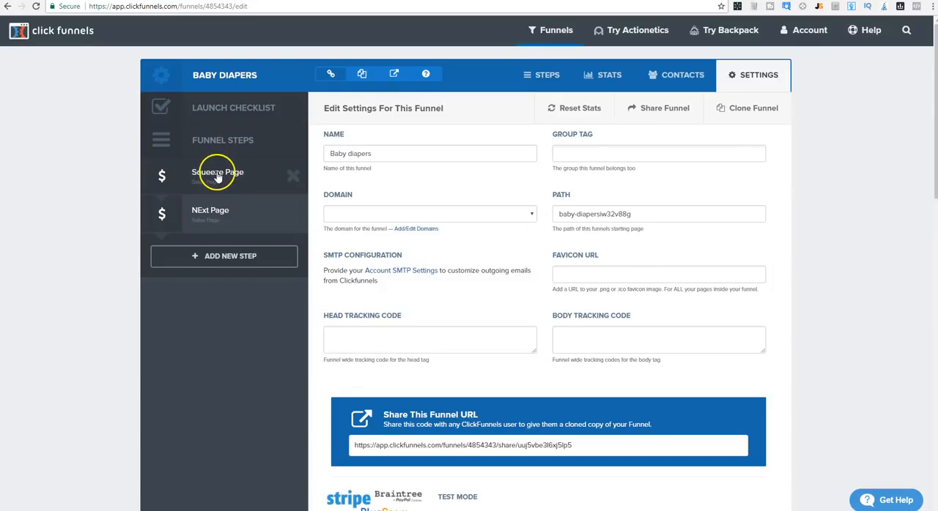
click(217, 172)
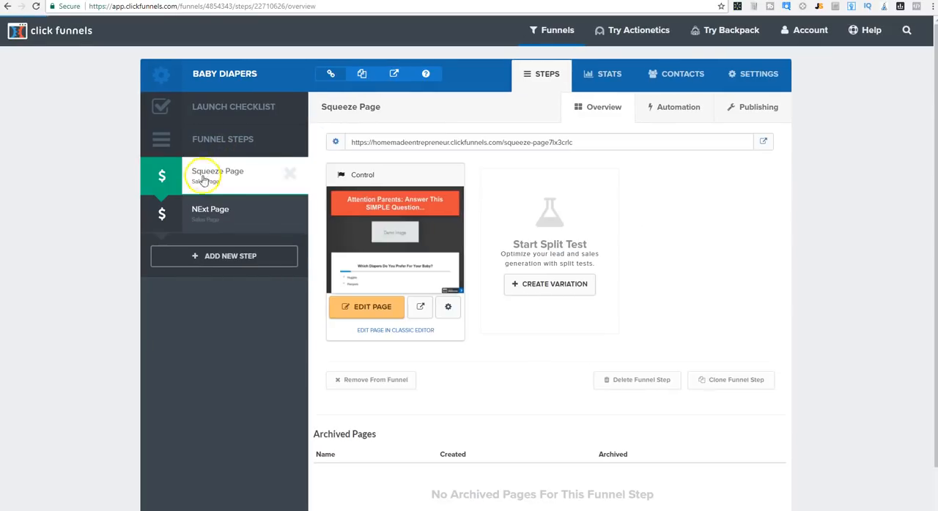
mouse_move(237, 216)
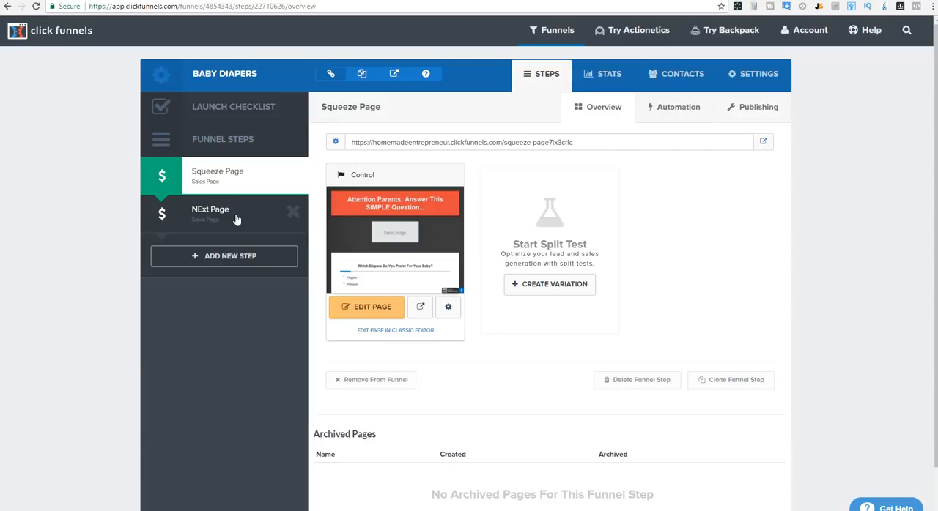
mouse_move(110, 346)
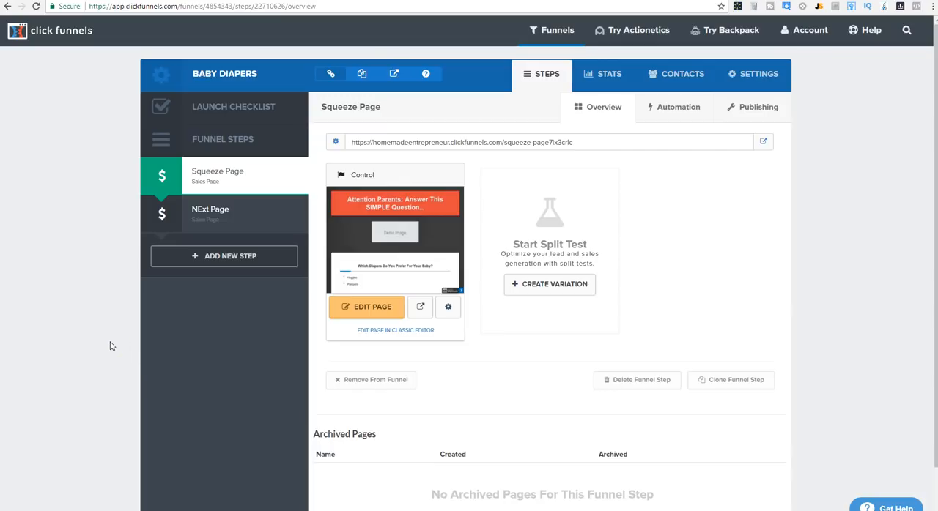
mouse_move(434, 330)
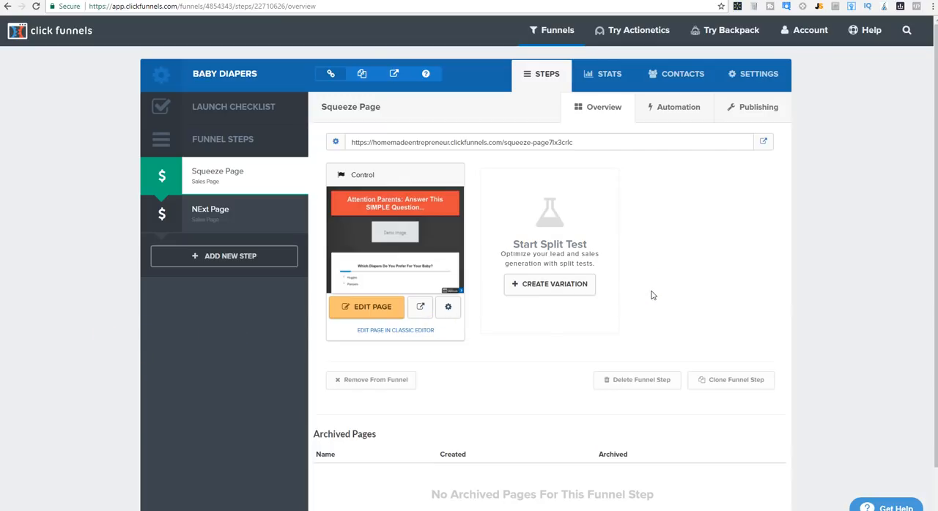
mouse_move(648, 293)
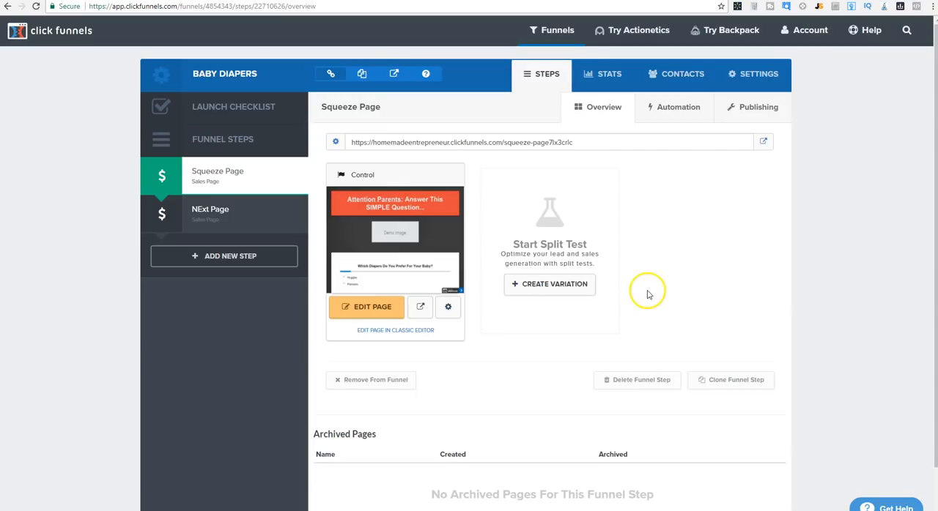
mouse_move(269, 343)
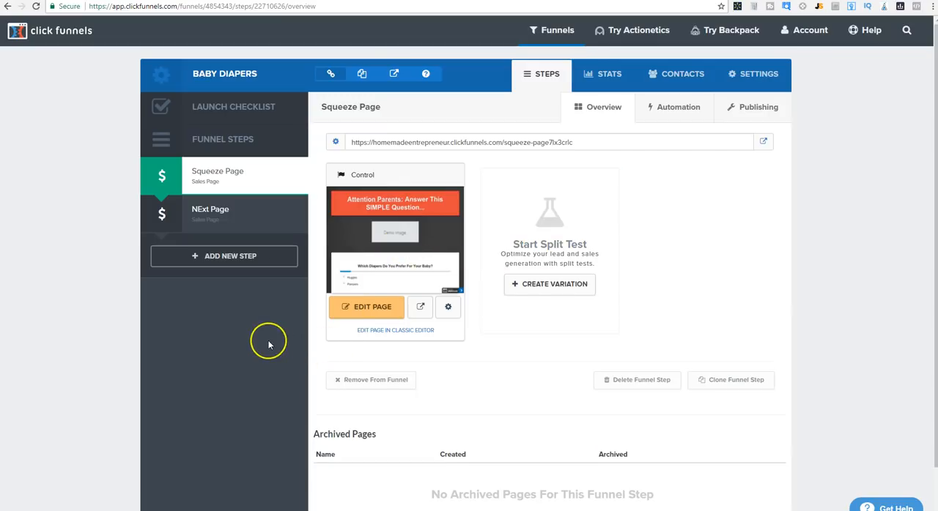
mouse_move(269, 344)
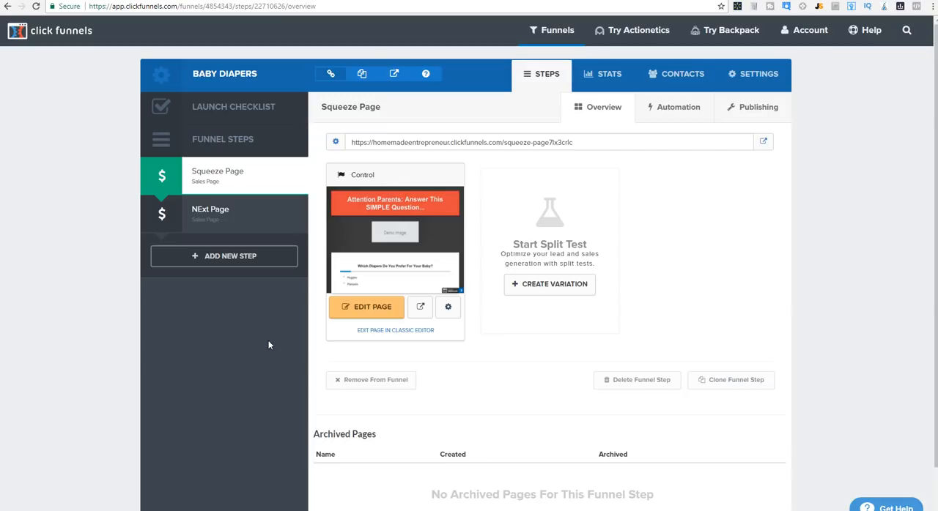
mouse_move(721, 299)
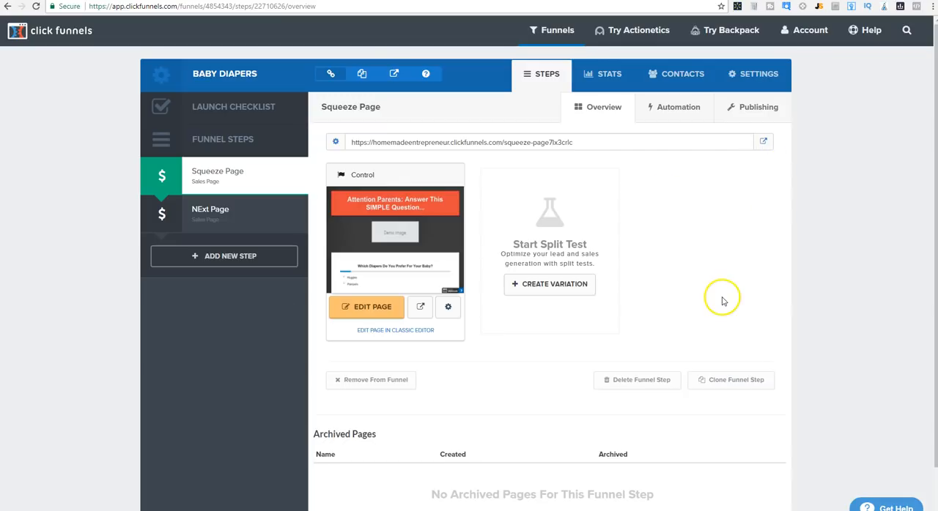
mouse_move(722, 299)
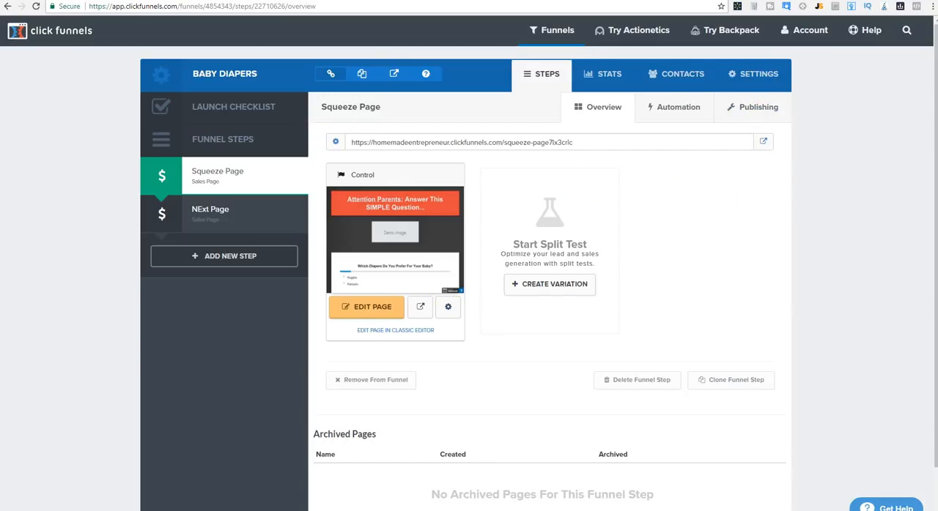
mouse_move(103, 277)
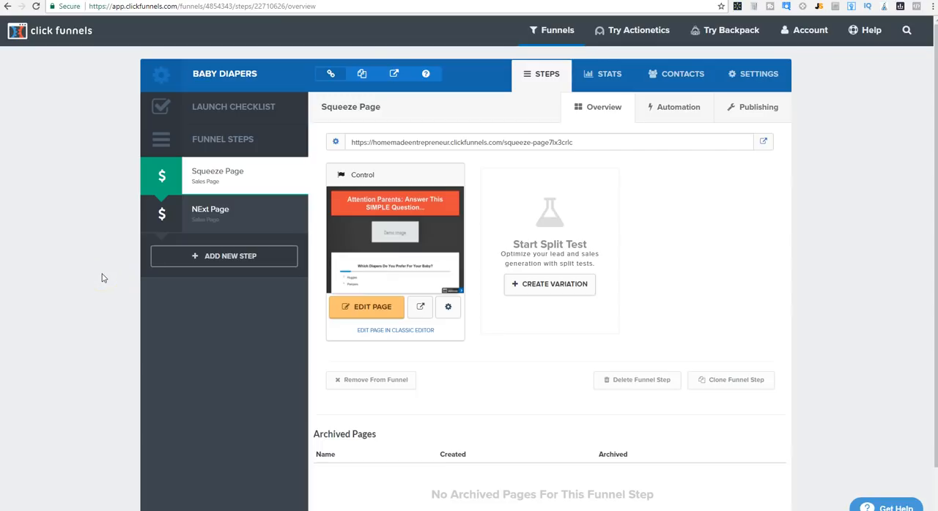
mouse_move(126, 354)
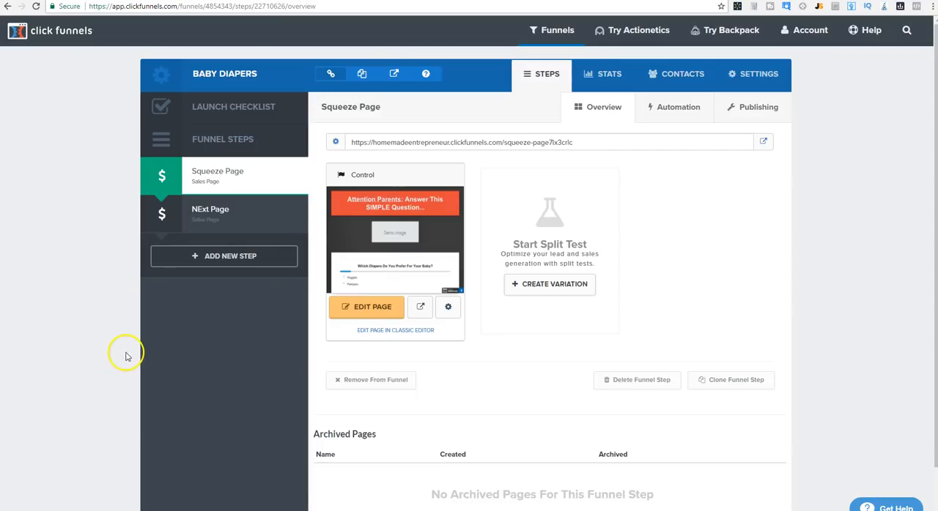
mouse_move(391, 235)
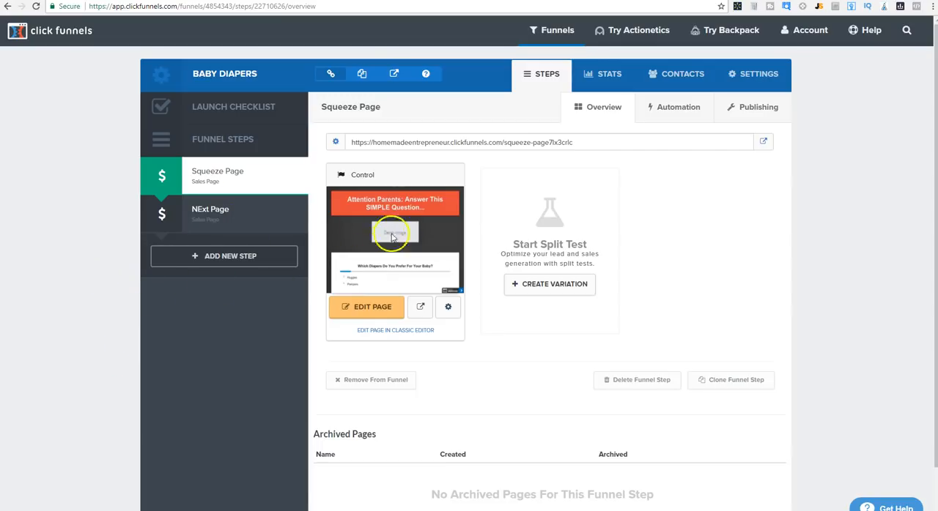
mouse_move(338, 245)
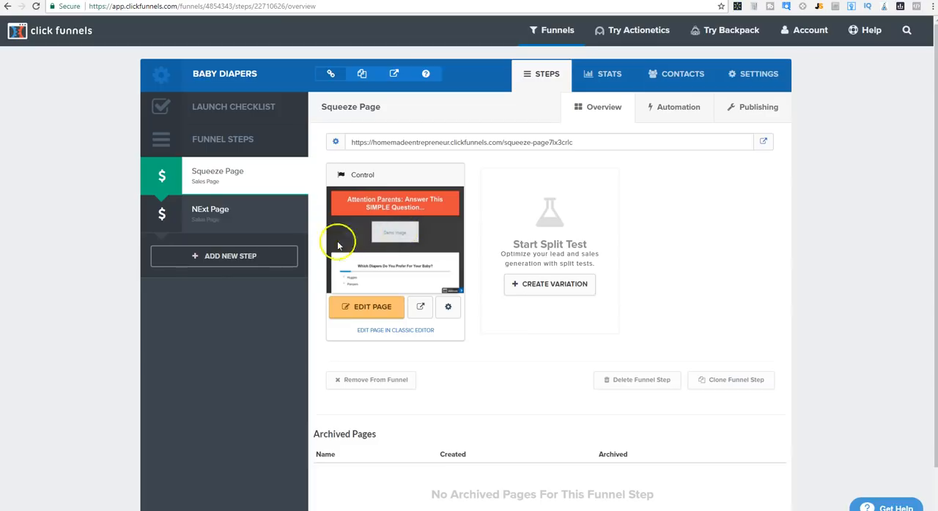
mouse_move(97, 351)
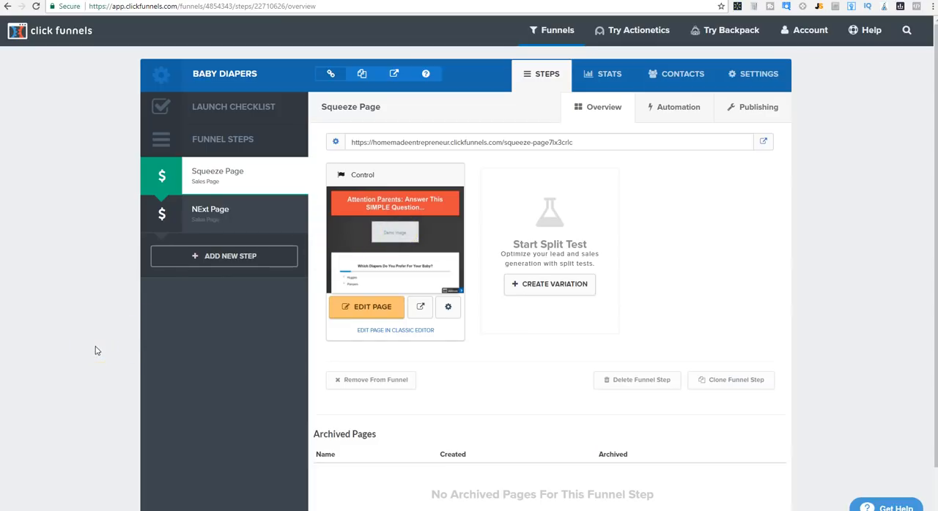